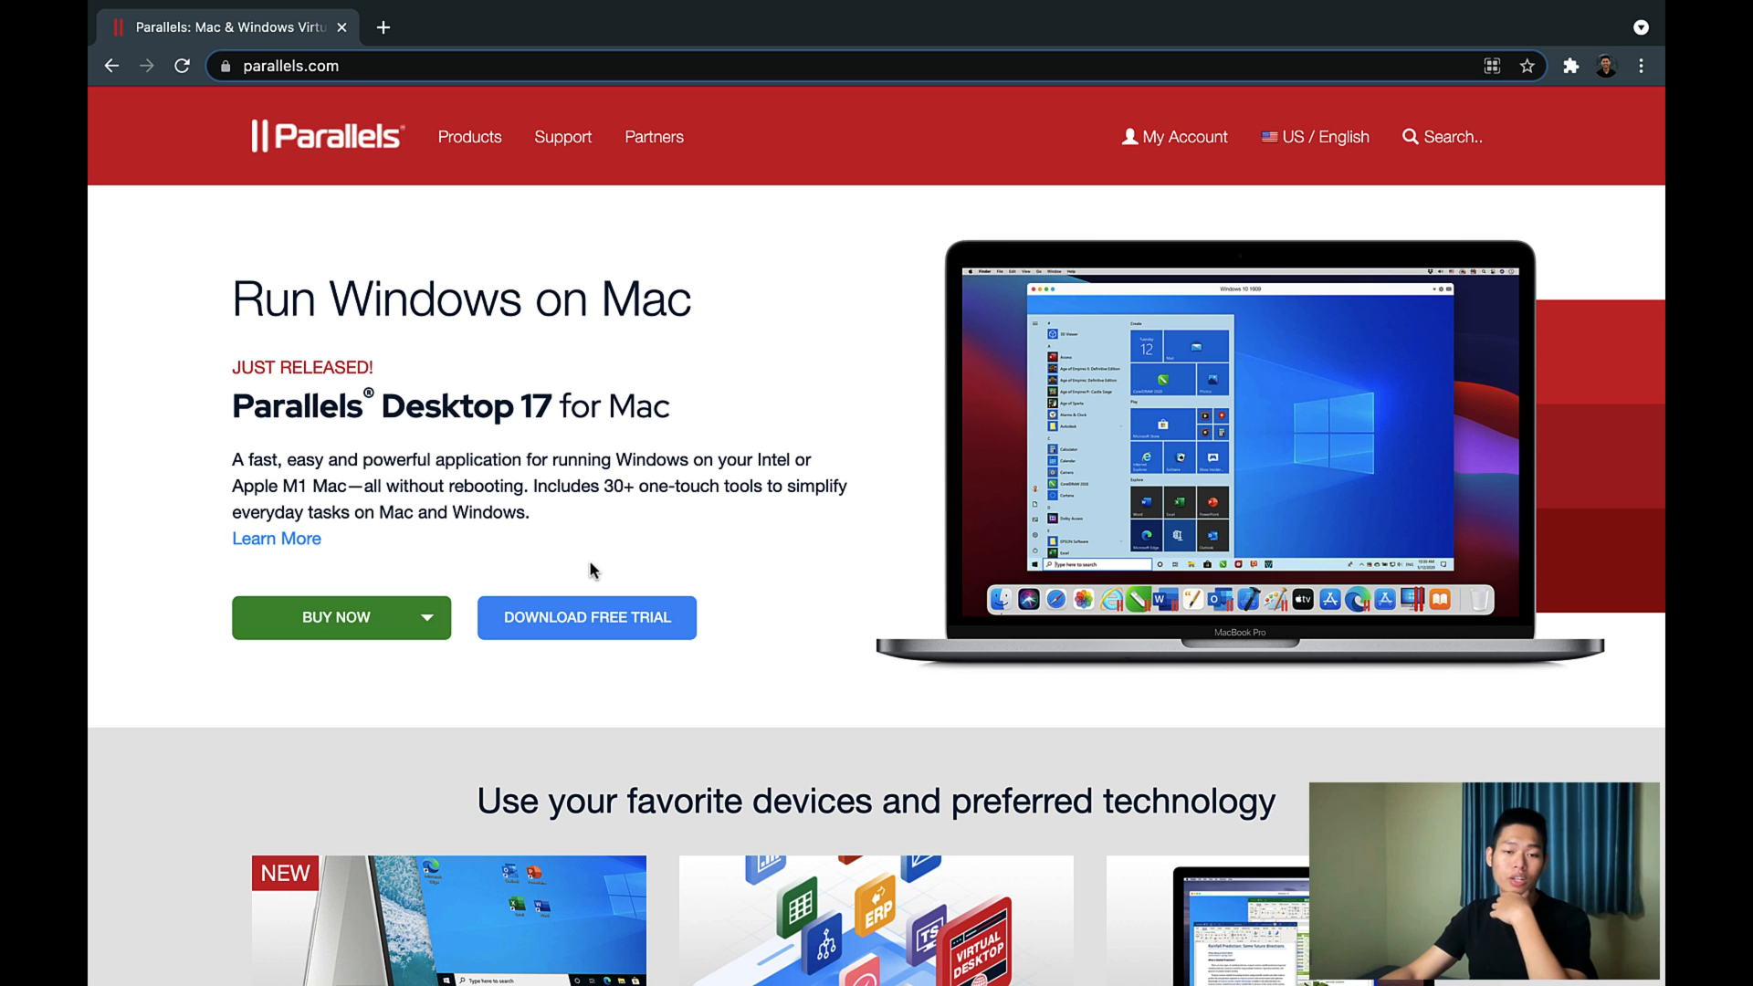
{"action": "mouse_move", "coordinate": [642, 631]}
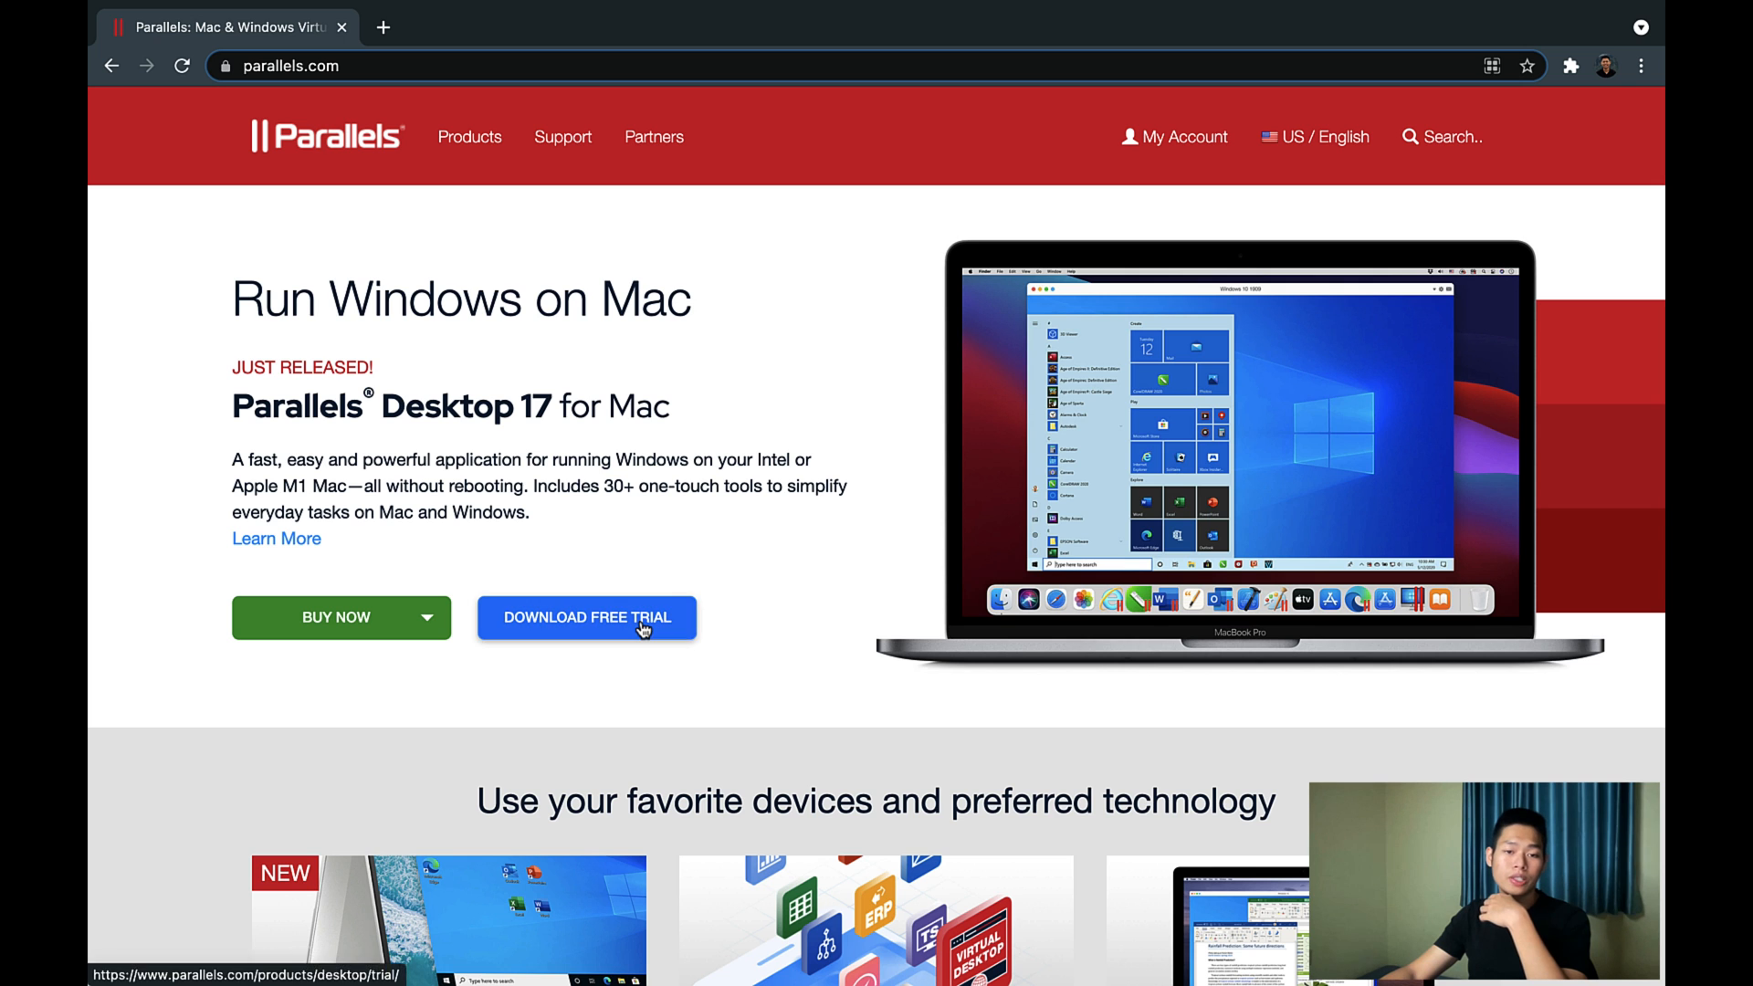
Step: Start the Parallels Desktop 17 free trial download from parallels.com
{"action": "left_click", "coordinate": [588, 618]}
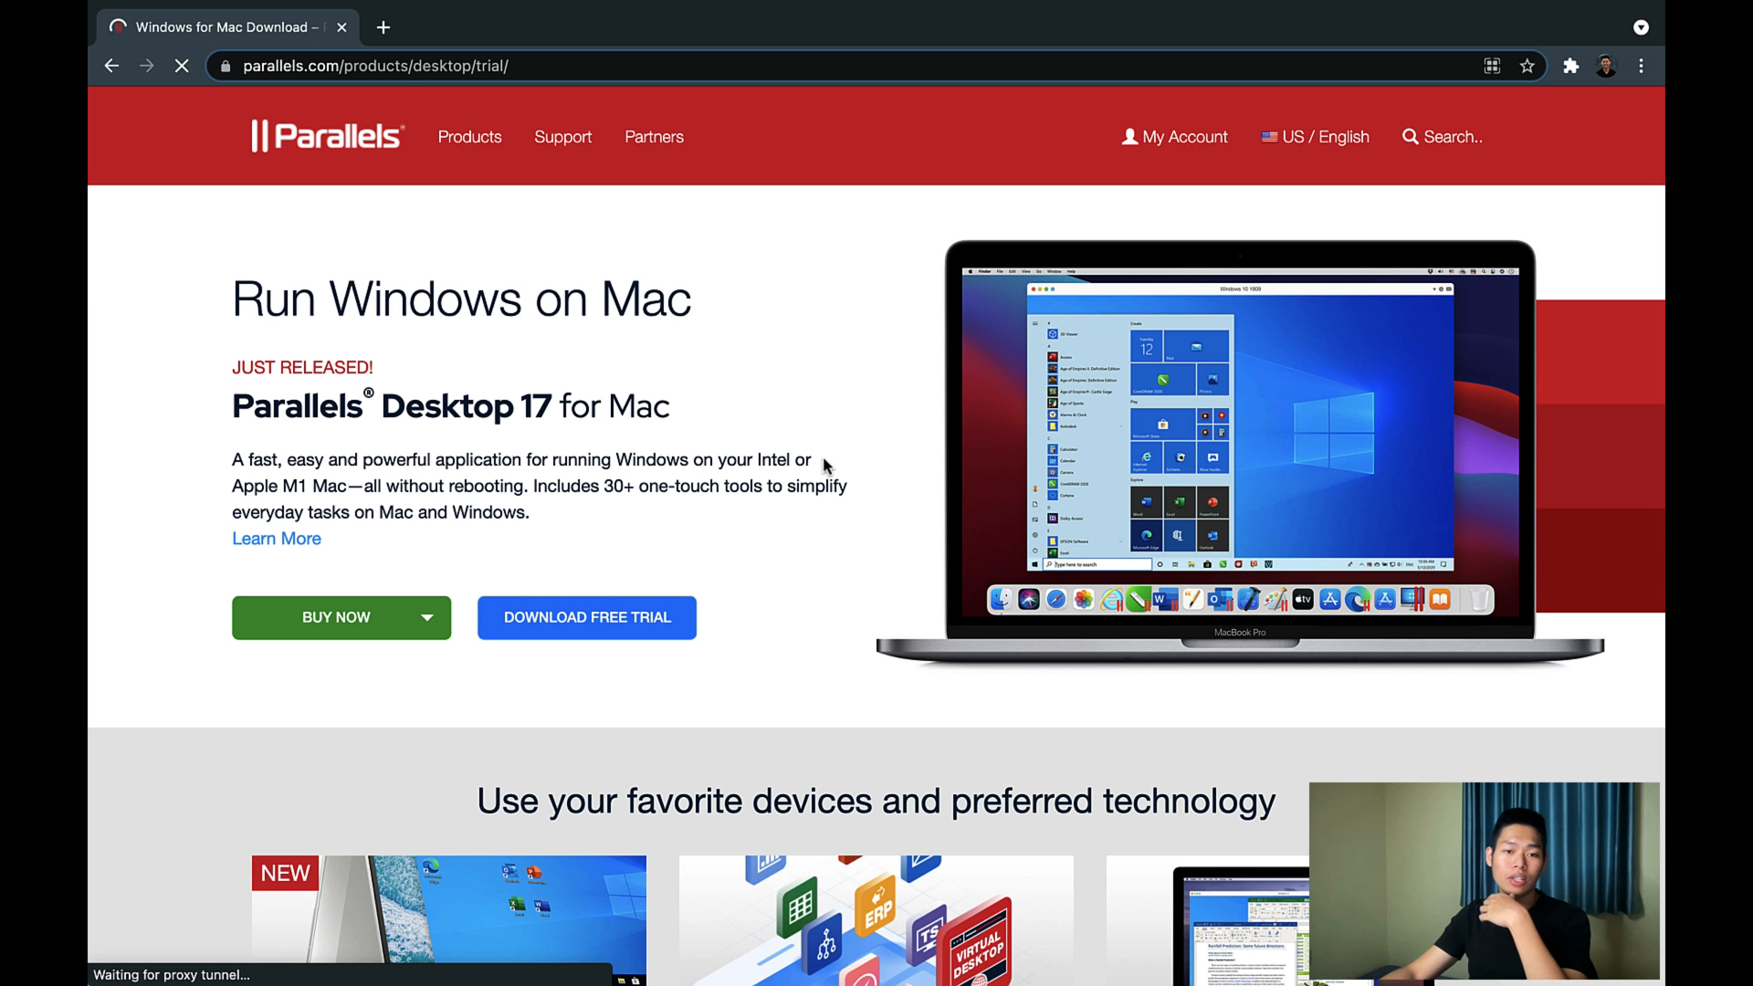
{"action": "left_click", "coordinate": [588, 617]}
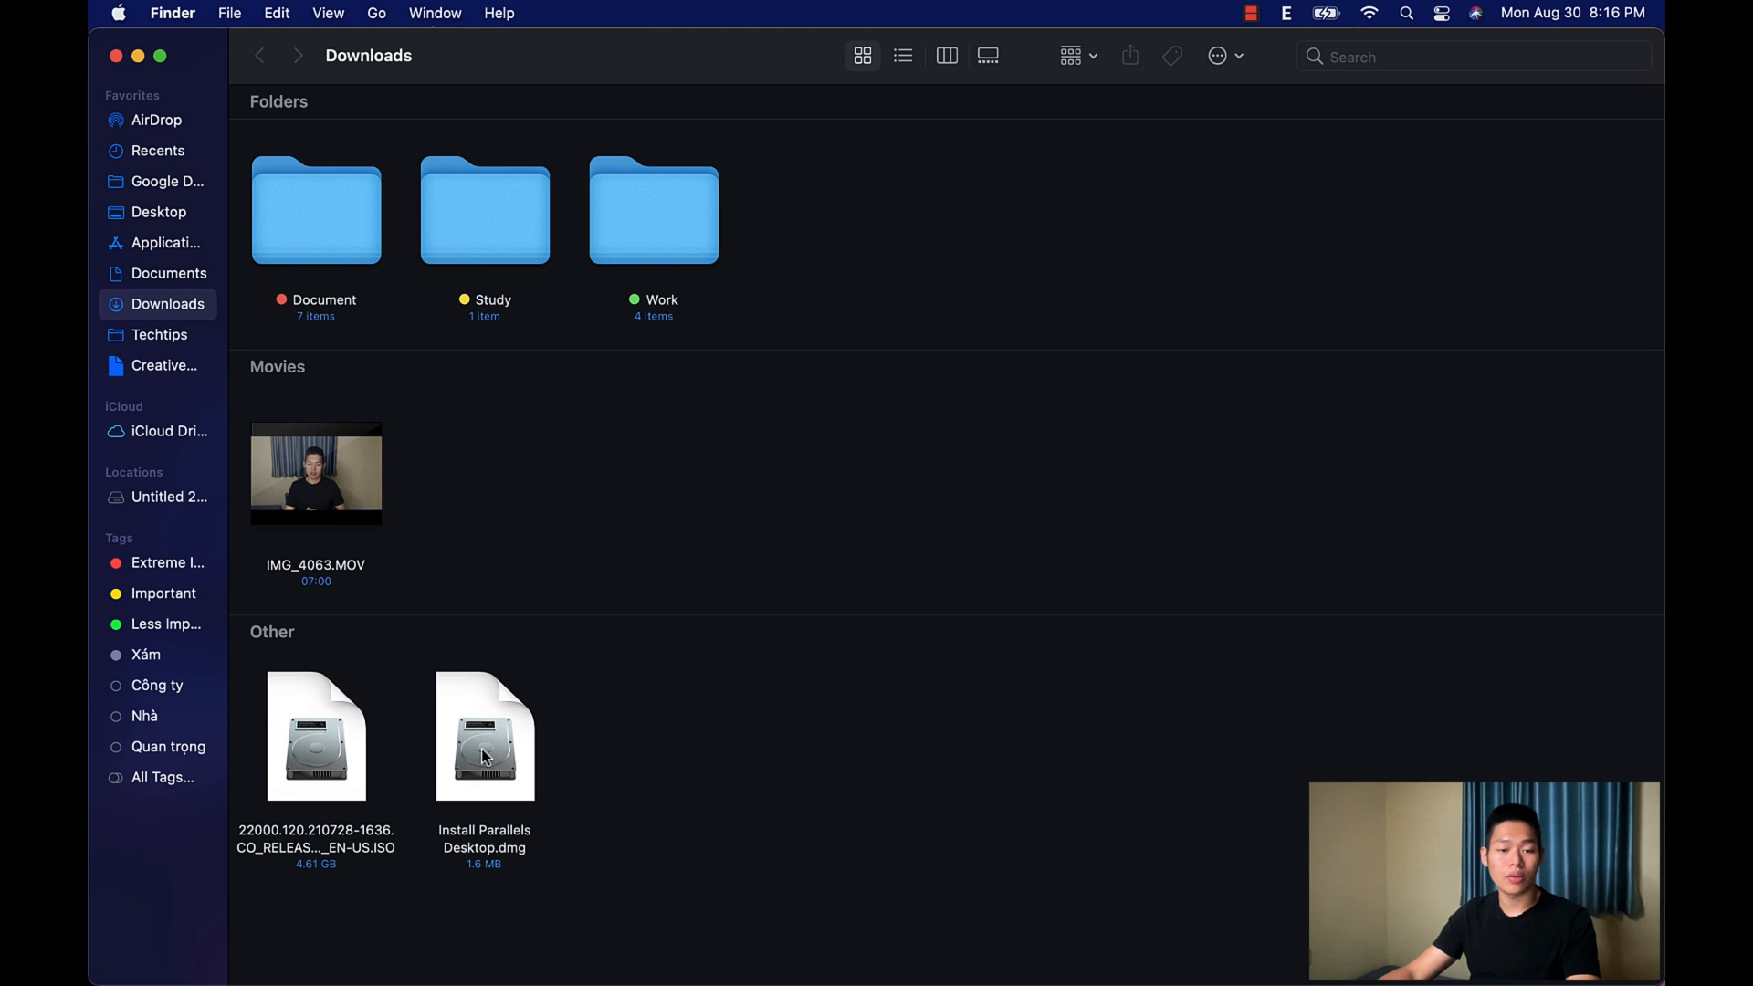
{"action": "mouse_move", "coordinate": [493, 738]}
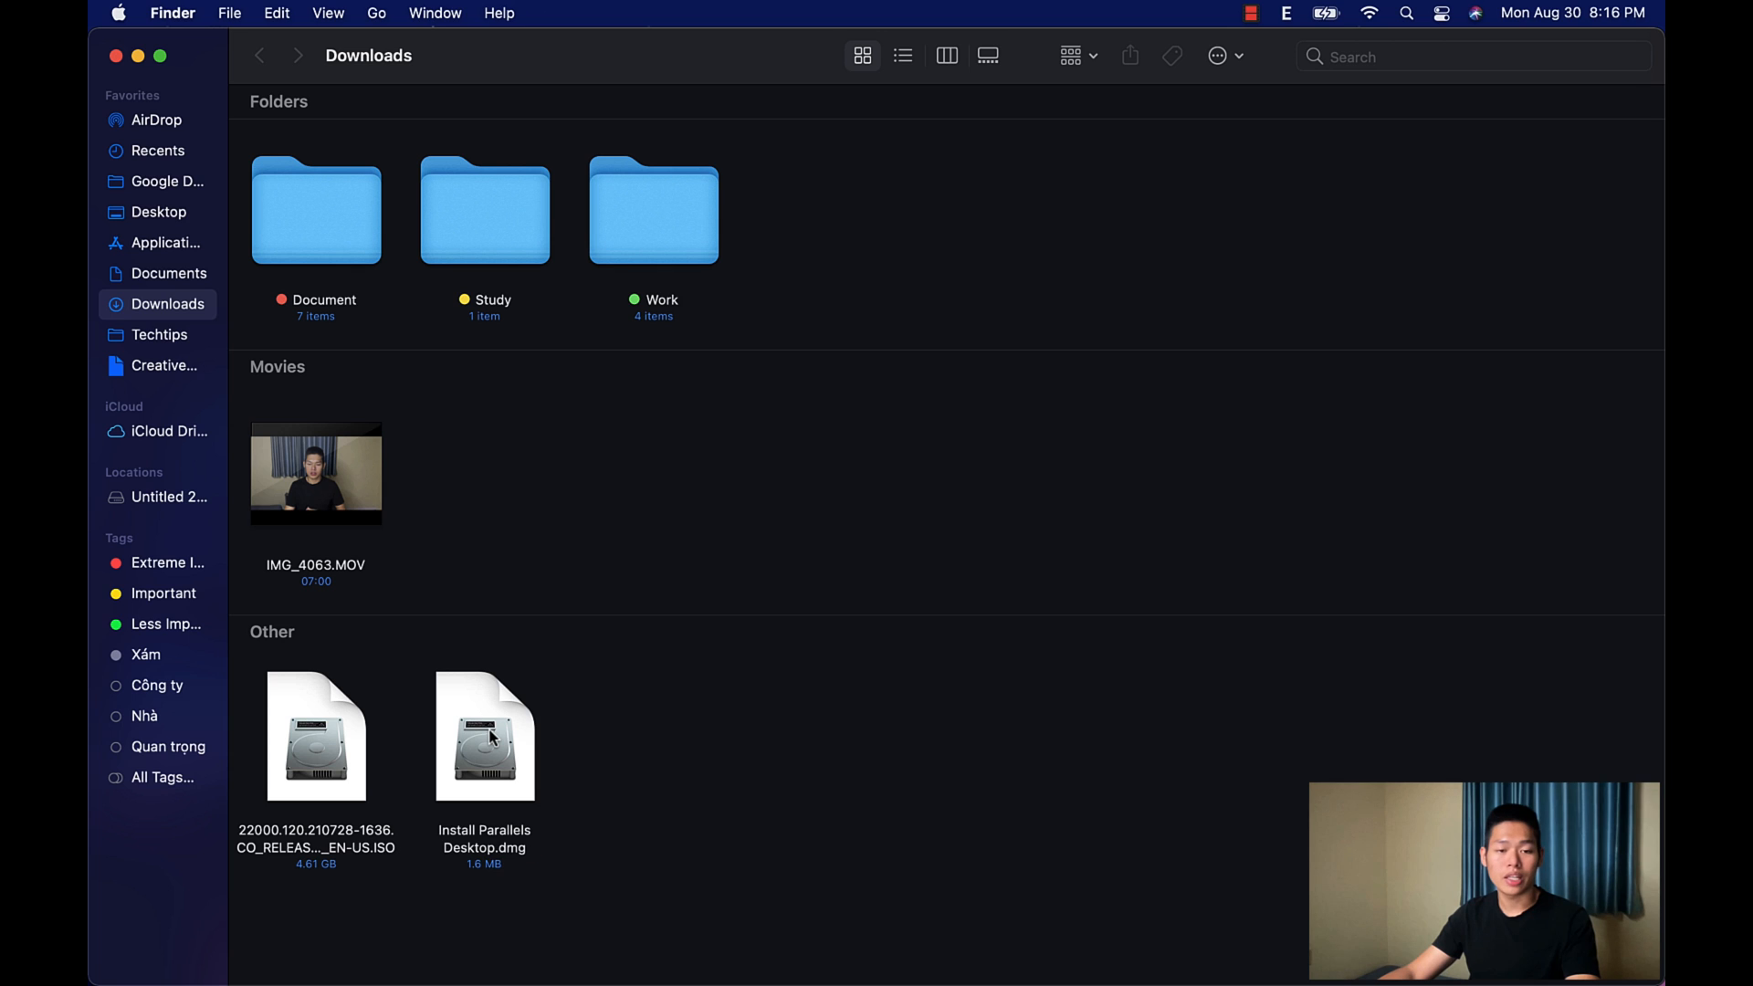
Step: Mount Install Parallels Desktop.dmg from Downloads to launch the installer
{"action": "right_click", "coordinate": [484, 736]}
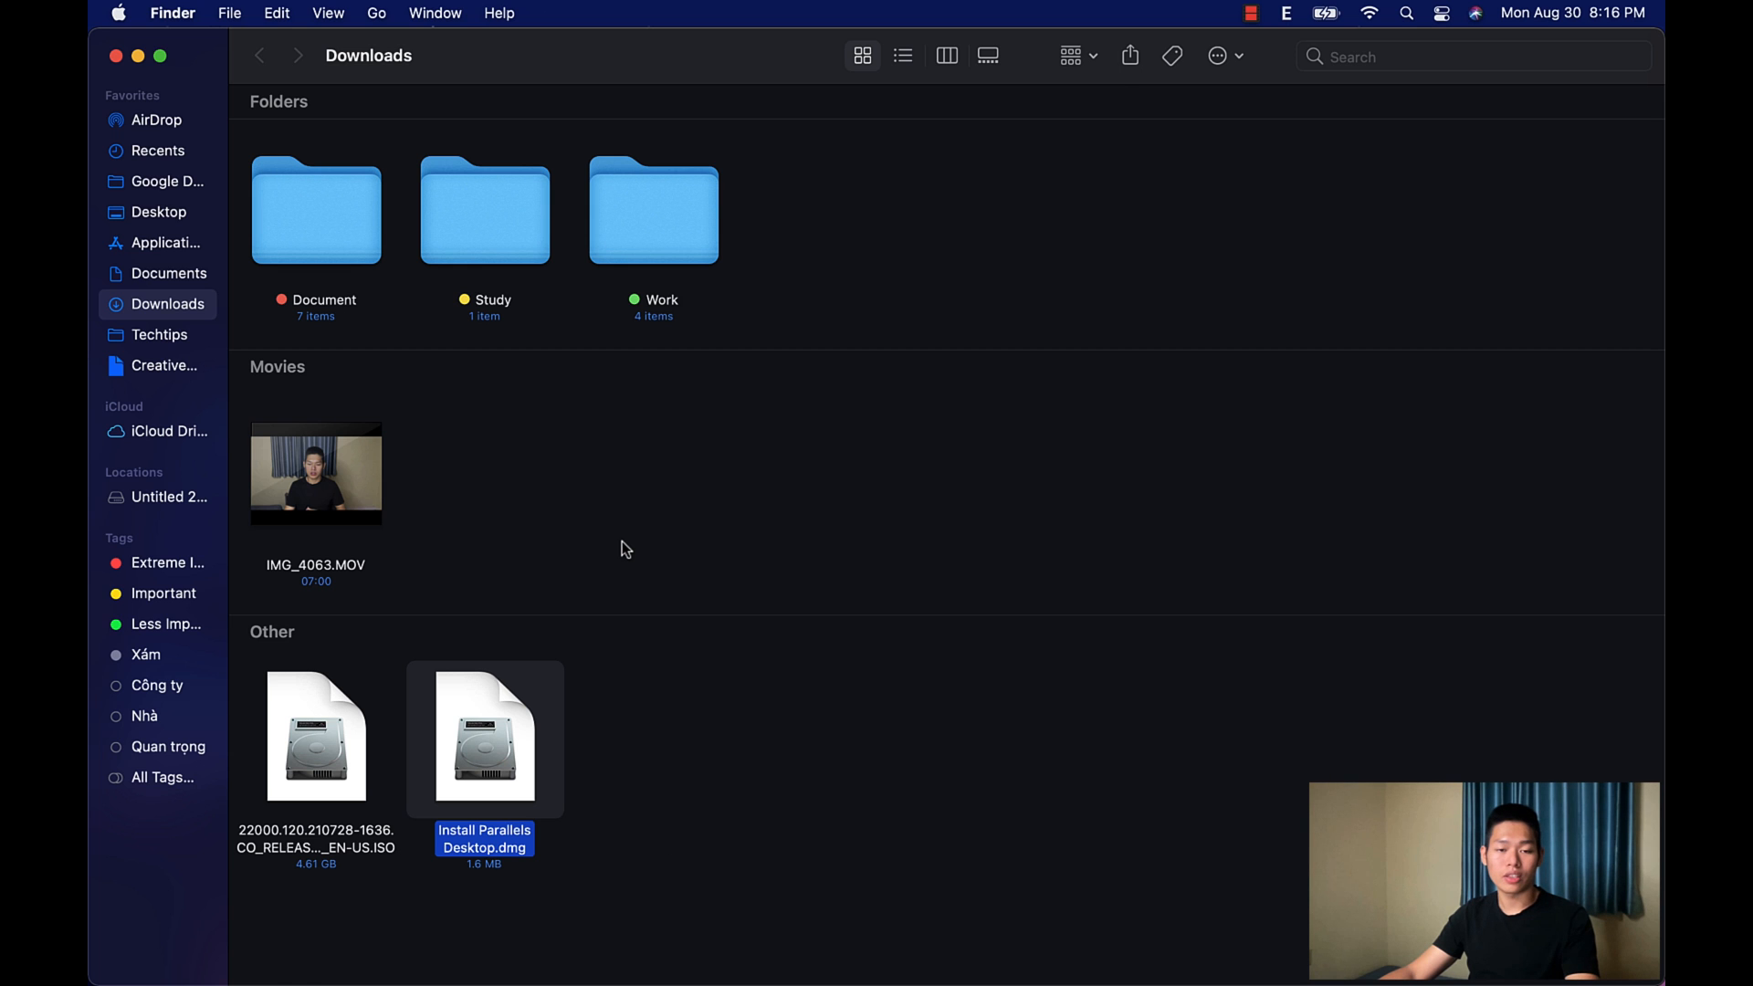
{"action": "double_click", "coordinate": [484, 736]}
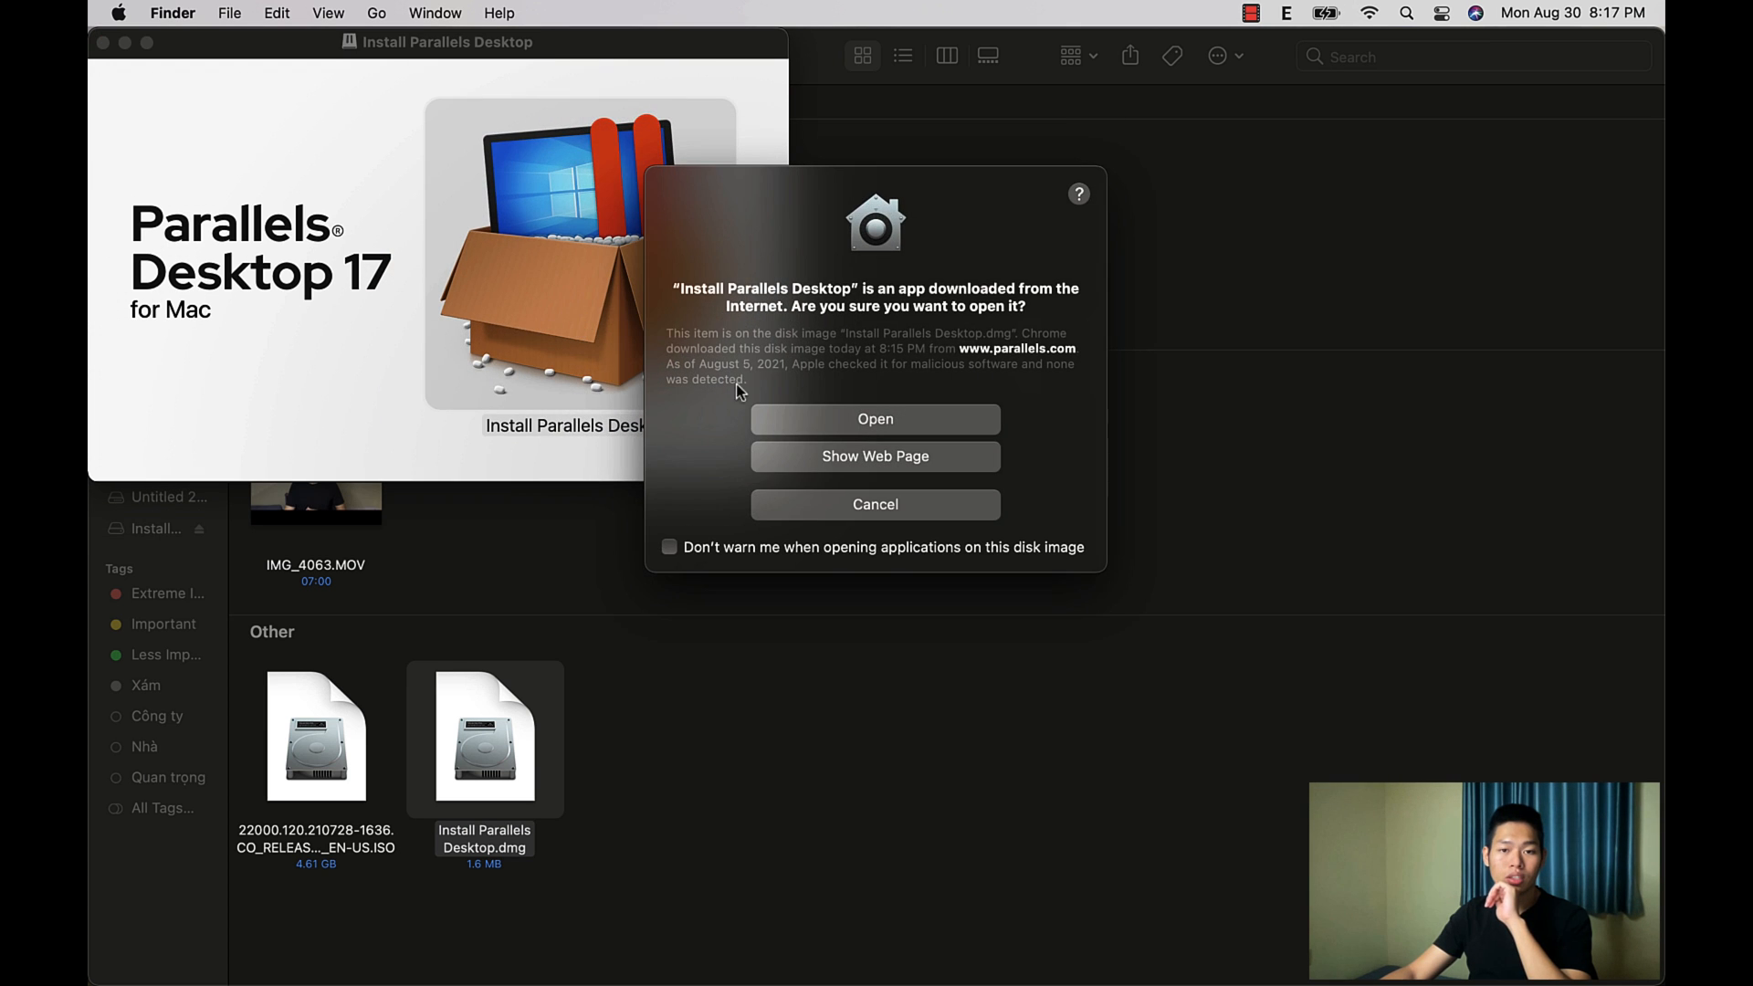
Step: Confirm the macOS security prompt so the installer downloads Parallels Desktop
{"action": "left_click", "coordinate": [875, 420]}
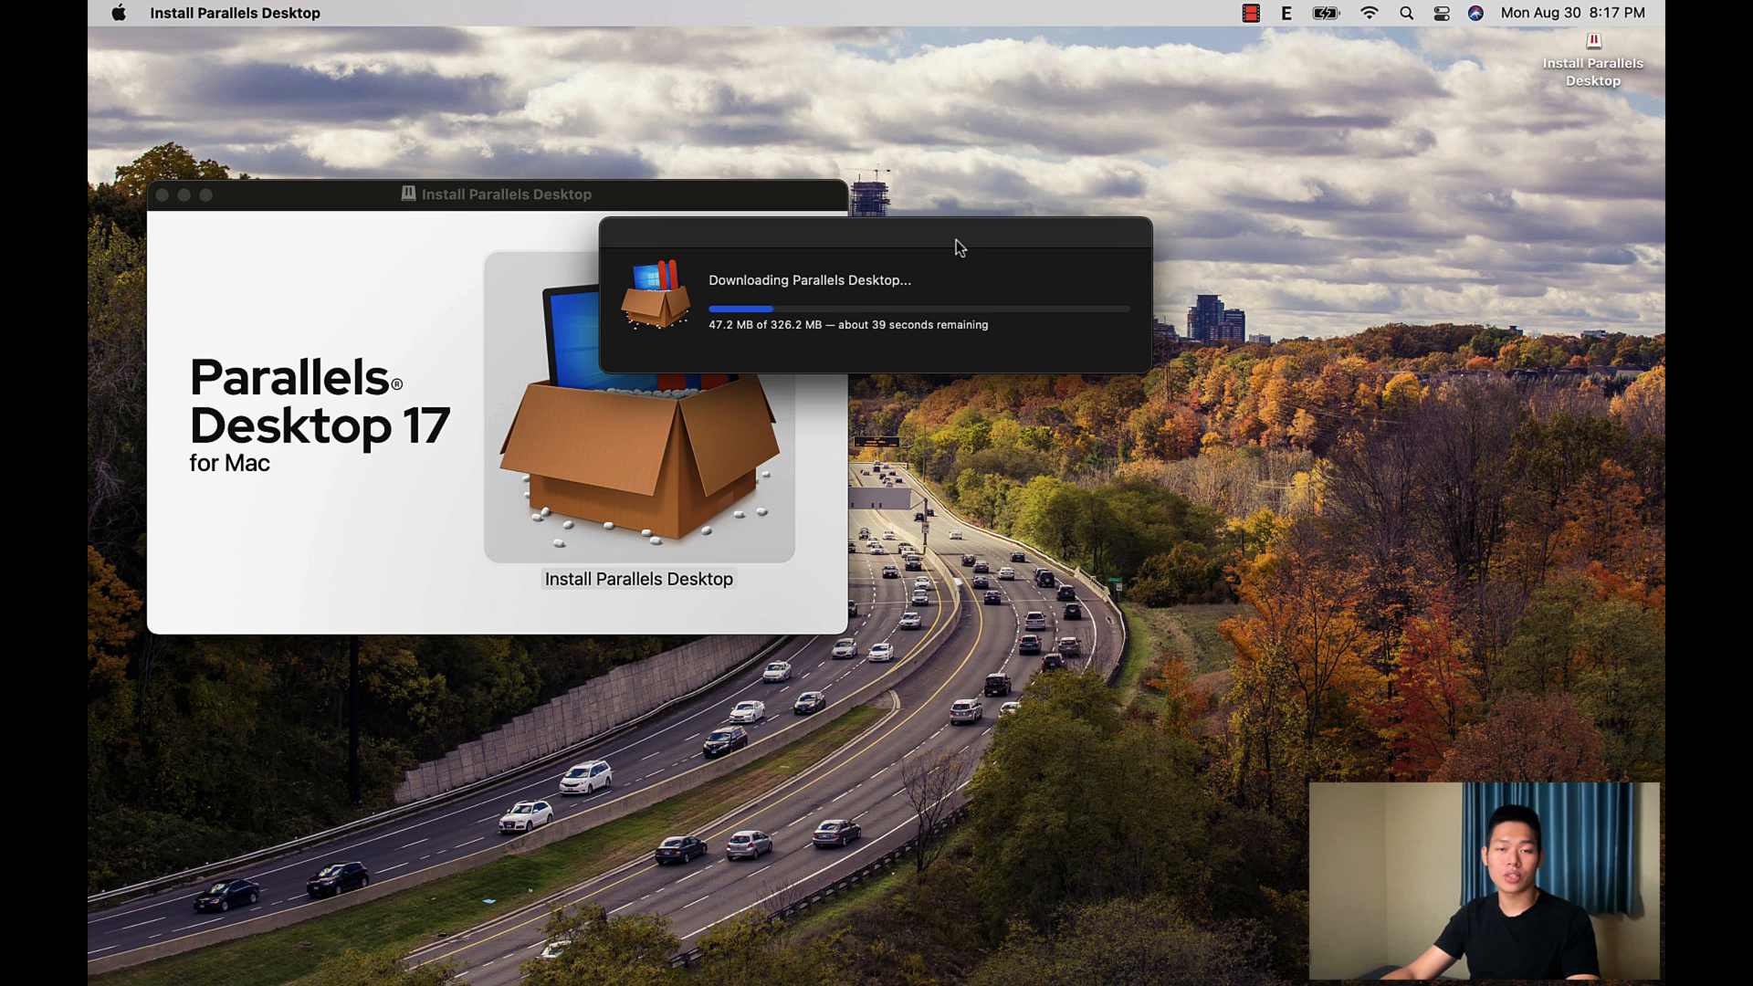
{"action": "mouse_move", "coordinate": [901, 349]}
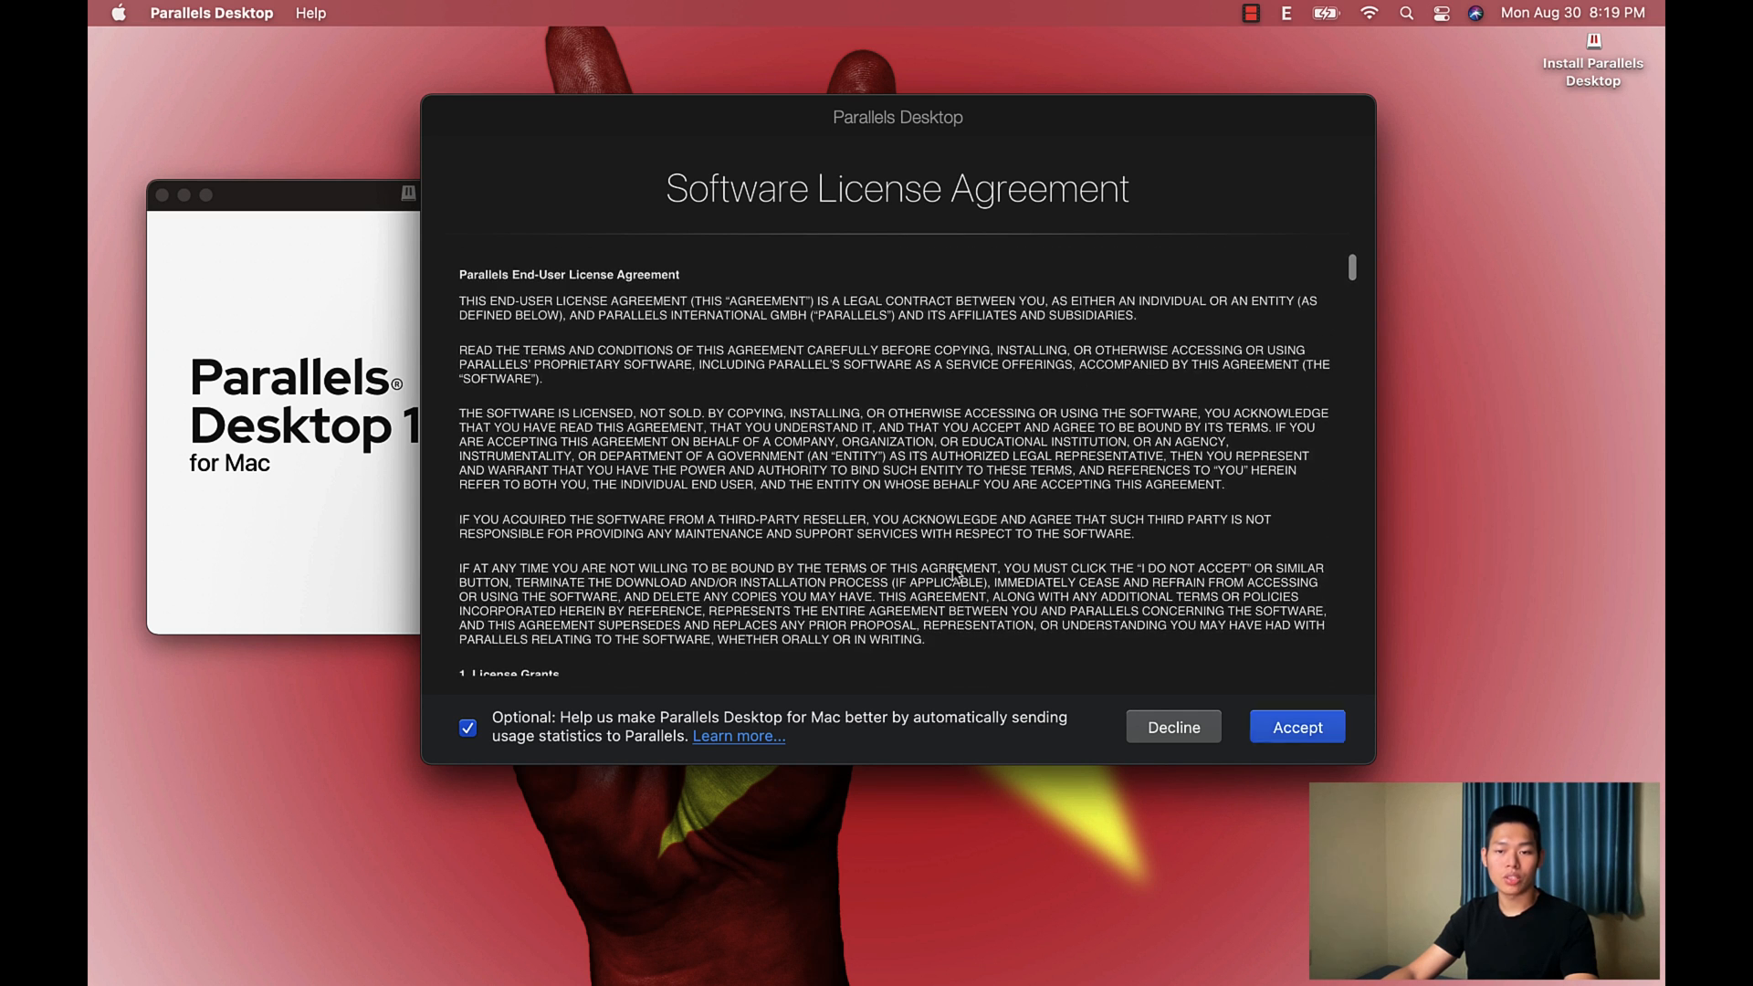
Step: Accept the license agreement and authorise installation with the Mac administrator password
{"action": "left_click", "coordinate": [1297, 727]}
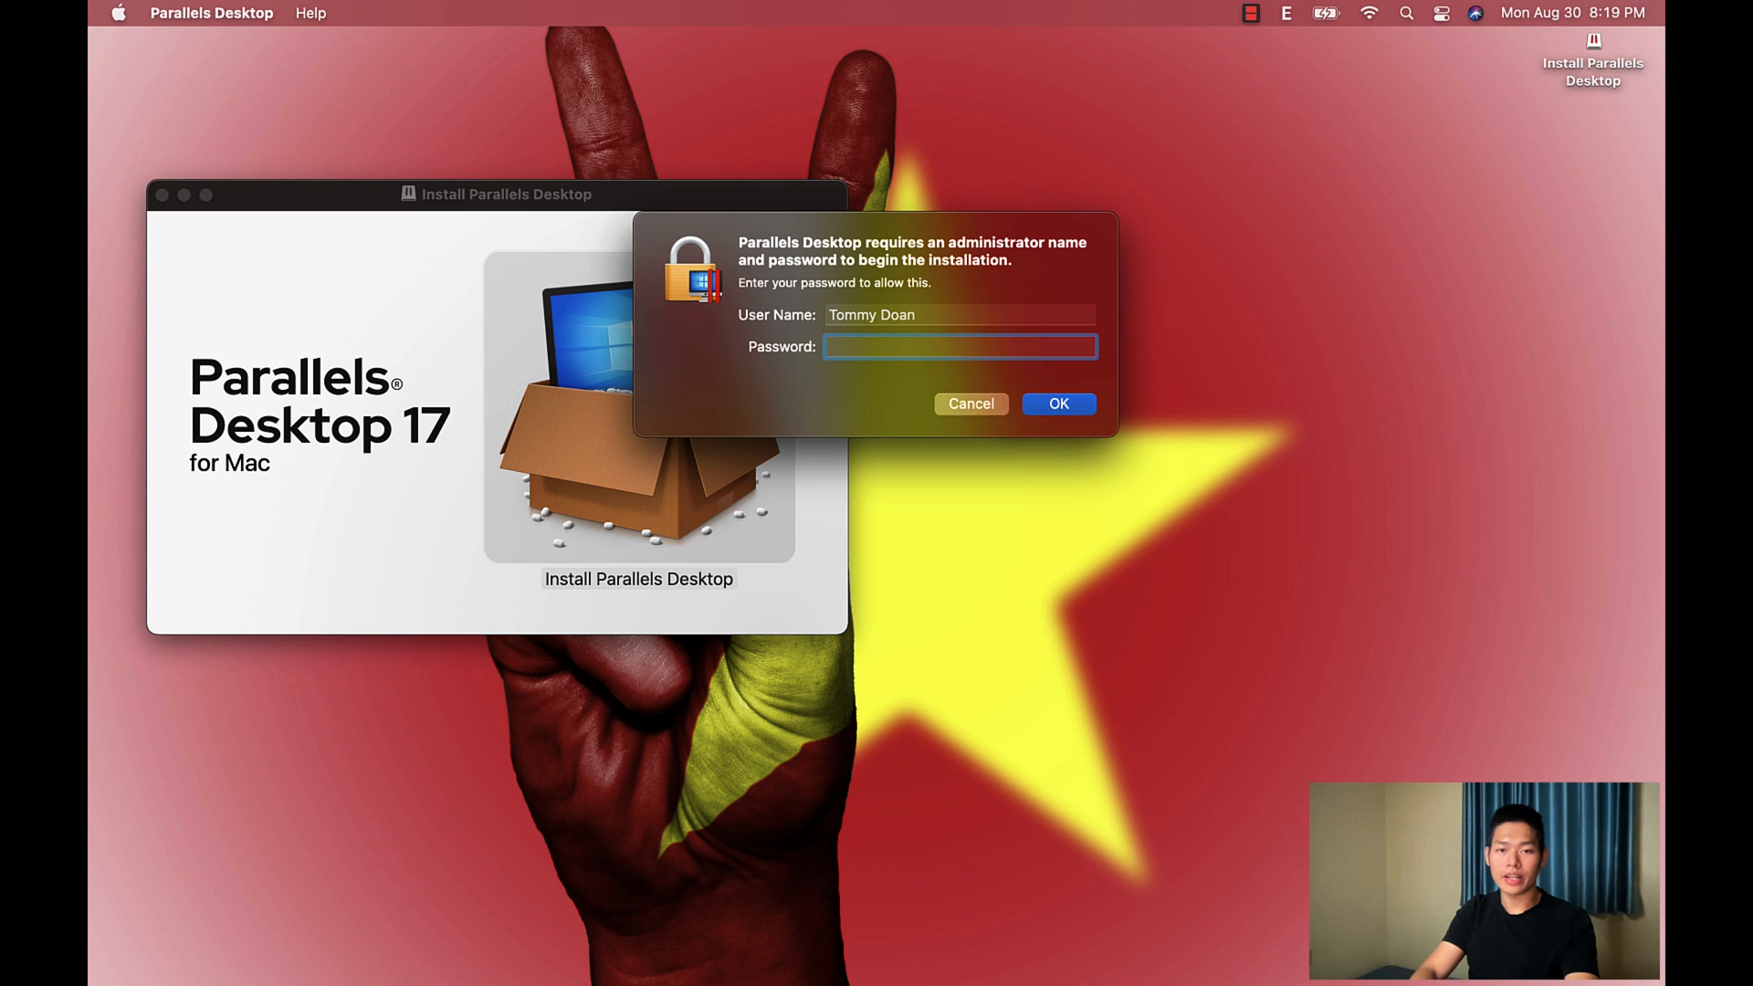
{"action": "type", "text": "•"}
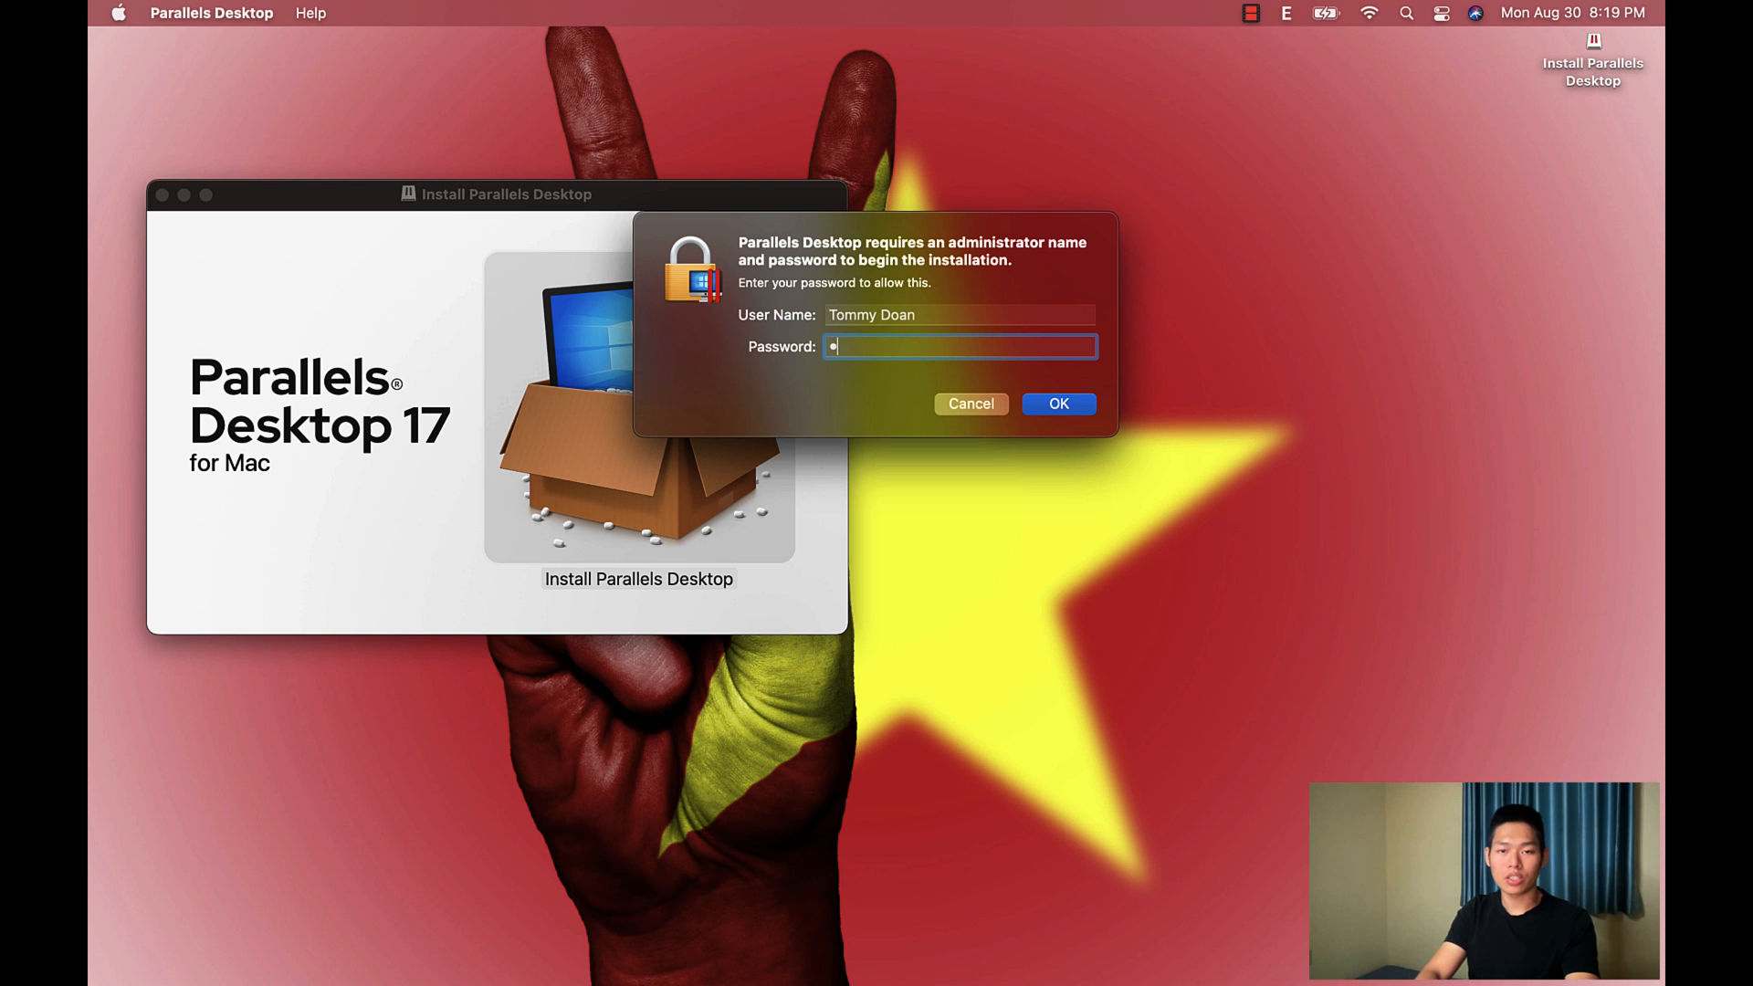
{"action": "type", "text": "••••••"}
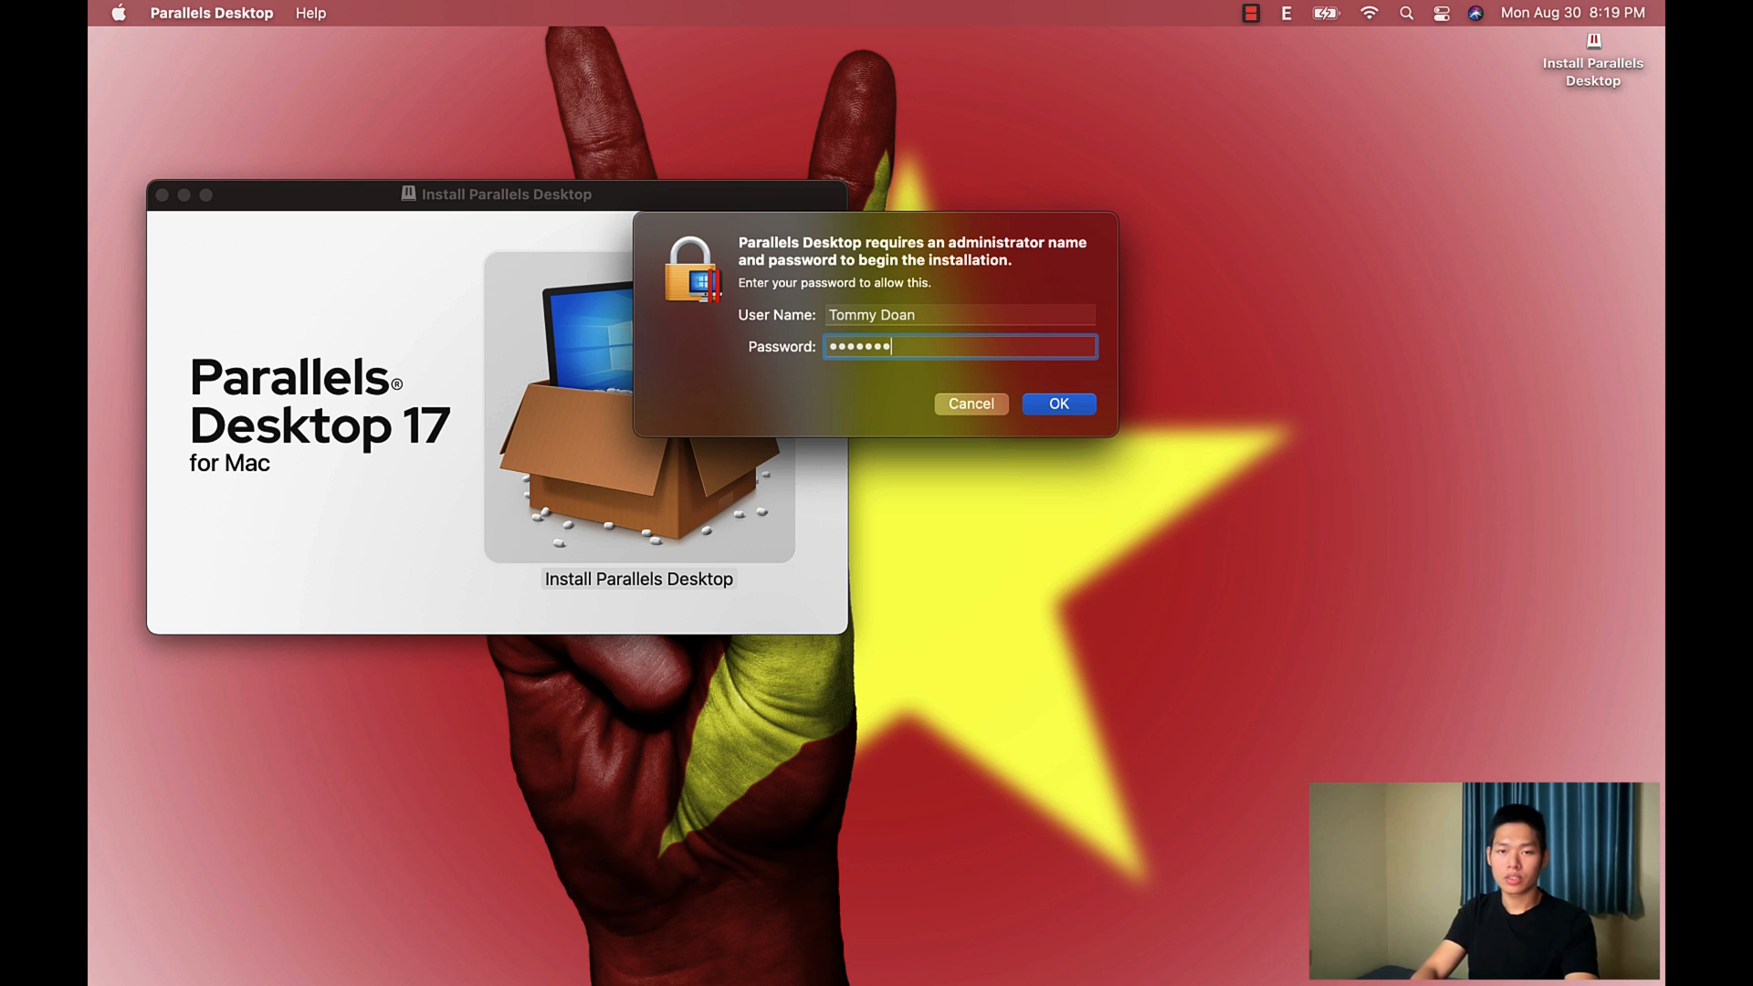
{"action": "left_click", "coordinate": [1059, 403]}
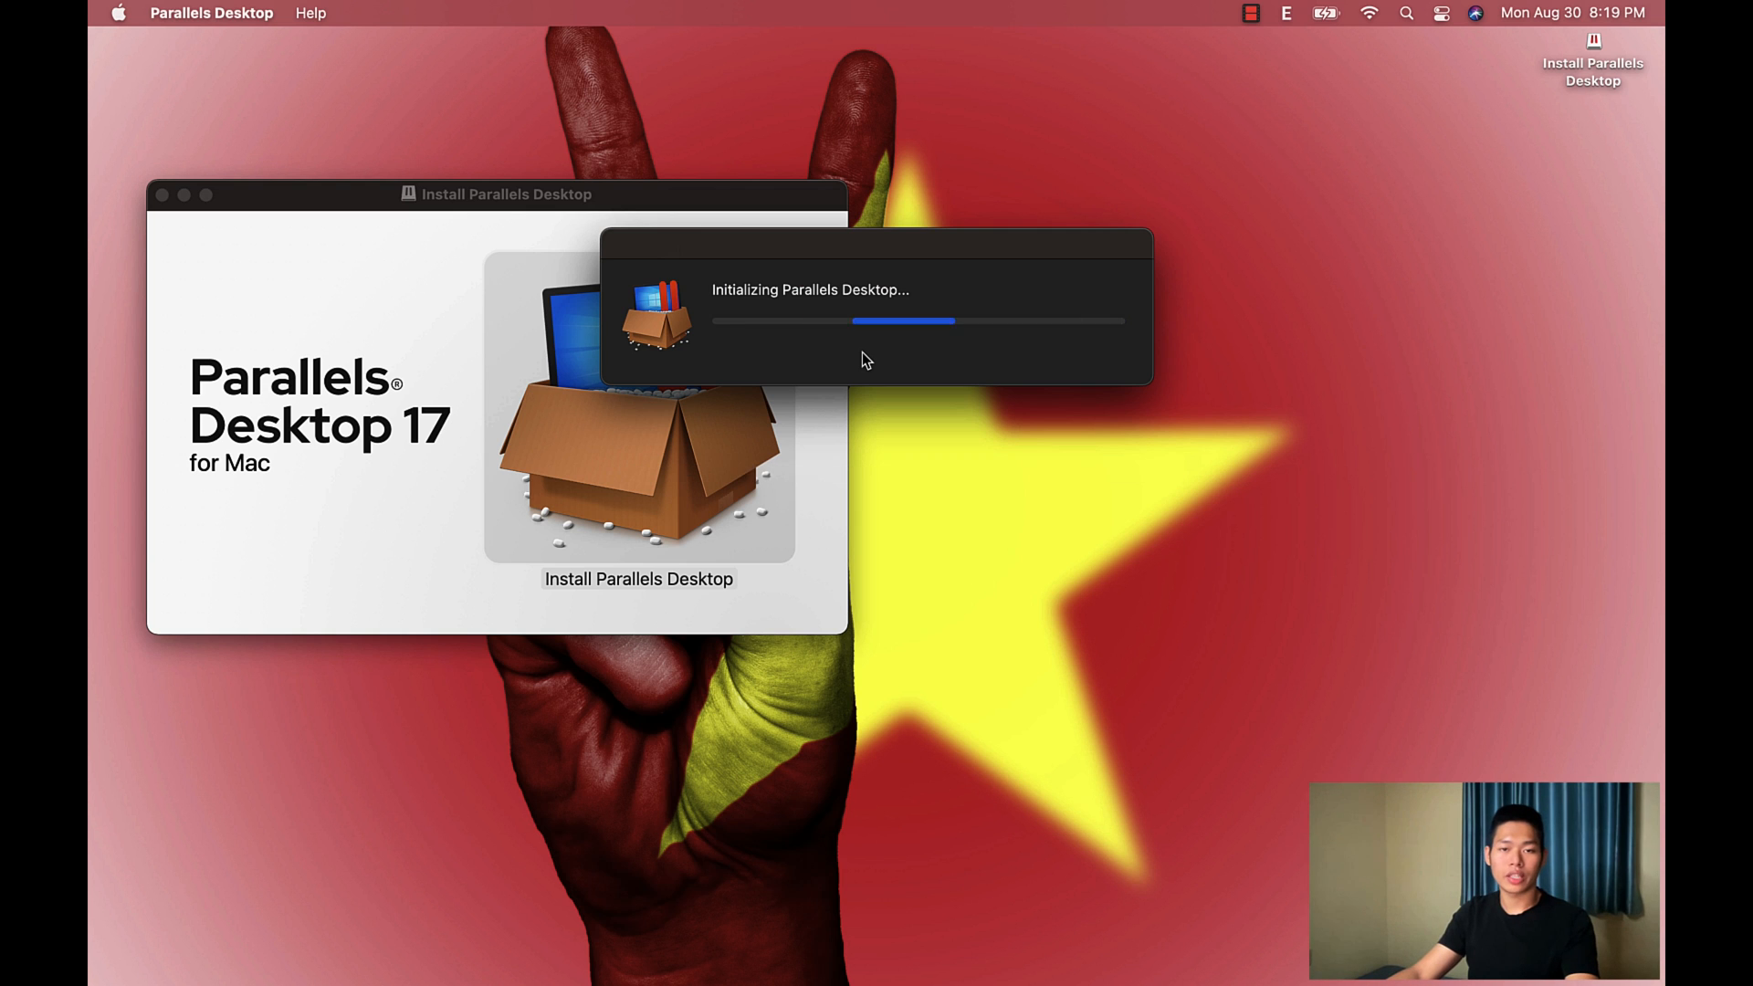
{"action": "mouse_move", "coordinate": [756, 320]}
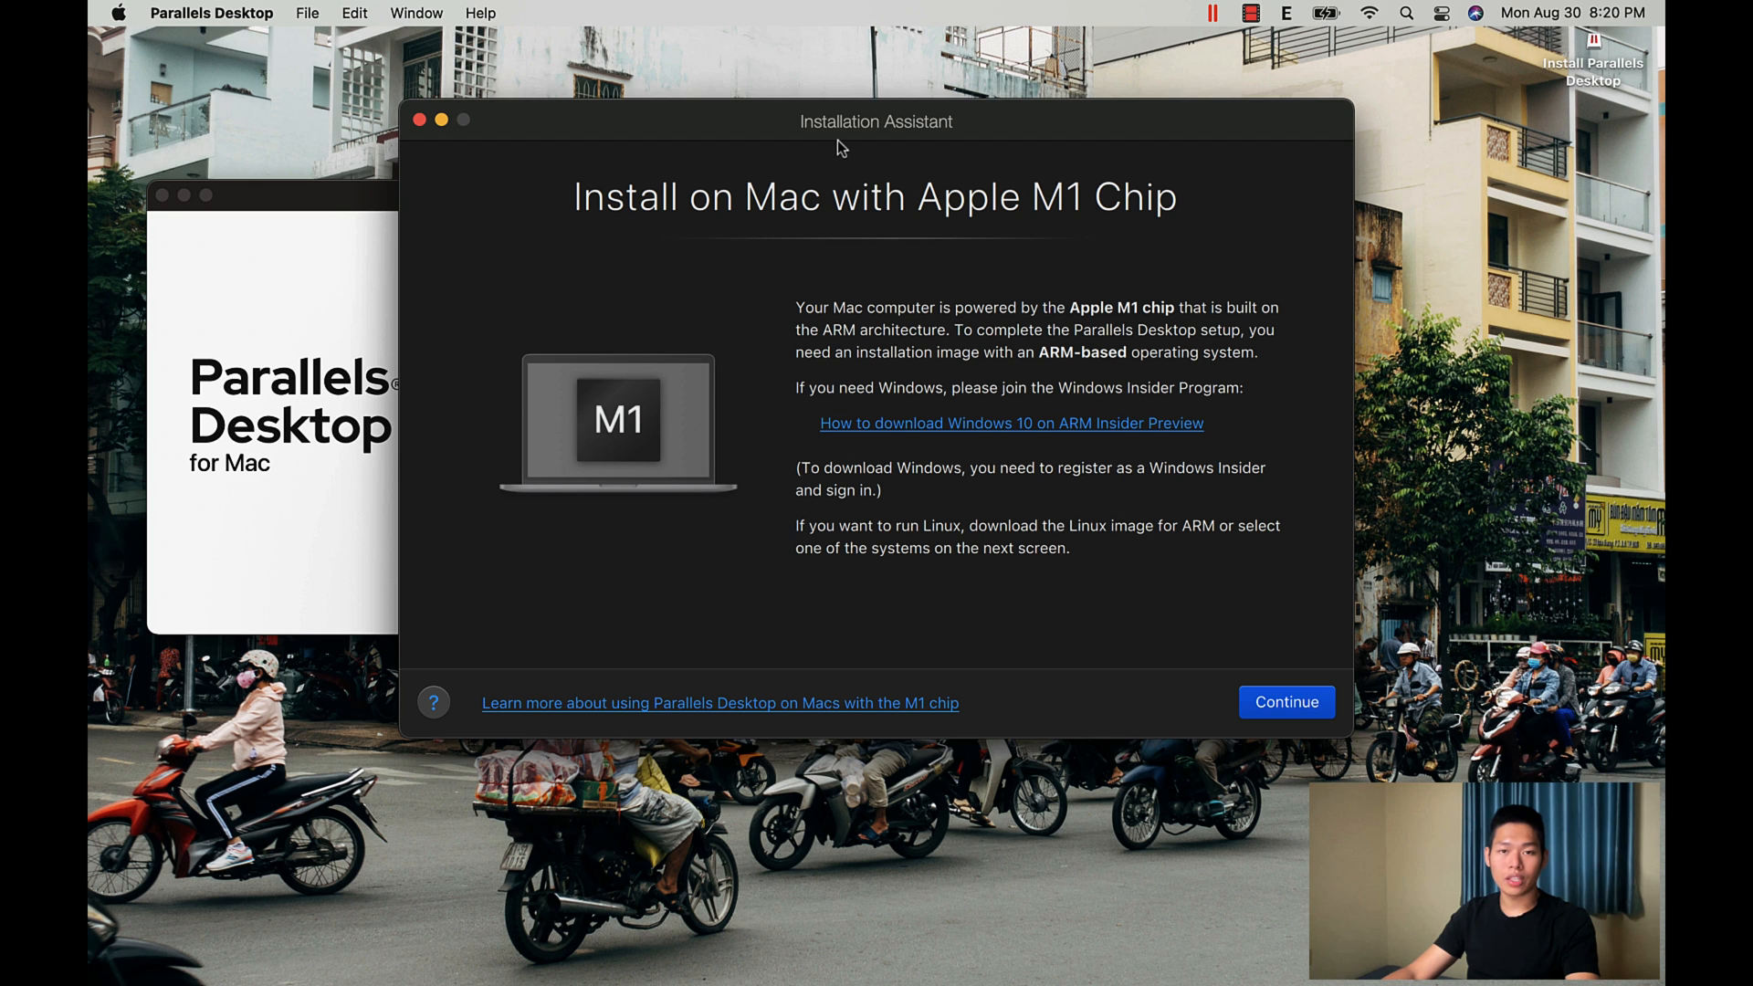
{"action": "mouse_move", "coordinate": [938, 154]}
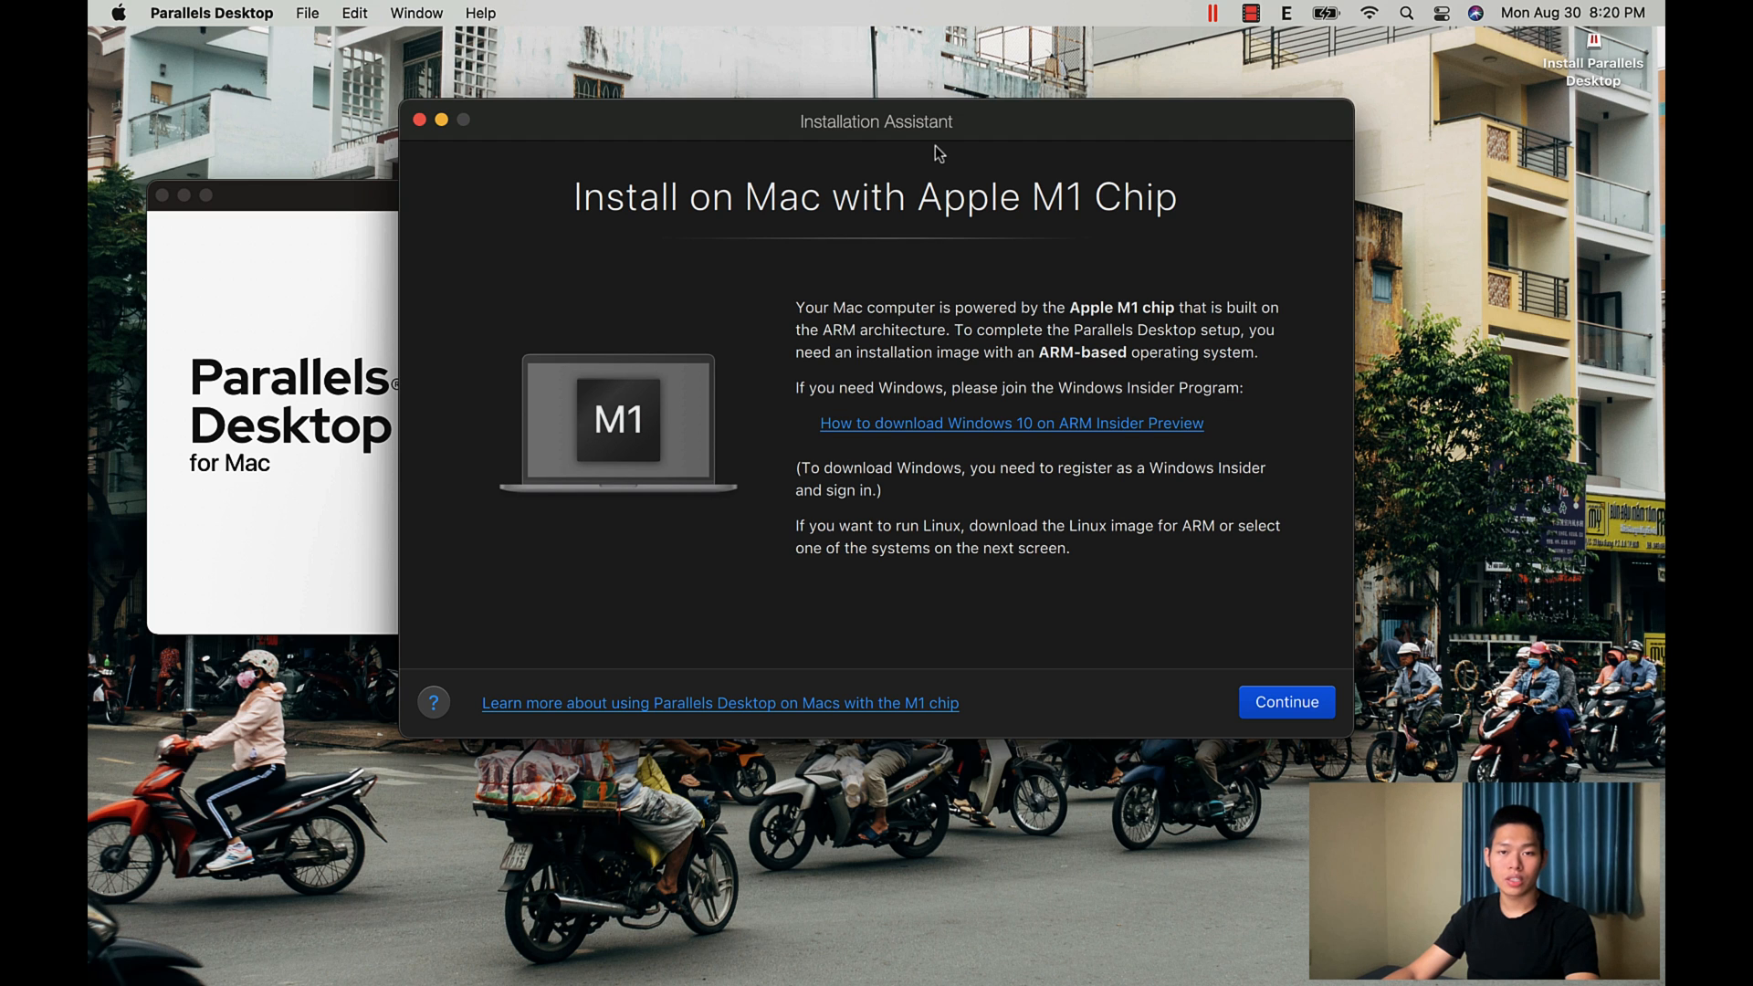
{"action": "mouse_move", "coordinate": [833, 315]}
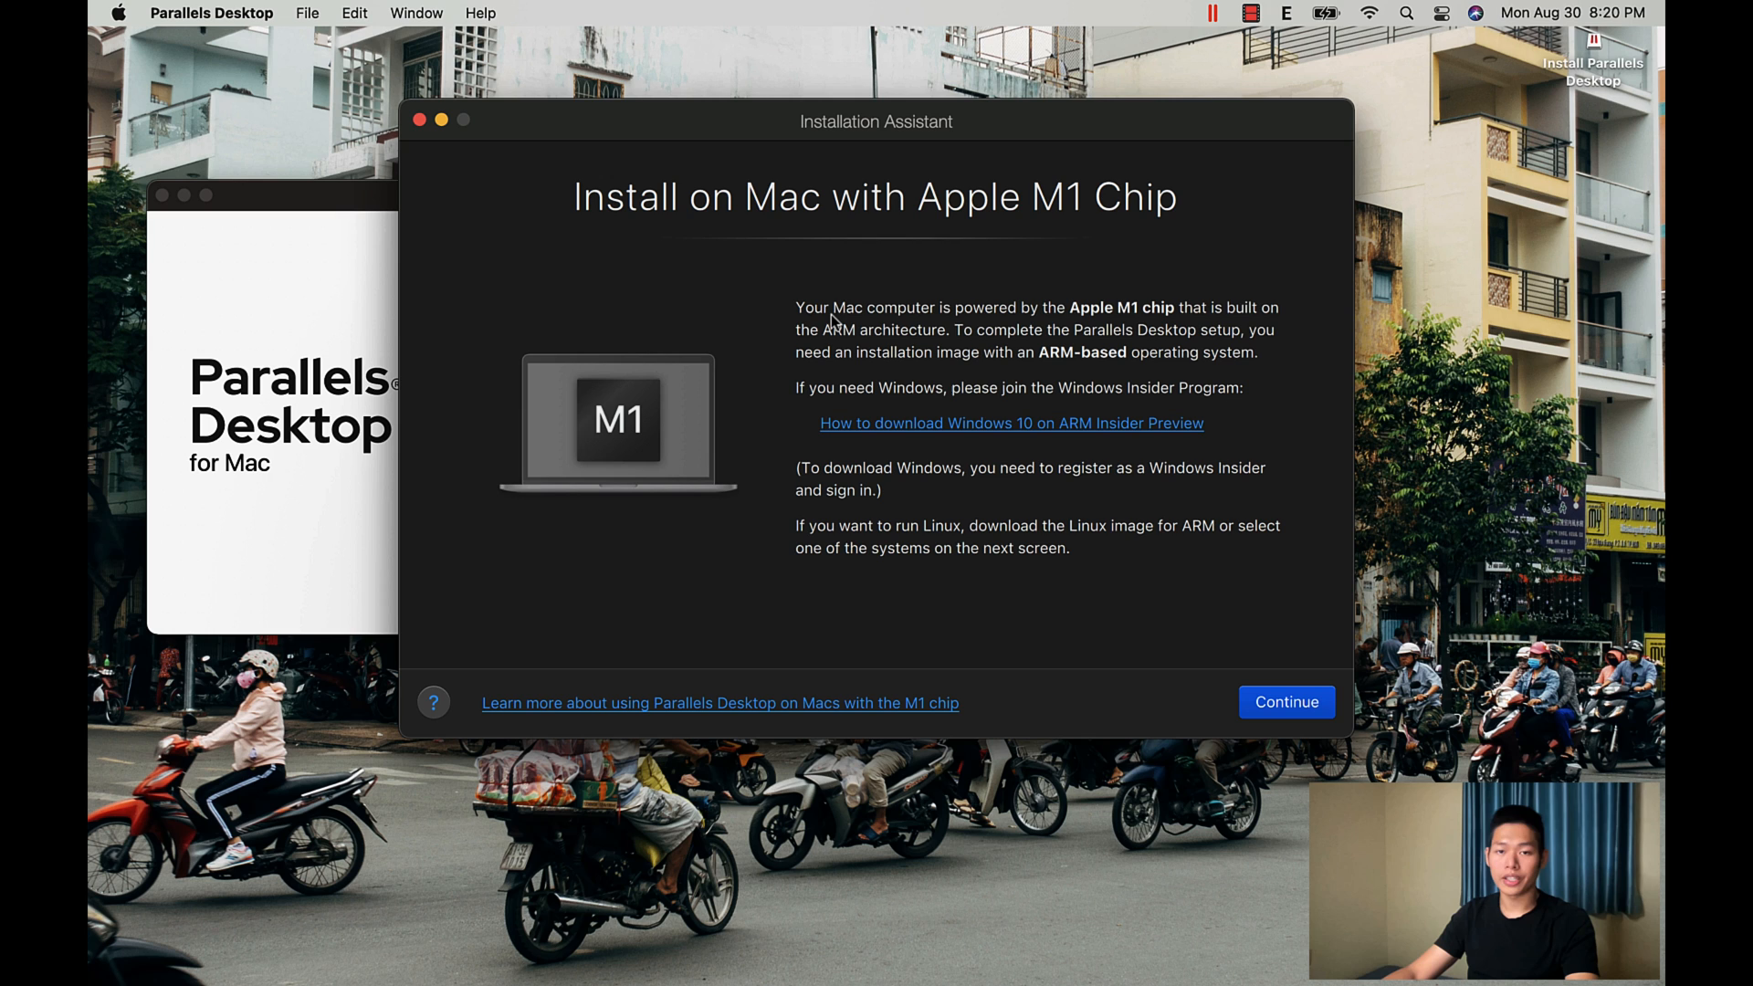
{"action": "mouse_move", "coordinate": [658, 221]}
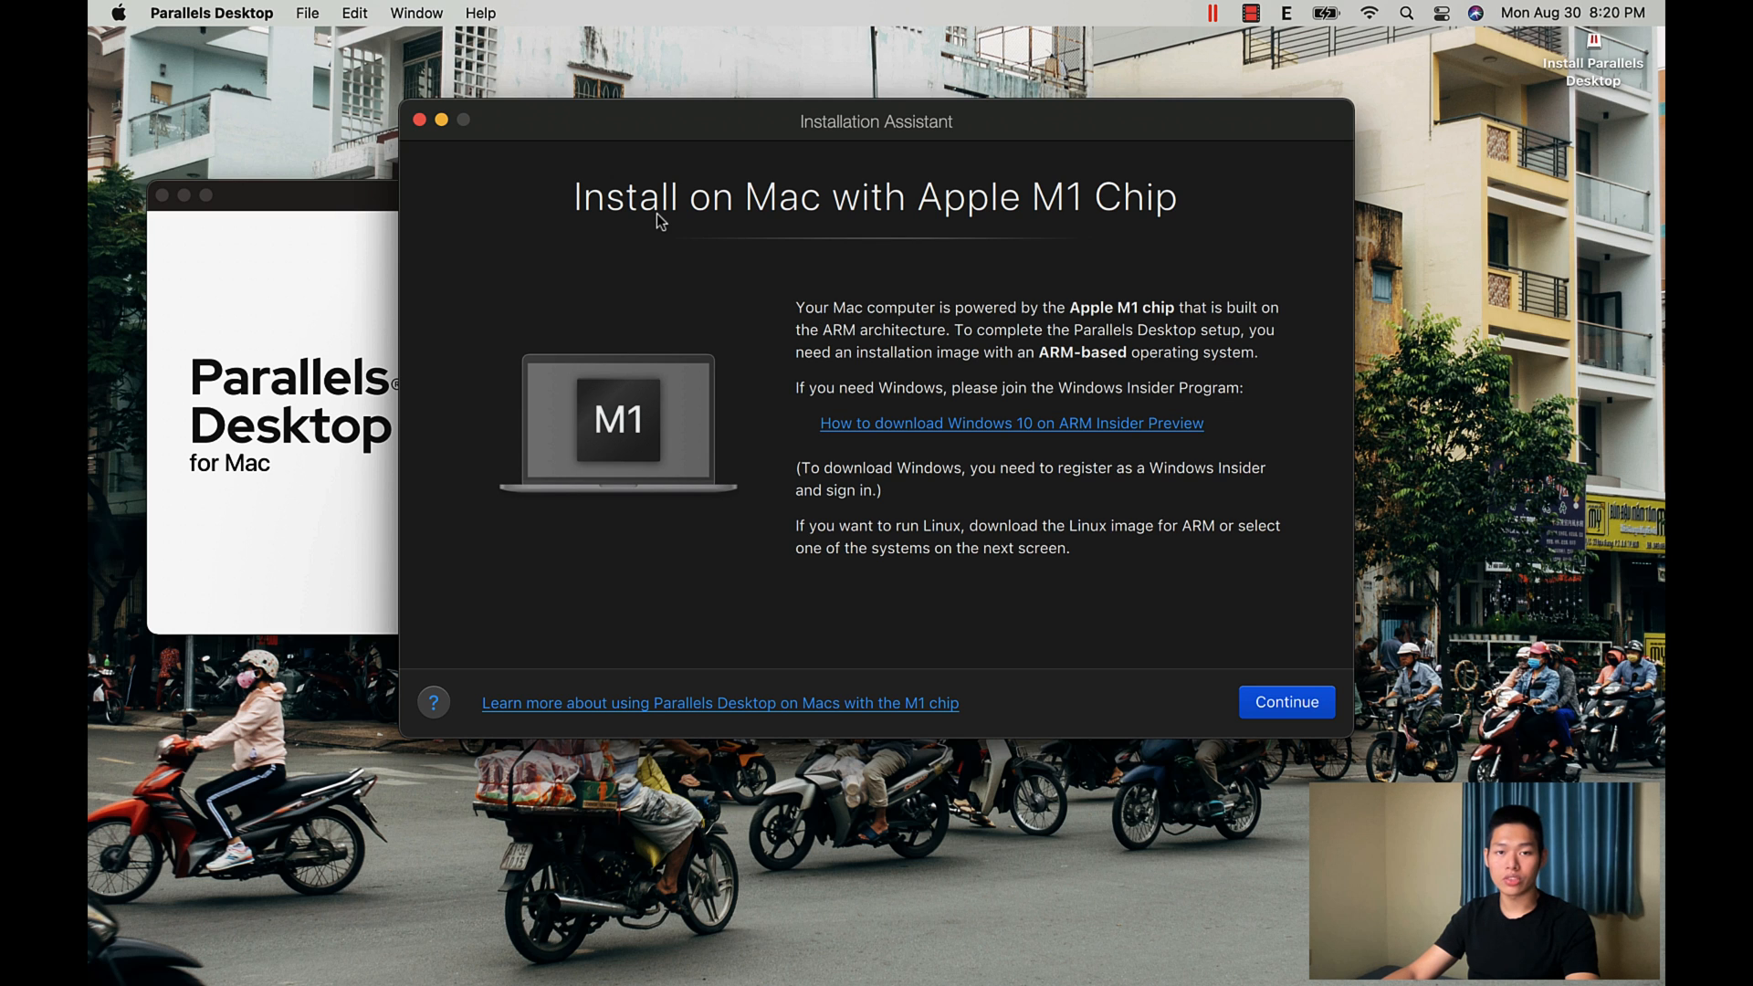
{"action": "mouse_move", "coordinate": [1056, 282]}
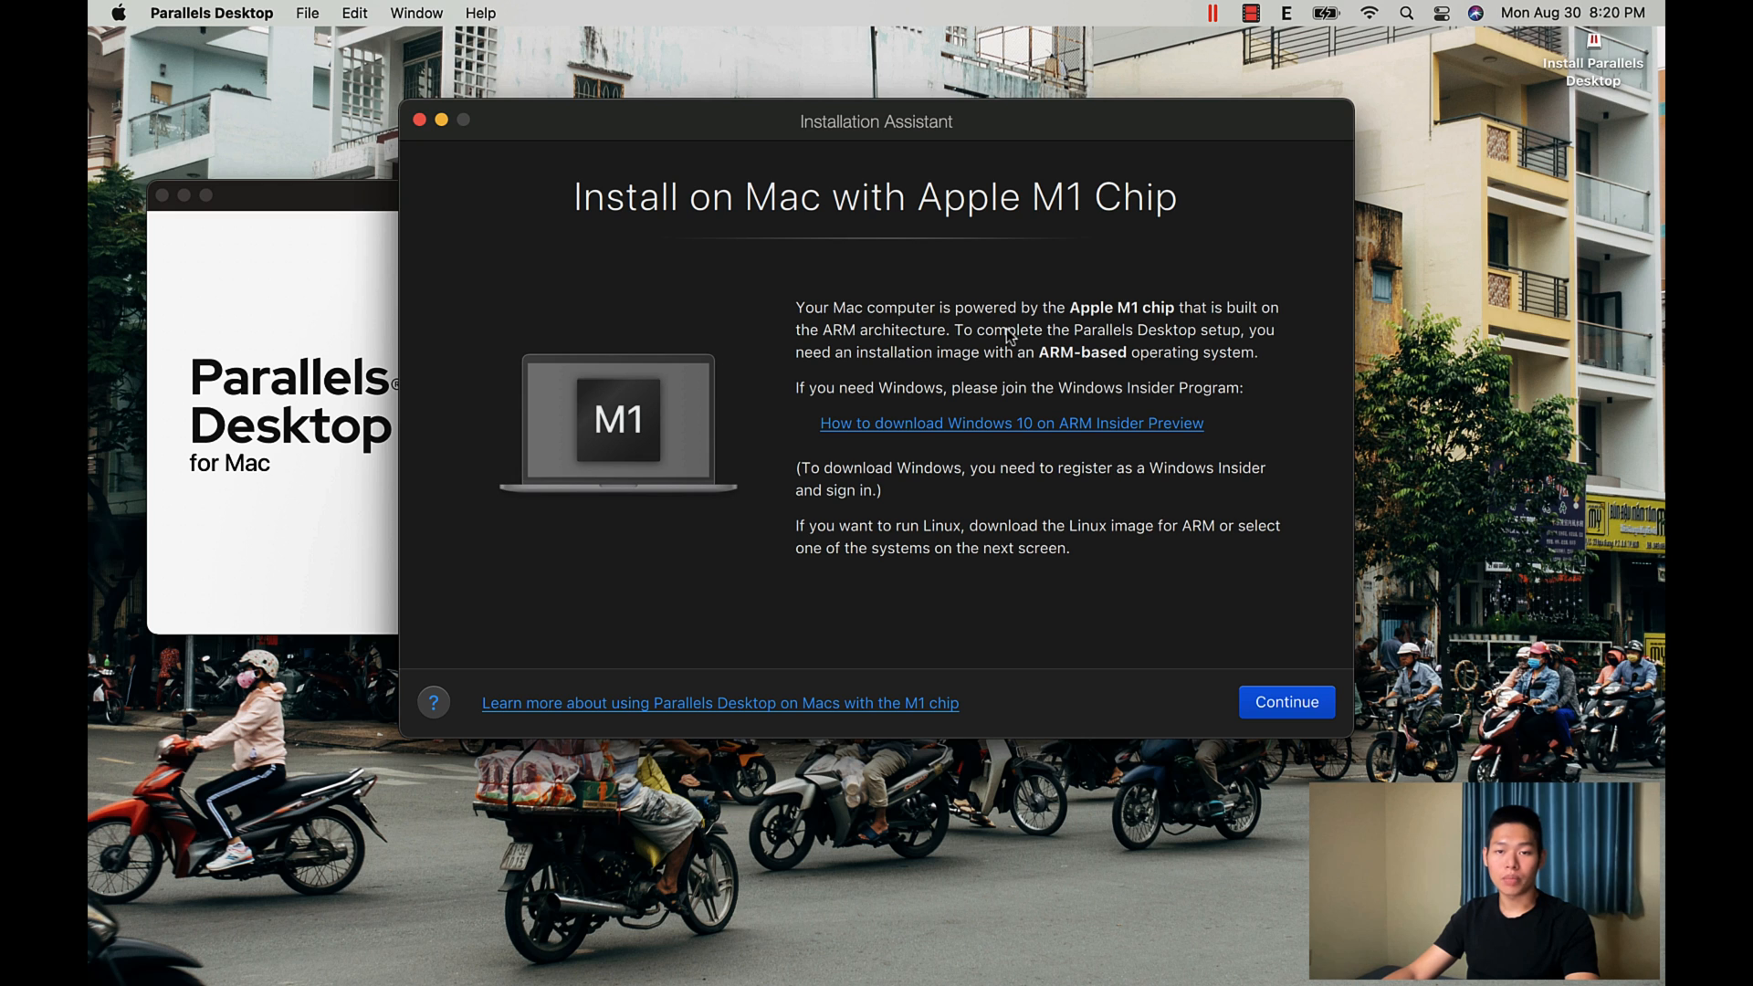
{"action": "mouse_move", "coordinate": [895, 354]}
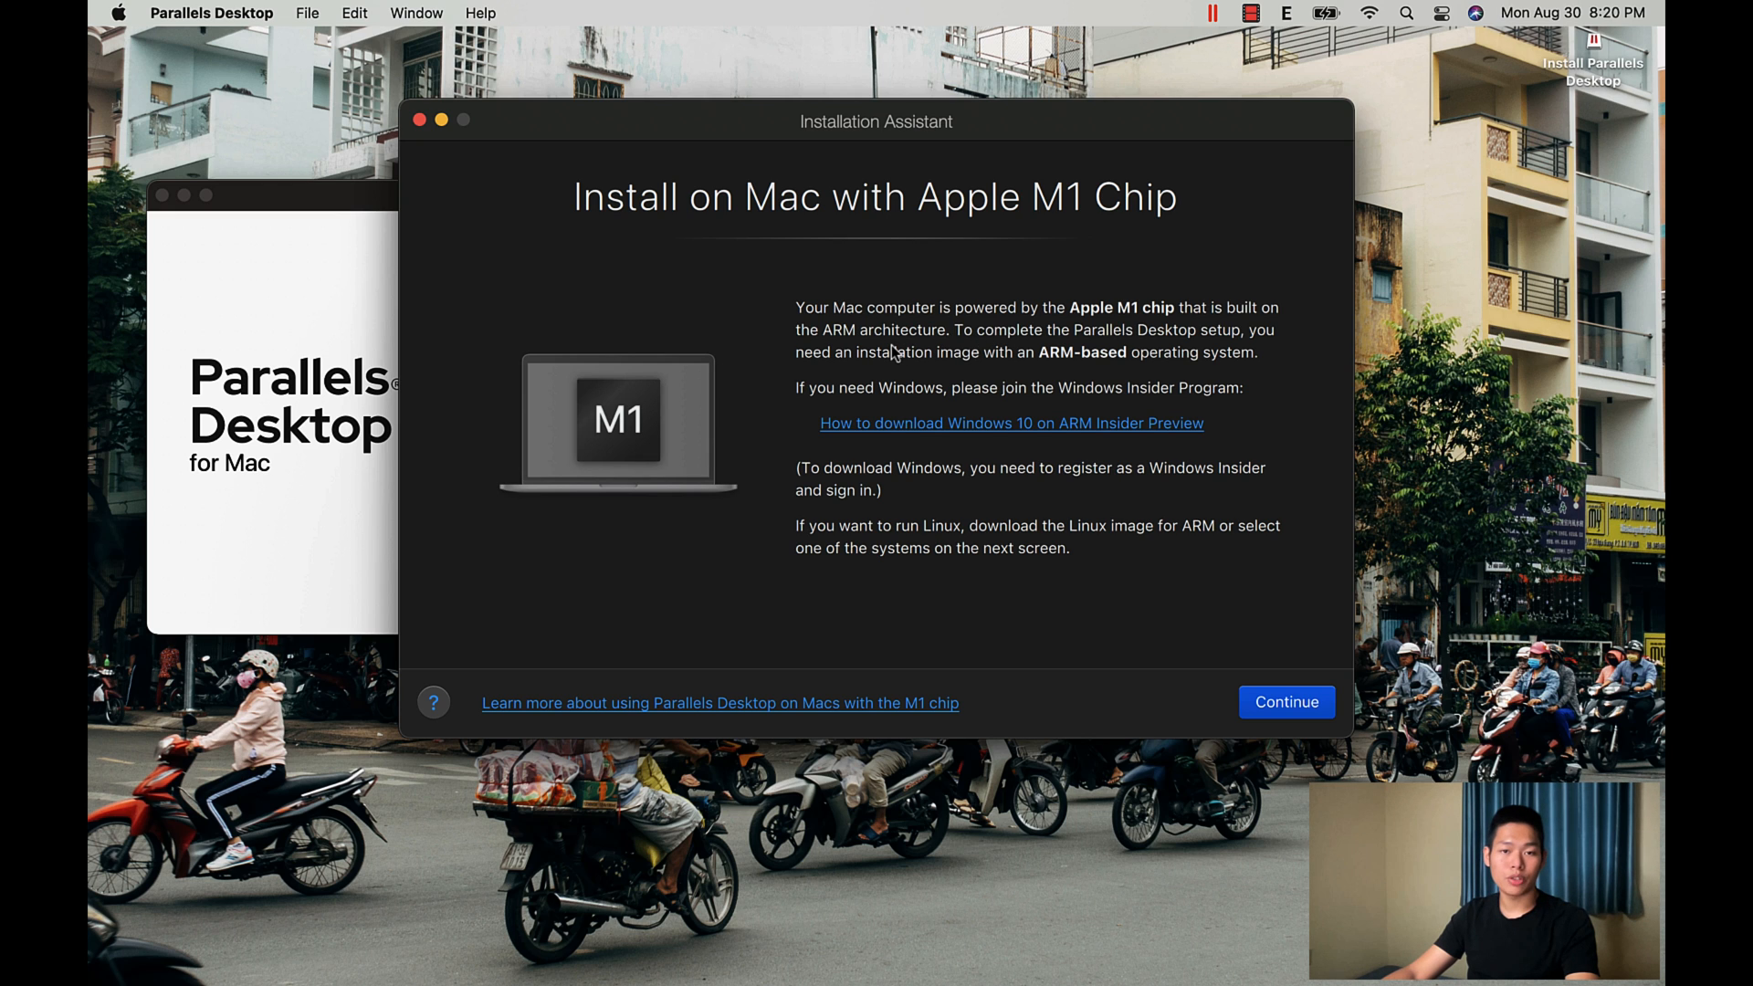
{"action": "mouse_move", "coordinate": [1083, 380]}
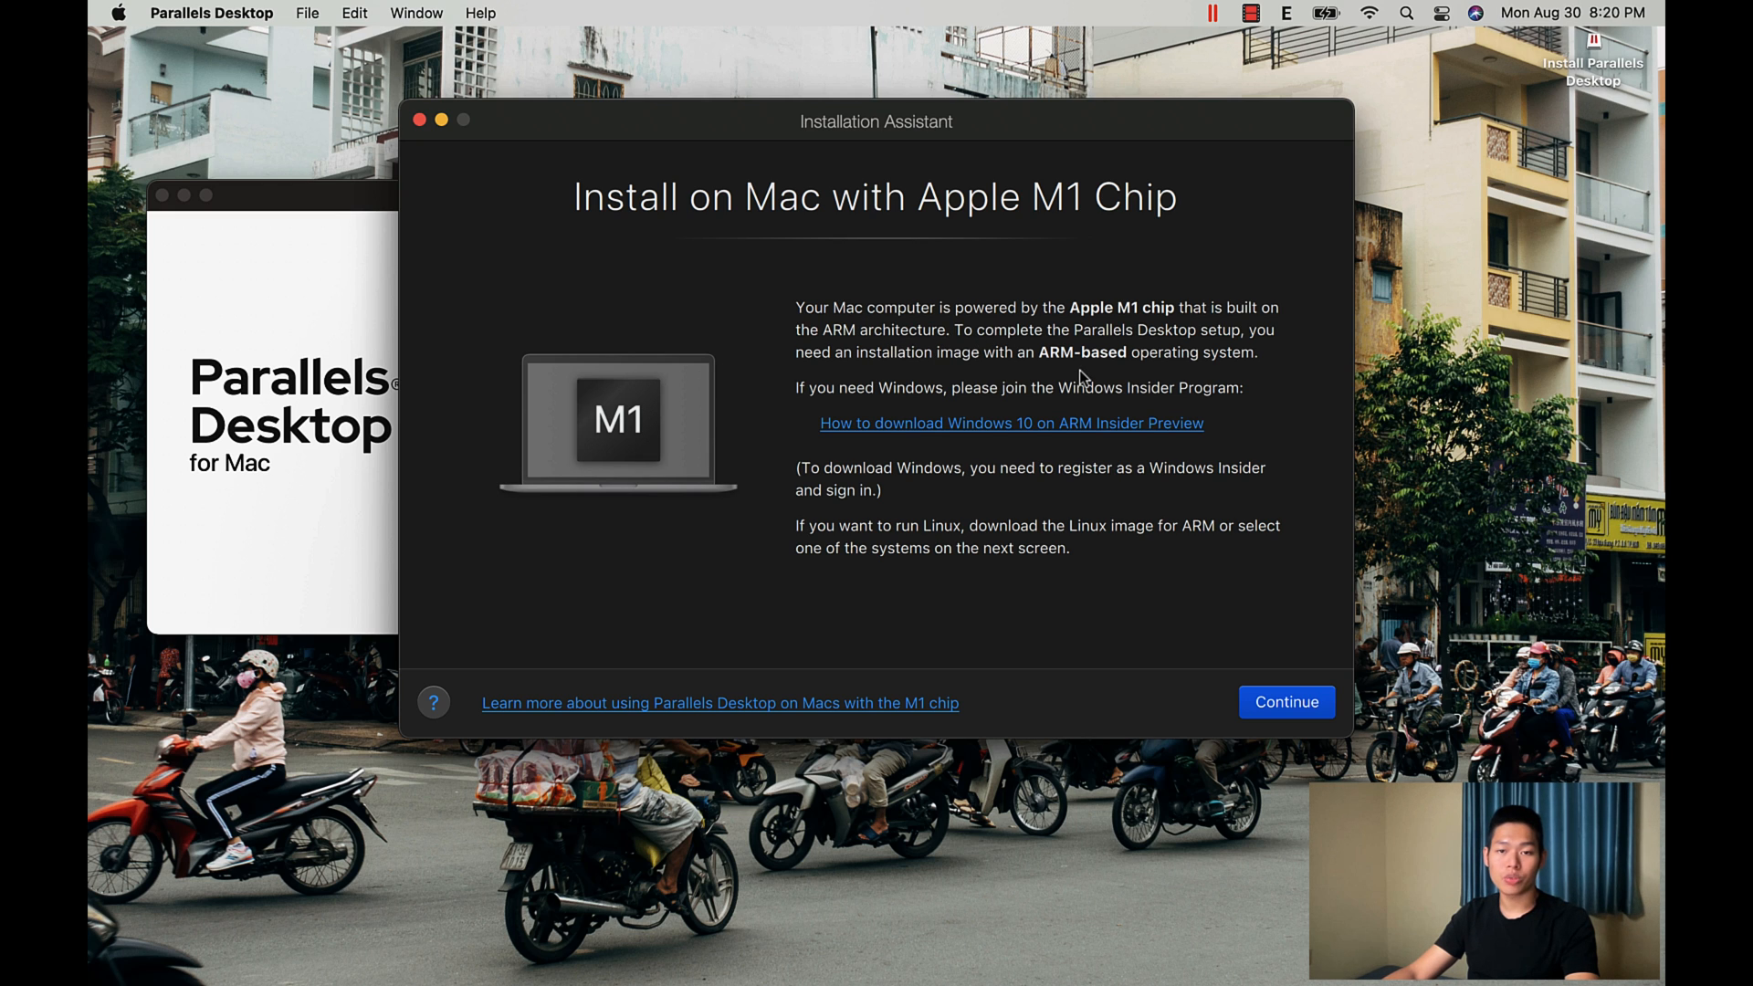
{"action": "mouse_move", "coordinate": [1238, 381]}
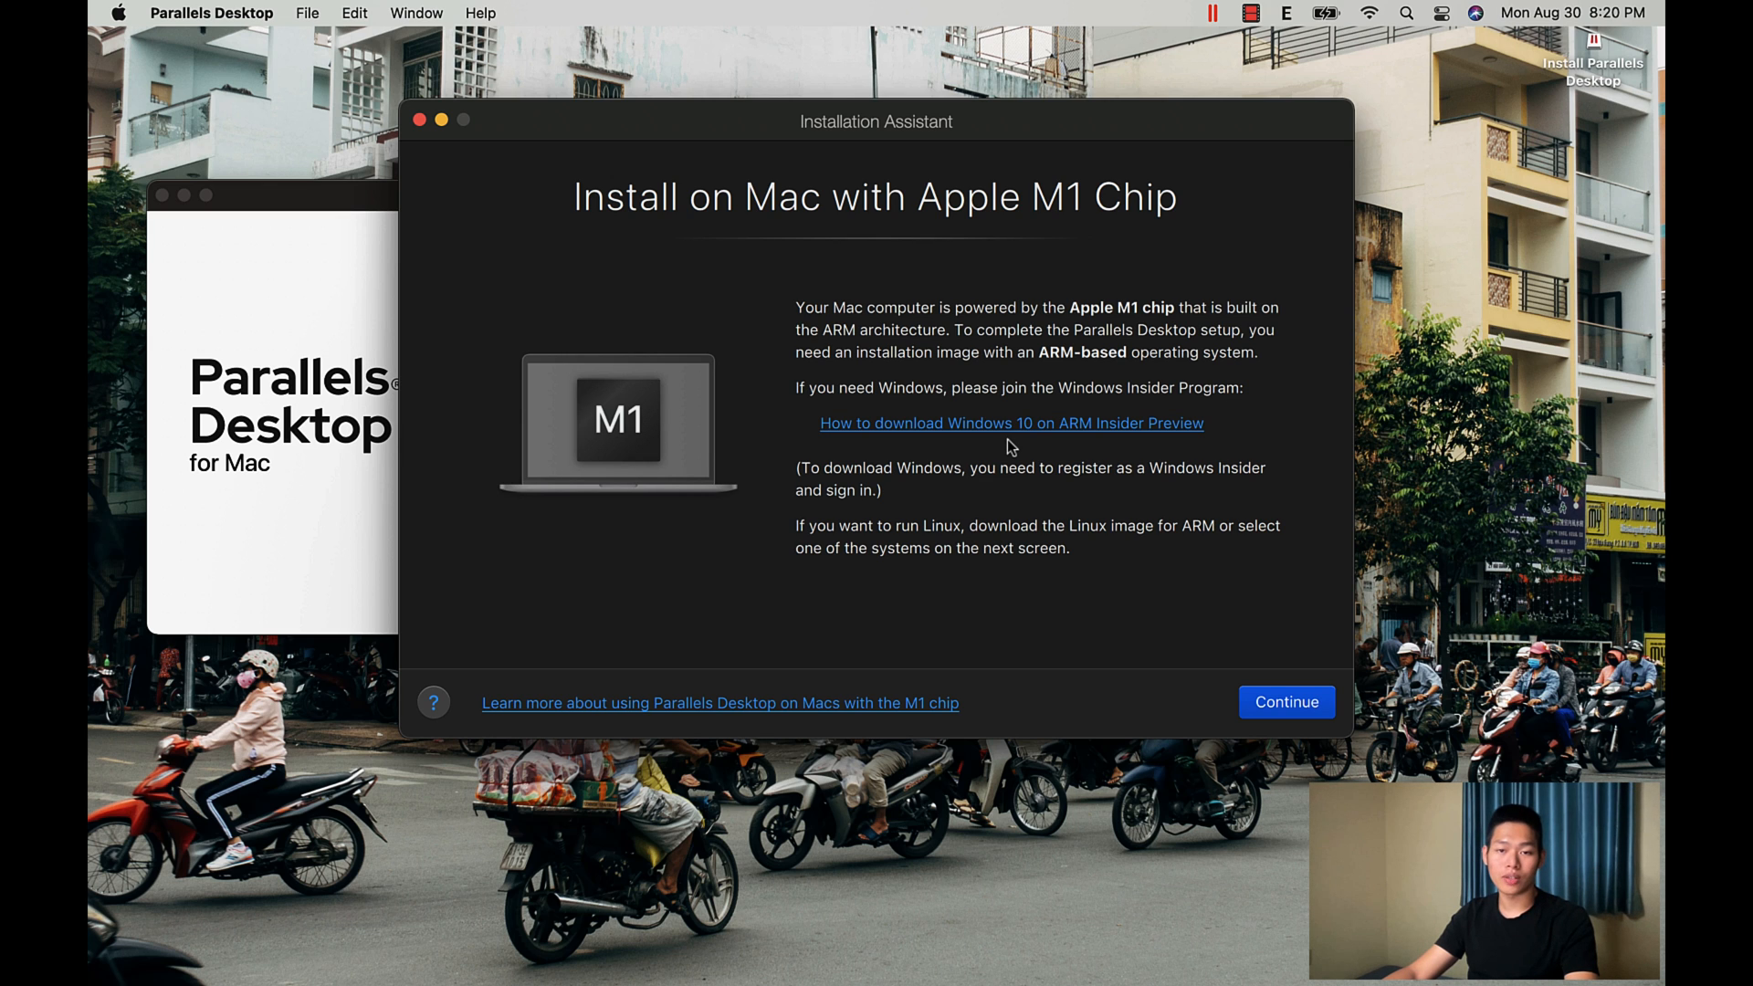
{"action": "mouse_move", "coordinate": [1221, 489]}
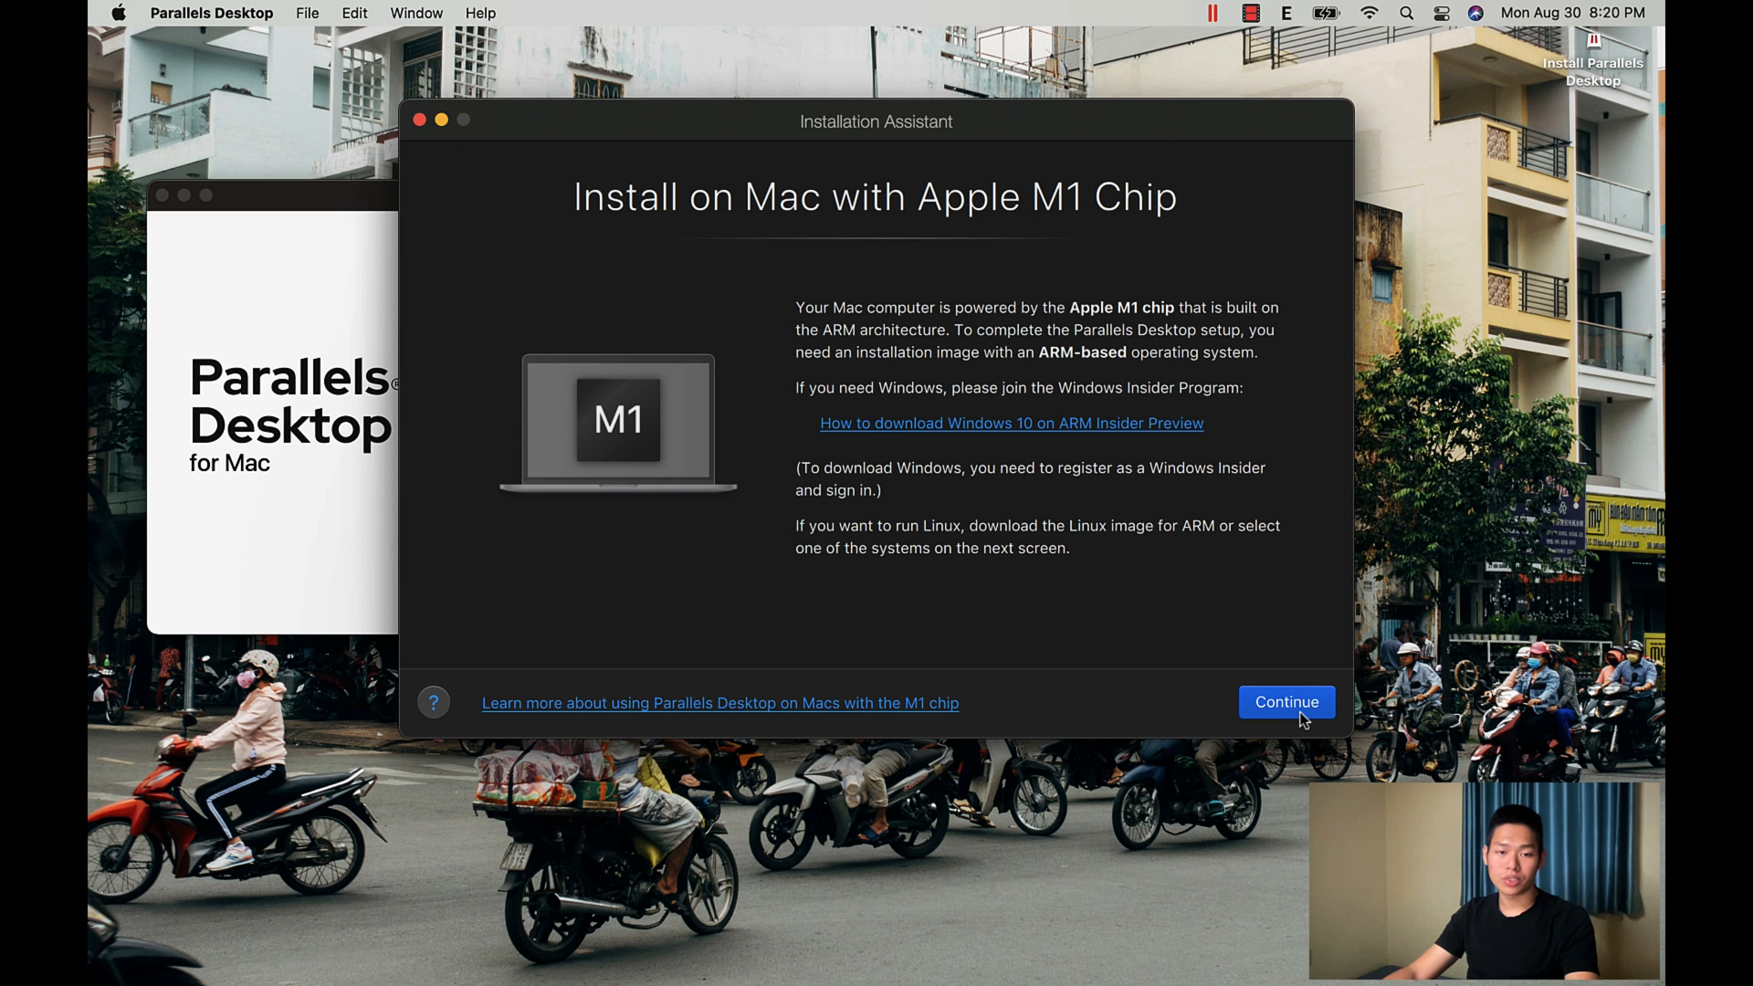
Step: Move past the Apple M1 notice and install Windows from an image file
{"action": "left_click", "coordinate": [1286, 702]}
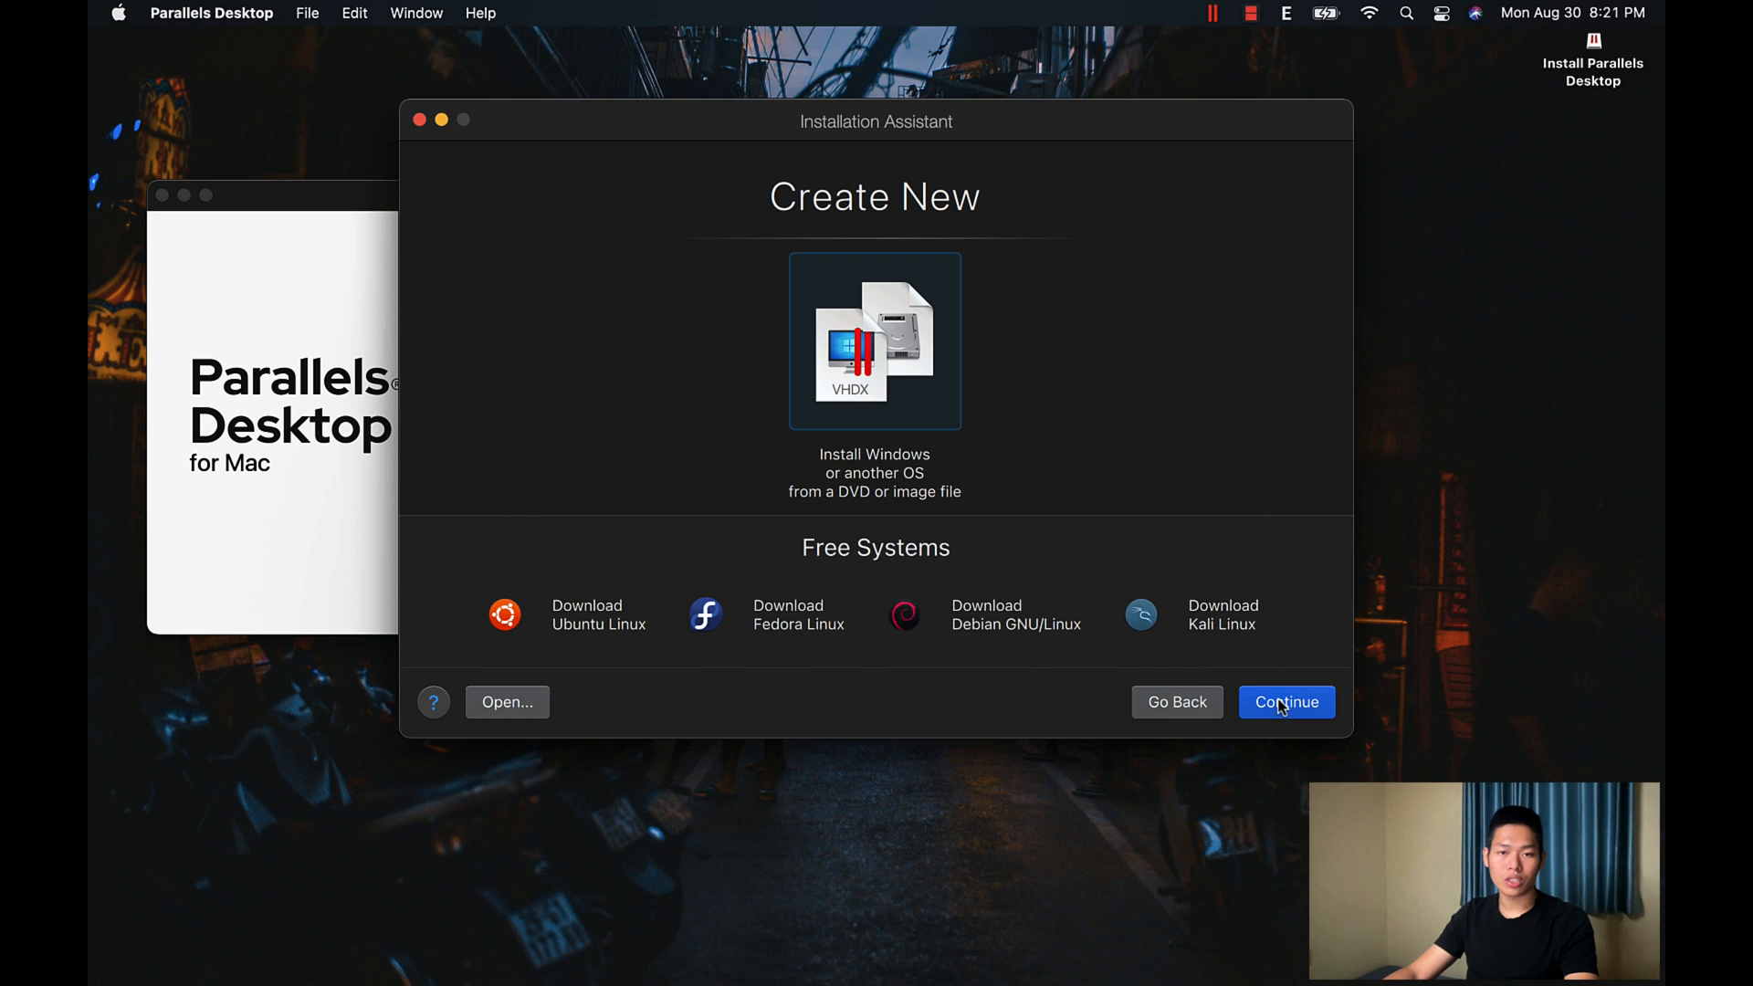
{"action": "left_click", "coordinate": [1286, 702]}
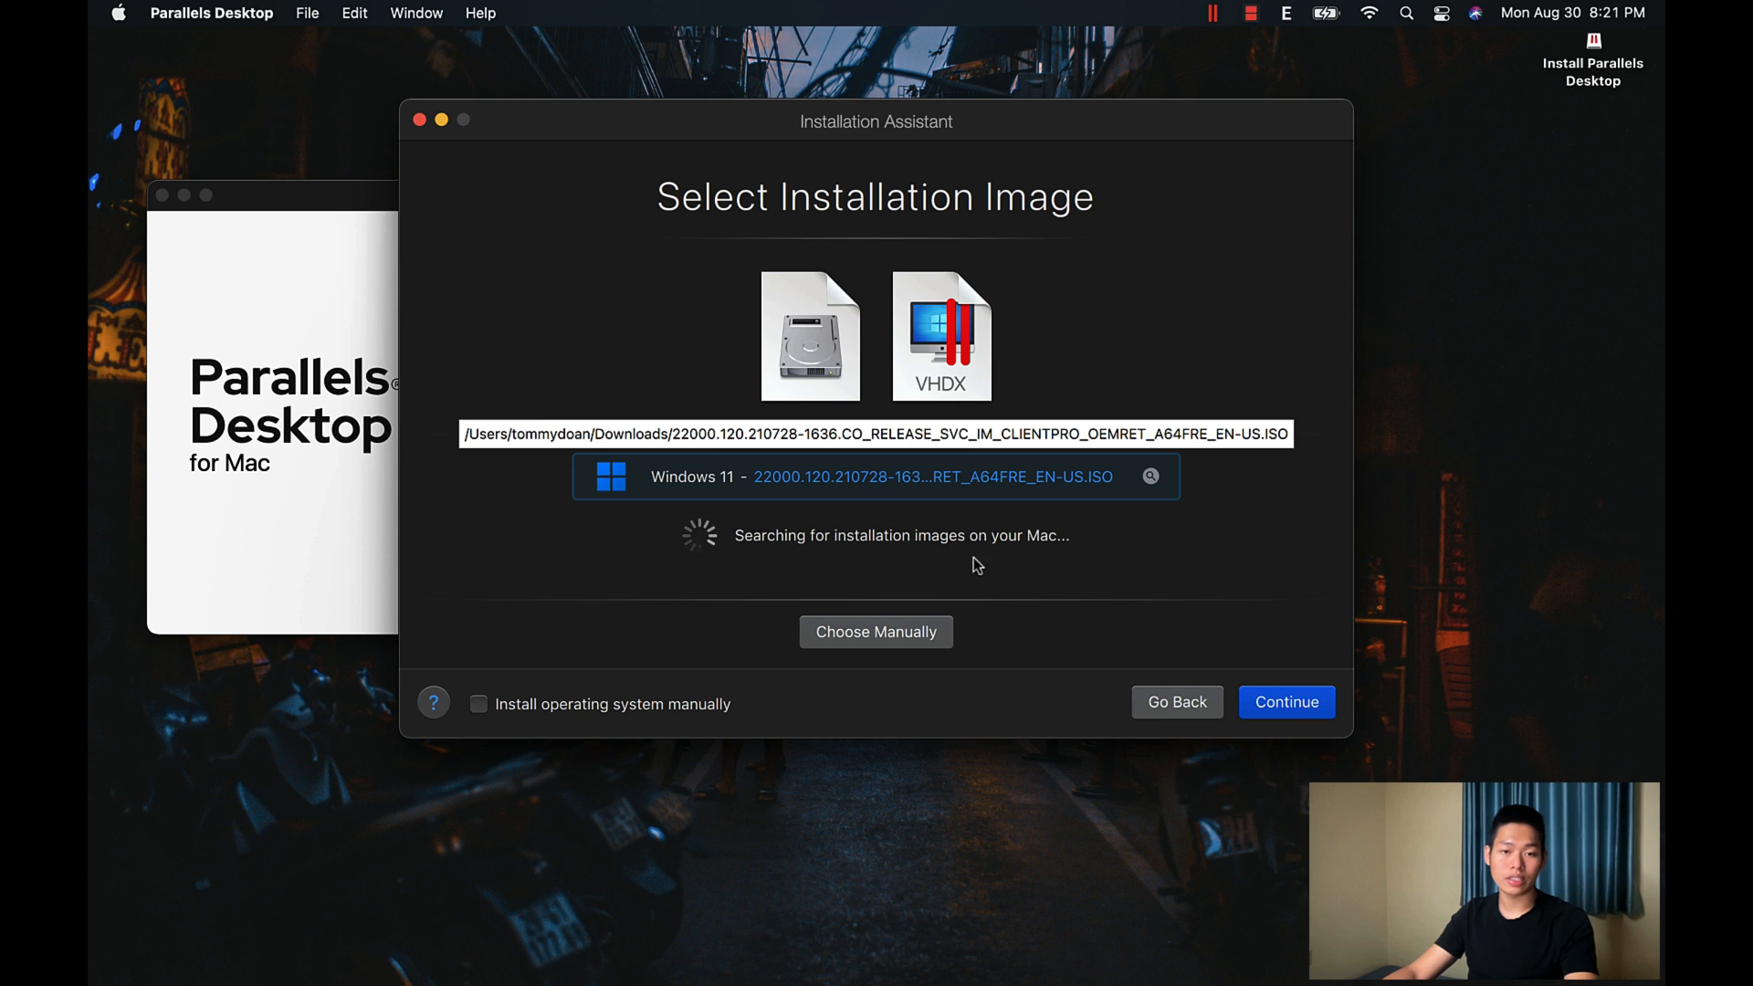
{"action": "mouse_move", "coordinate": [833, 497]}
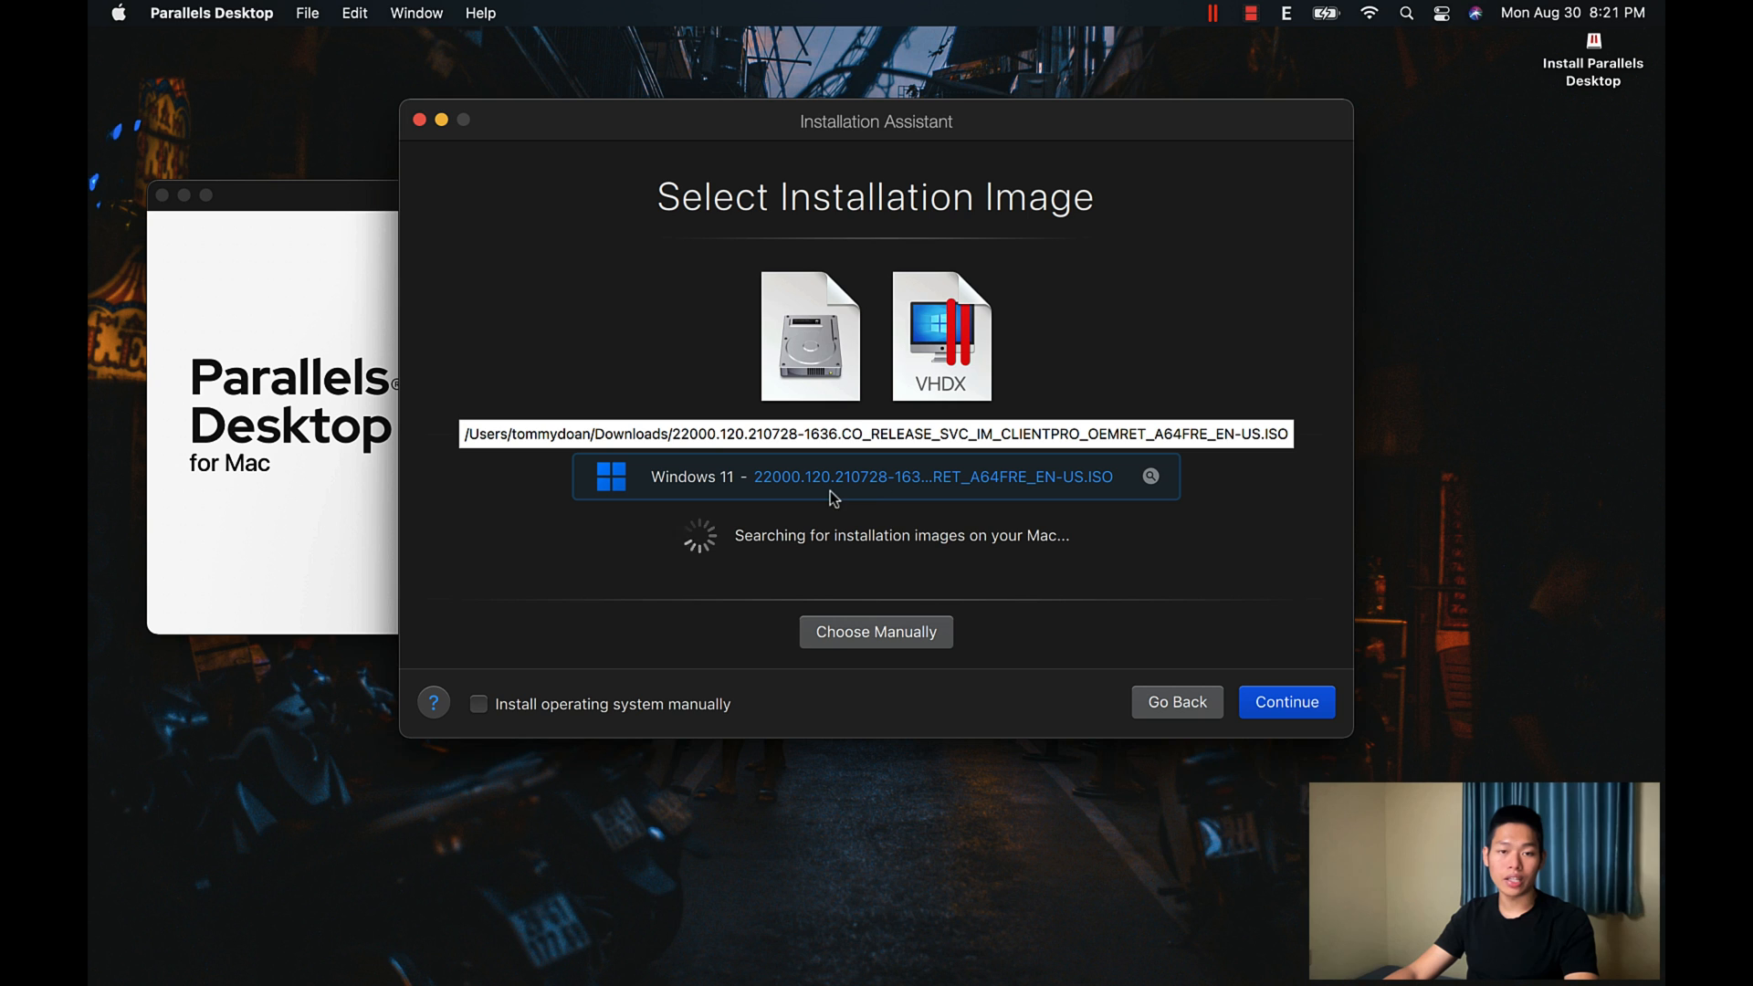
{"action": "mouse_move", "coordinate": [880, 490]}
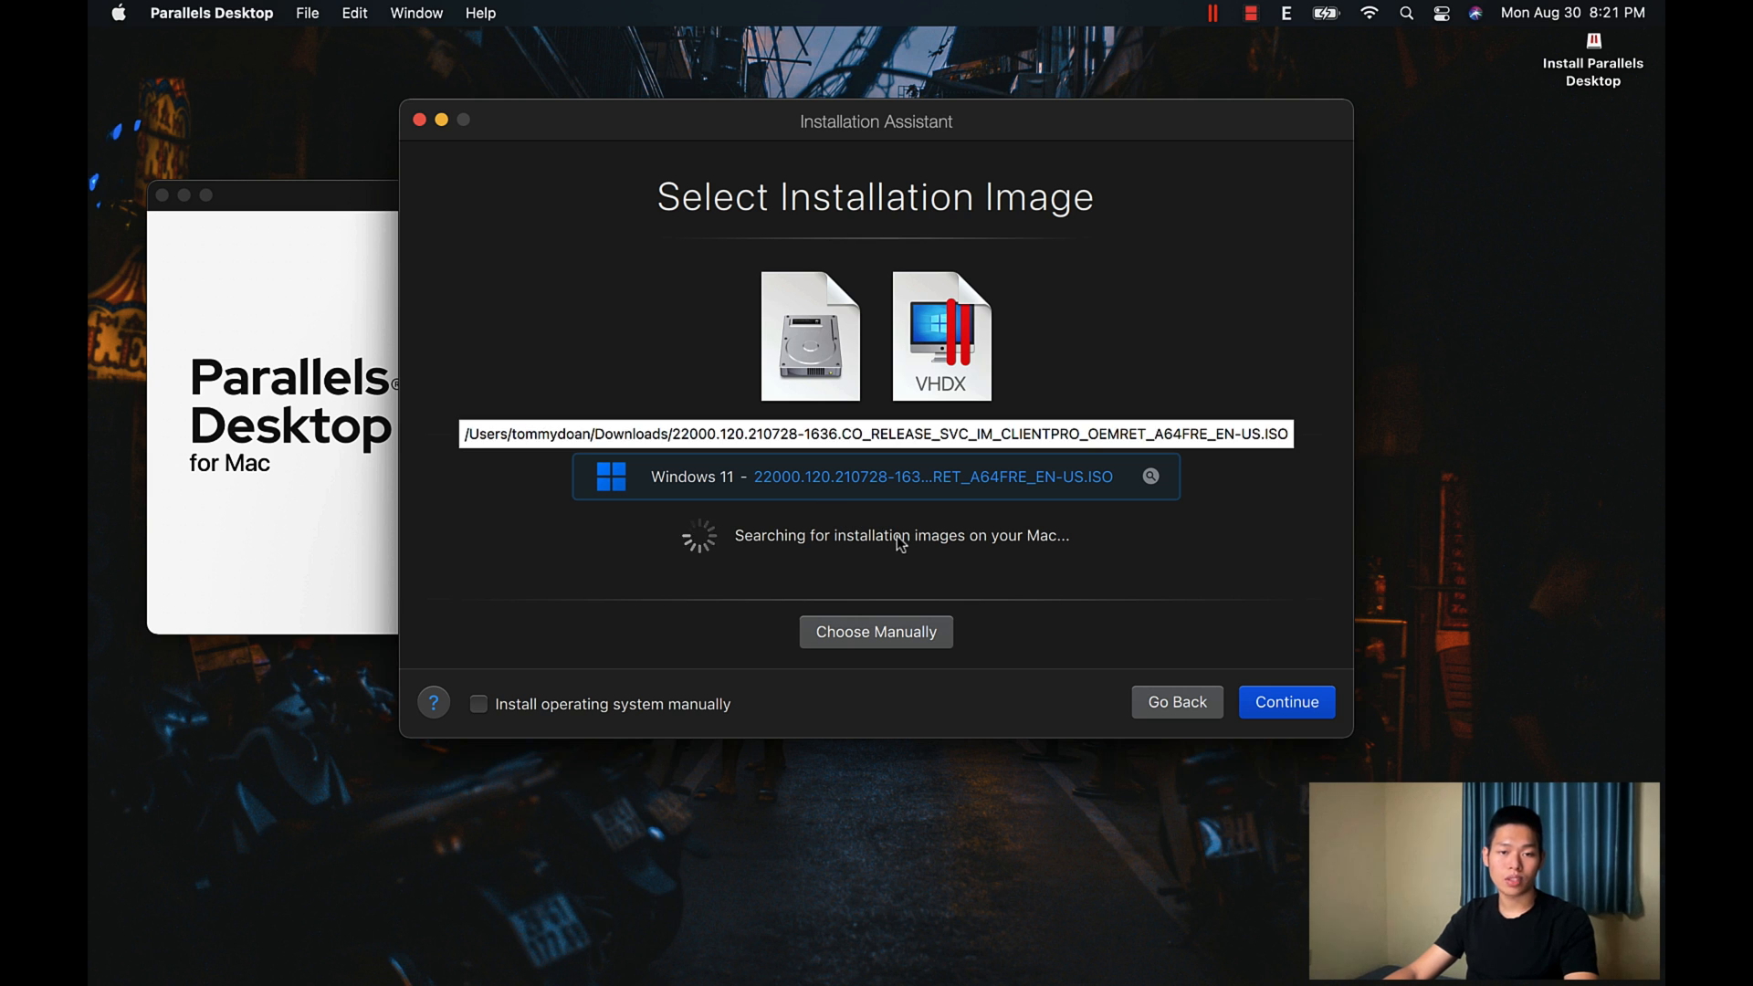
{"action": "mouse_move", "coordinate": [855, 504]}
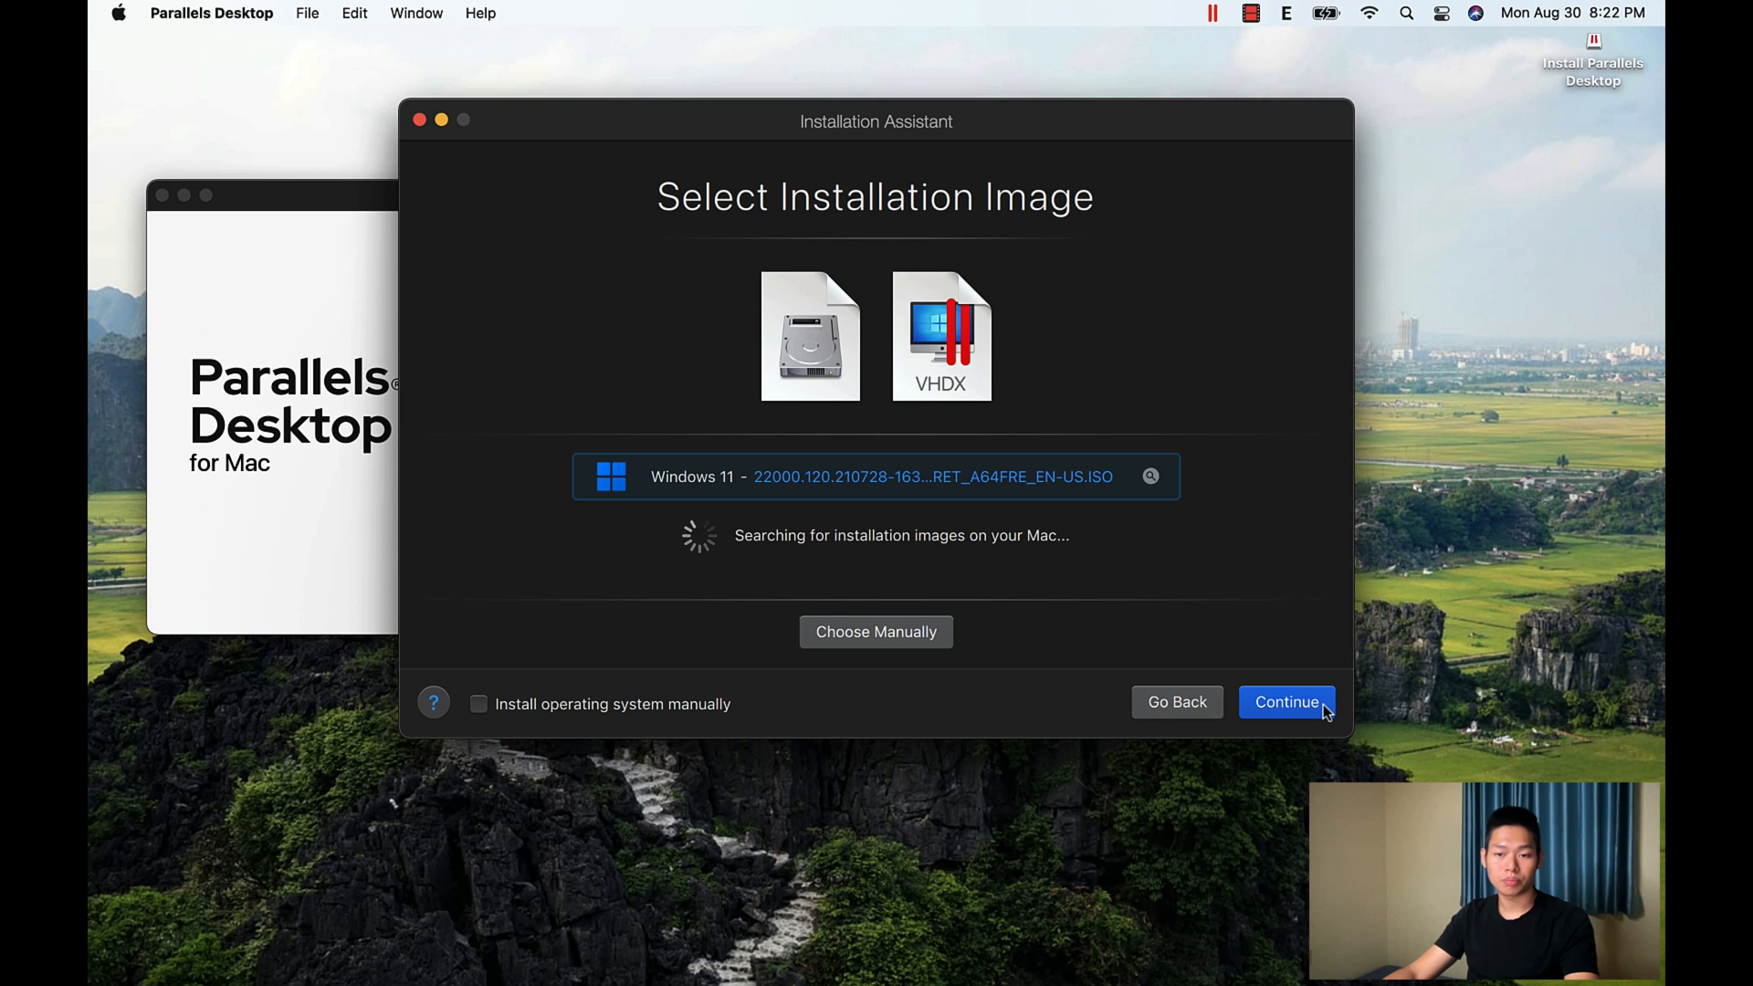
Step: Continue with the detected Windows 11 image and bring up the edition list
{"action": "left_click", "coordinate": [1286, 702]}
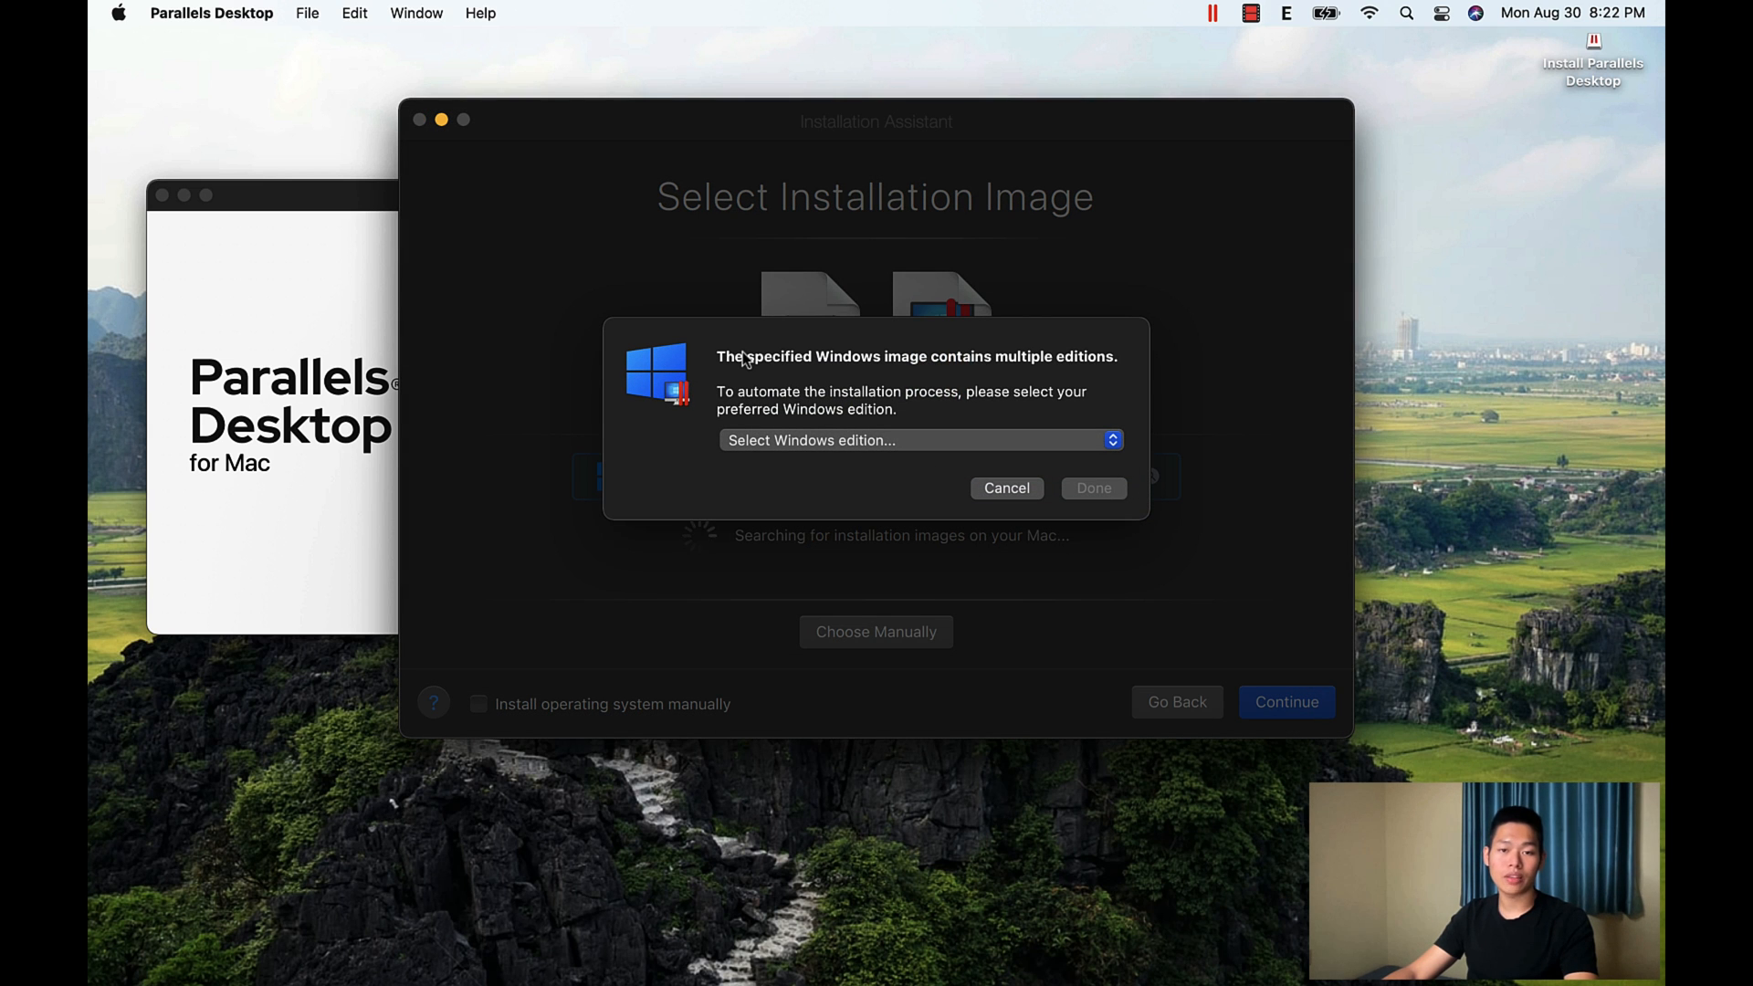
{"action": "left_click", "coordinate": [920, 441]}
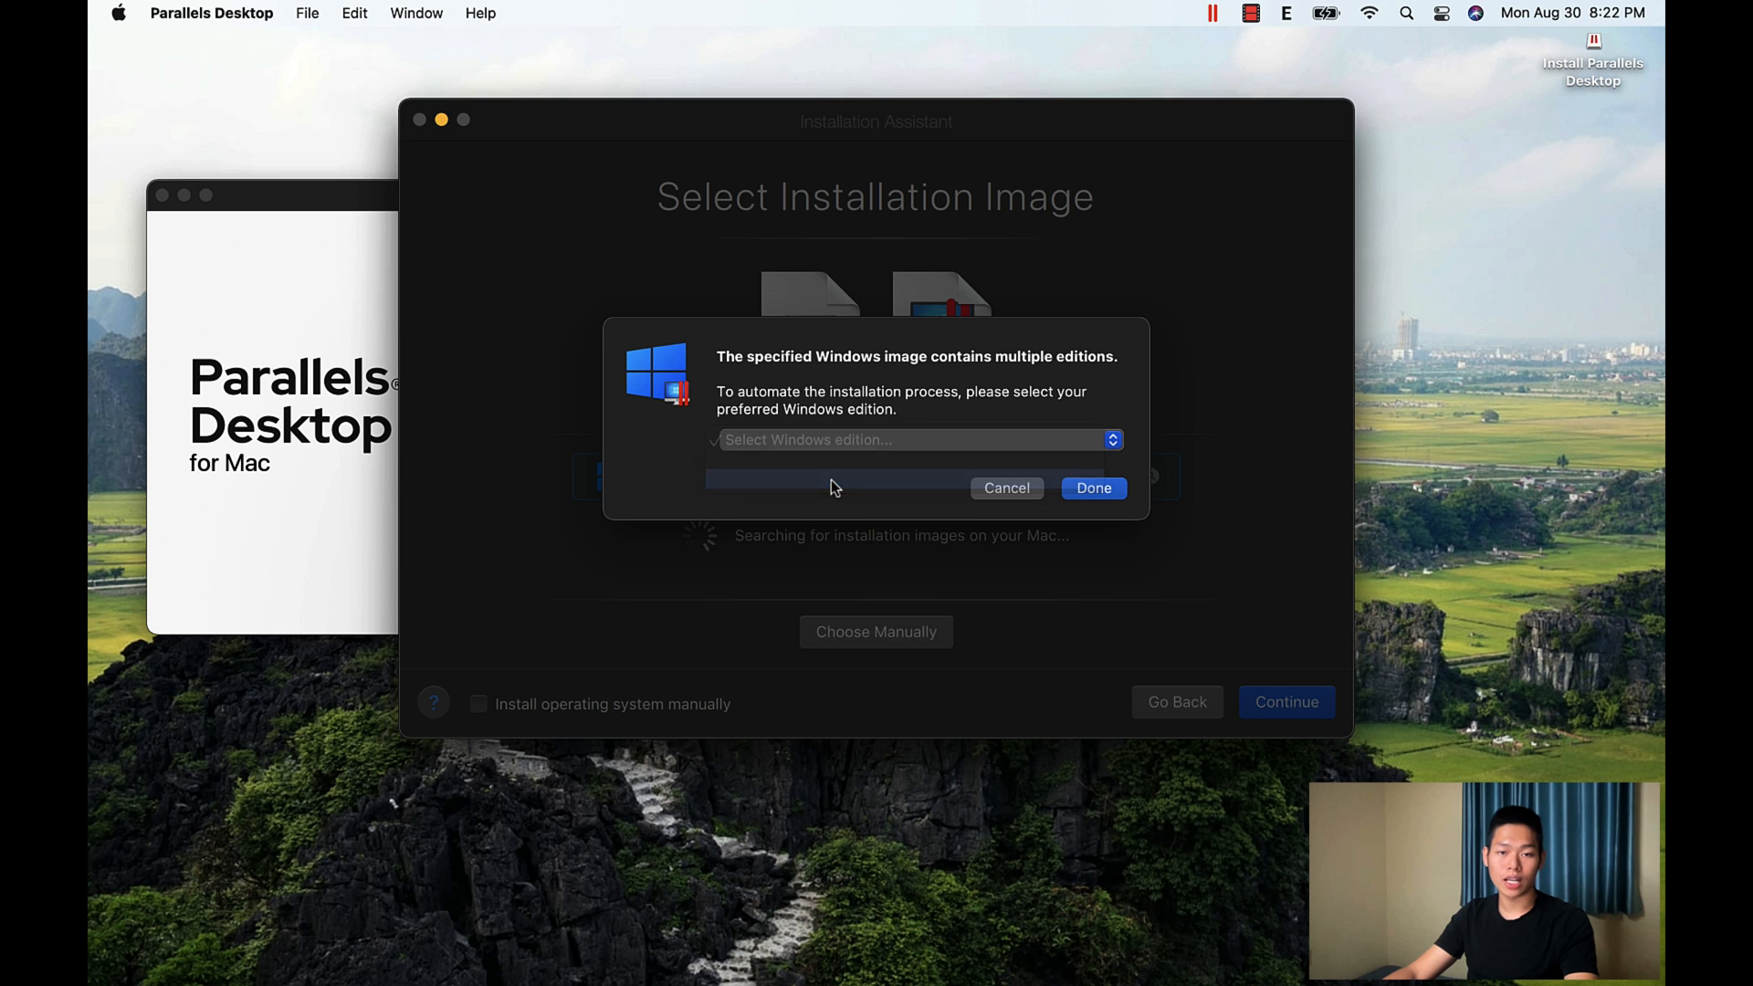
Step: Confirm the chosen Windows edition, keeping Productivity as the main use
{"action": "left_click", "coordinate": [1094, 487]}
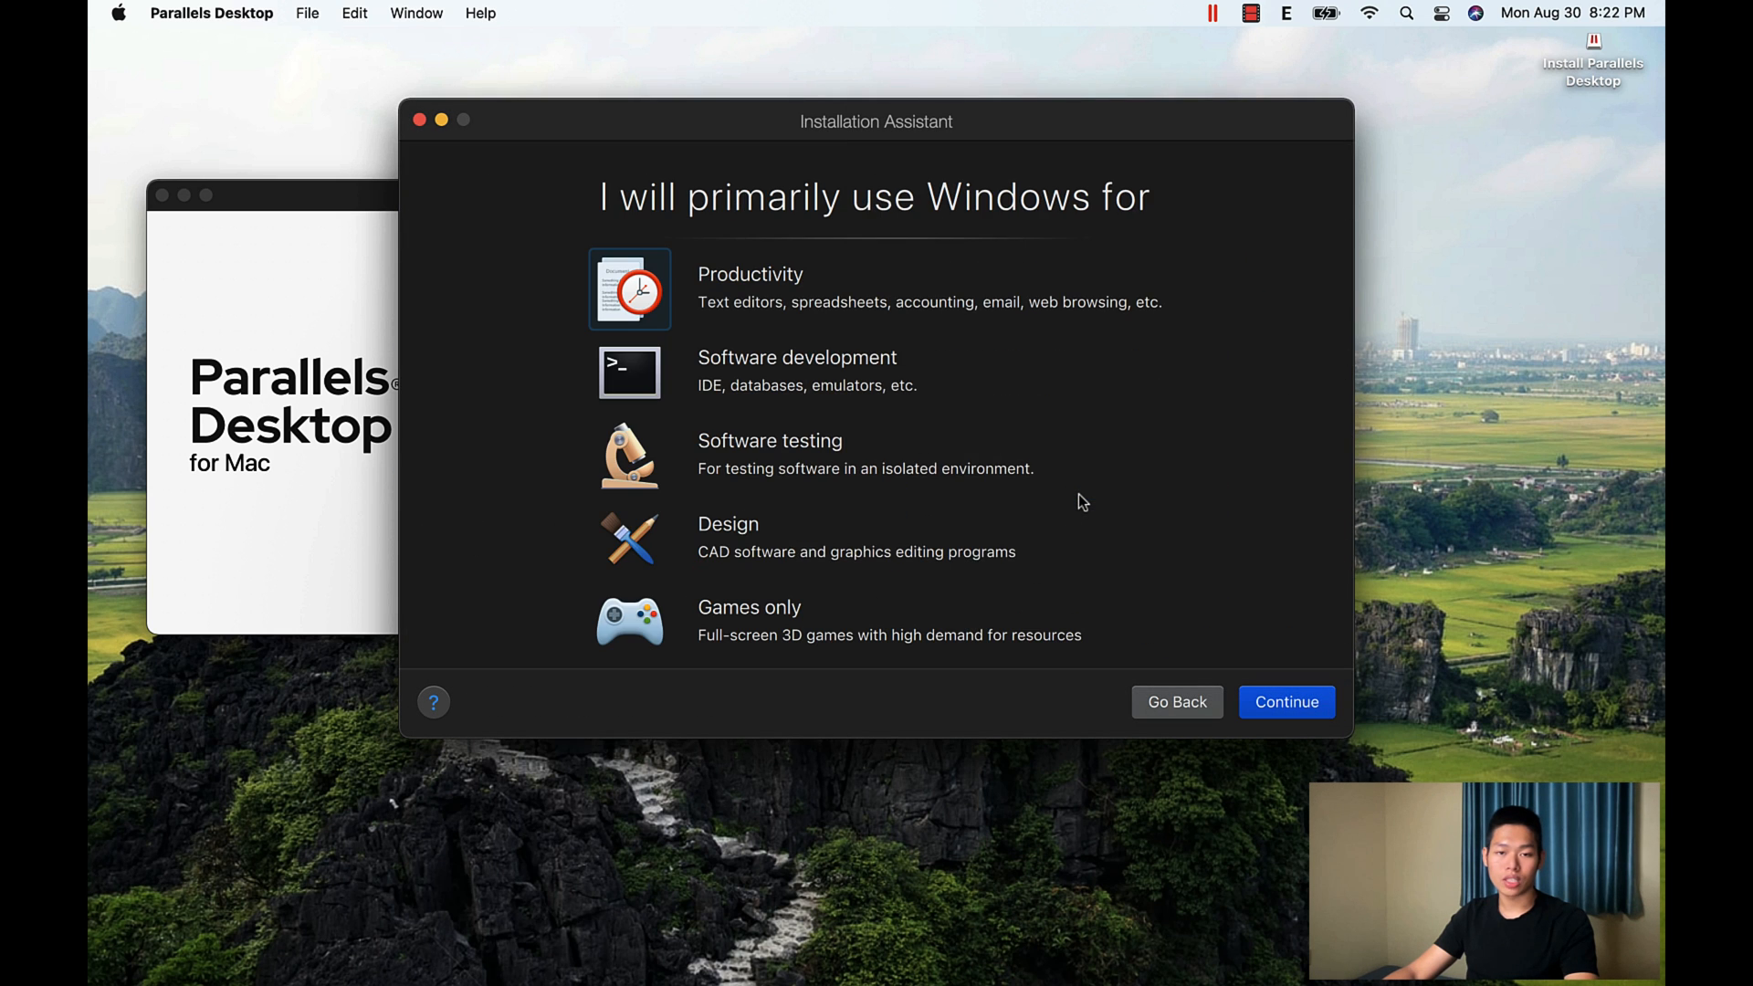
{"action": "mouse_move", "coordinate": [873, 384]}
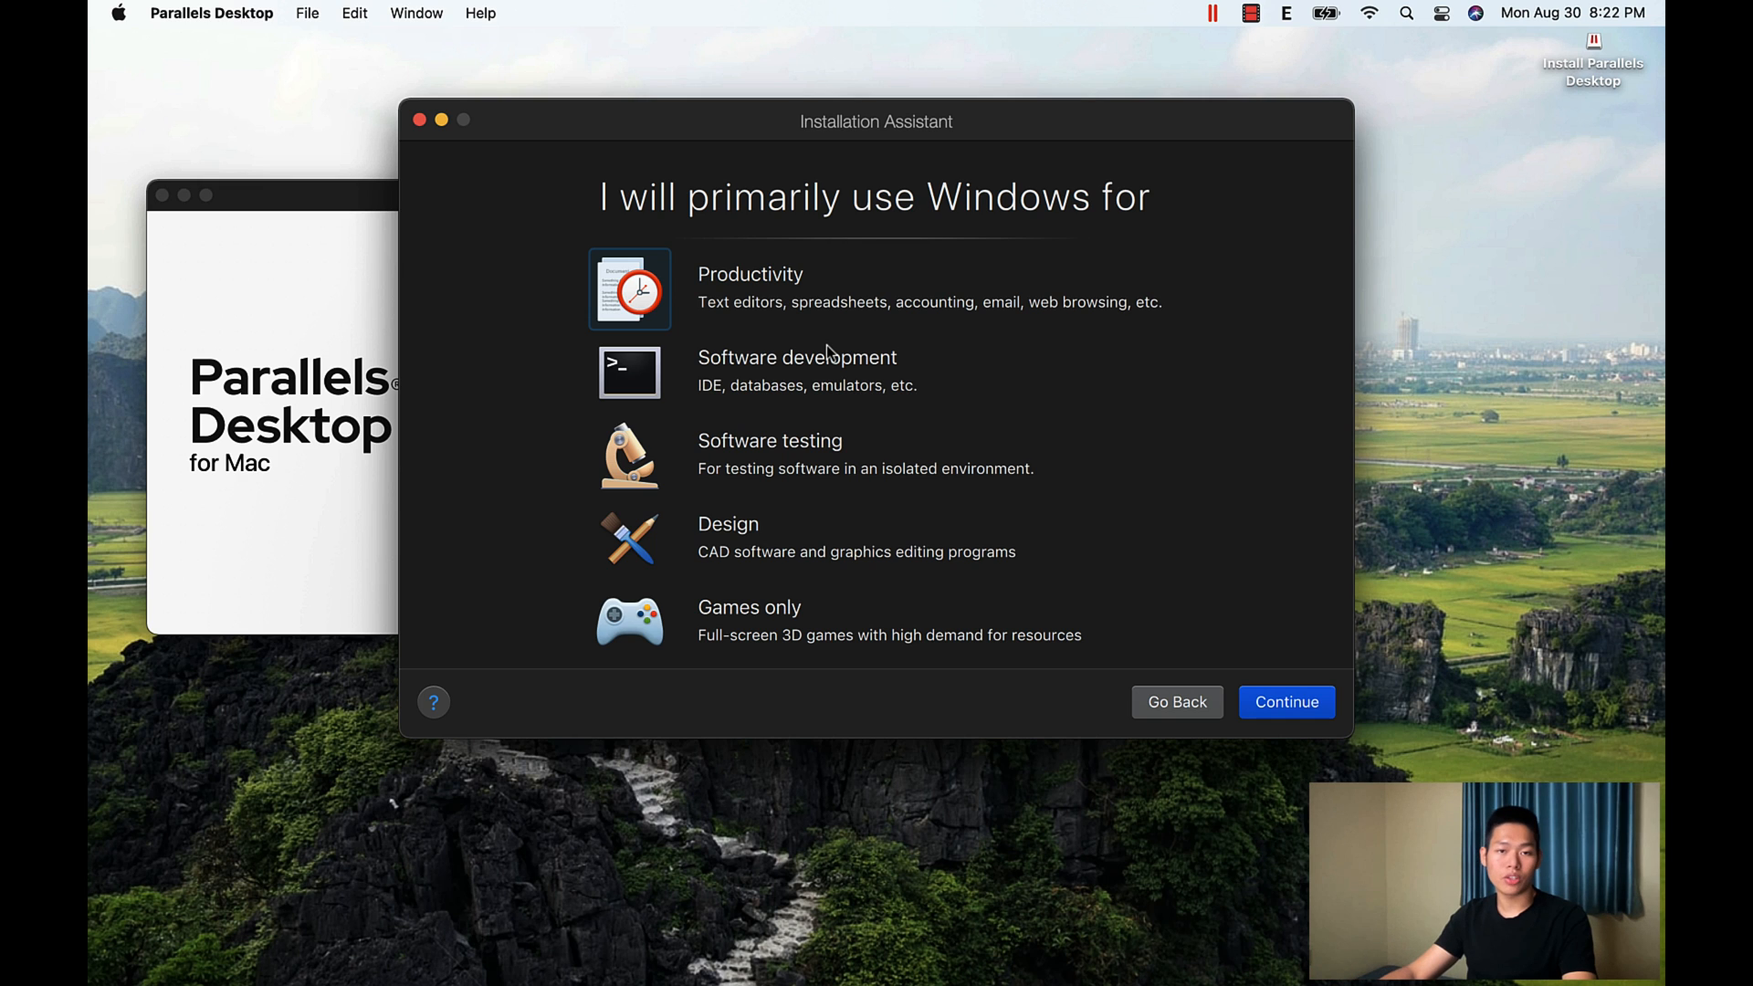
{"action": "mouse_move", "coordinate": [818, 595]}
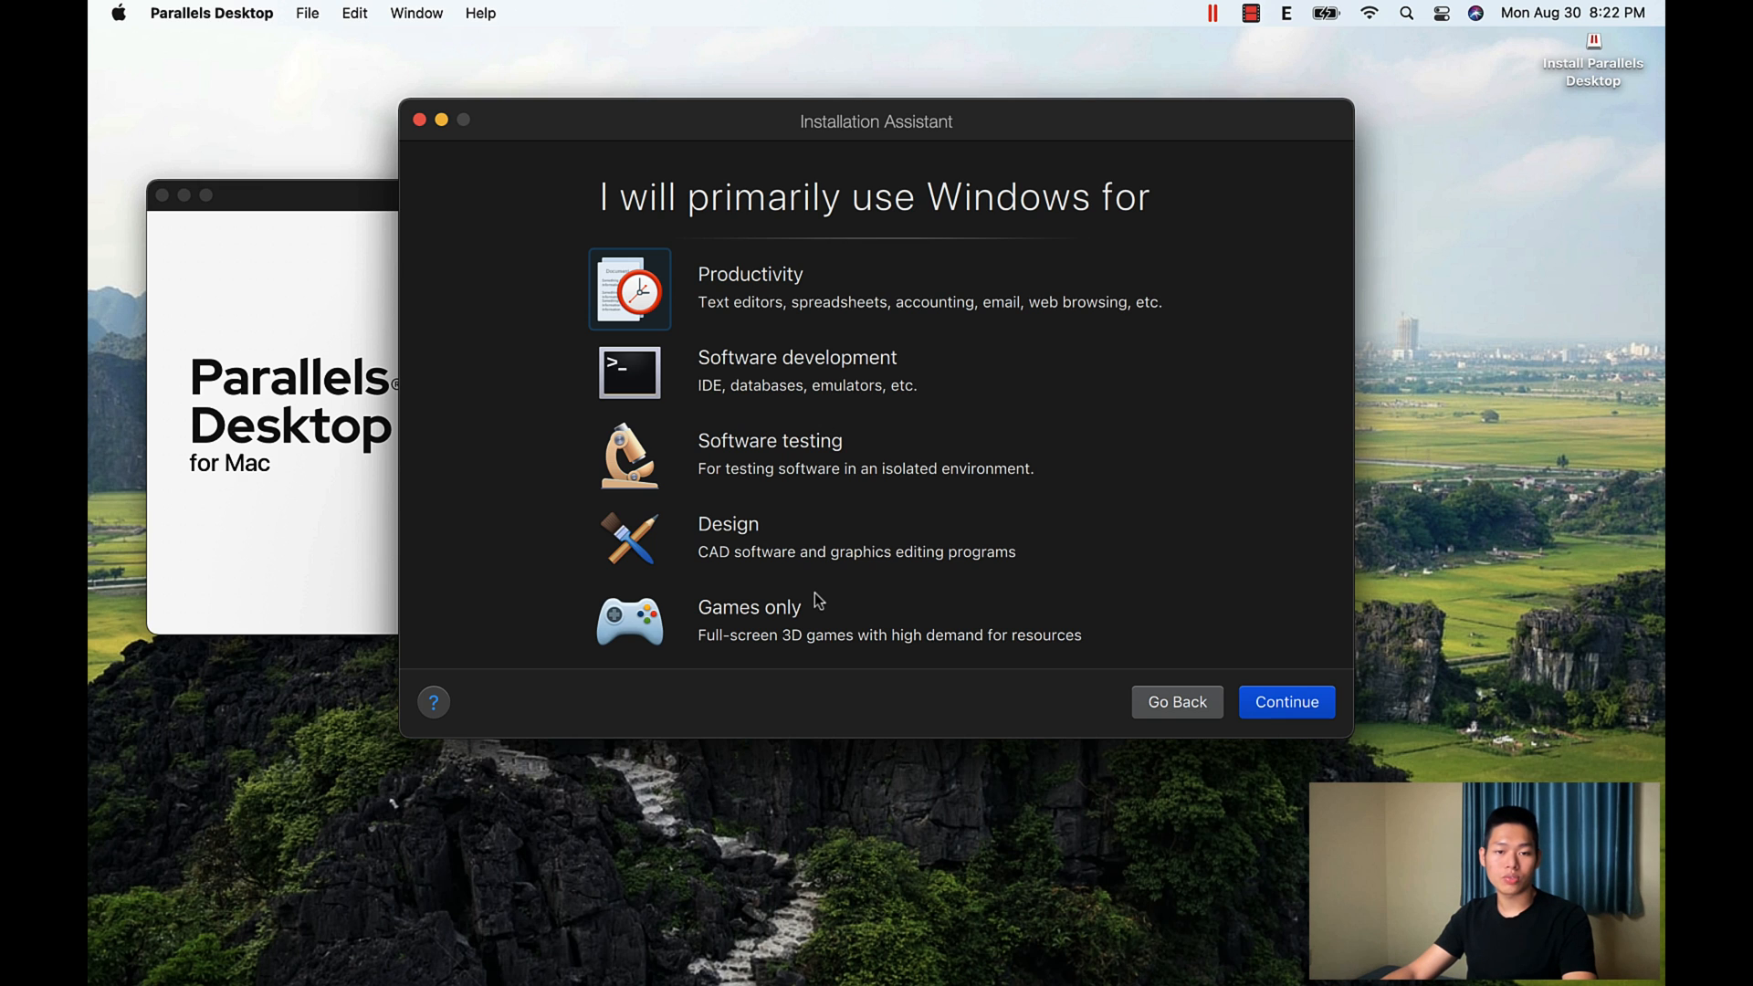
{"action": "mouse_move", "coordinate": [805, 475]}
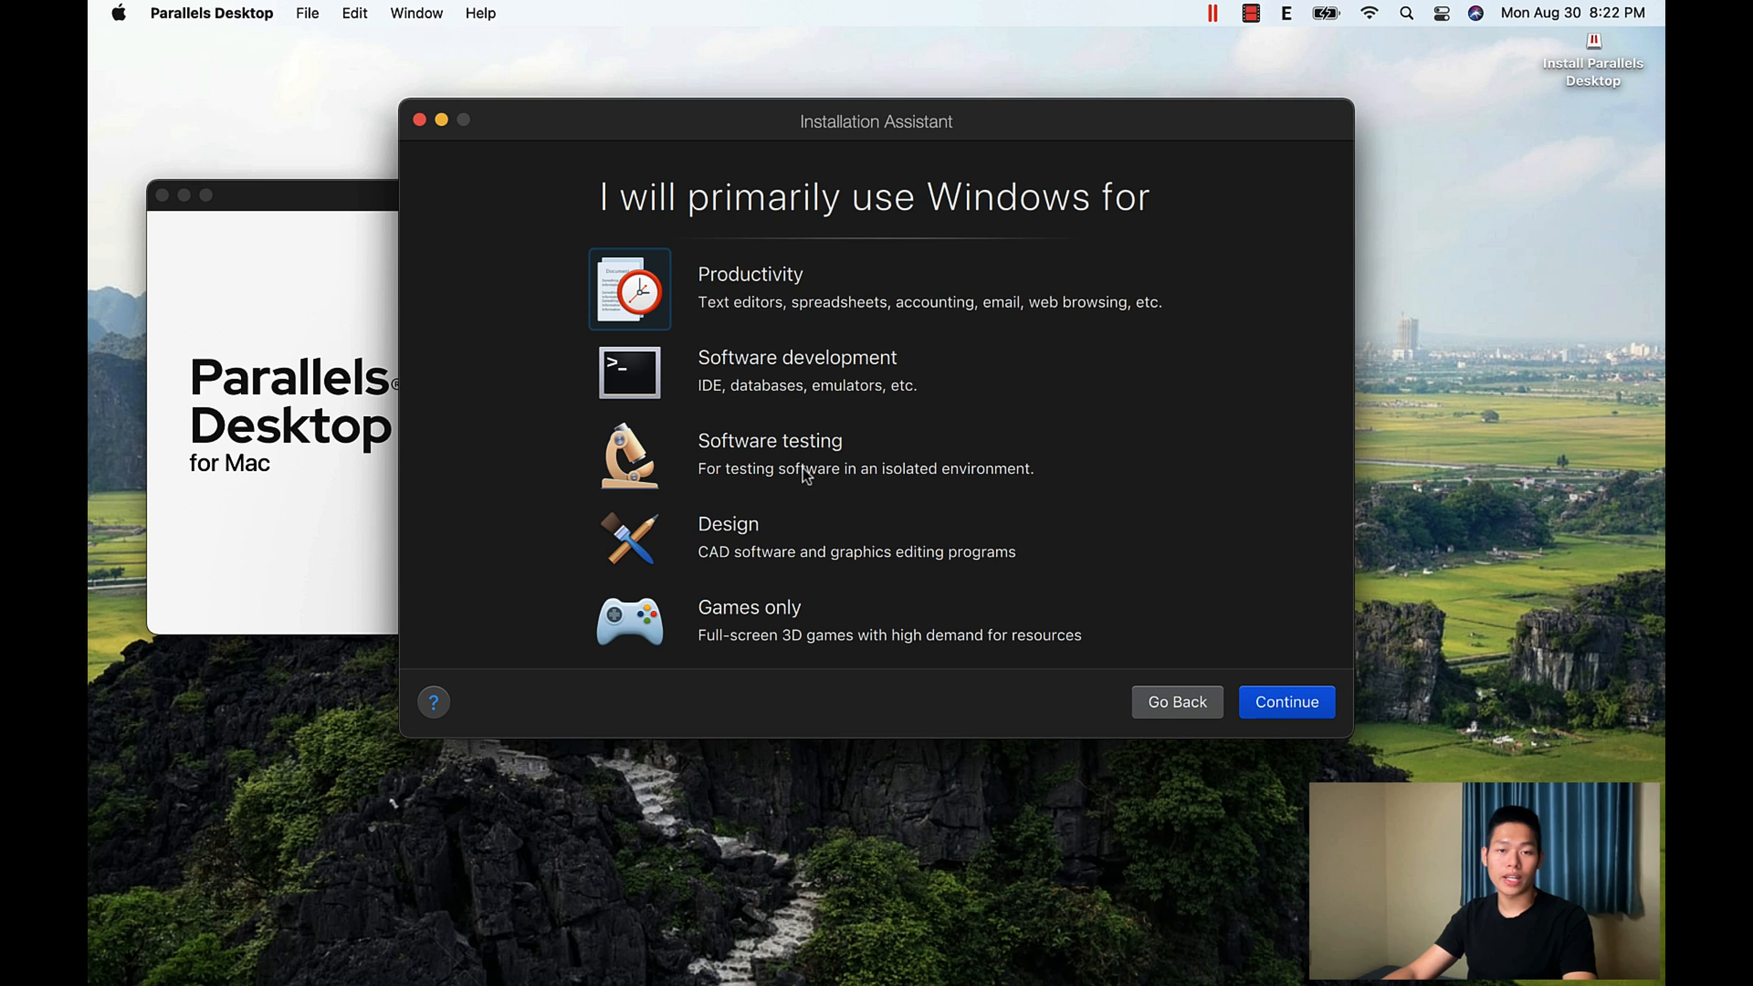
{"action": "mouse_move", "coordinate": [829, 376]}
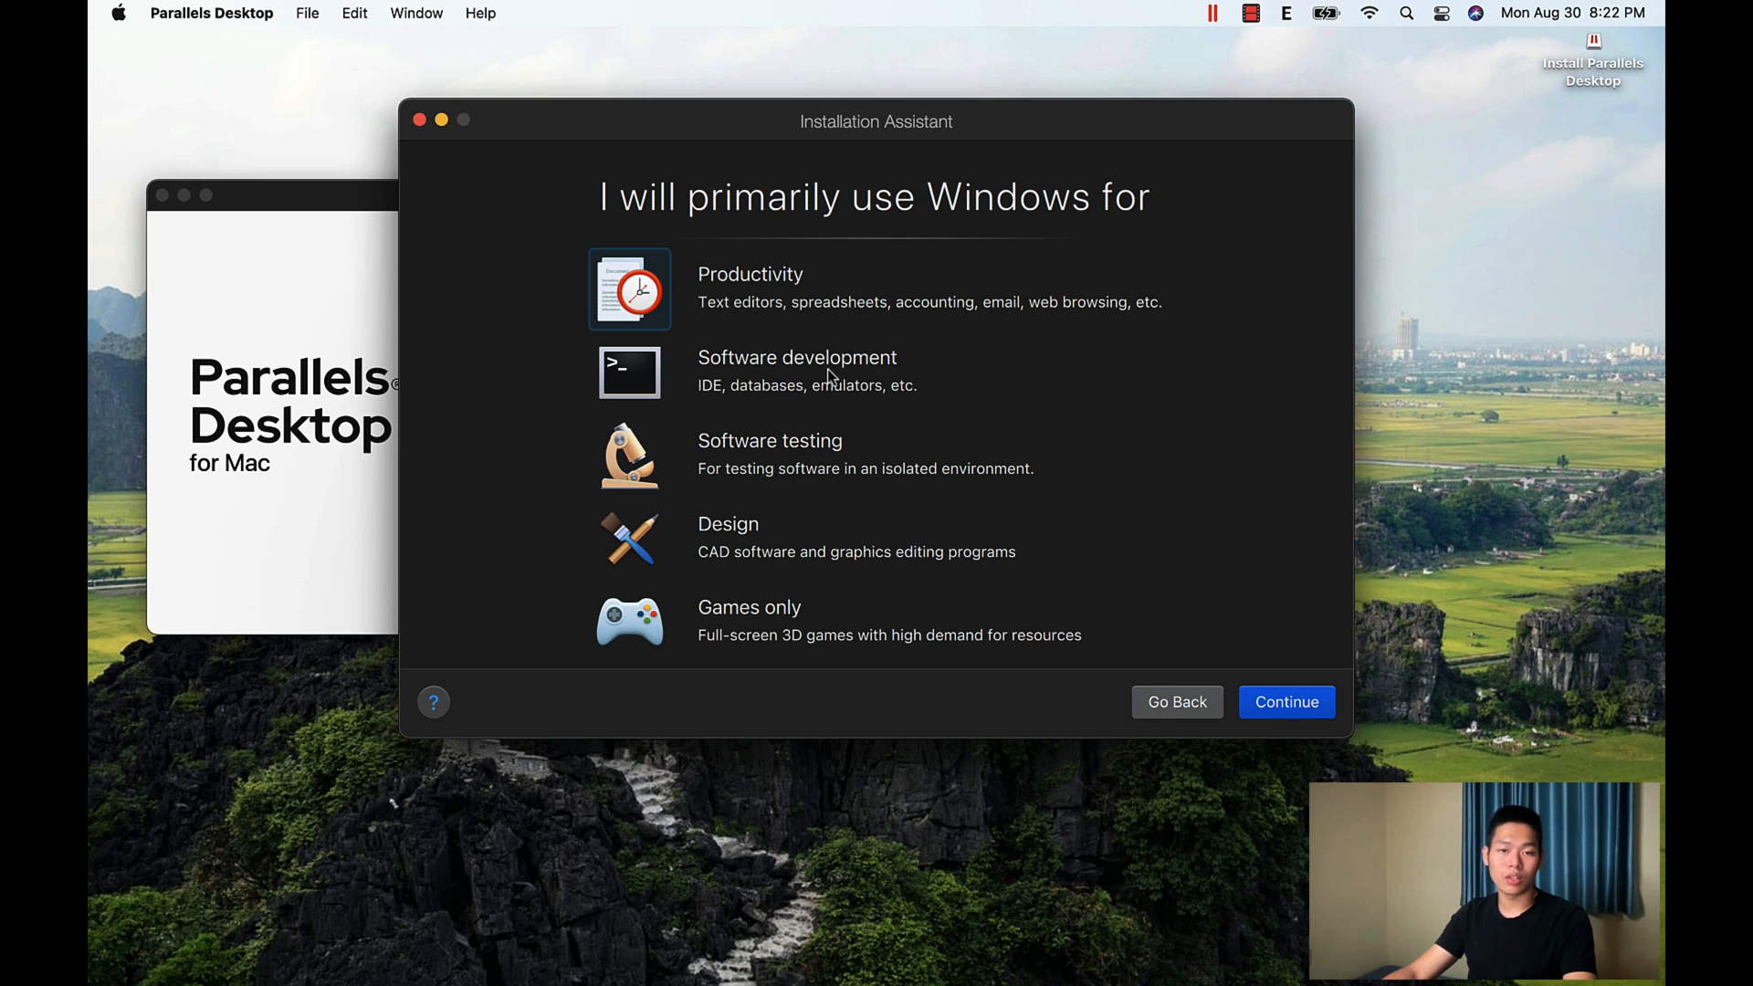
{"action": "mouse_move", "coordinate": [789, 301]}
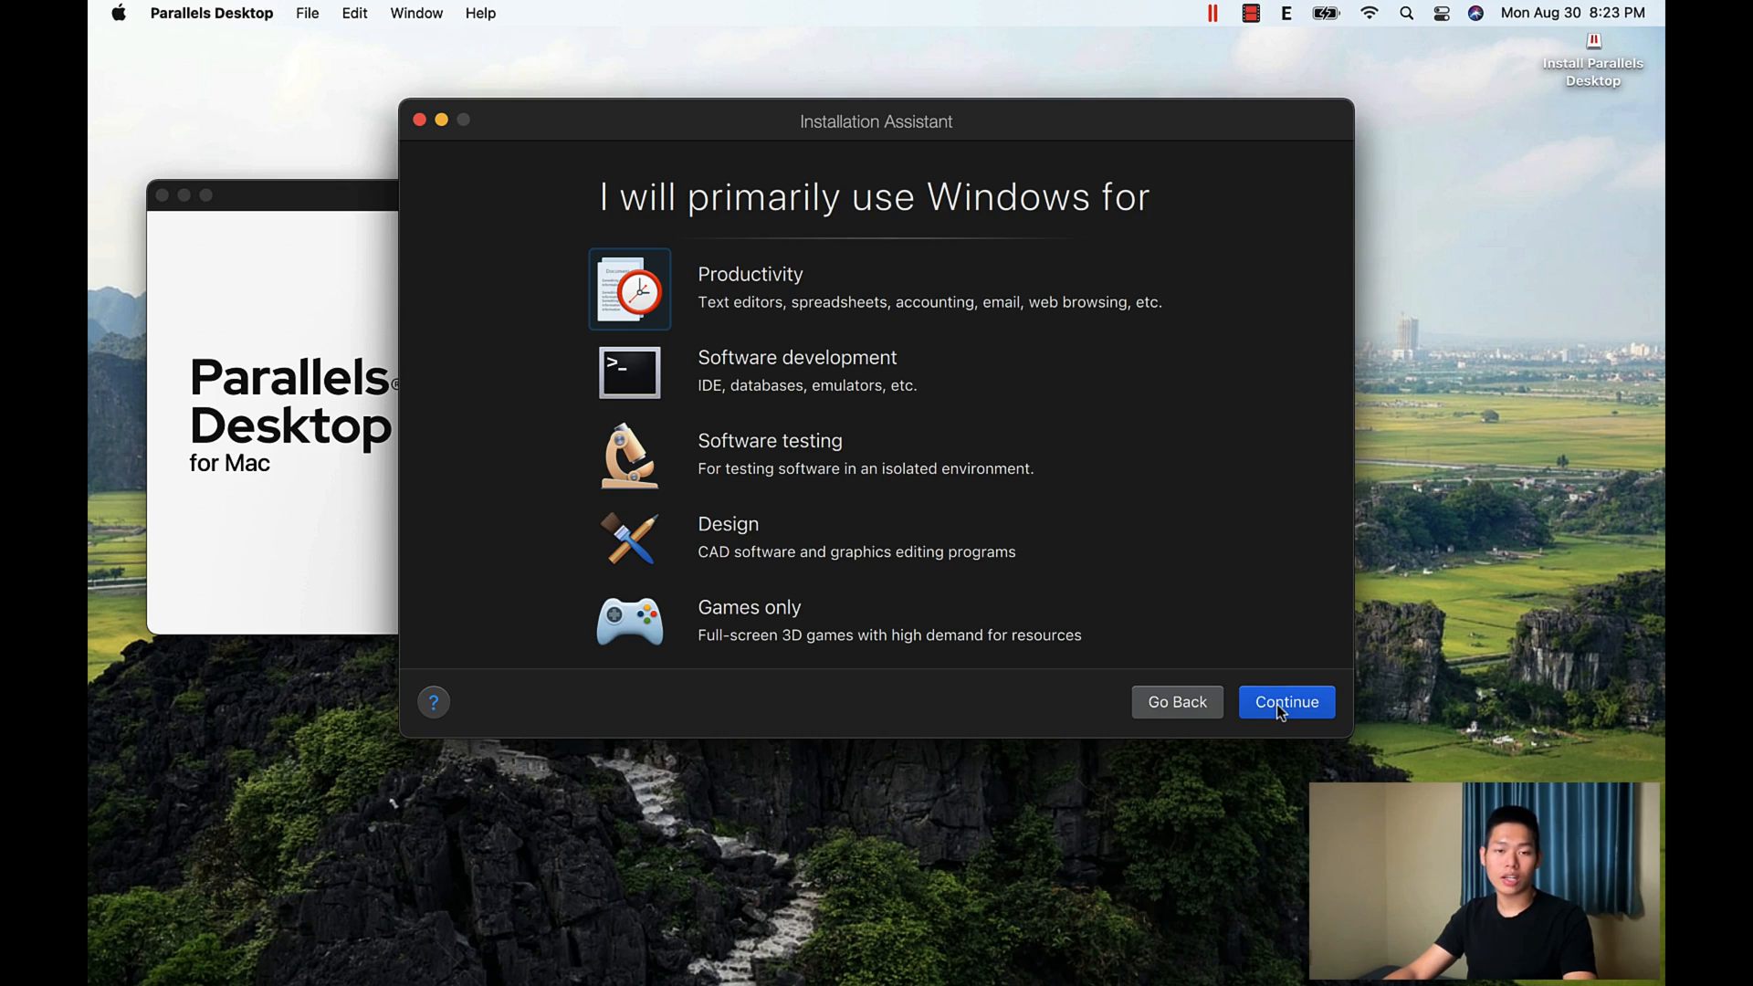
Step: Accept Productivity, then enable a Mac desktop alias and customizing settings before installation
{"action": "left_click", "coordinate": [1286, 701]}
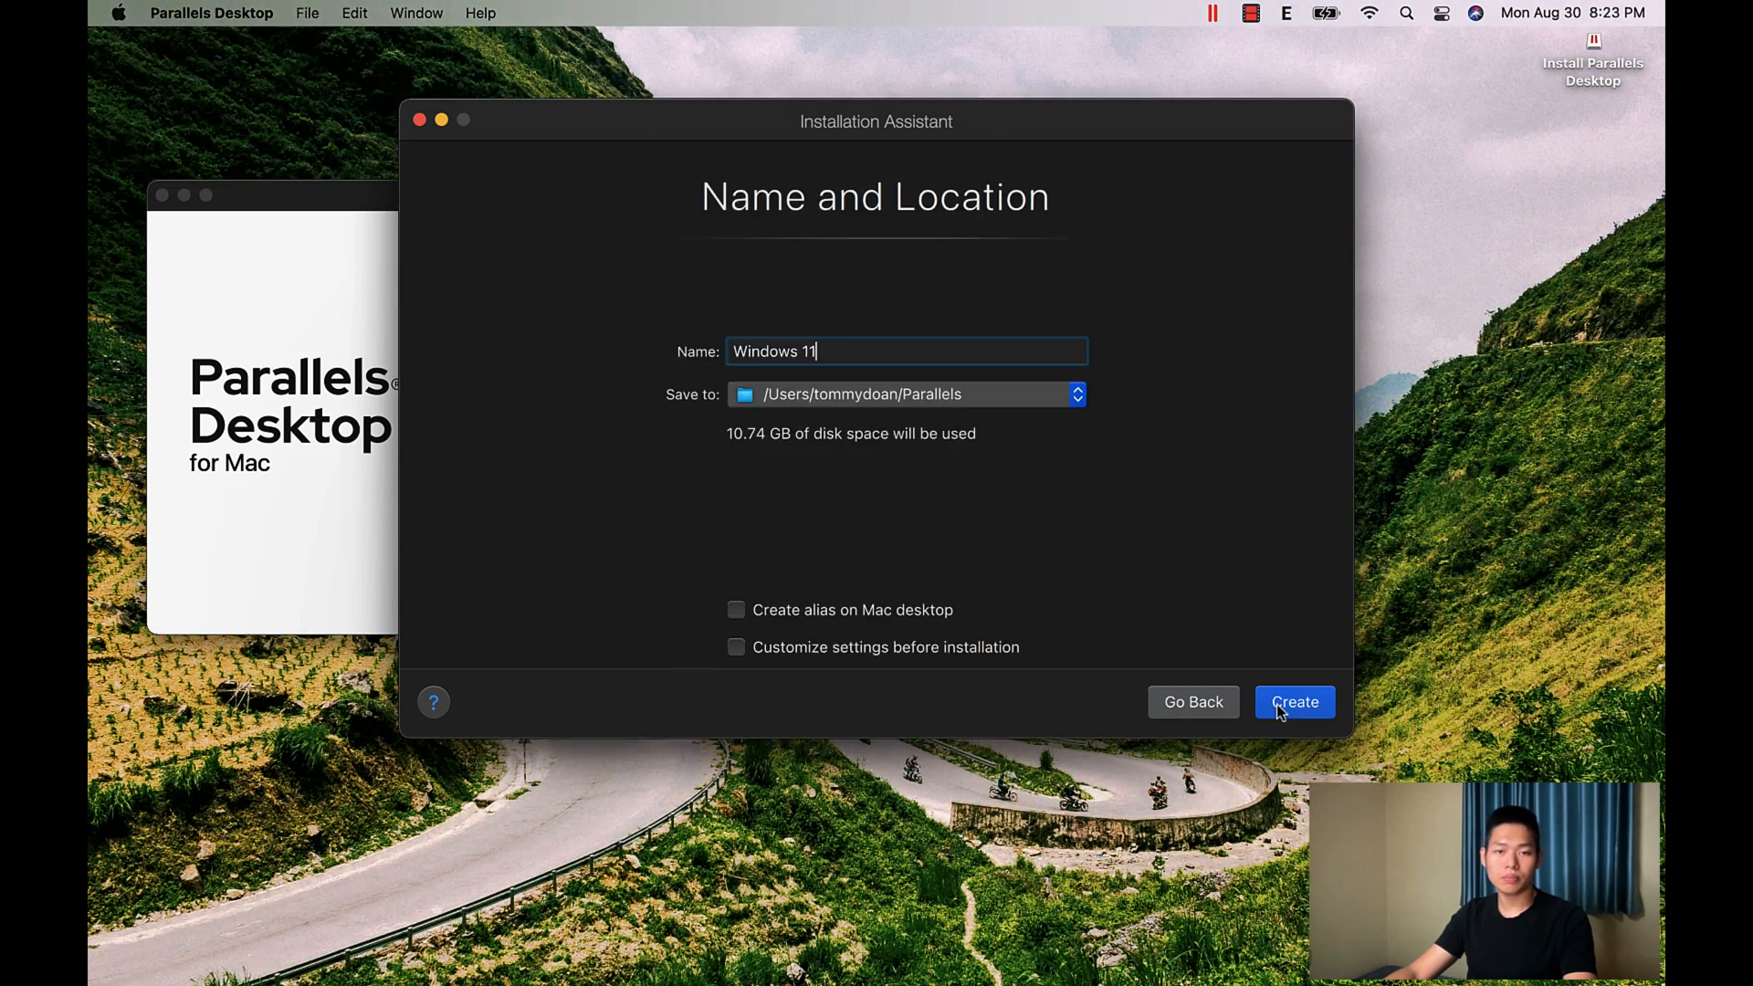
{"action": "mouse_move", "coordinate": [804, 391]}
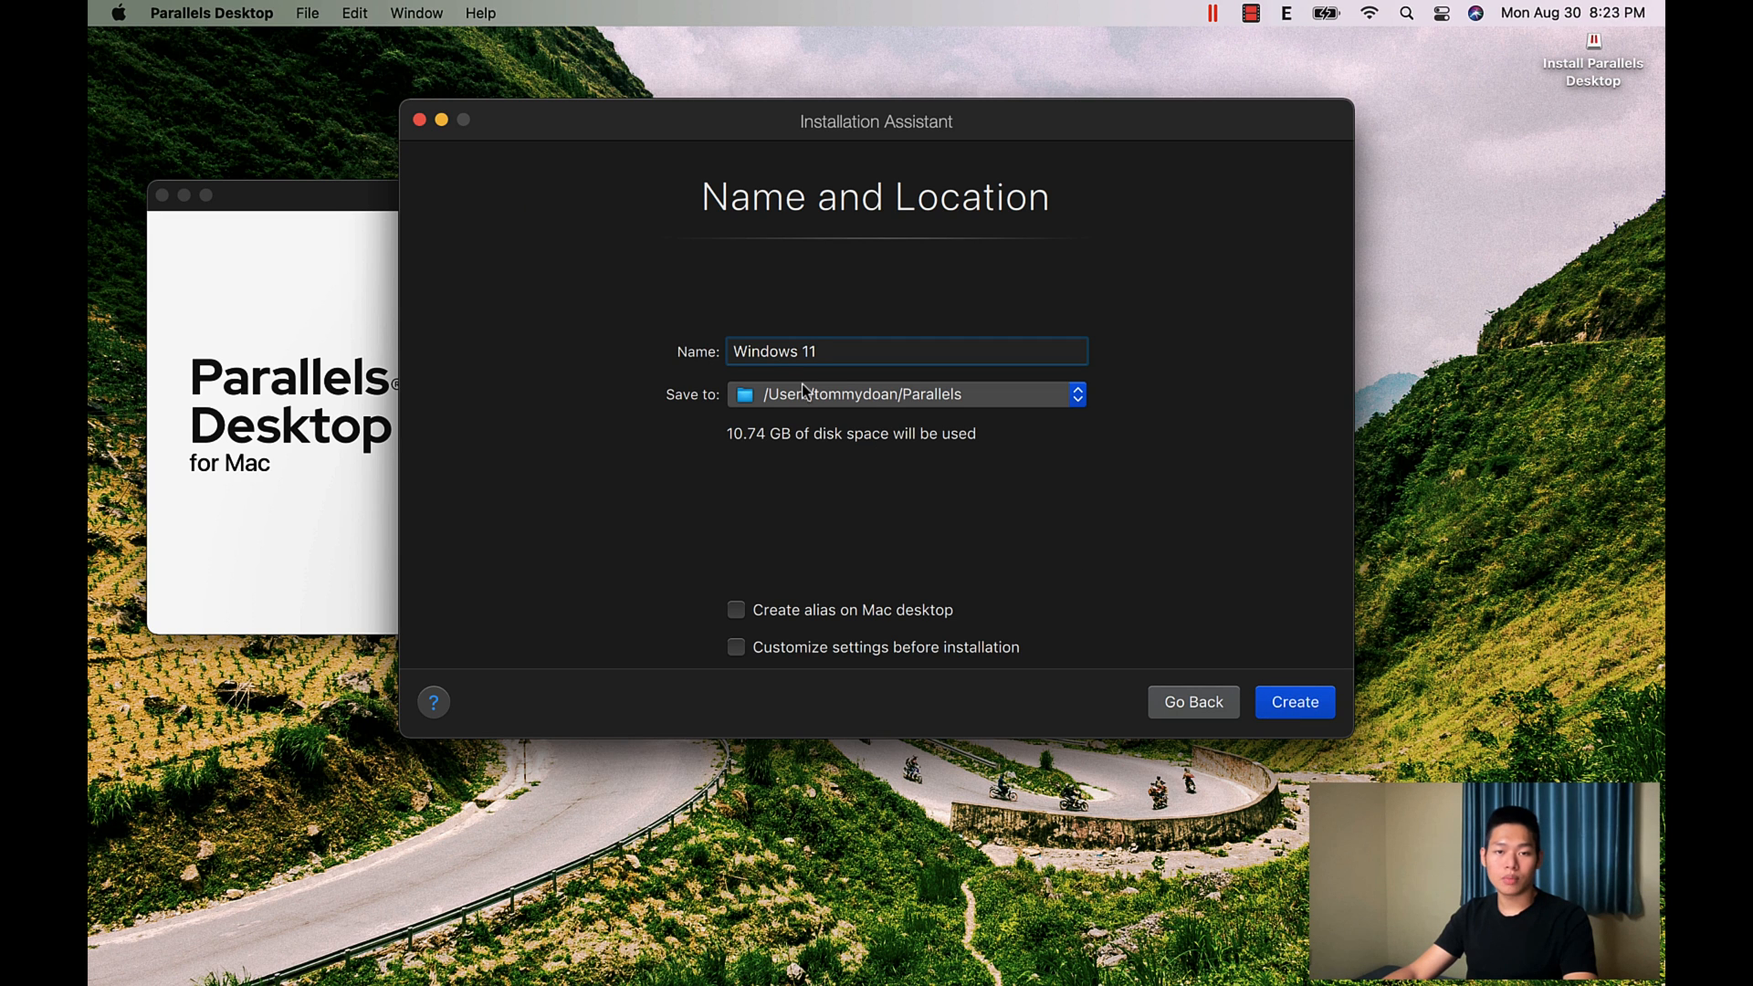
{"action": "mouse_move", "coordinate": [764, 362]}
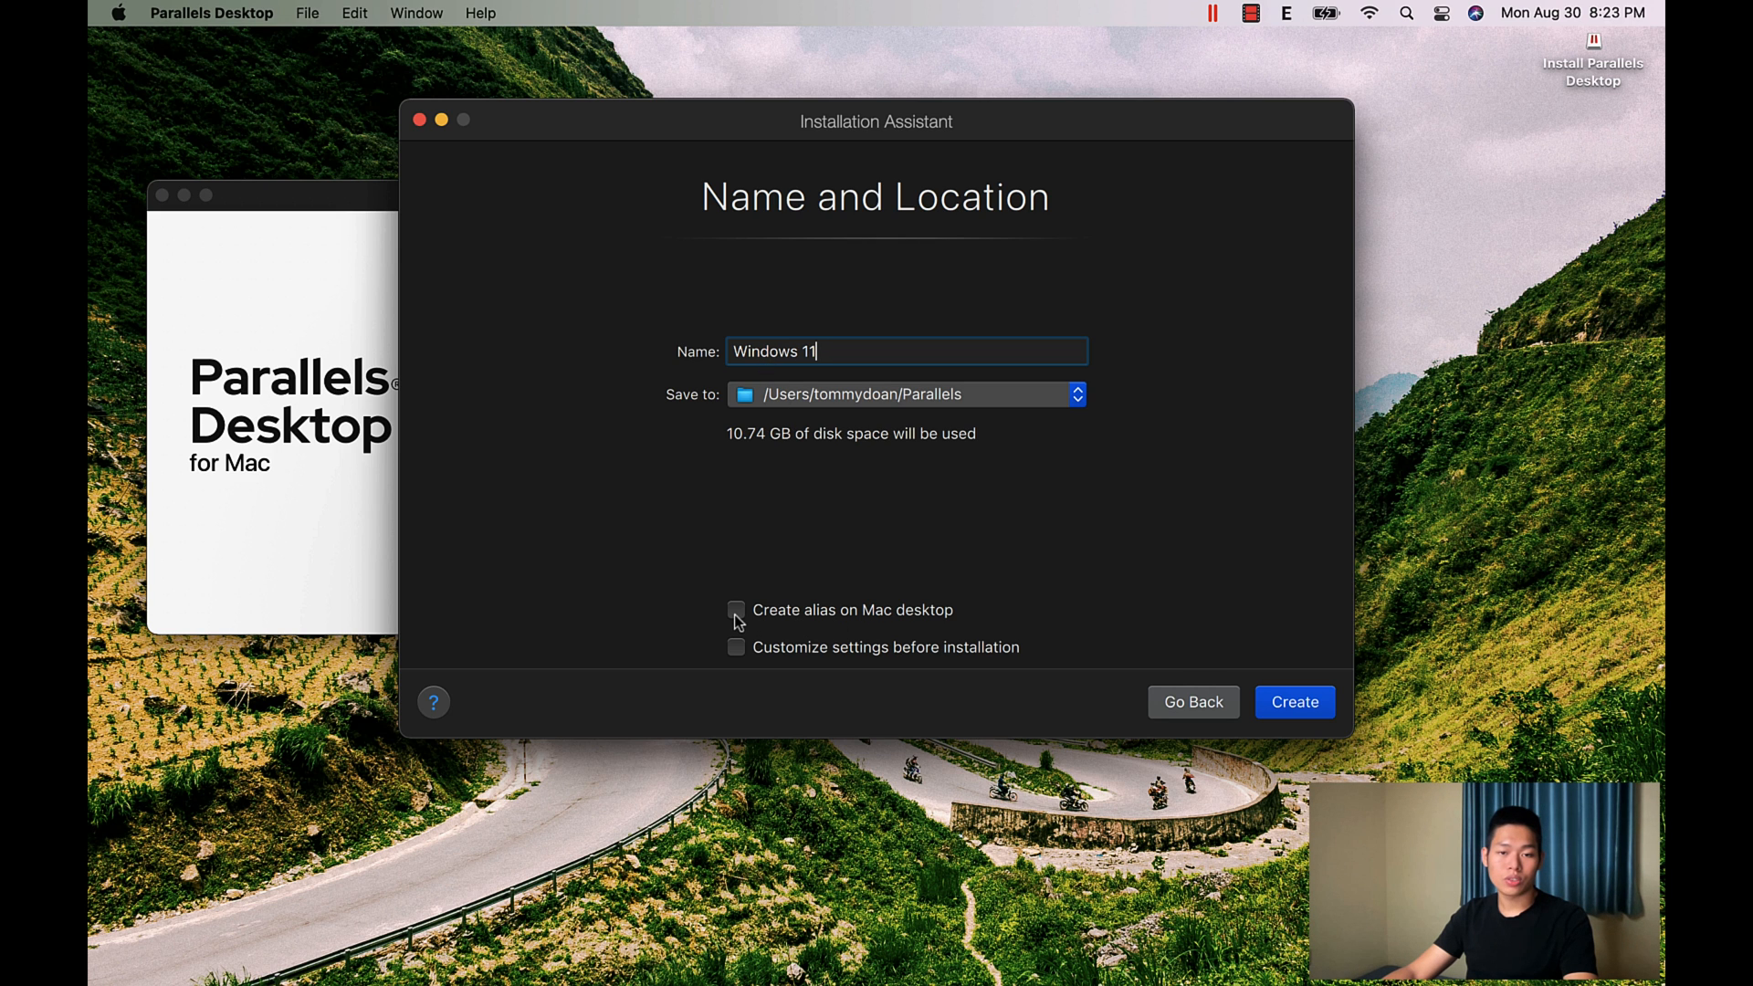
{"action": "left_click", "coordinate": [738, 610]}
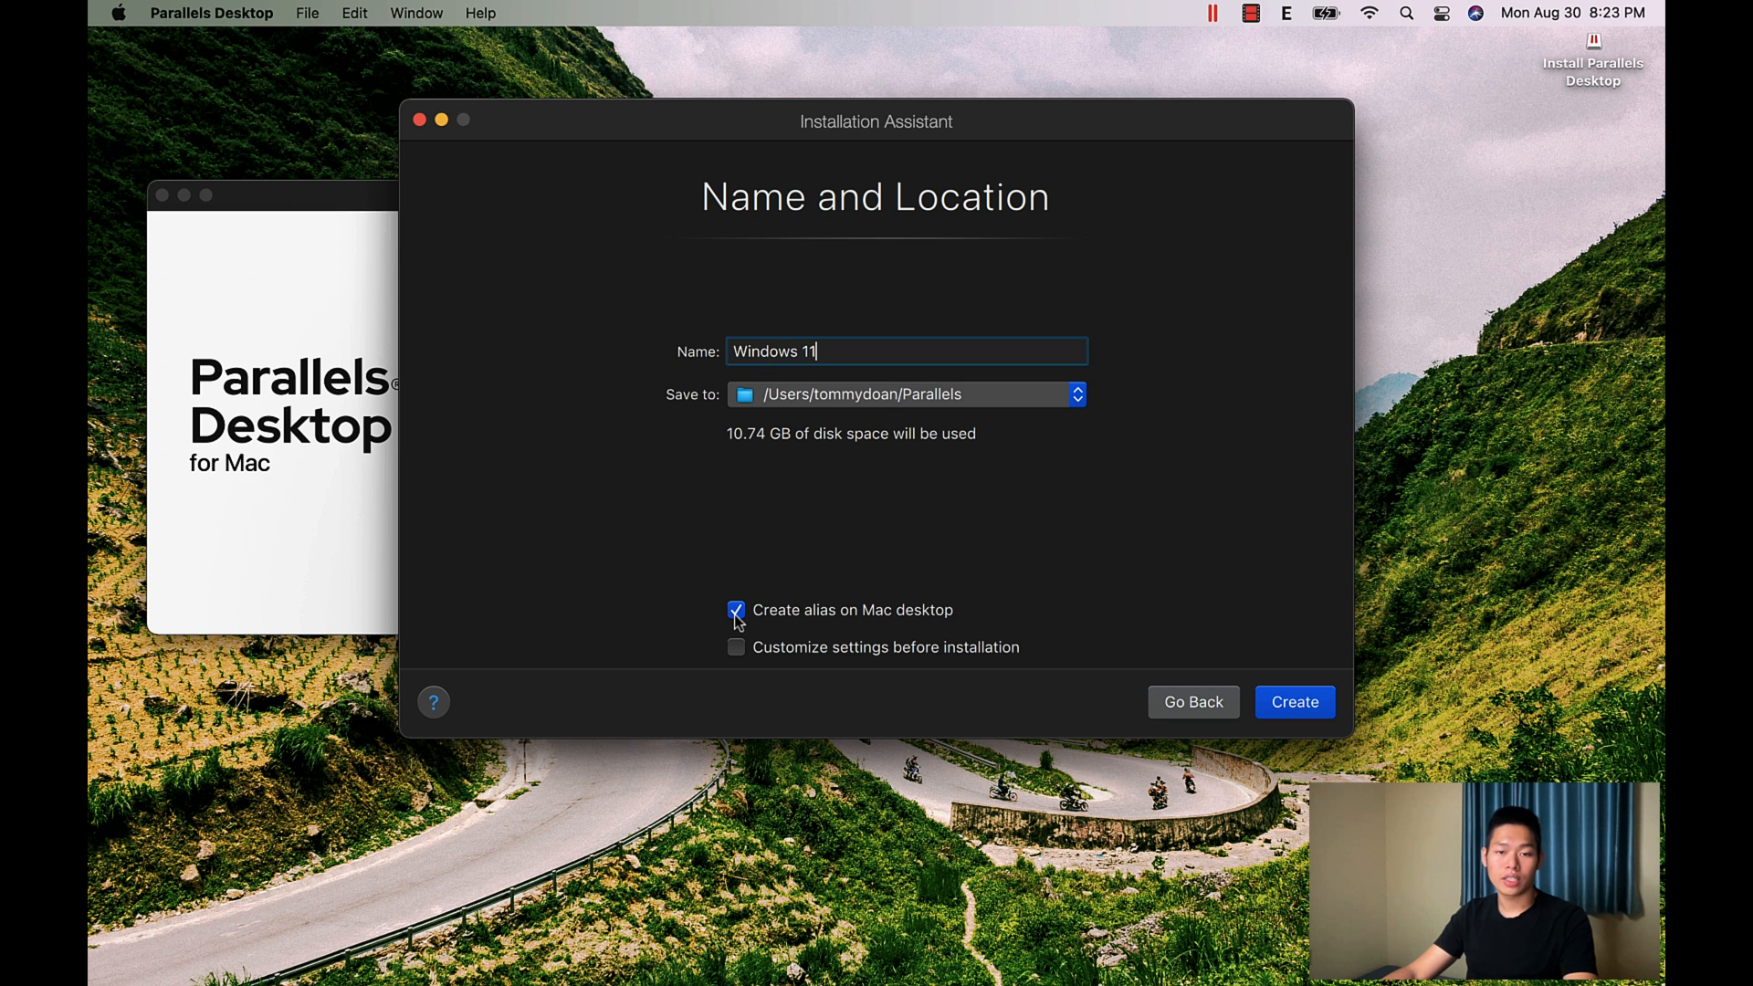
{"action": "left_click", "coordinate": [736, 646]}
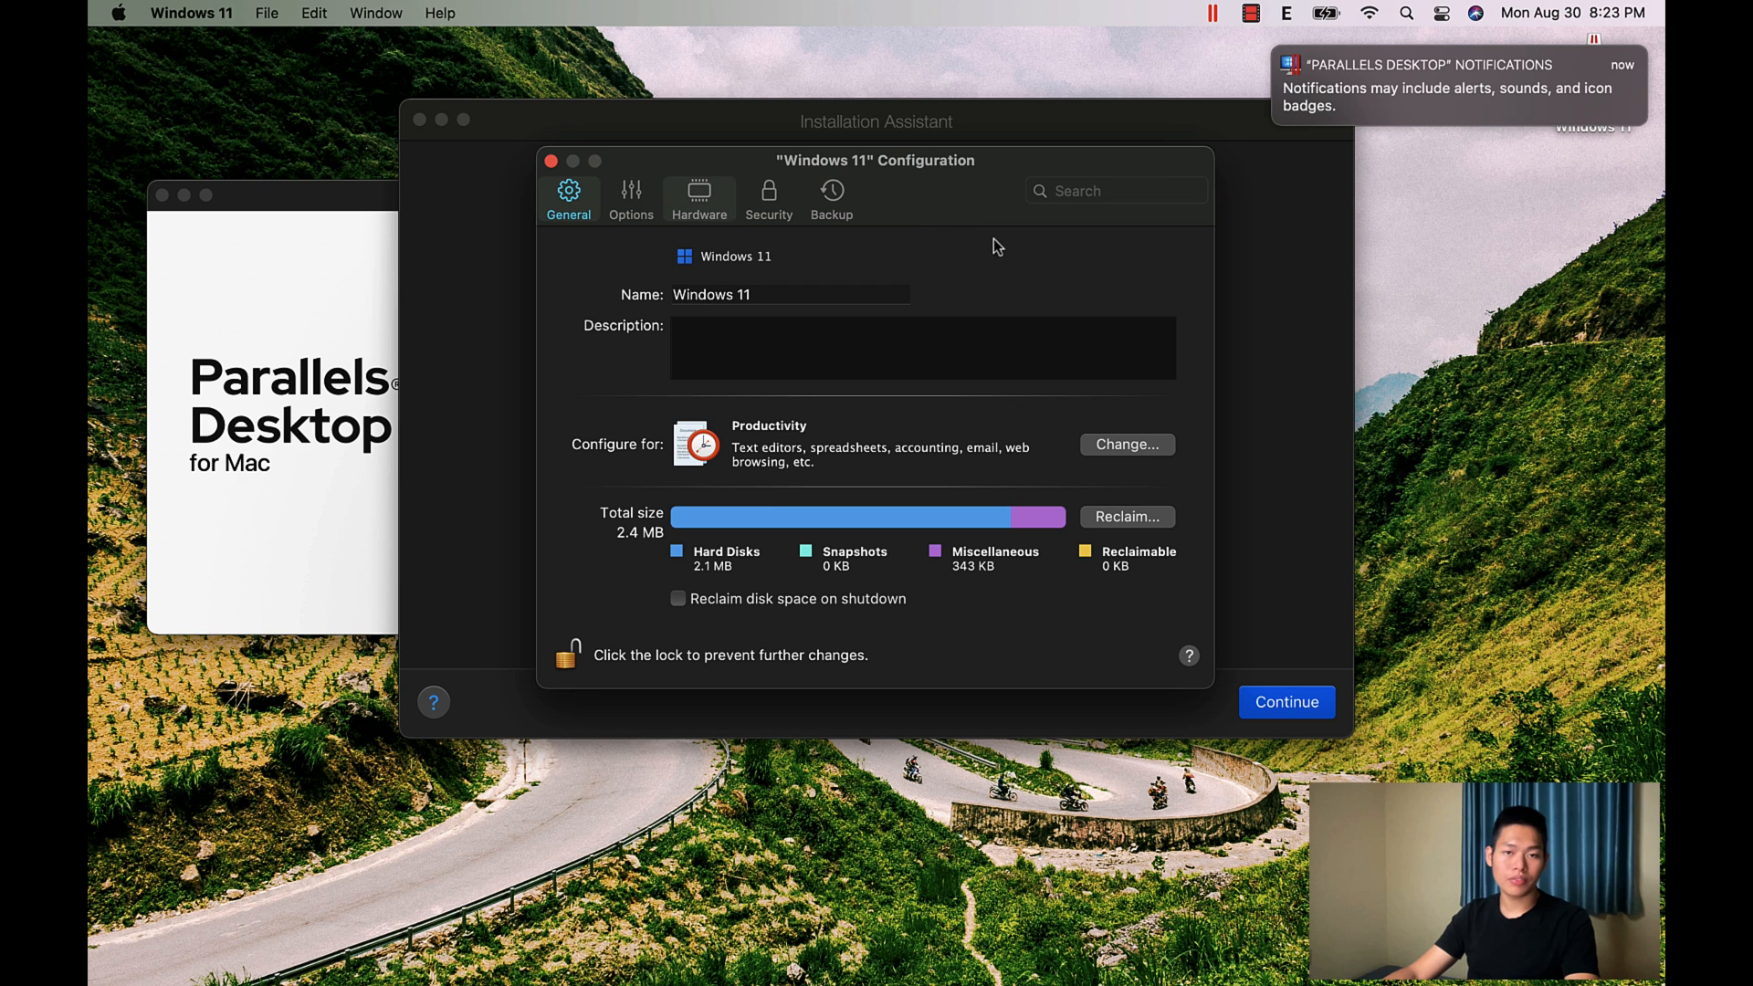
{"action": "mouse_move", "coordinate": [811, 244]}
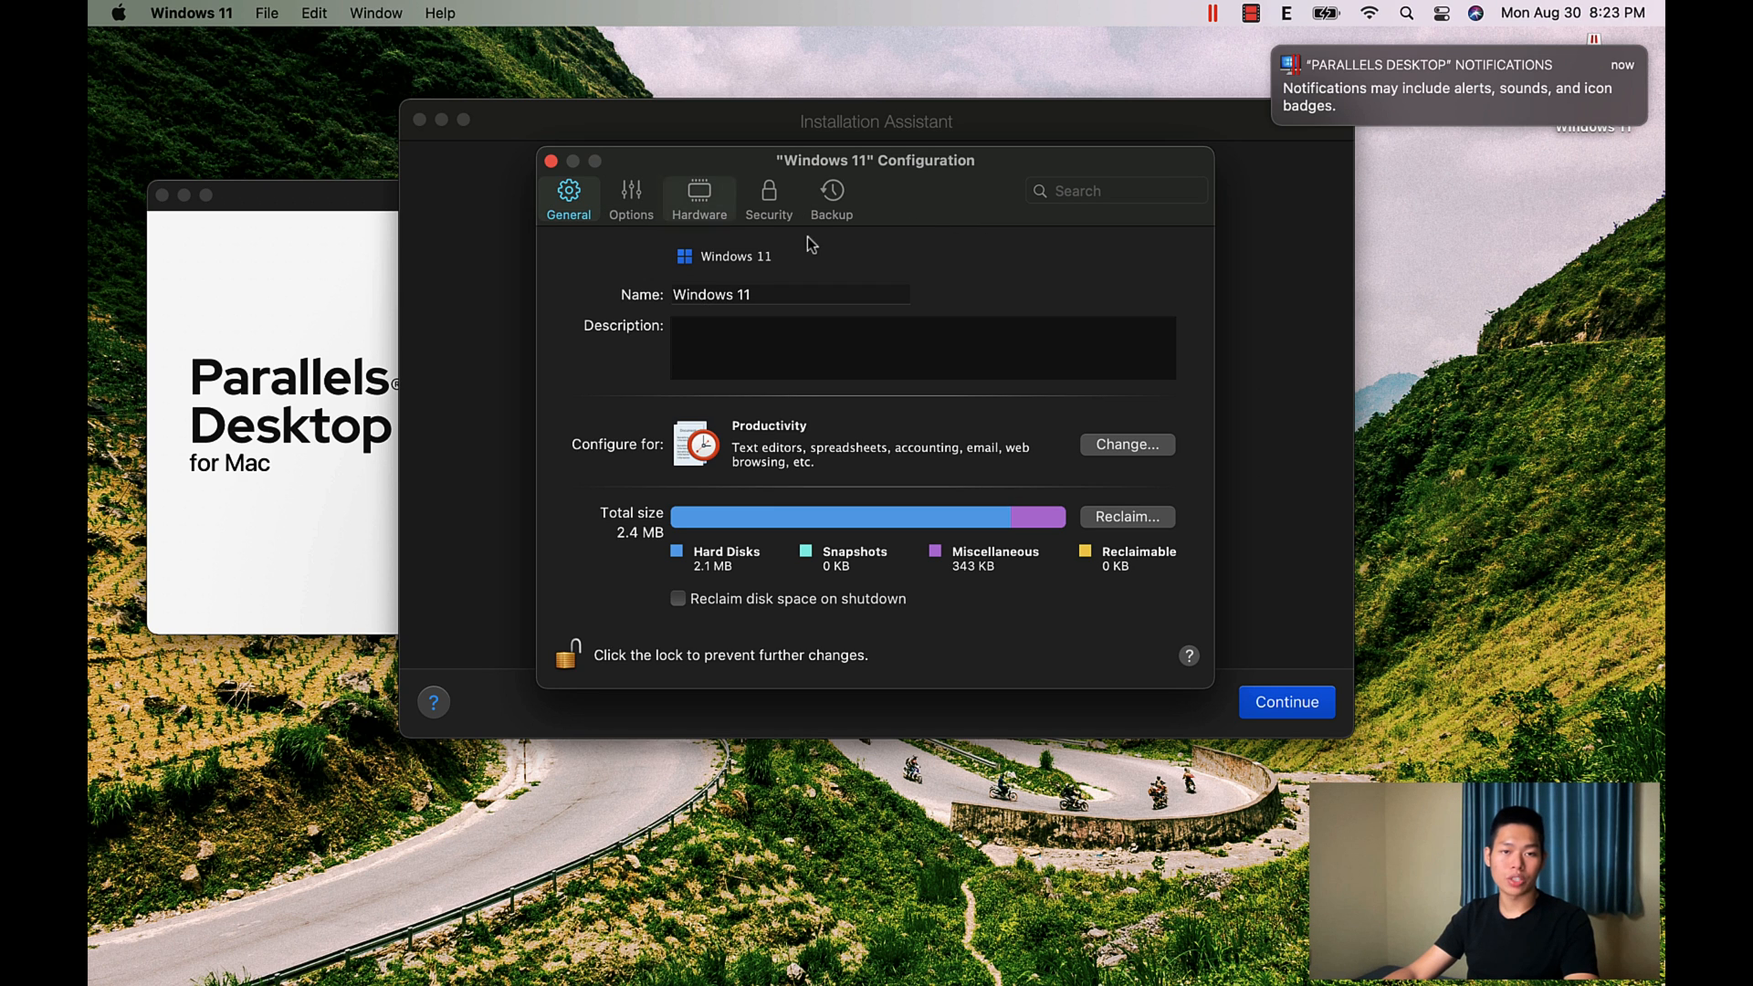
{"action": "mouse_move", "coordinate": [686, 230]}
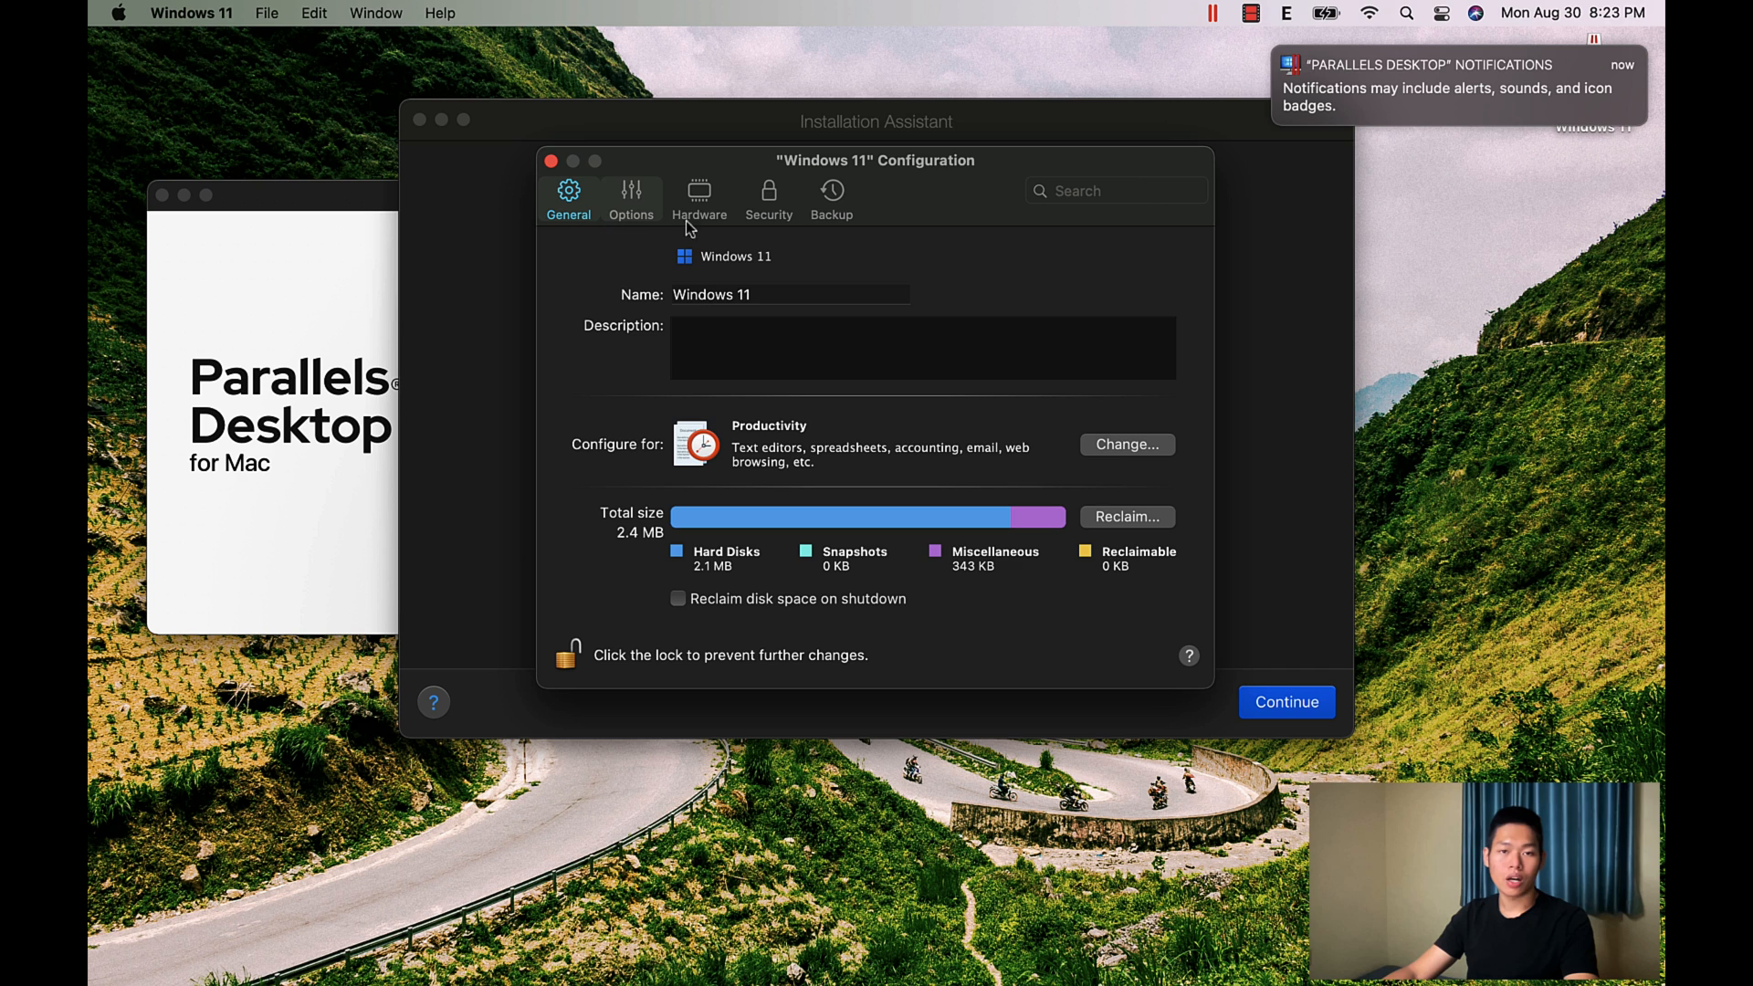
{"action": "mouse_move", "coordinate": [828, 227]}
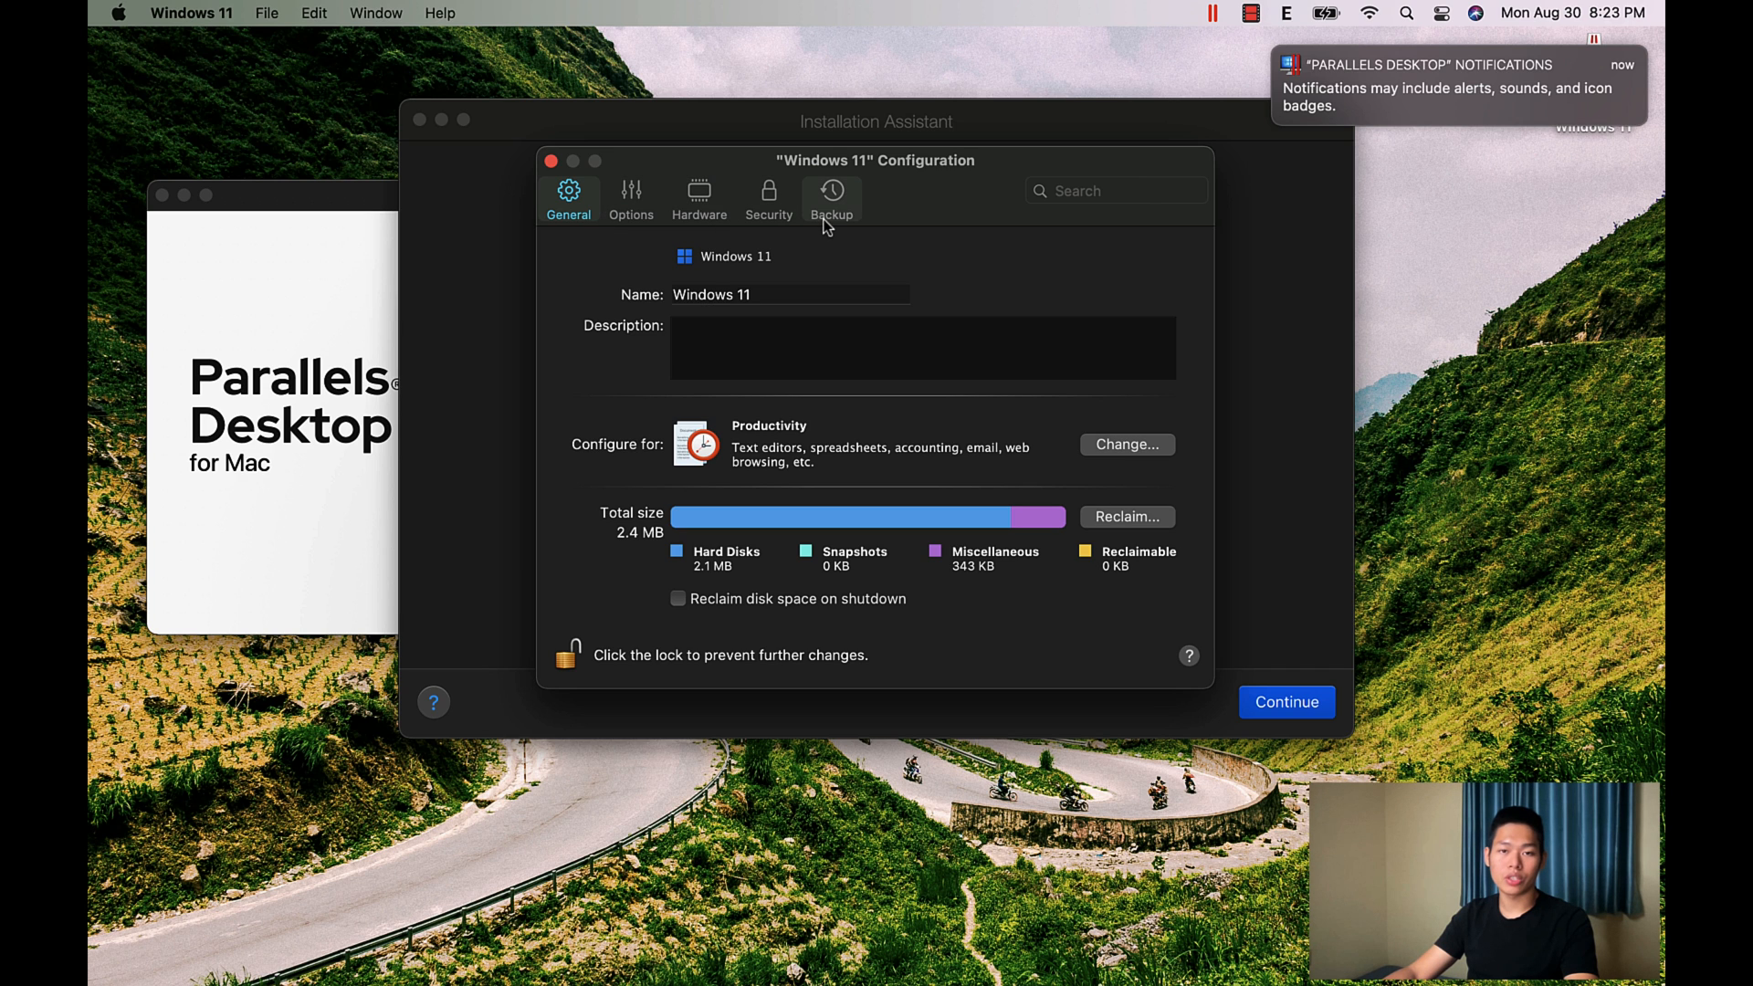
{"action": "mouse_move", "coordinate": [680, 207]}
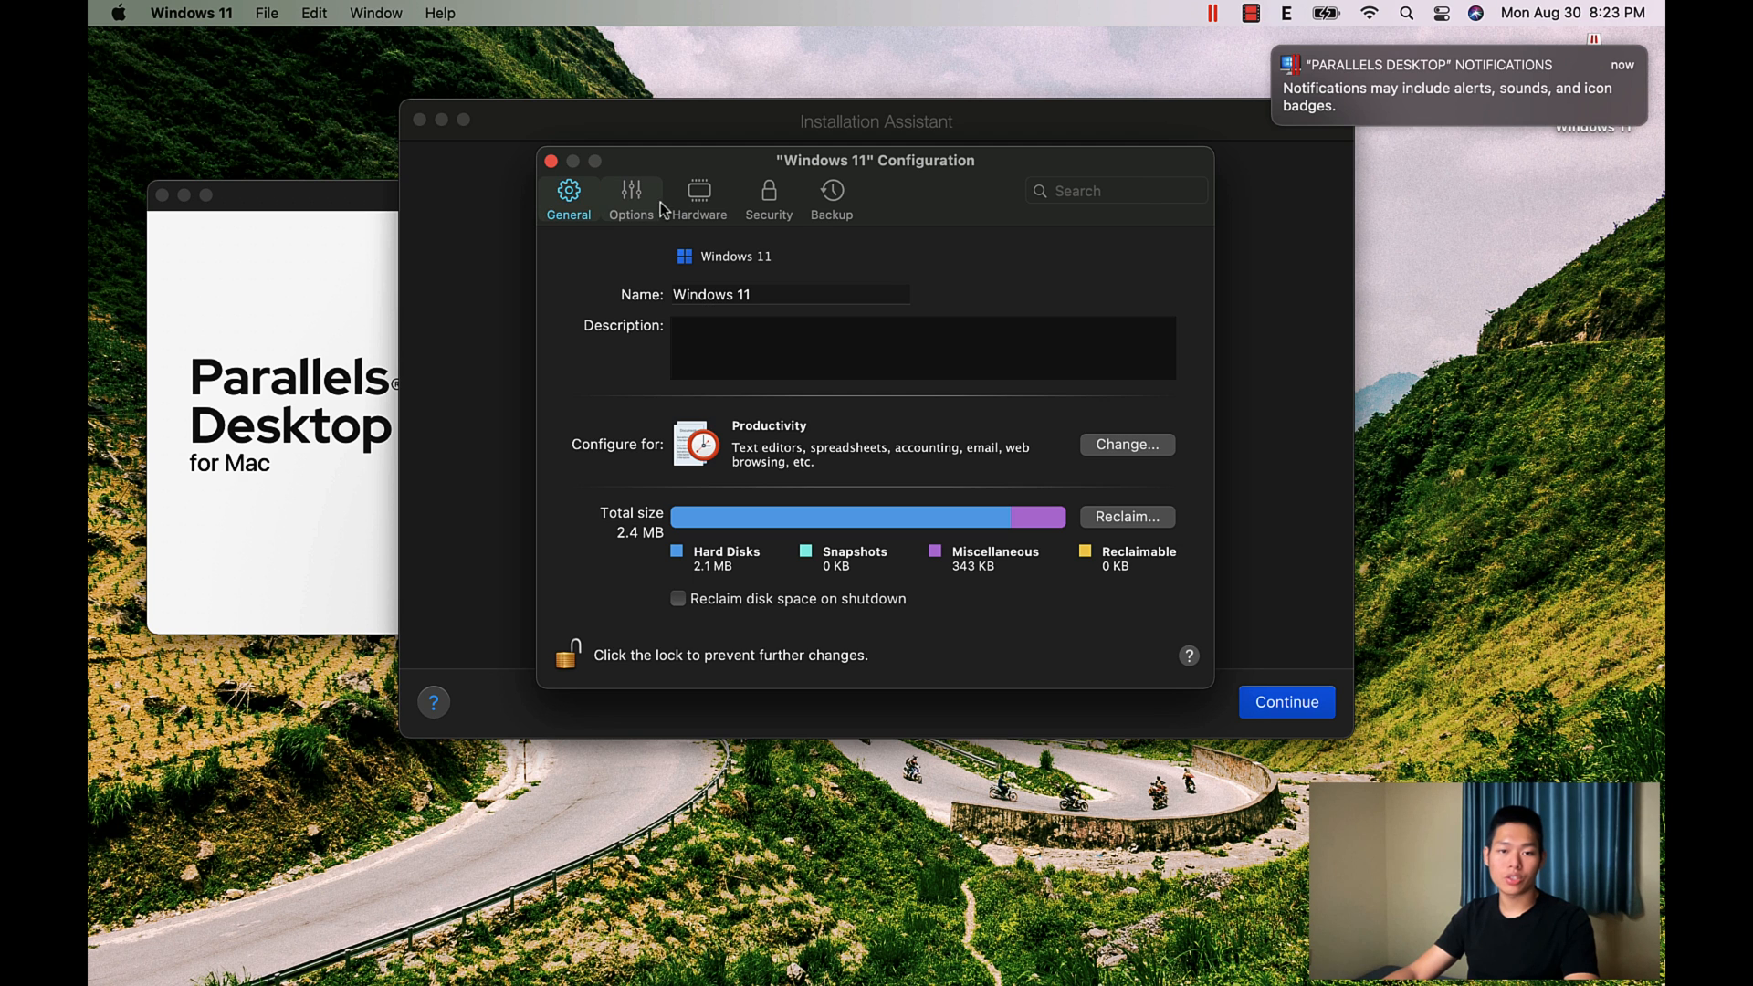
Step: Set the machine's Time option to 'Do not sync' under More Options
{"action": "left_click", "coordinate": [631, 192]}
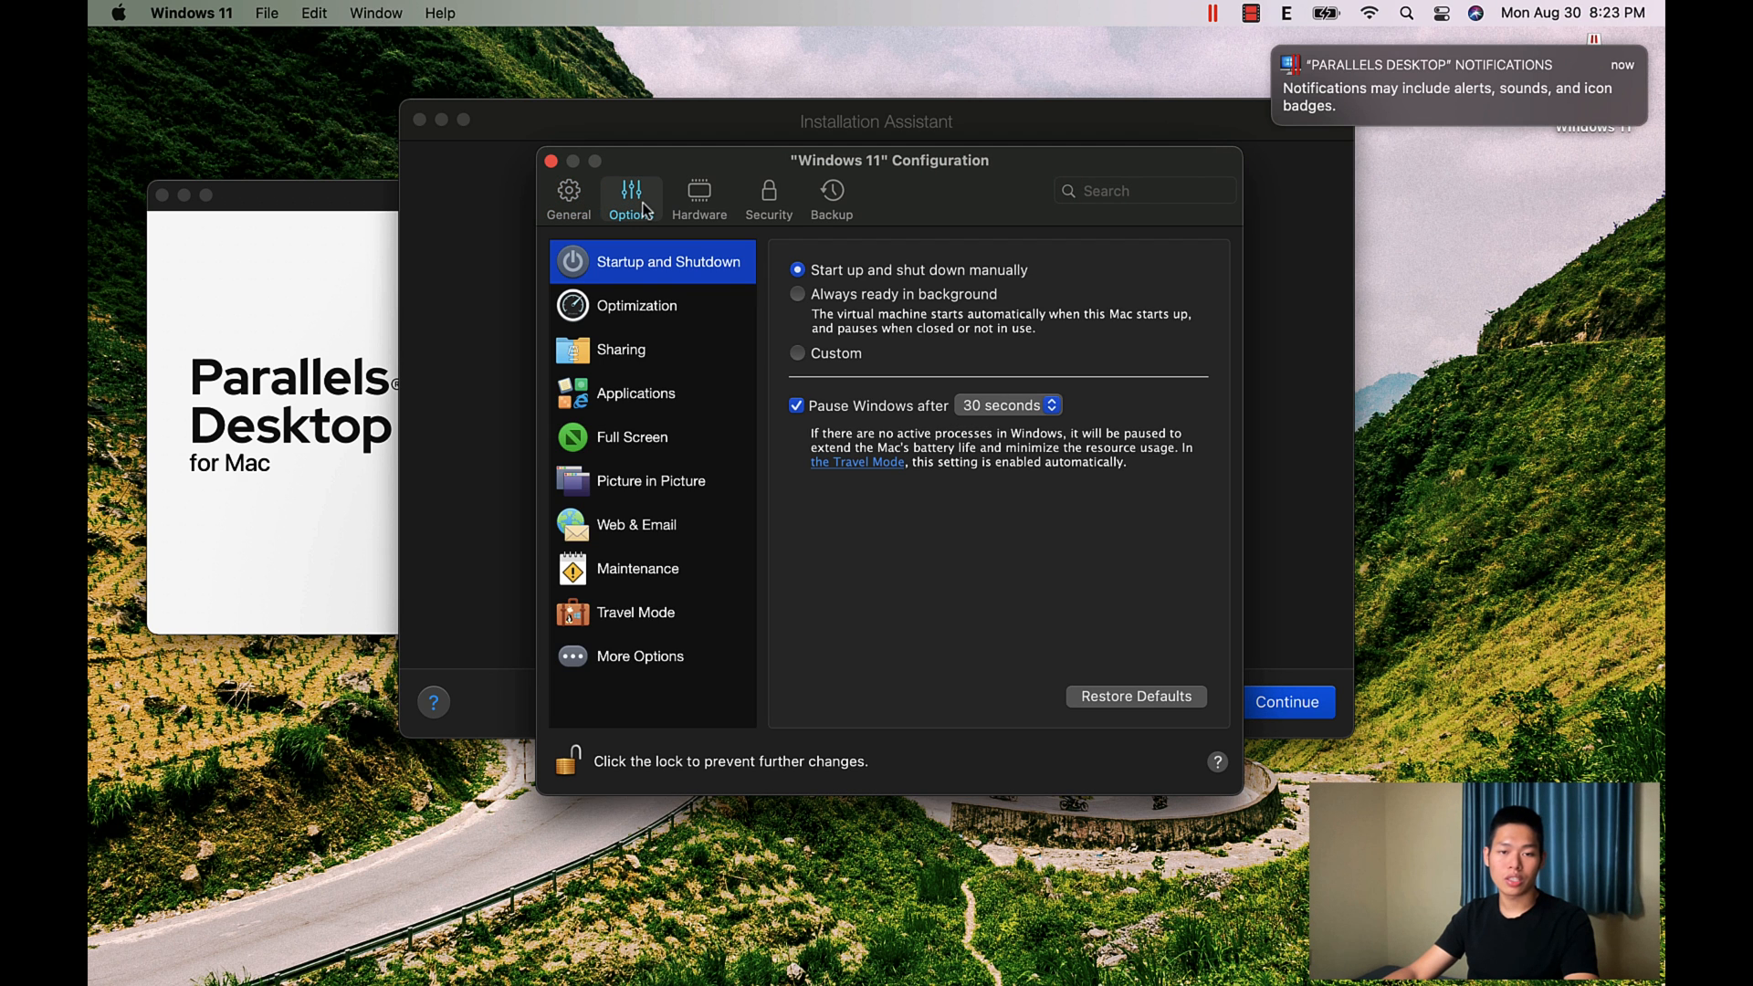
{"action": "left_click", "coordinate": [639, 655]}
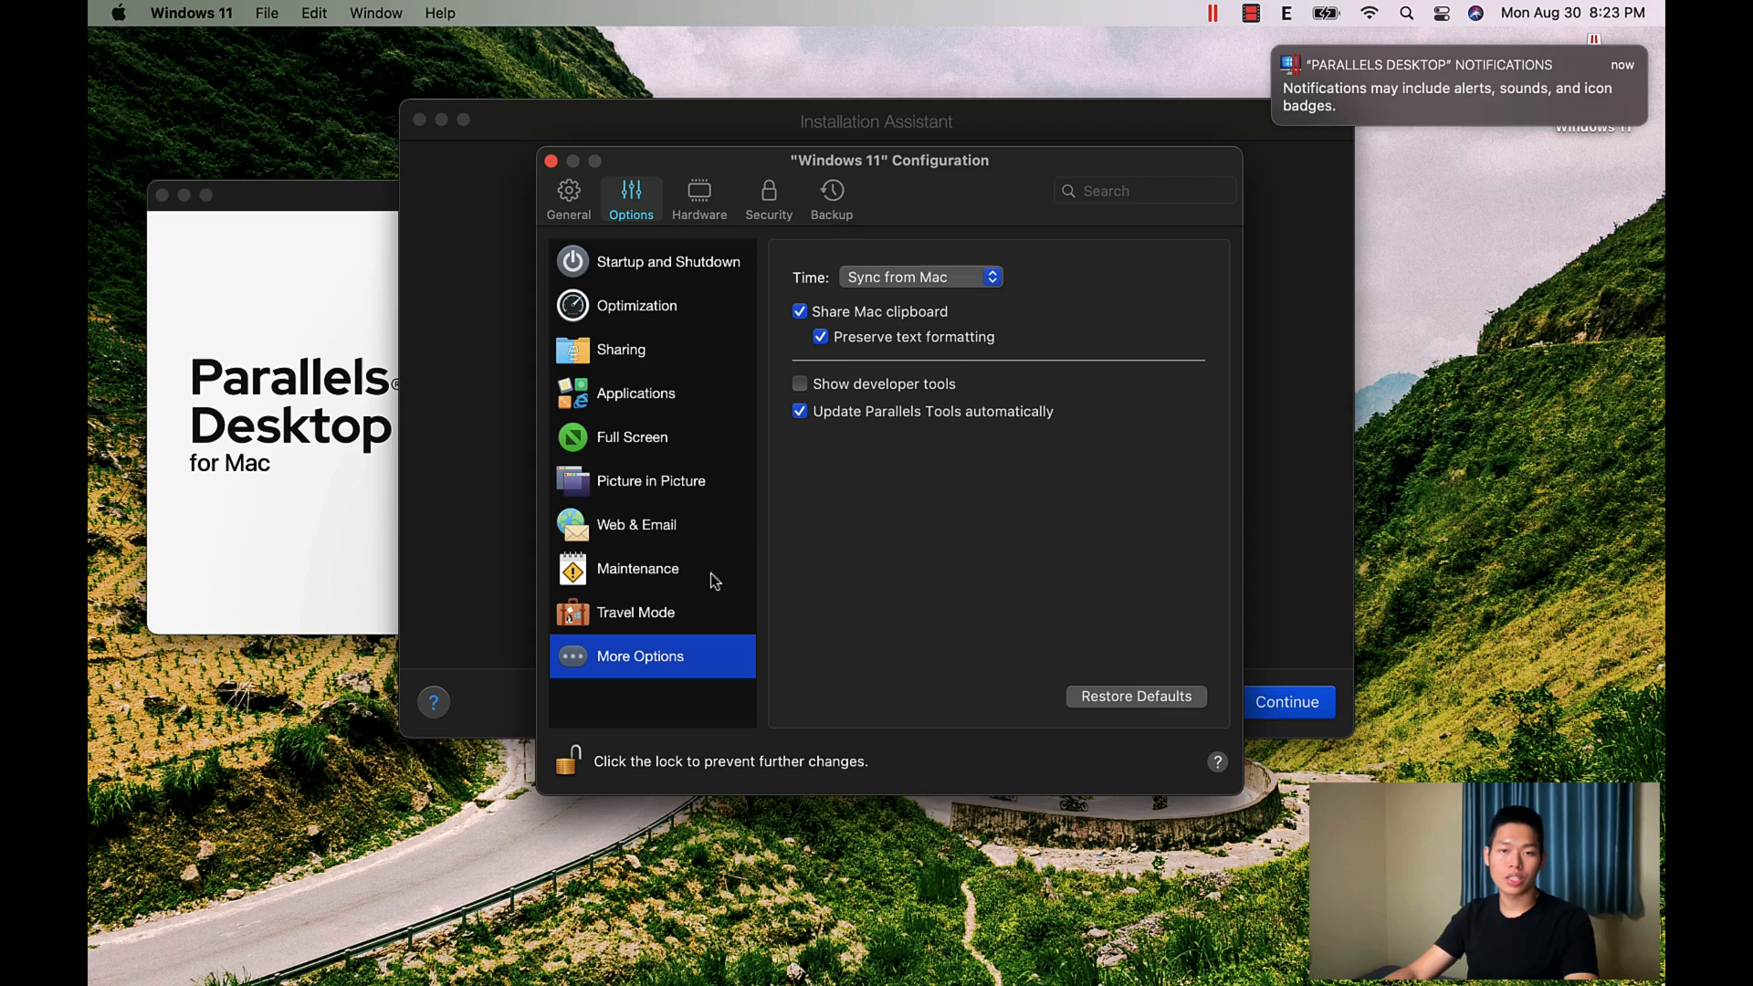
{"action": "left_click", "coordinate": [920, 276]}
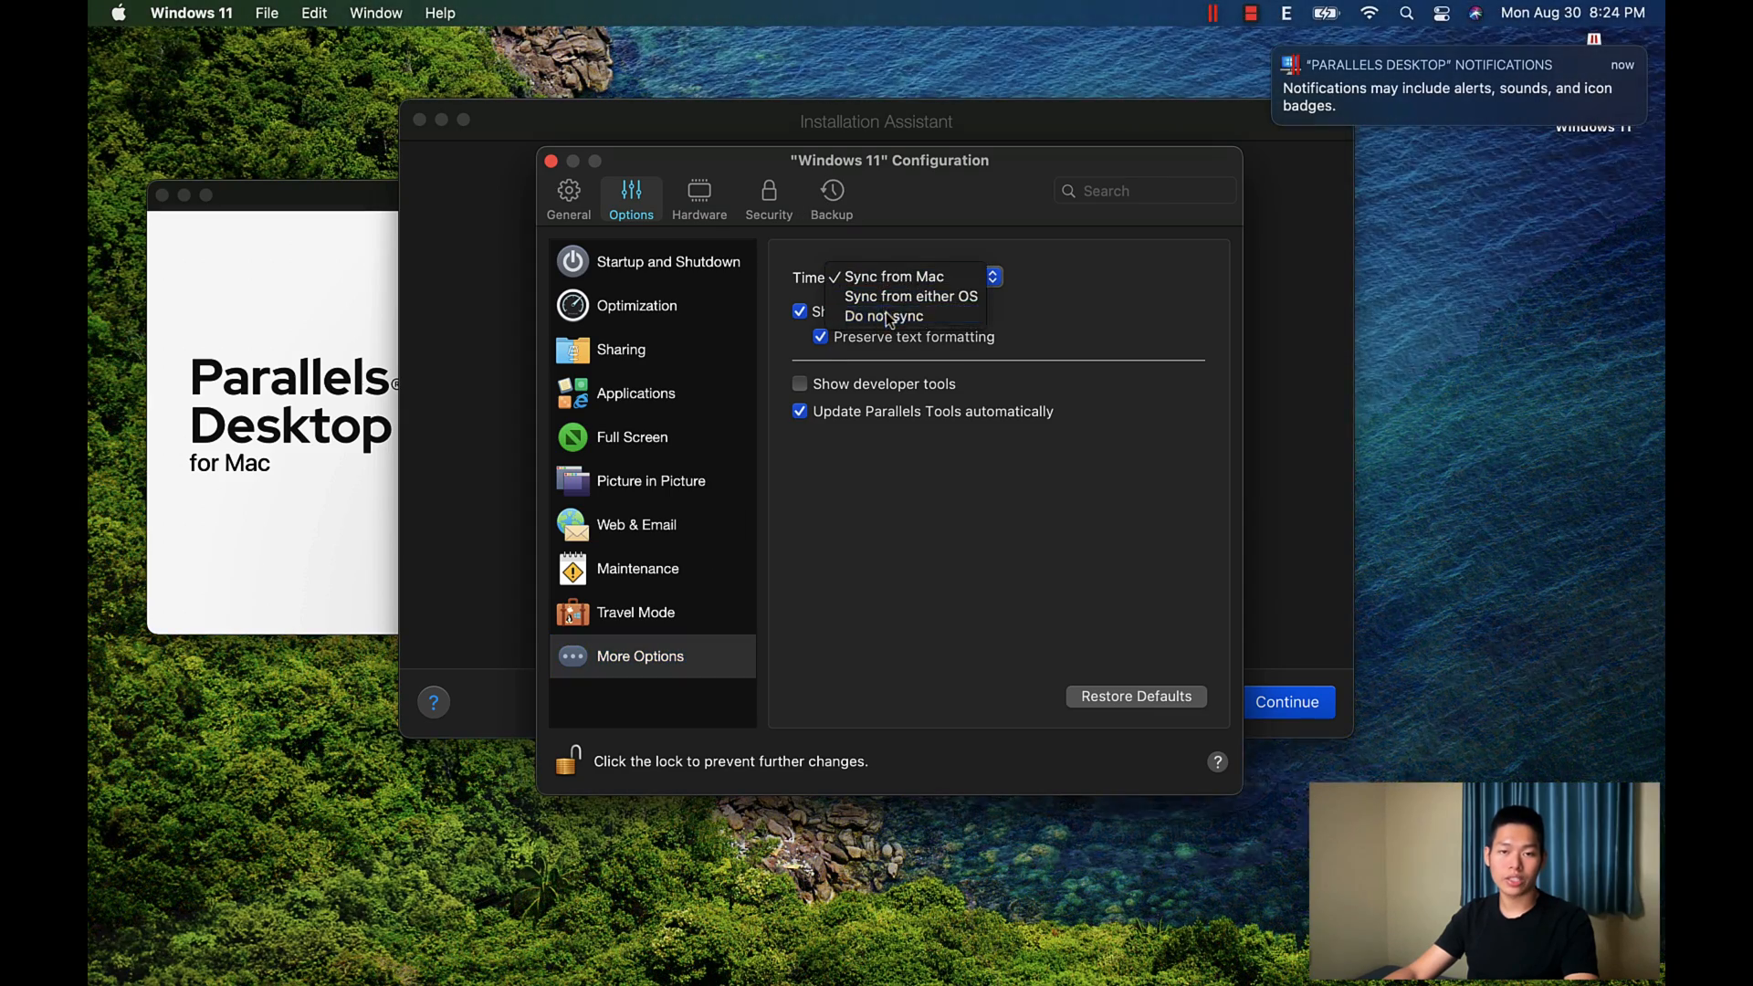
{"action": "left_click", "coordinate": [884, 316]}
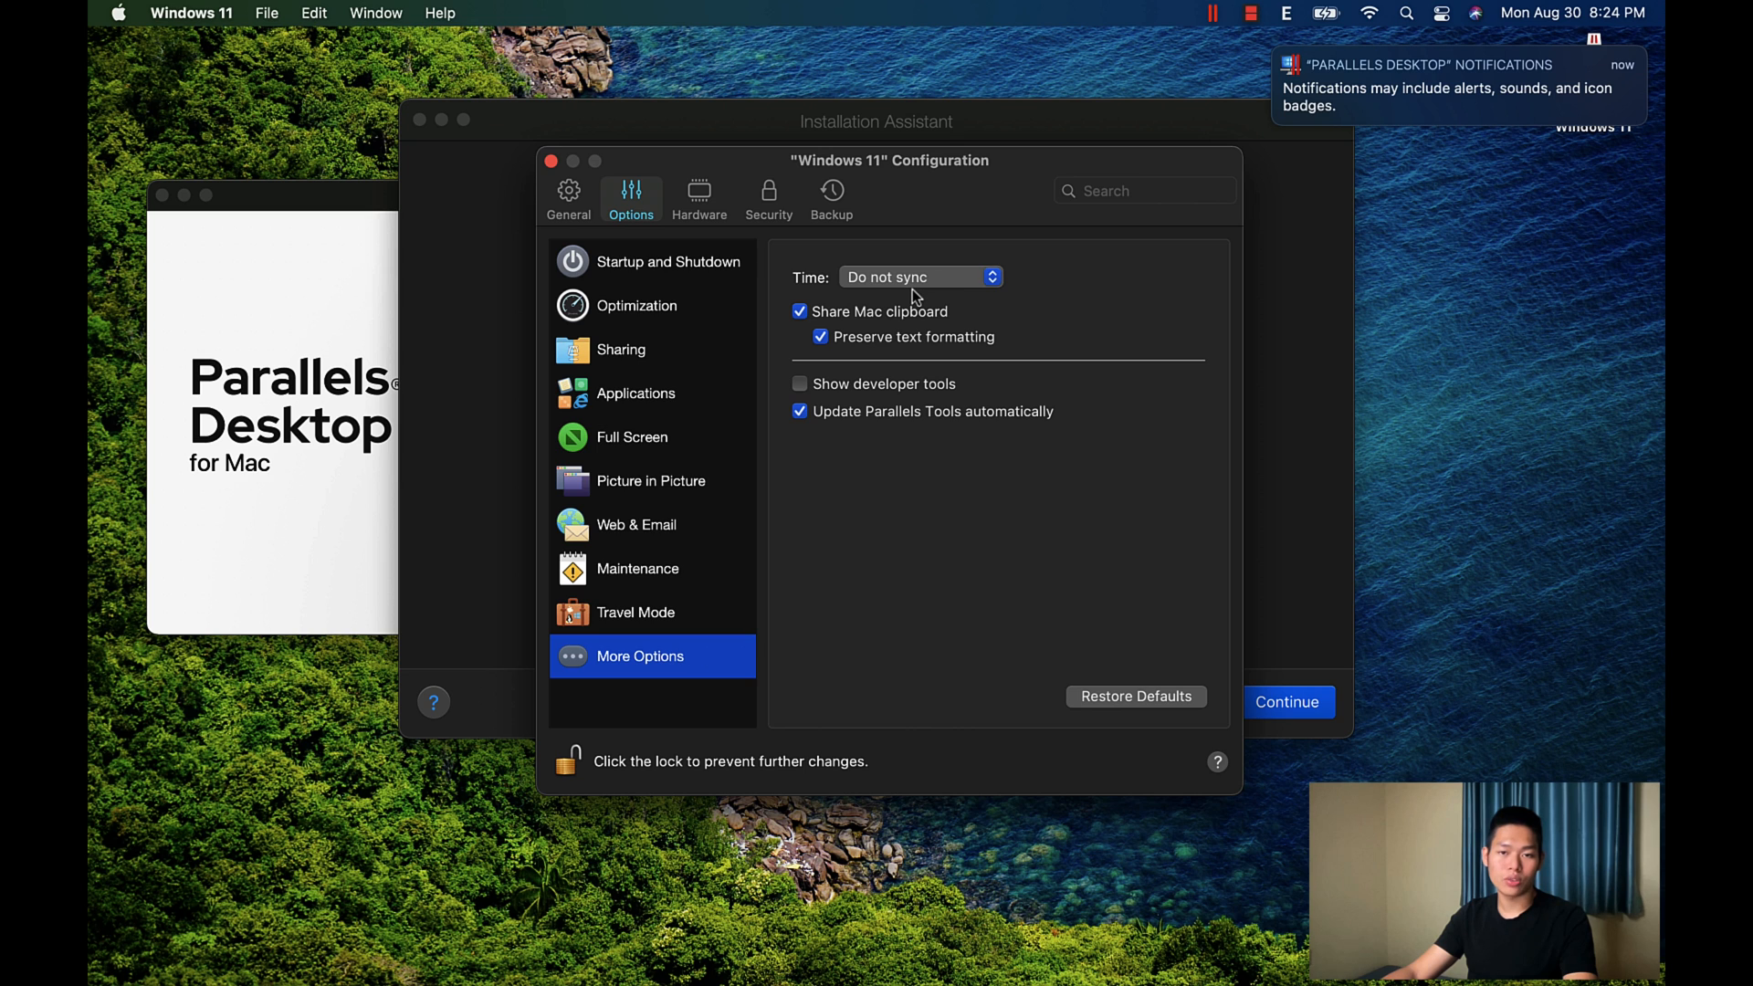
{"action": "mouse_move", "coordinate": [927, 303]}
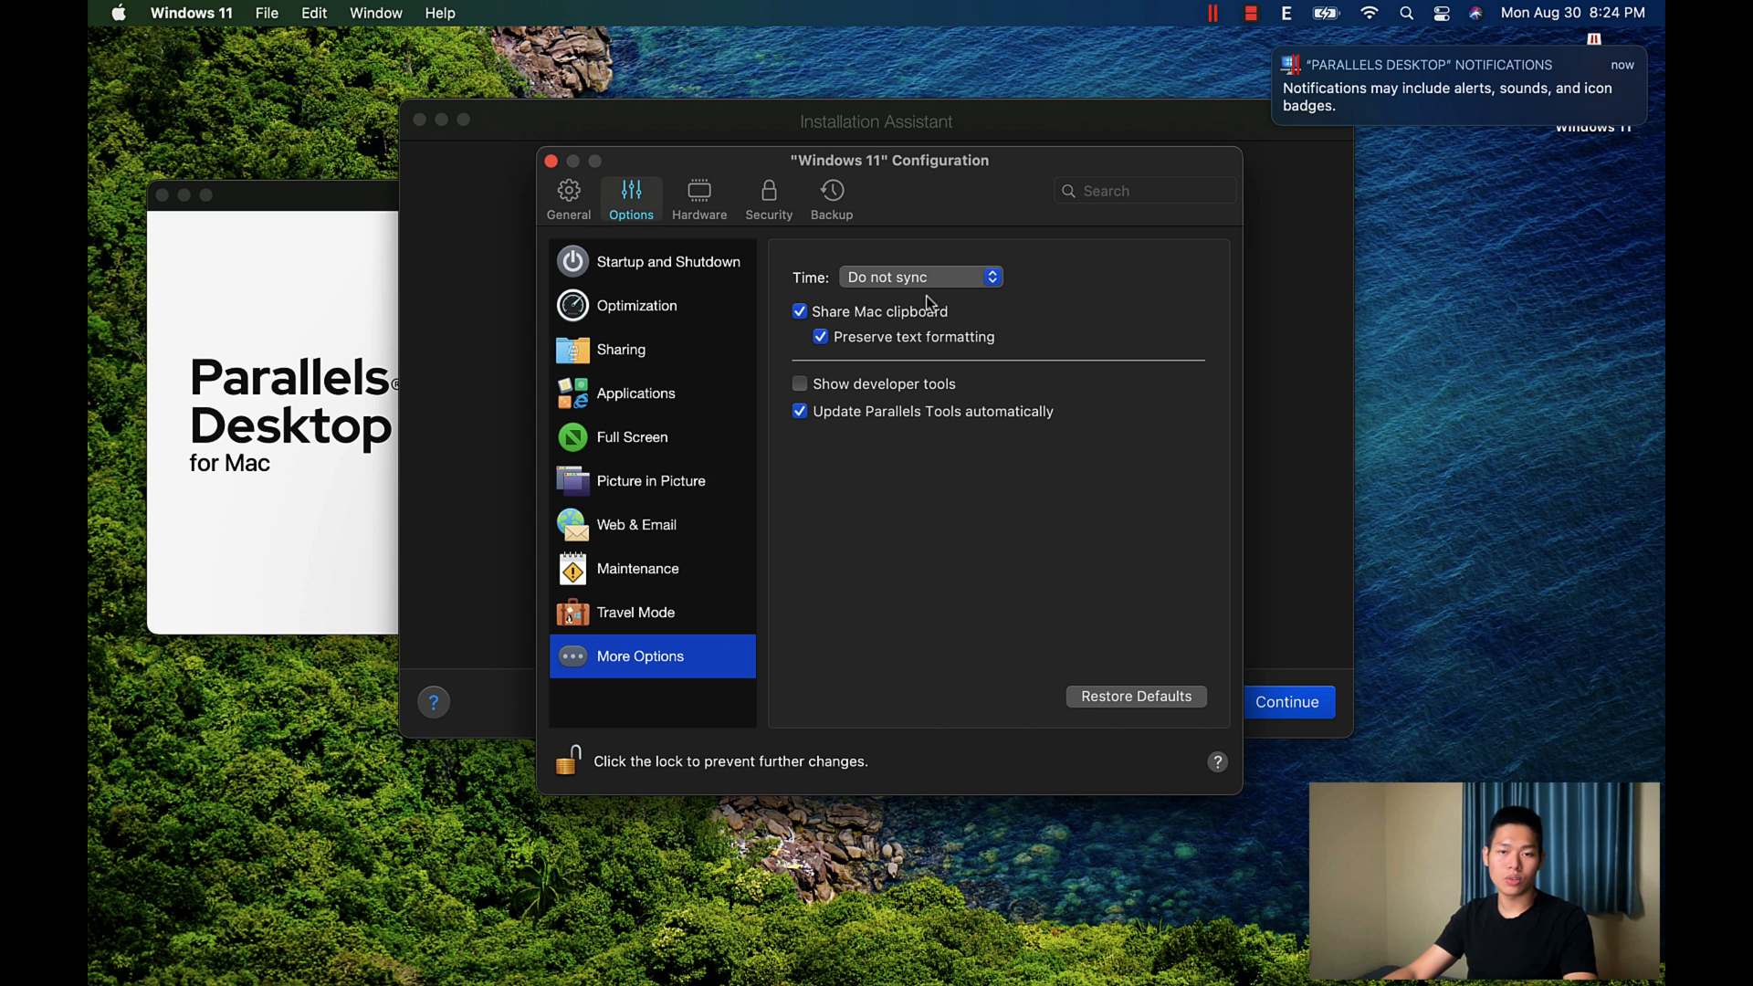
{"action": "mouse_move", "coordinate": [673, 444]}
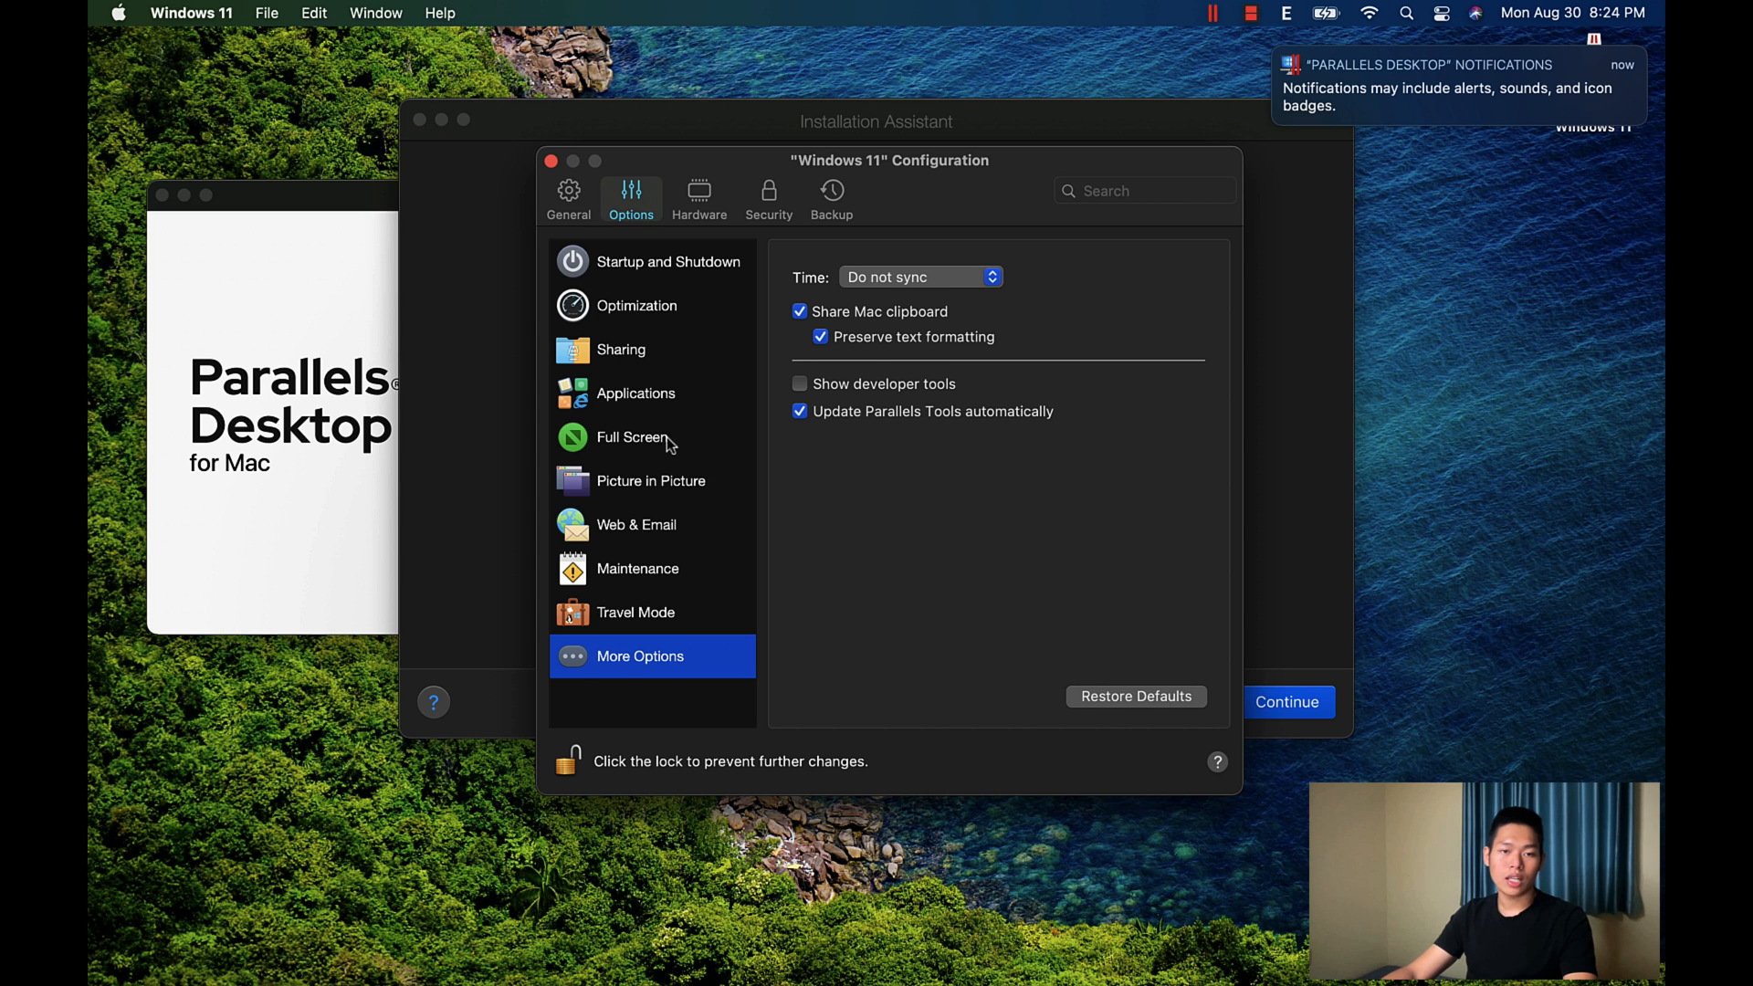
Step: Review the Full Screen settings and move to the Hardware configuration
{"action": "left_click", "coordinate": [632, 439]}
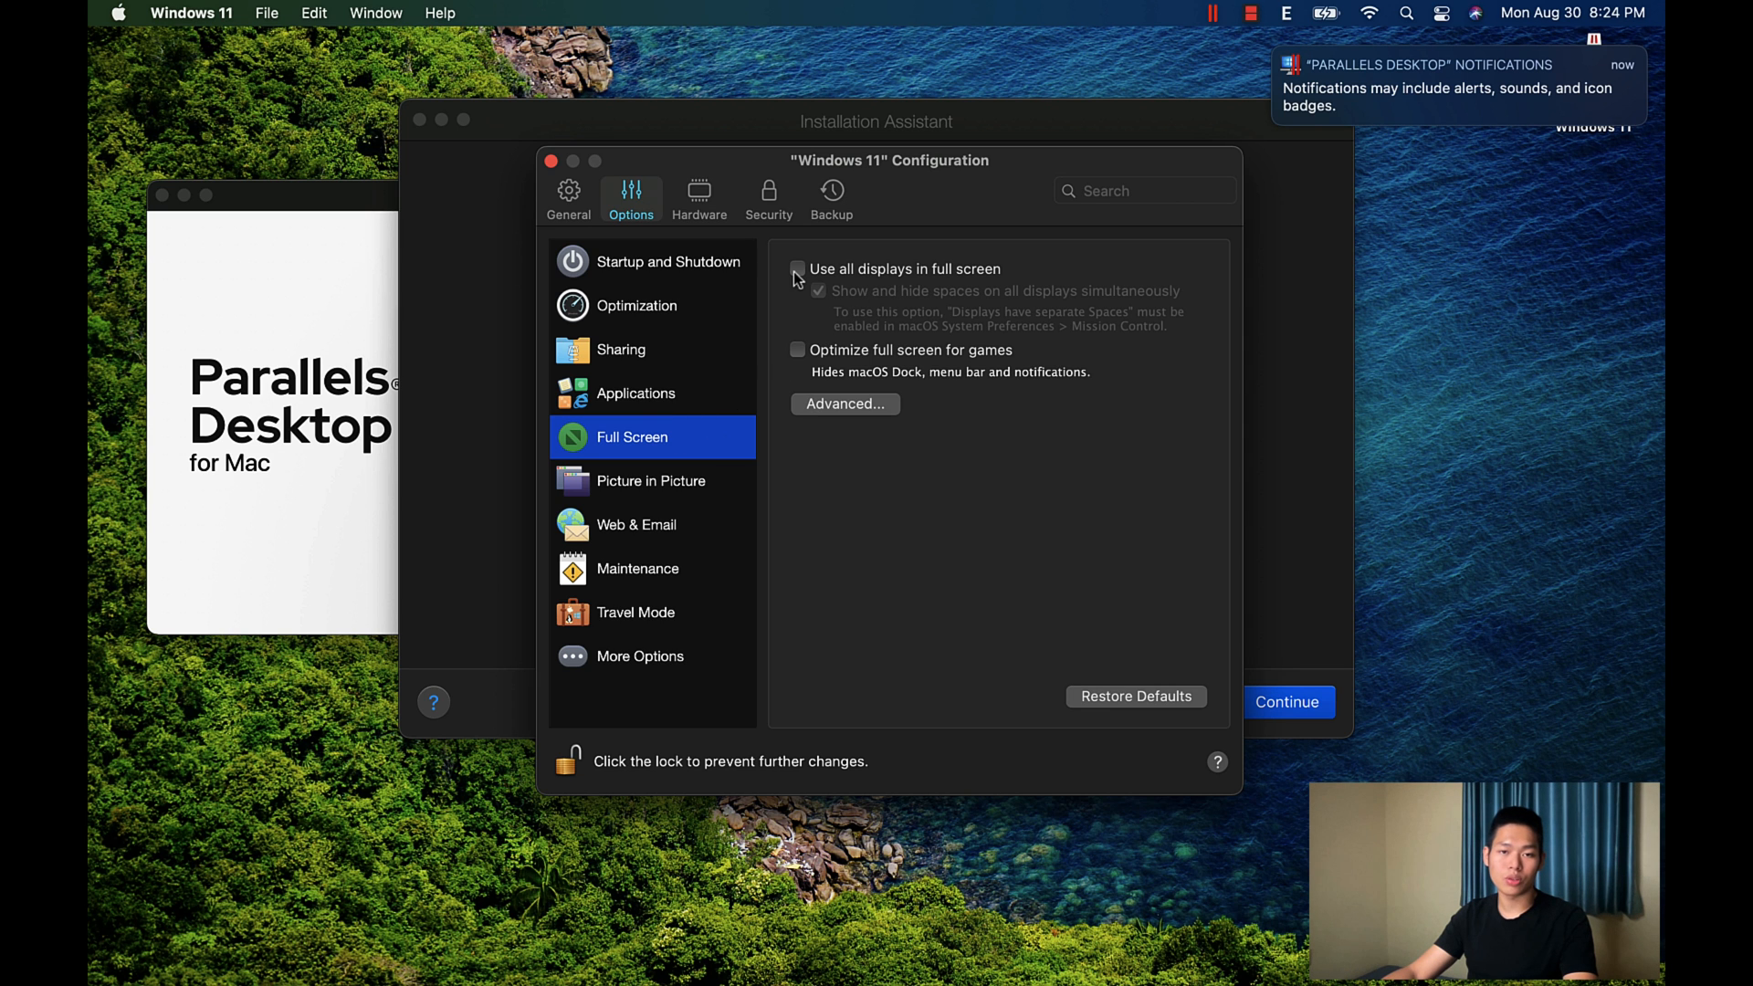
{"action": "left_click", "coordinate": [699, 192]}
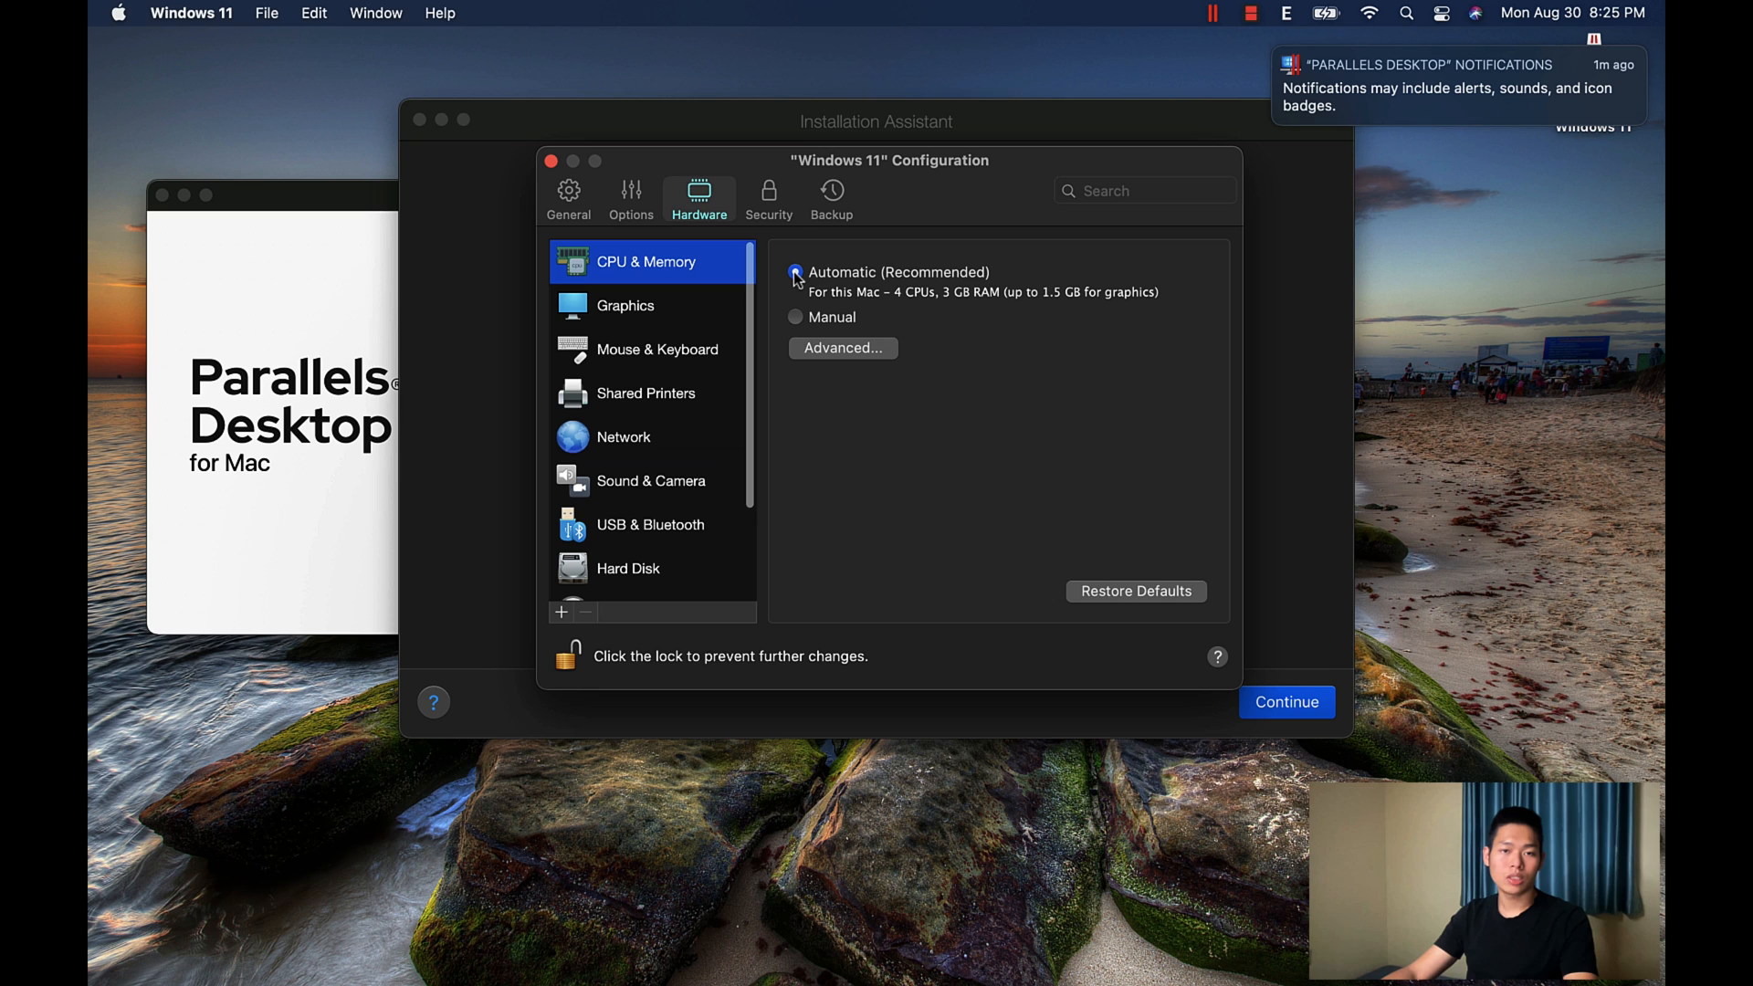
Step: Switch CPU & Memory to Manual with 4 processors and 4 GB of memory
{"action": "left_click", "coordinate": [795, 272]}
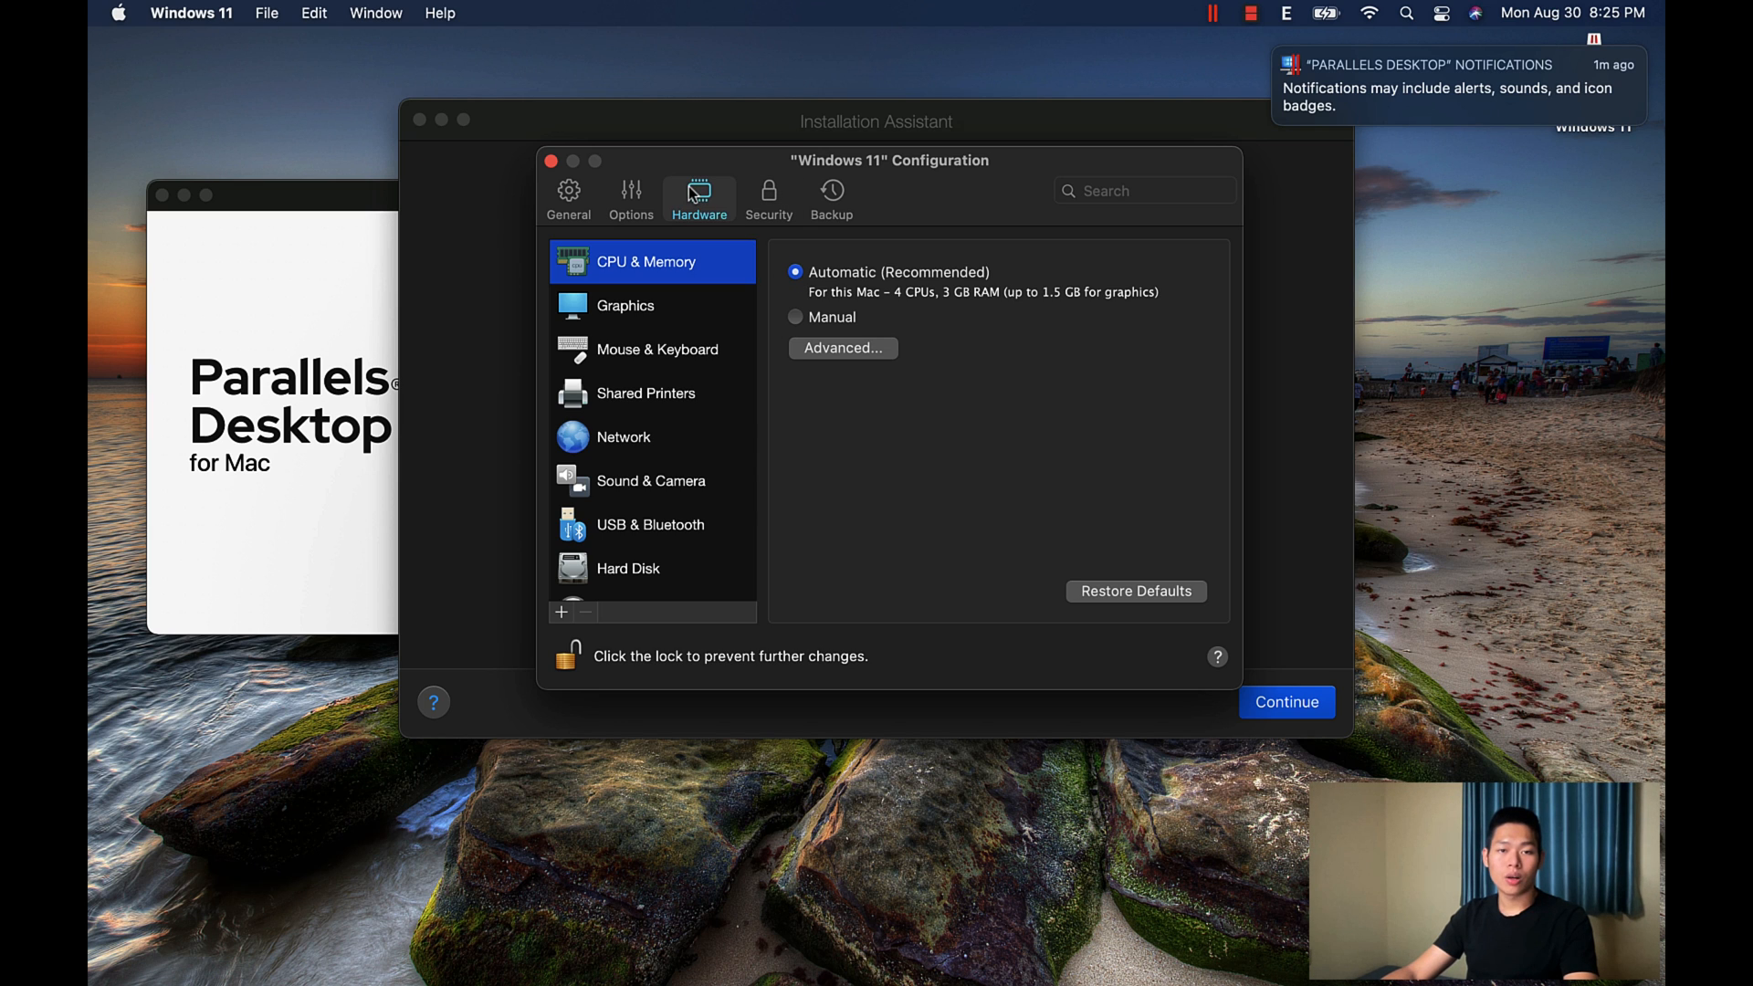
{"action": "mouse_move", "coordinate": [835, 292]}
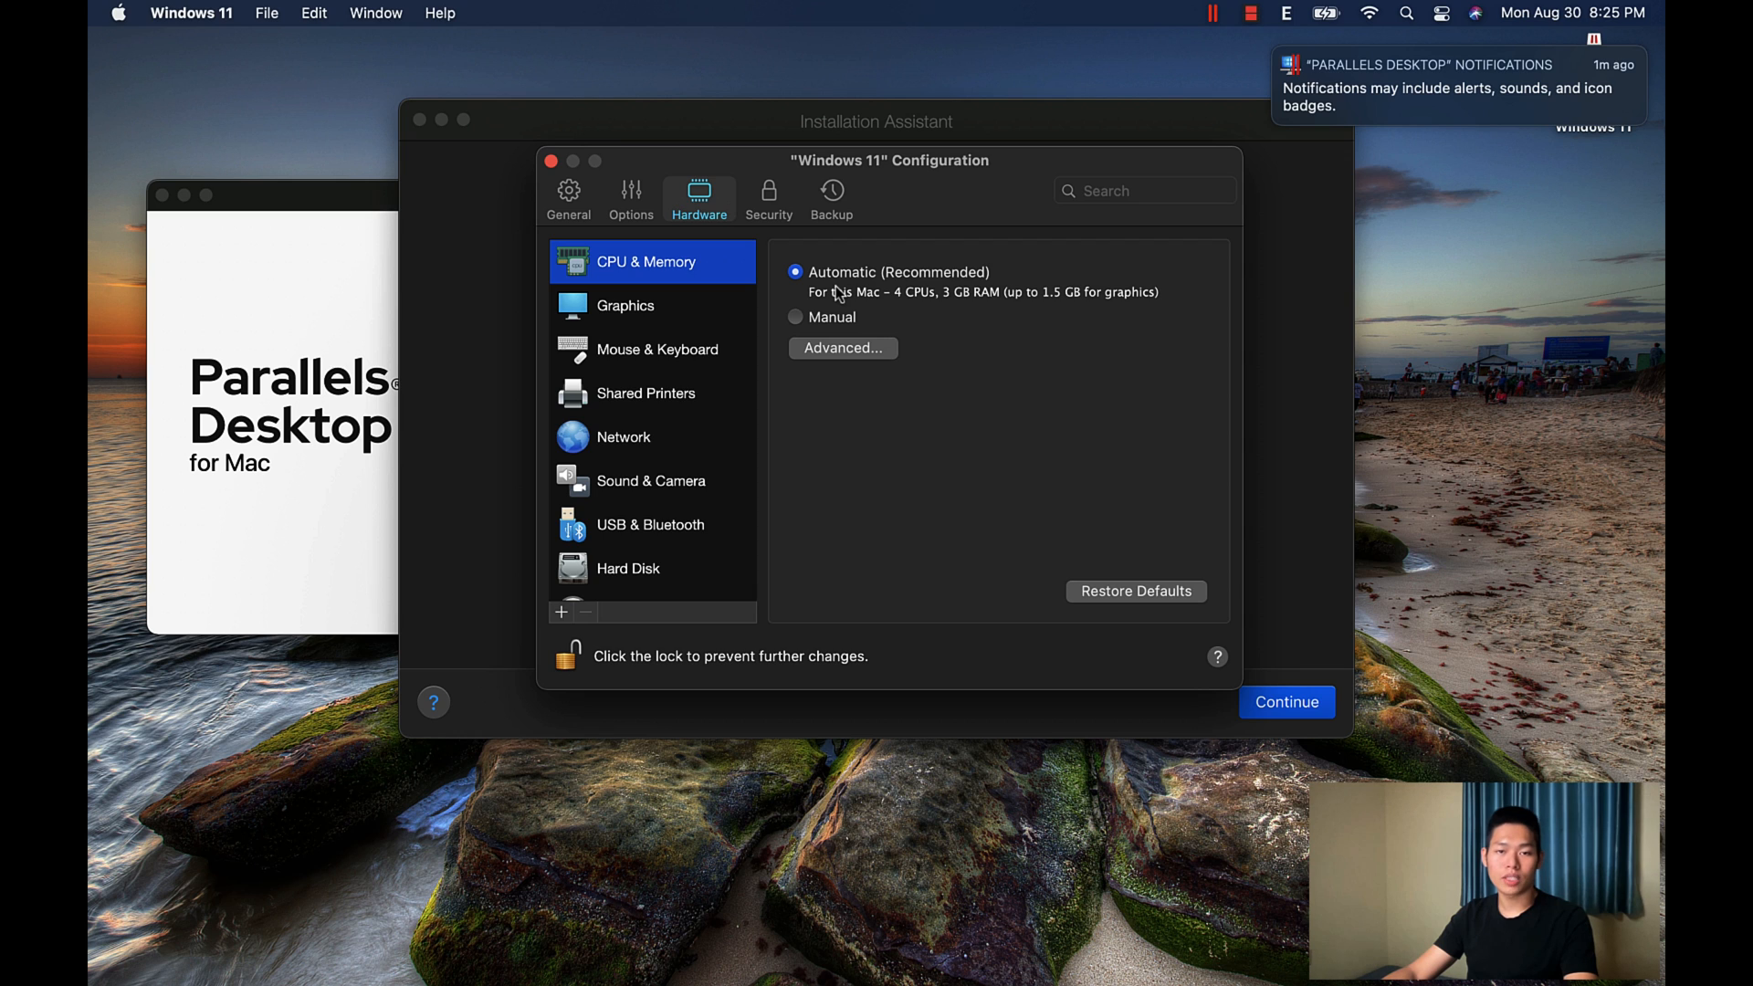
{"action": "mouse_move", "coordinate": [909, 303]}
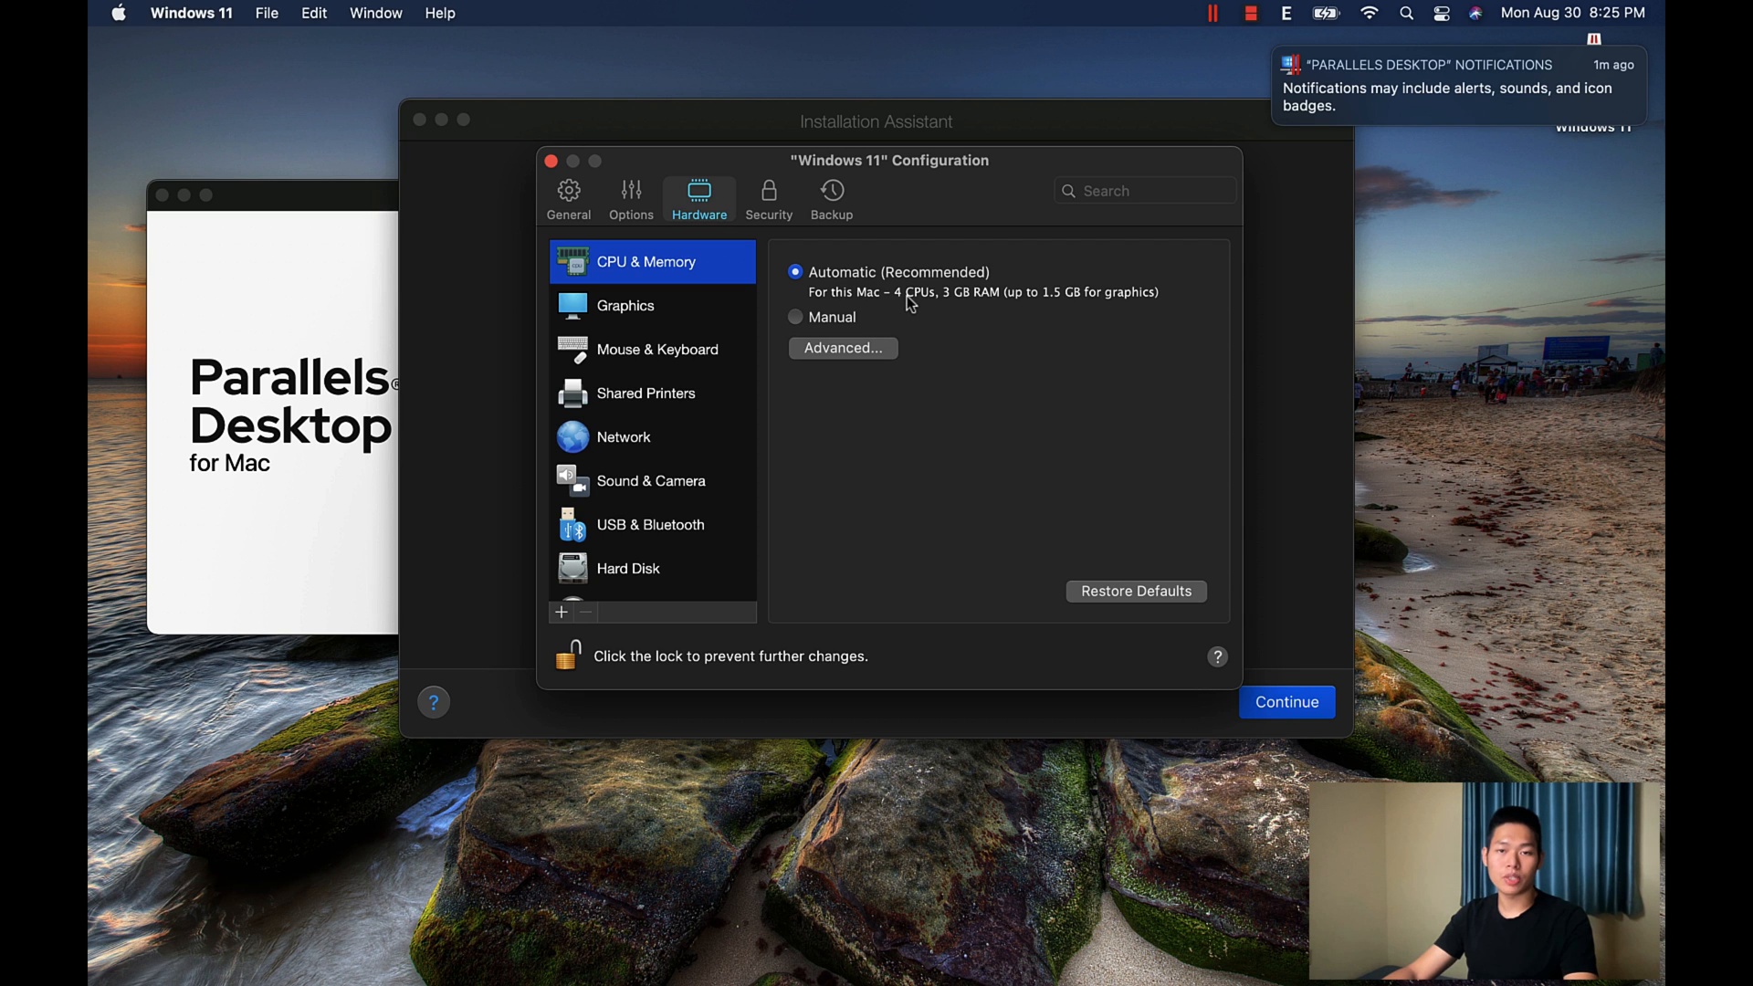
{"action": "mouse_move", "coordinate": [1019, 309]}
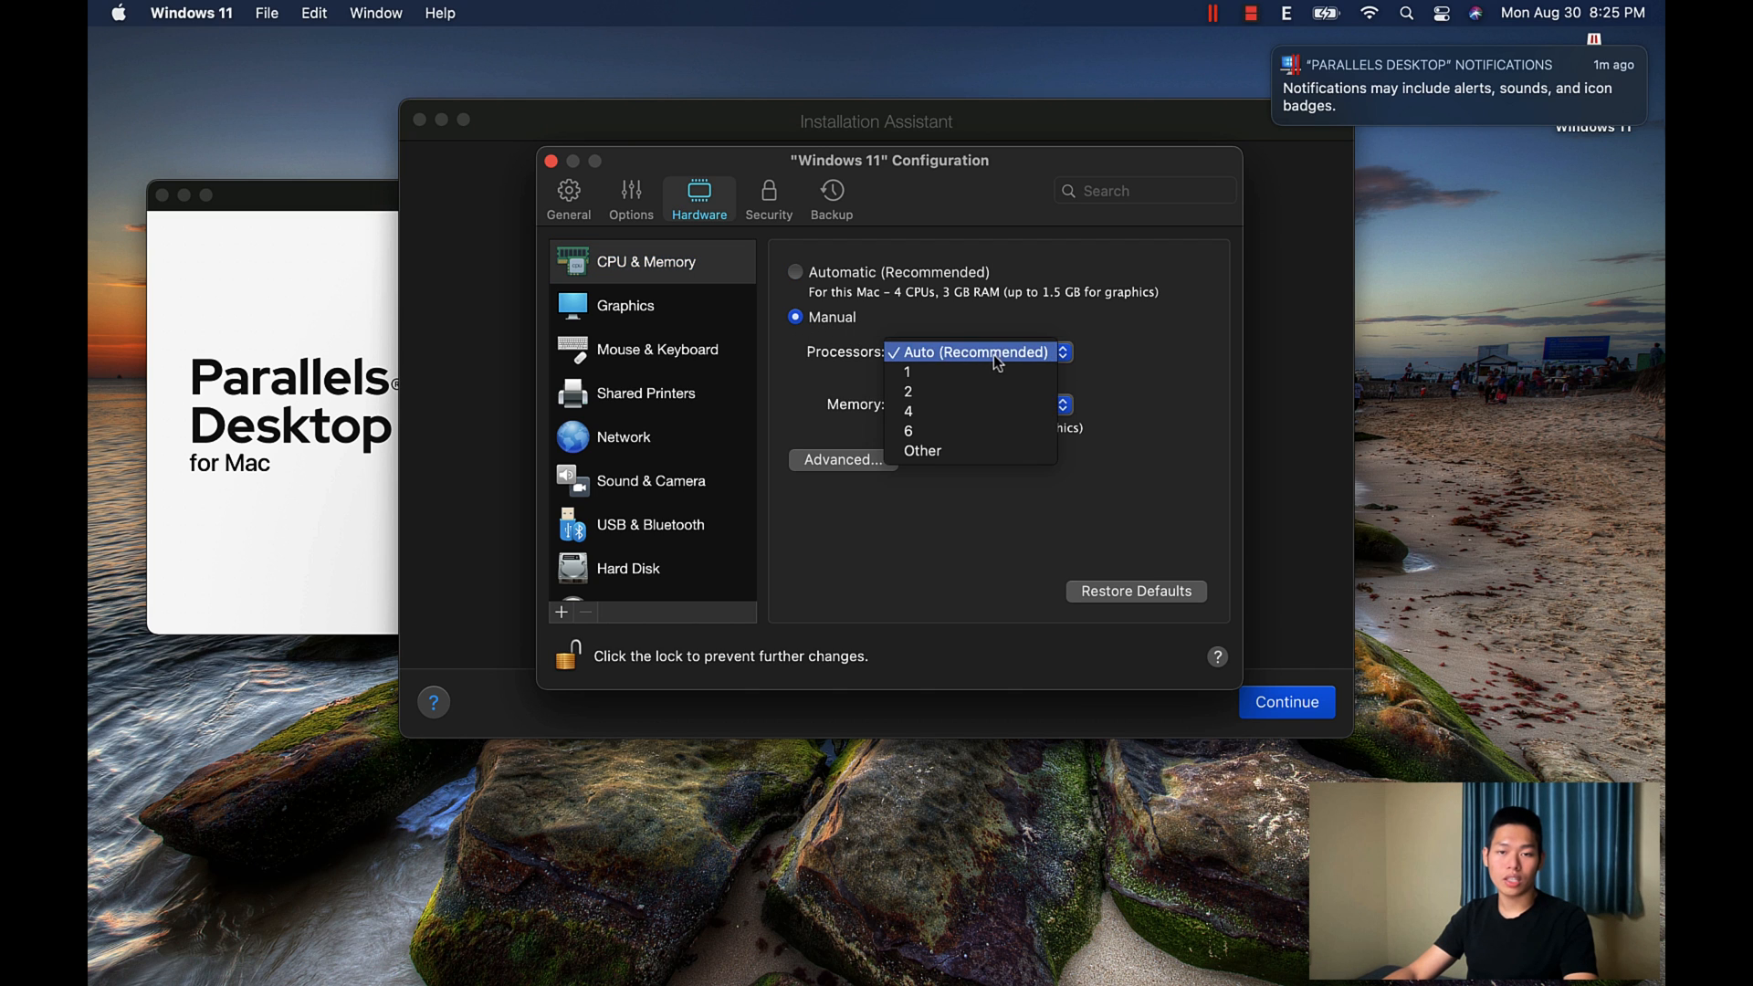
{"action": "left_click", "coordinate": [908, 411]}
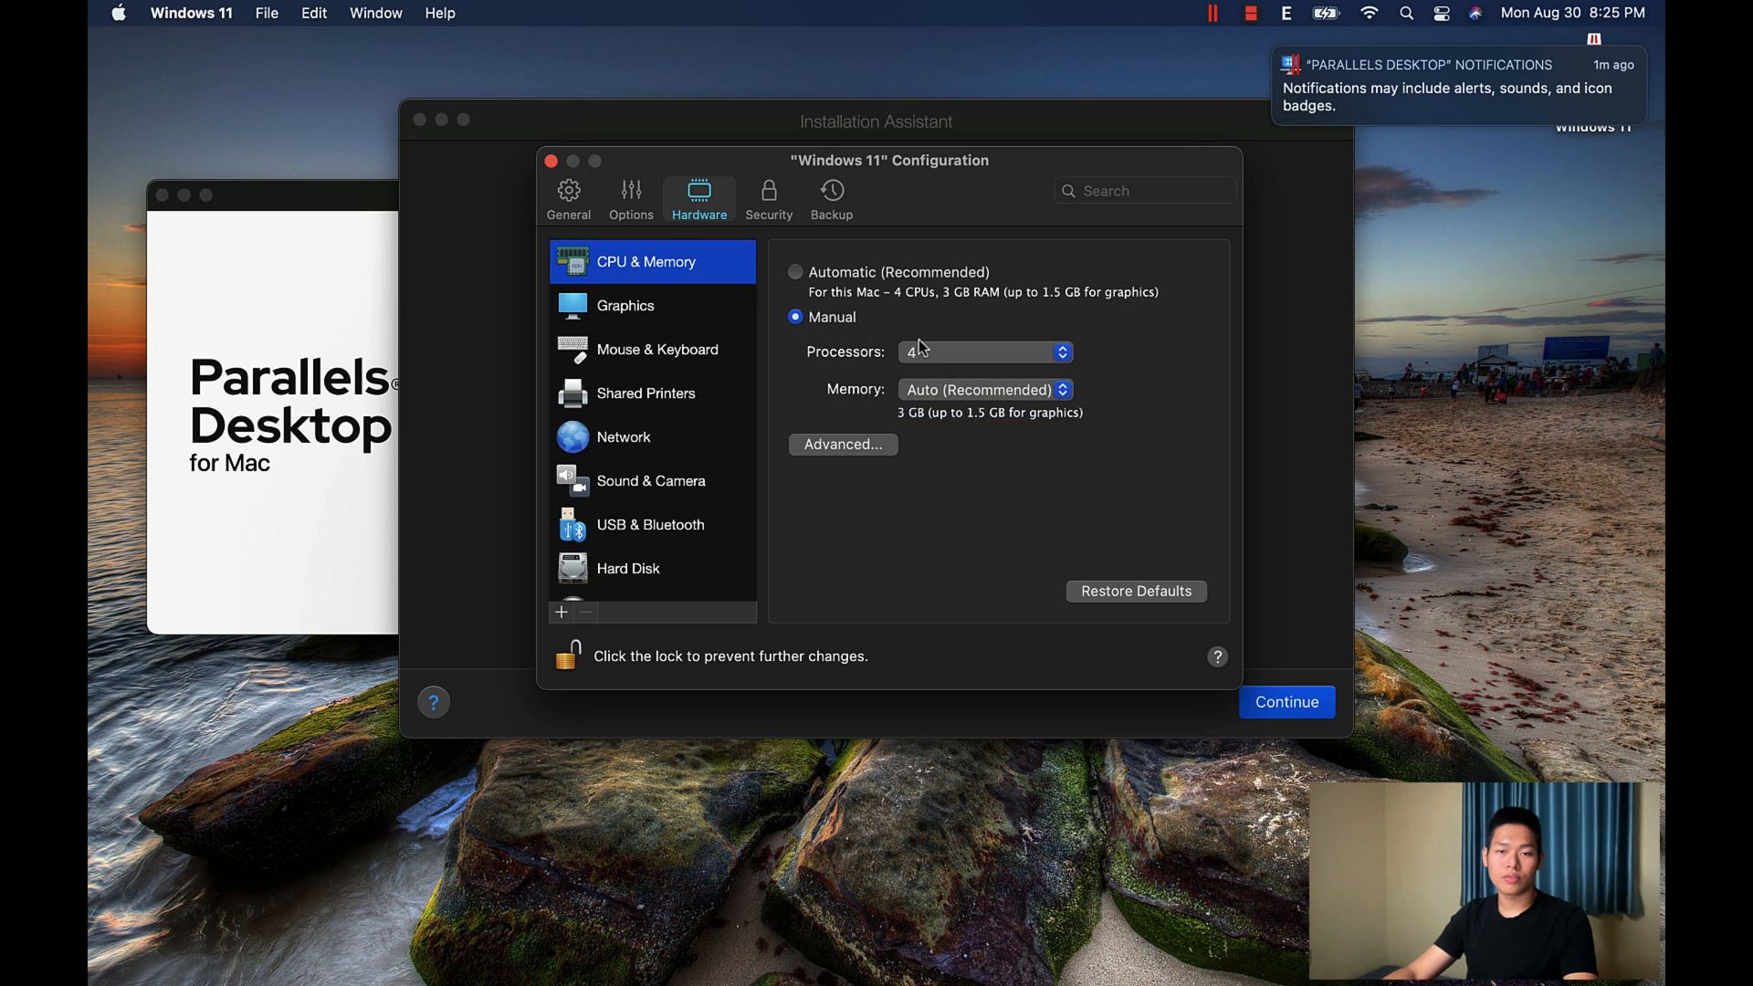
{"action": "left_click", "coordinate": [984, 389]}
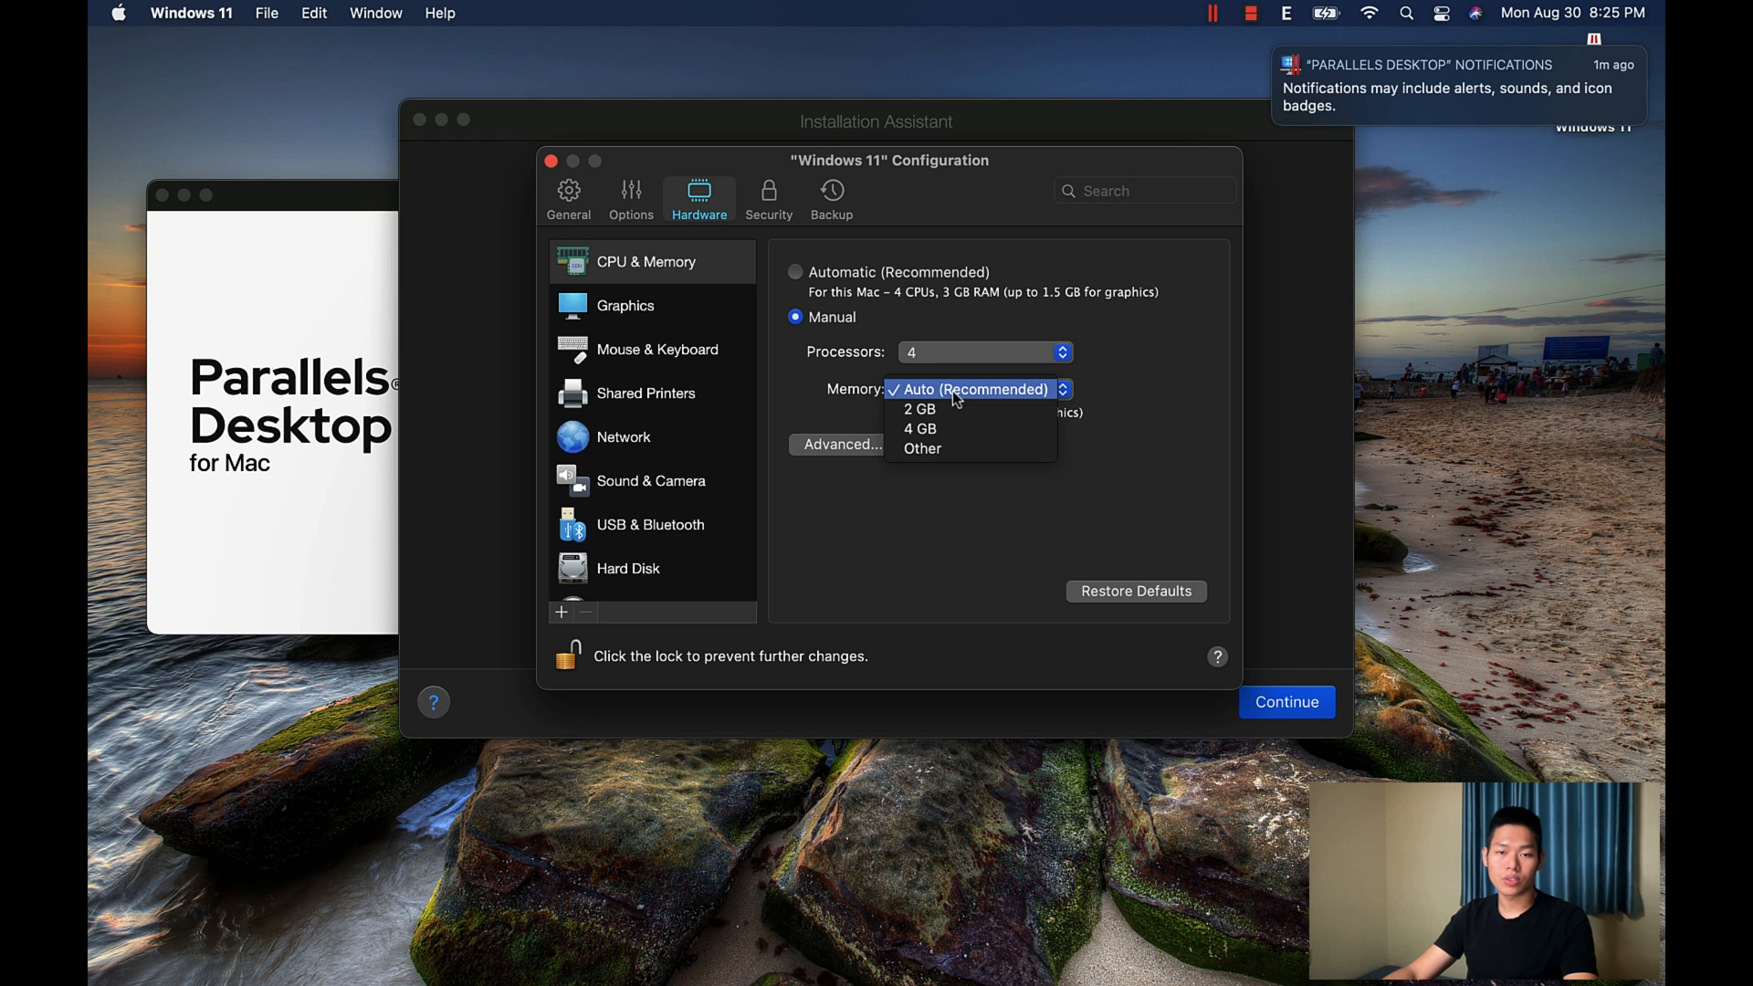
{"action": "left_click", "coordinate": [919, 428]}
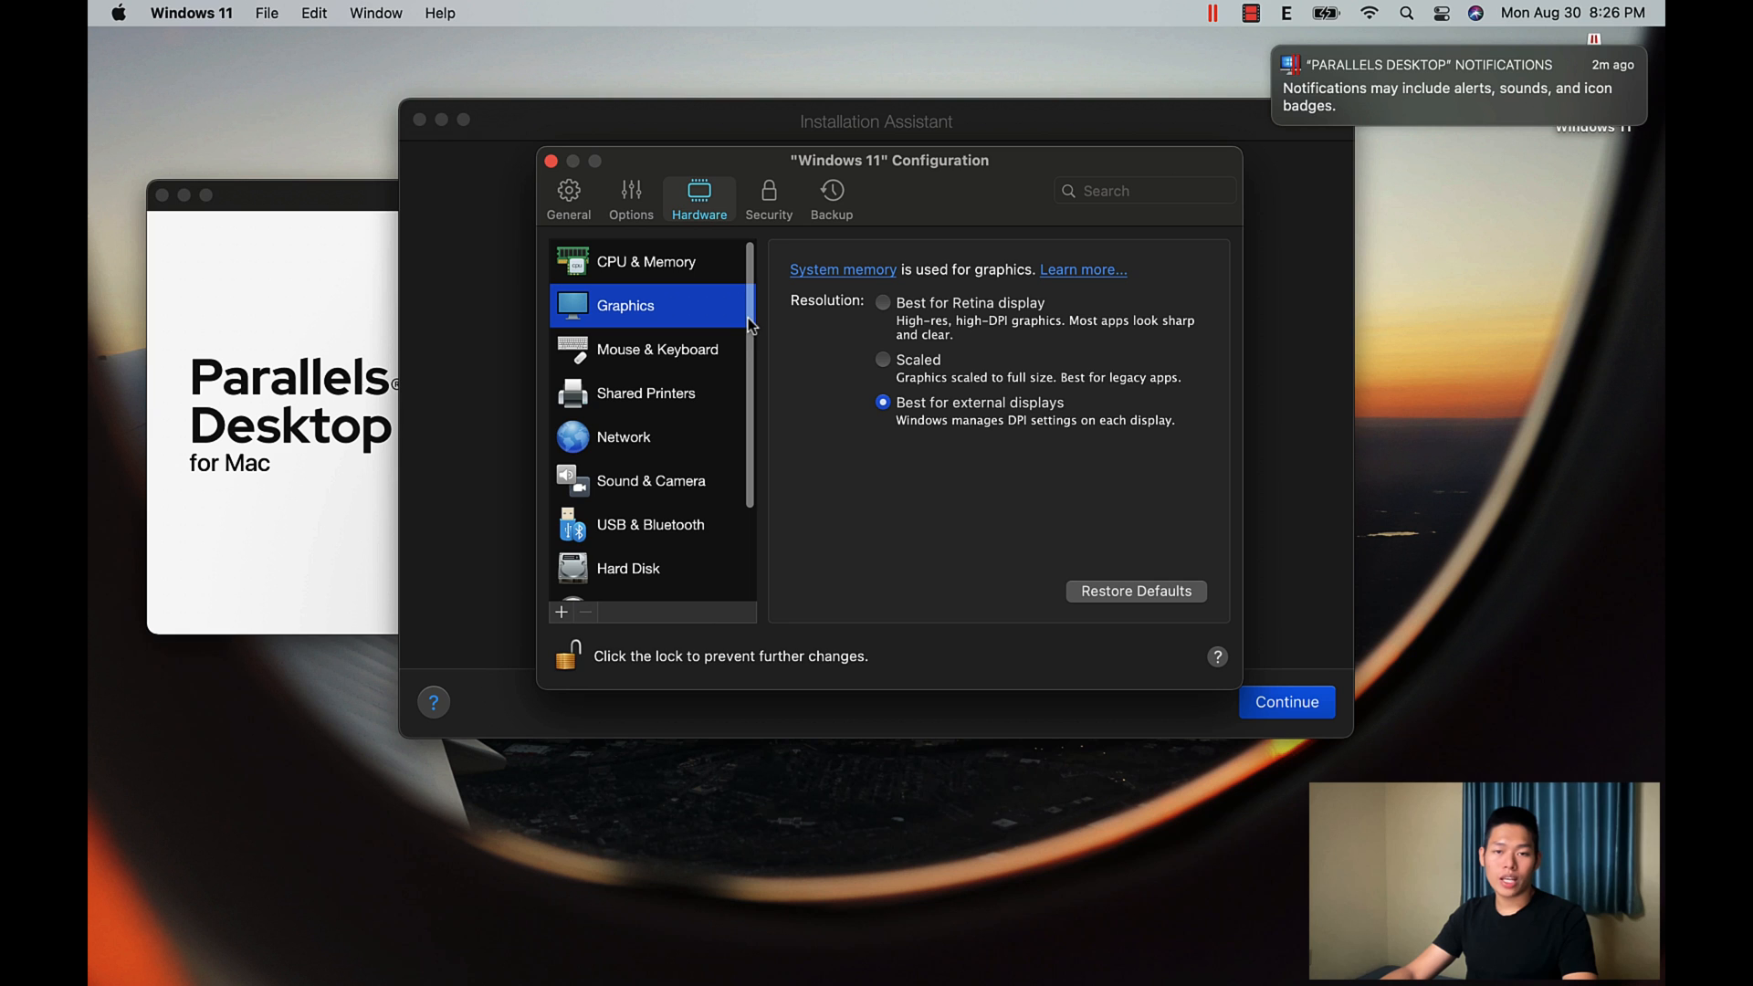
{"action": "mouse_move", "coordinate": [957, 320]}
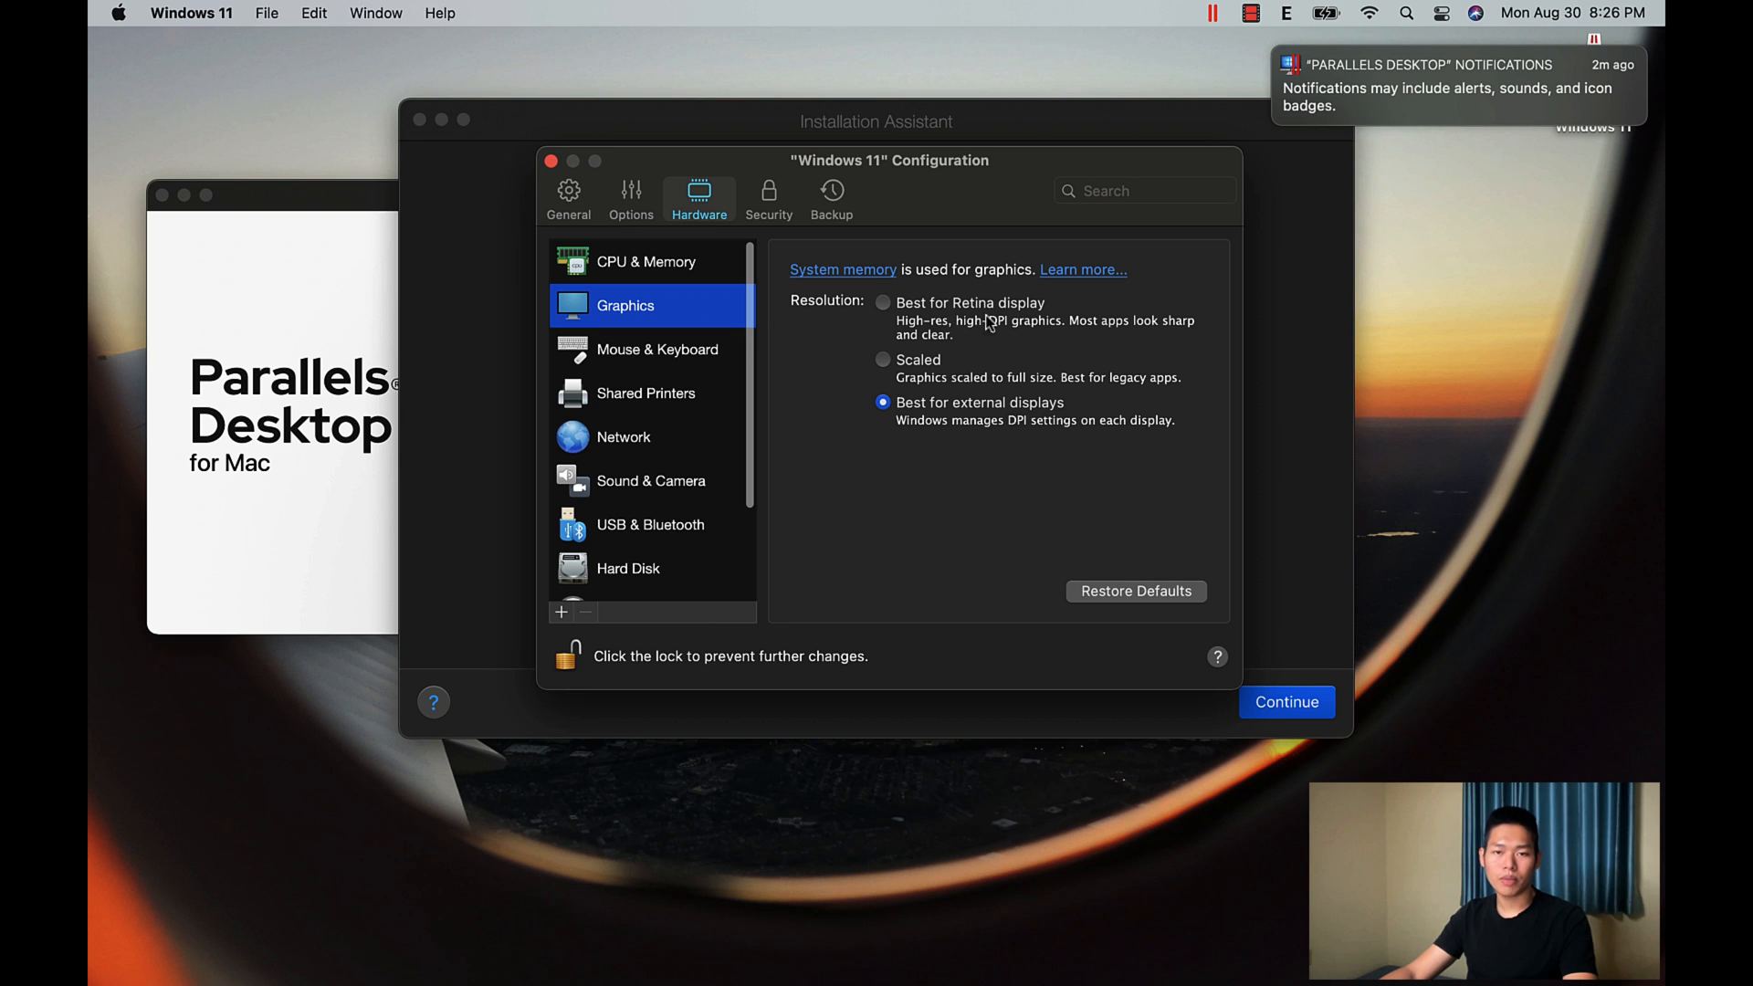
{"action": "mouse_move", "coordinate": [1032, 329]}
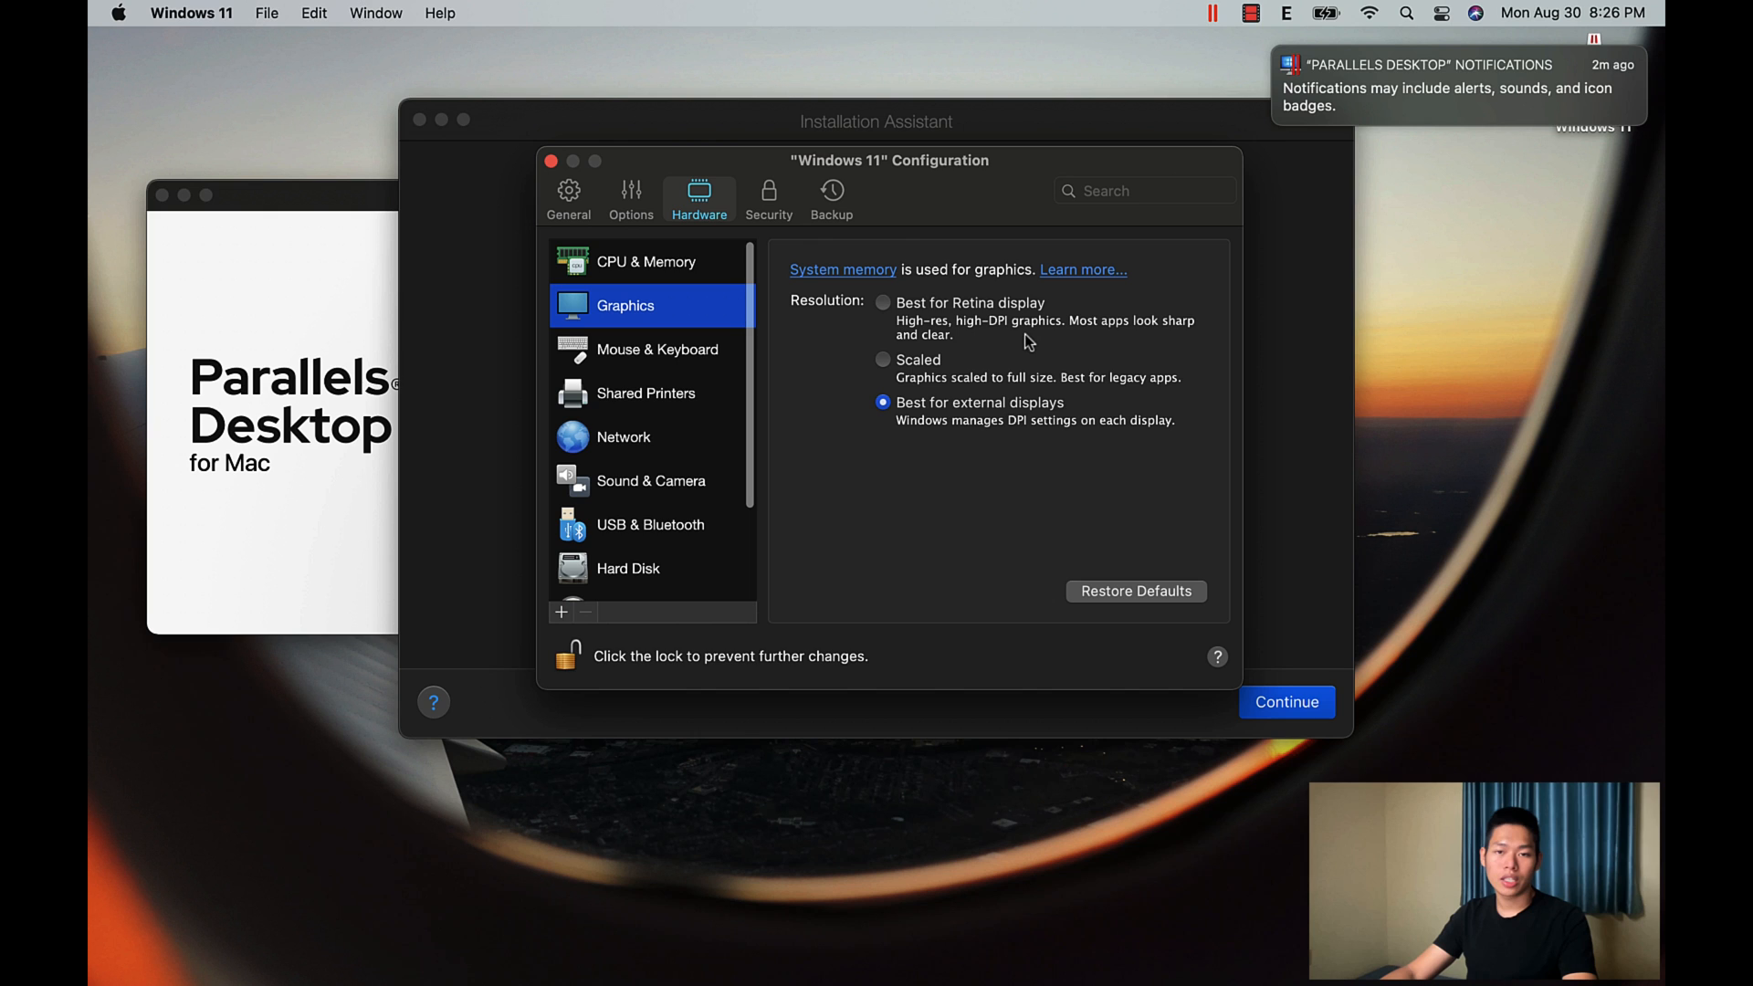
{"action": "mouse_move", "coordinate": [1048, 376]}
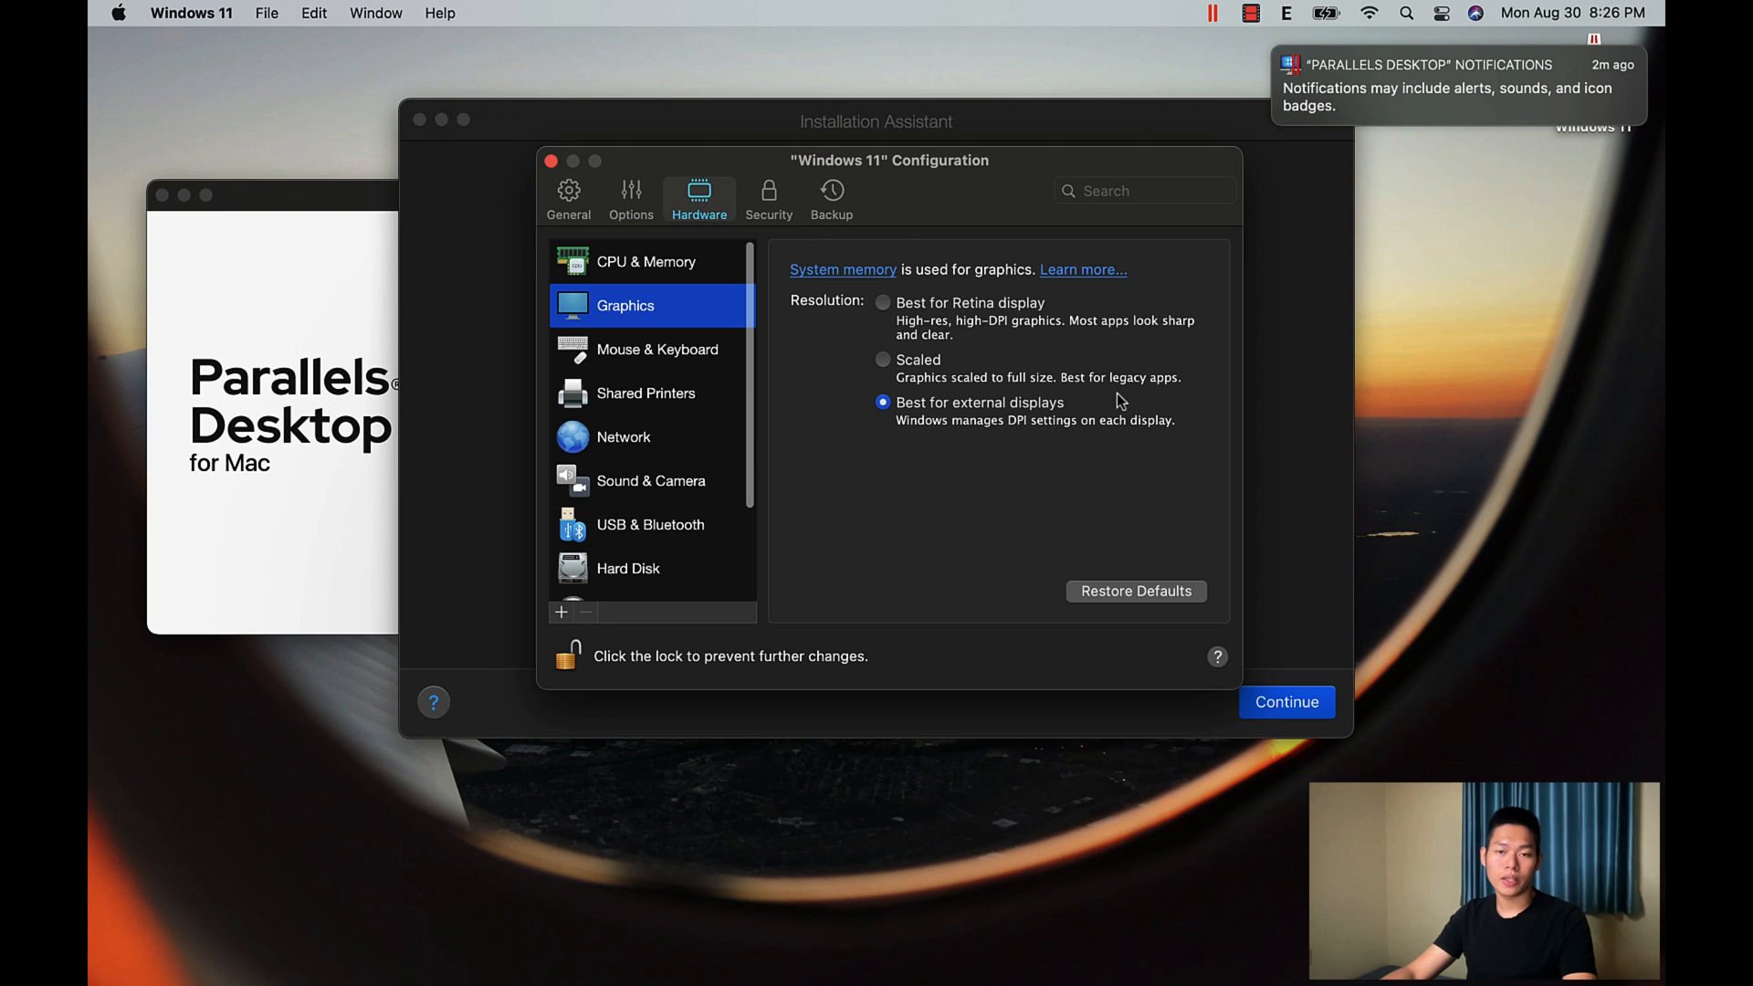
Step: Select the 'Best for Retina display' resolution under Hardware > Graphics, then return to General
{"action": "left_click", "coordinate": [882, 303]}
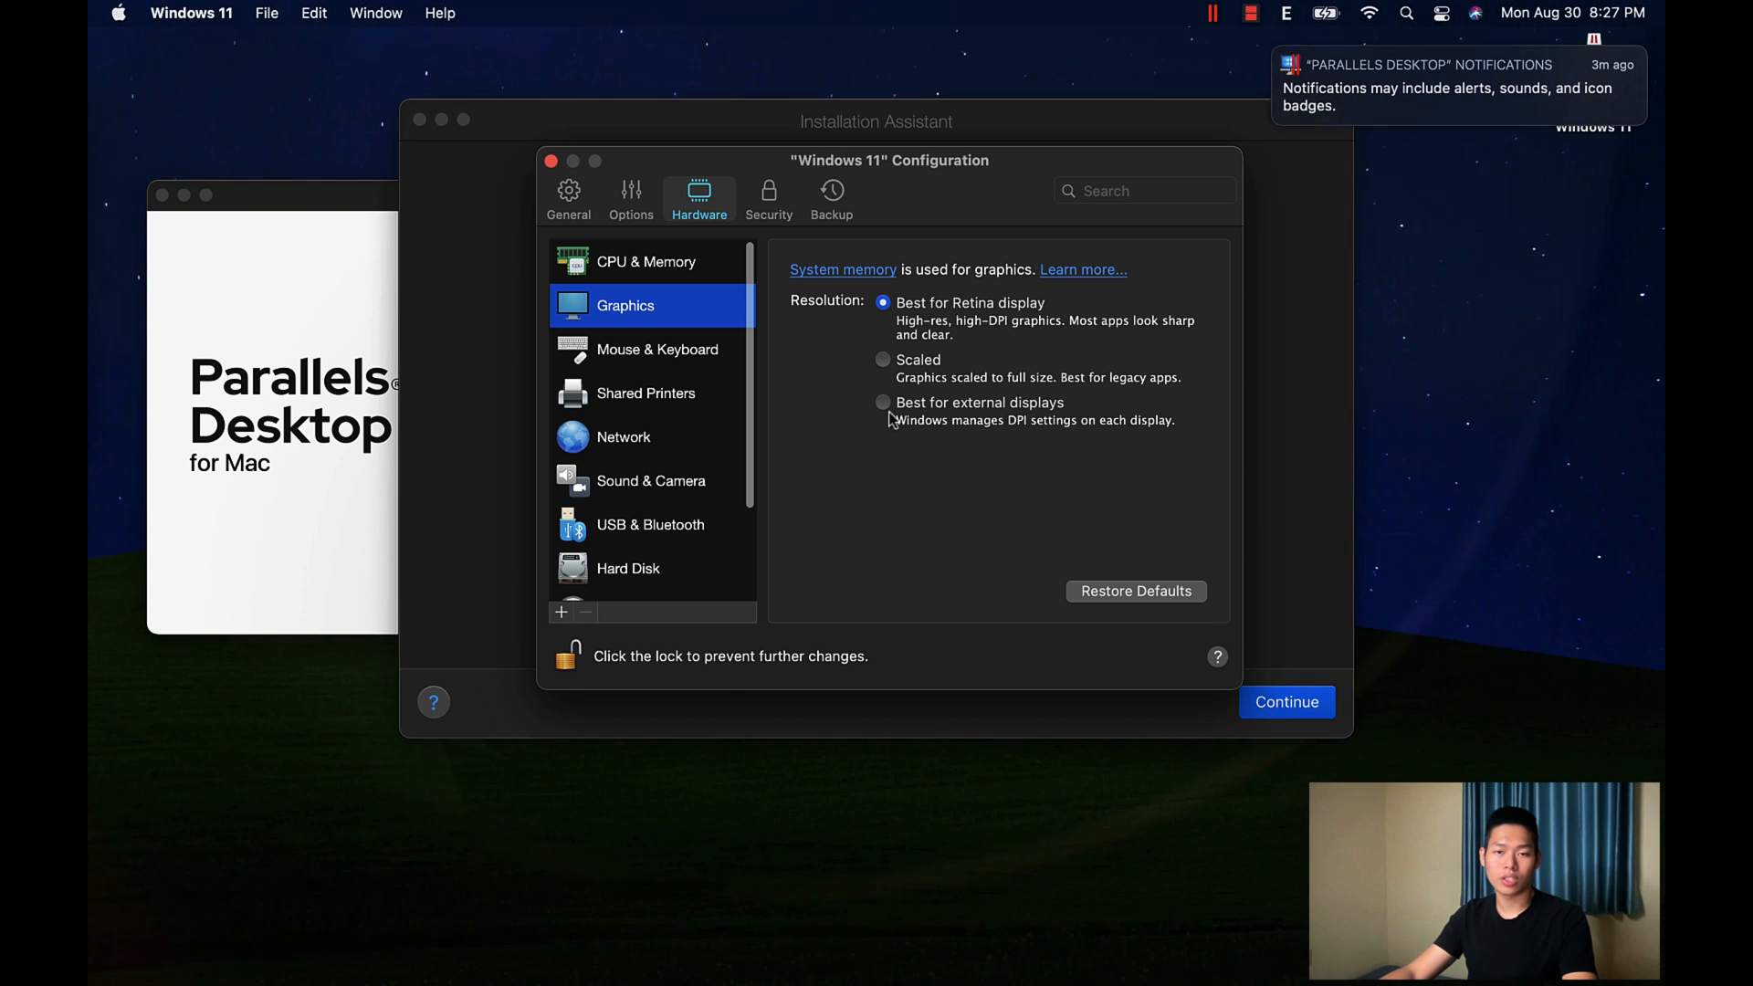
{"action": "mouse_move", "coordinate": [880, 403]}
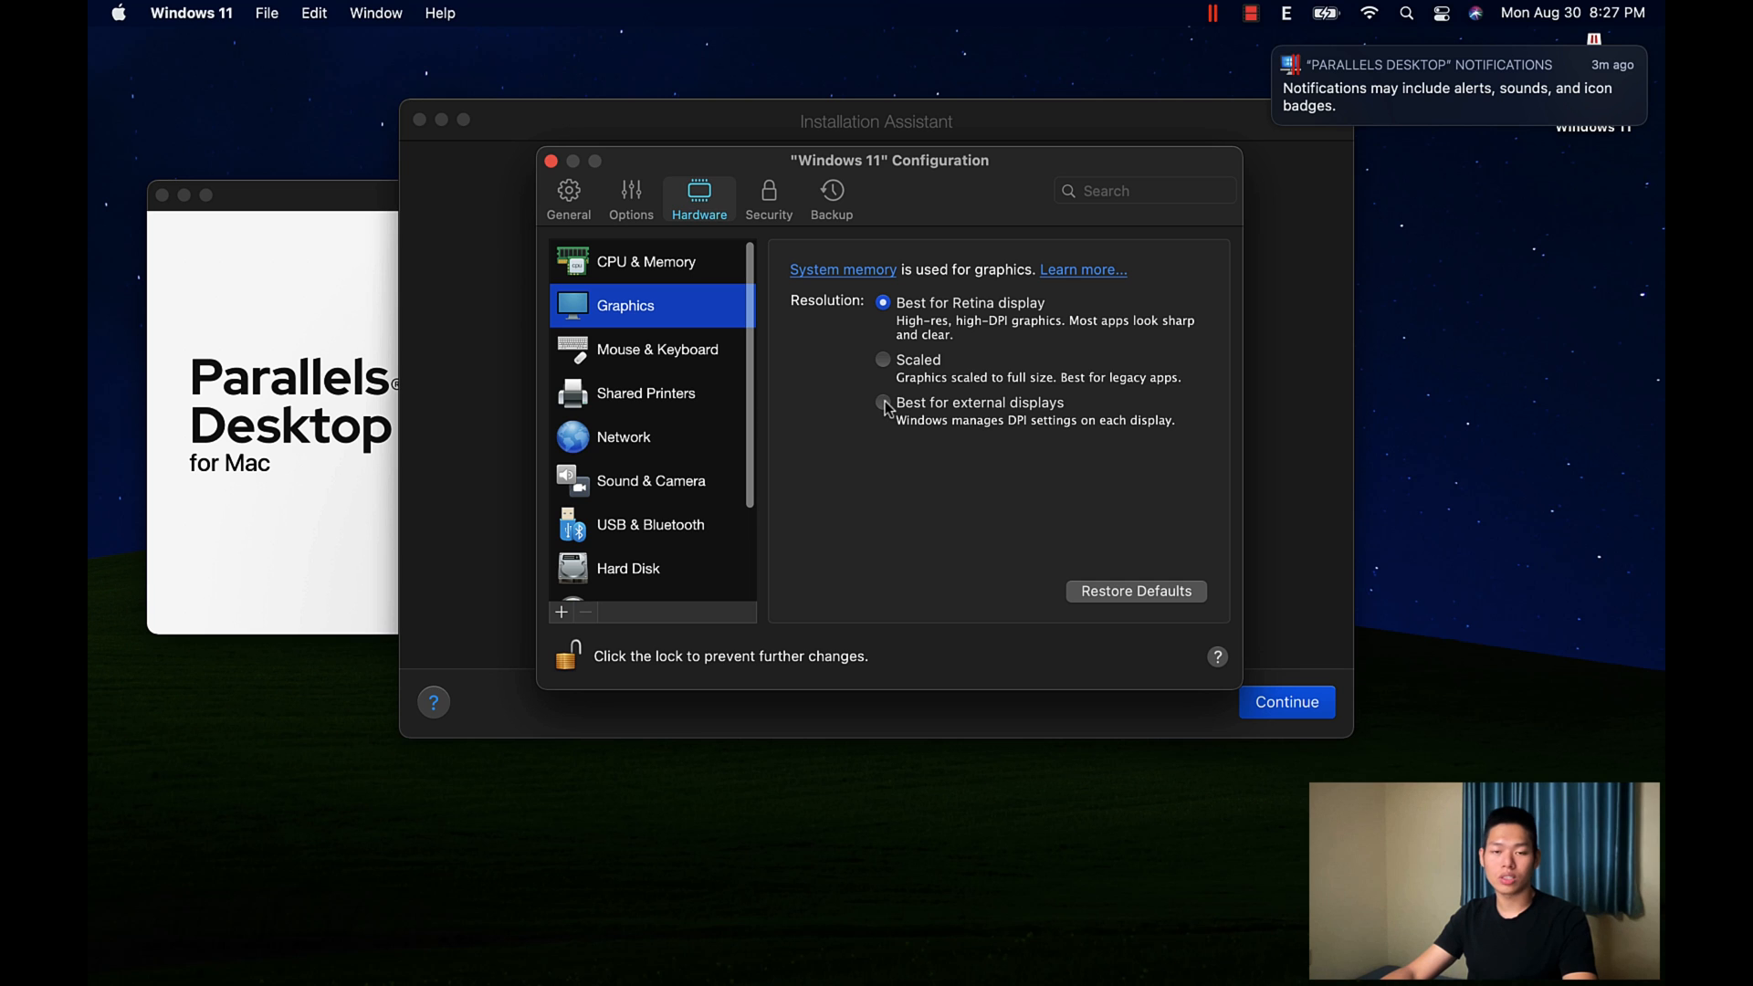
{"action": "left_click", "coordinate": [568, 197]}
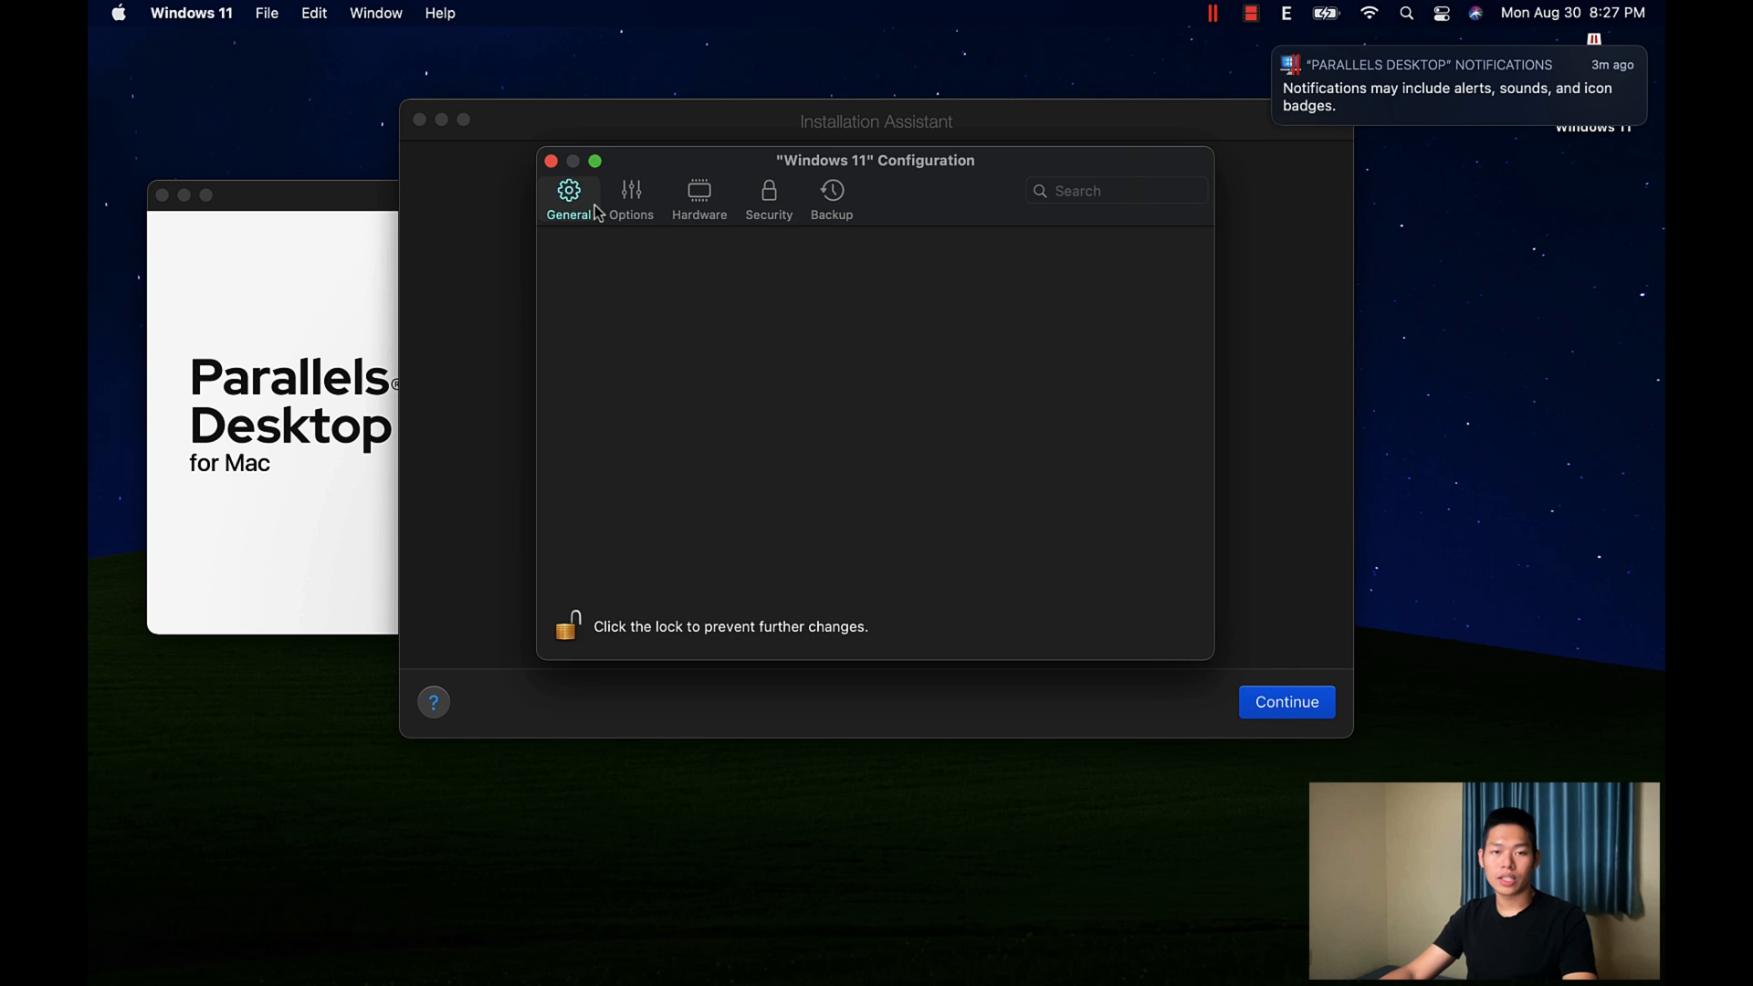
Step: Review the Options settings, close configuration to the 4 CPU / 4 GB / 256 GB summary, and reopen Configure
{"action": "left_click", "coordinate": [632, 193]}
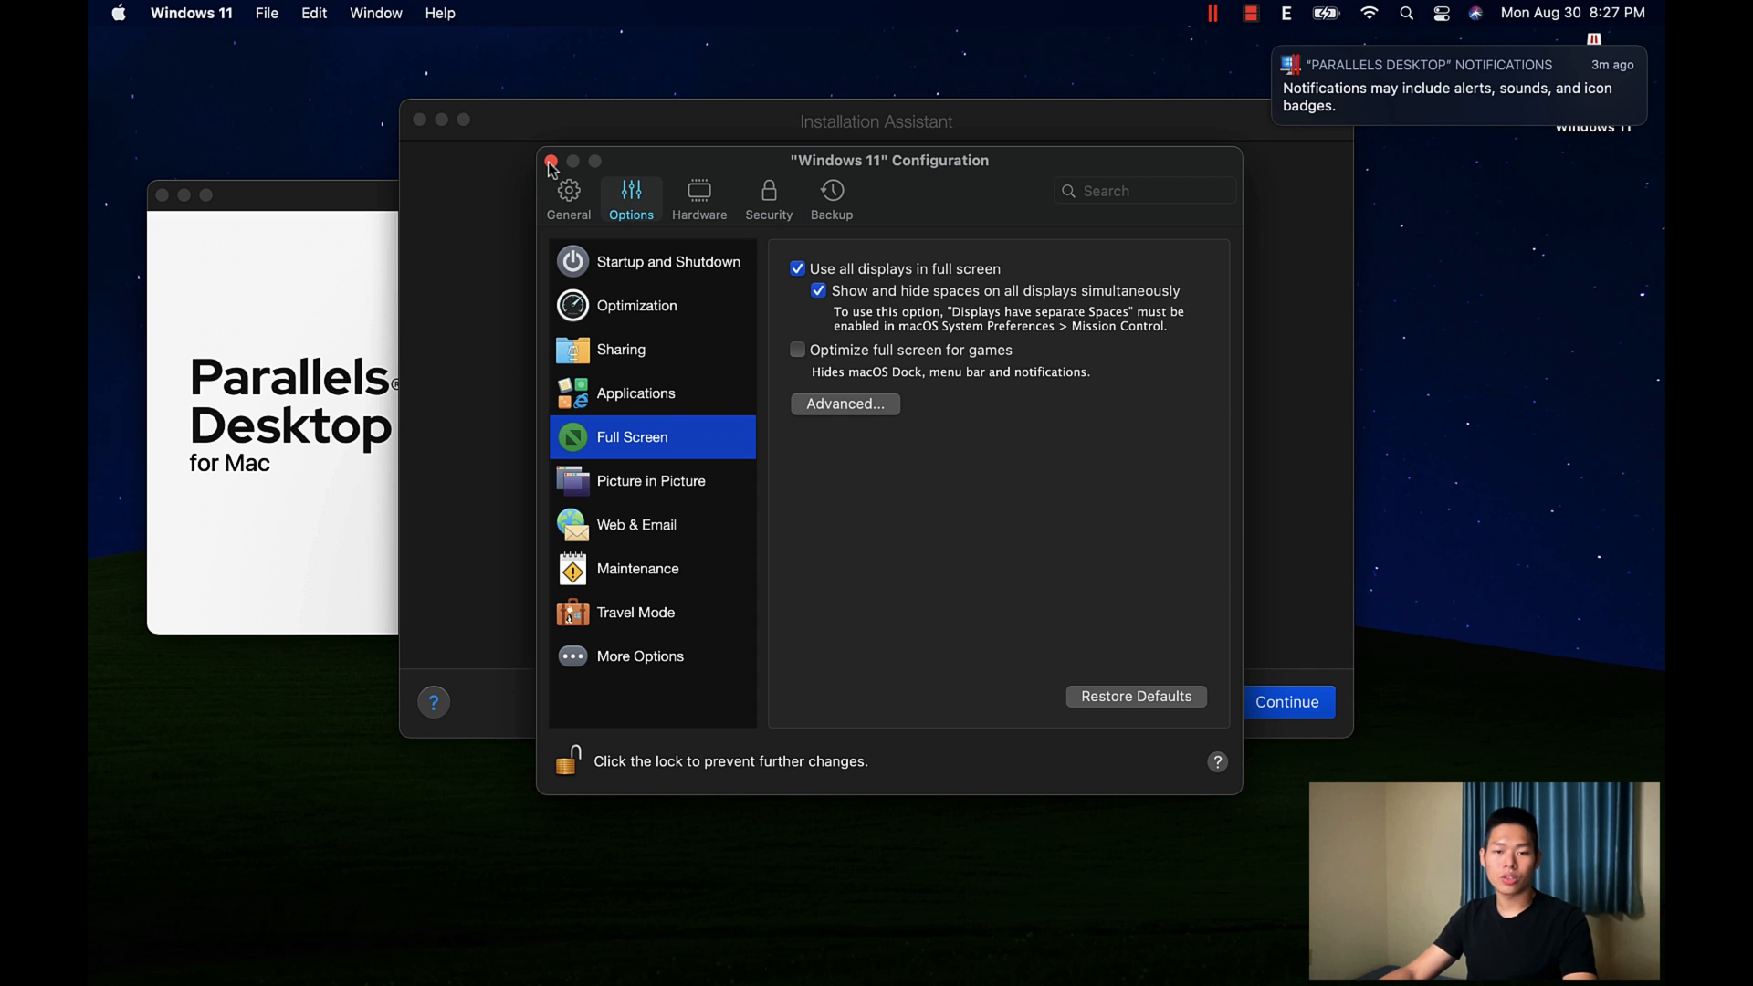
{"action": "left_click", "coordinate": [549, 161]}
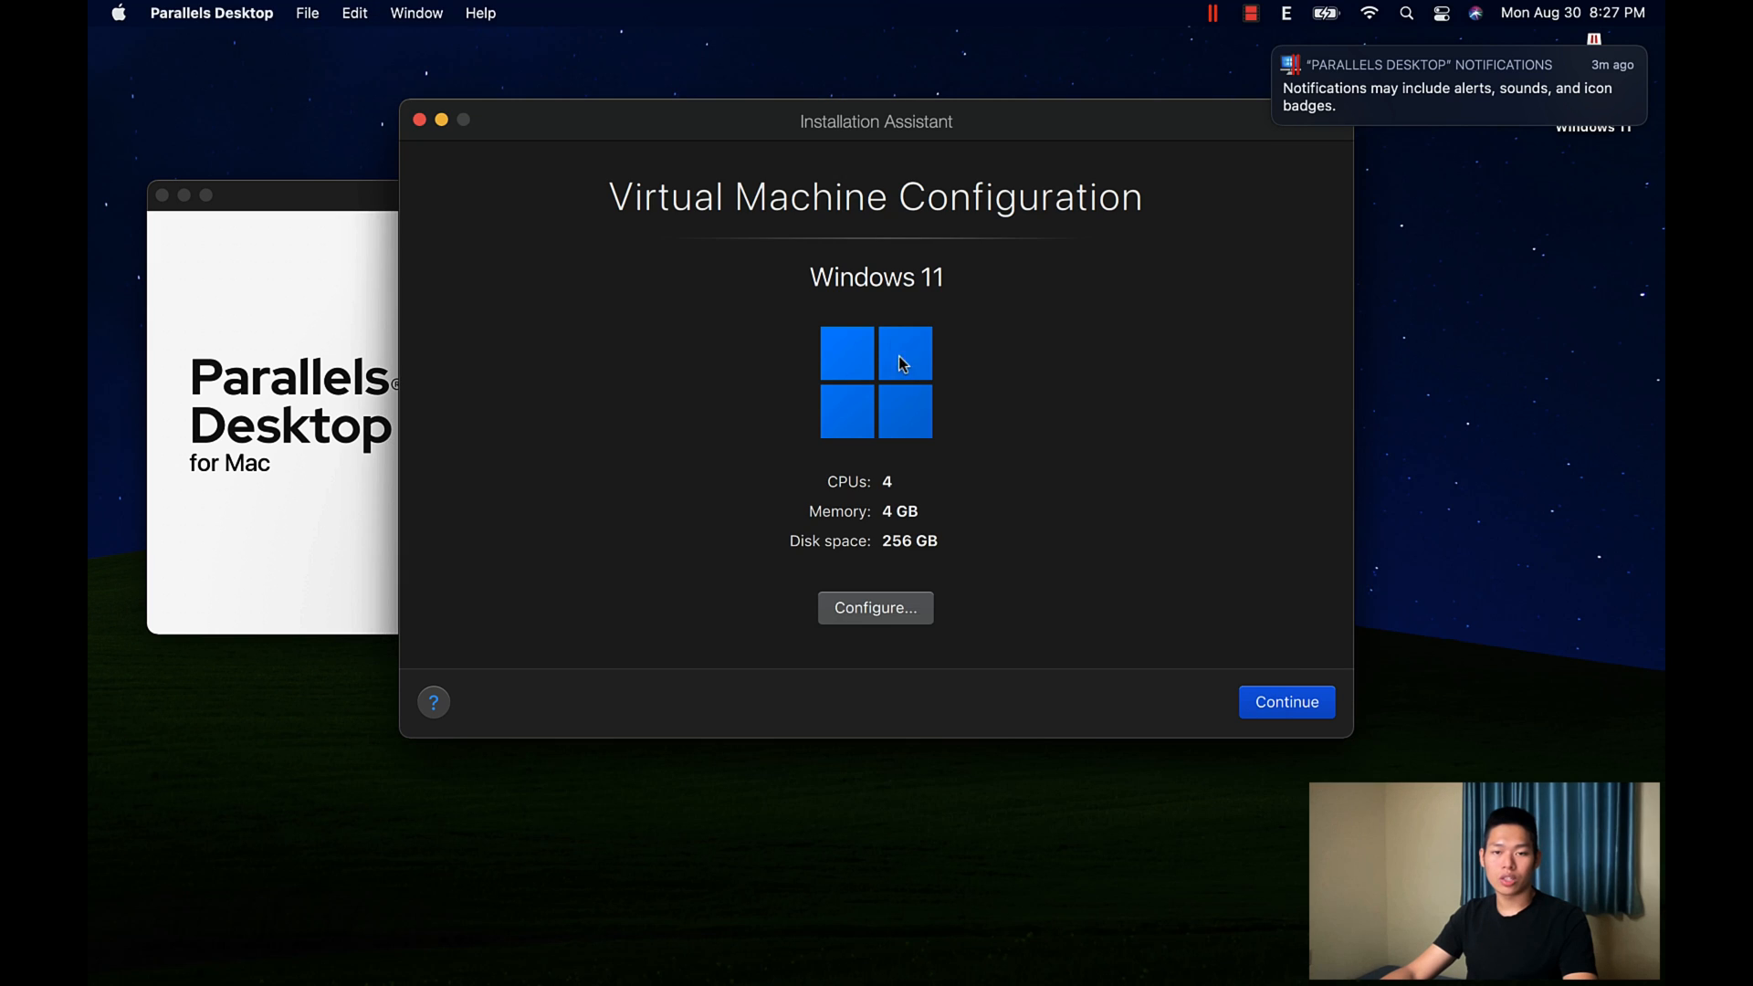
{"action": "mouse_move", "coordinate": [919, 283]}
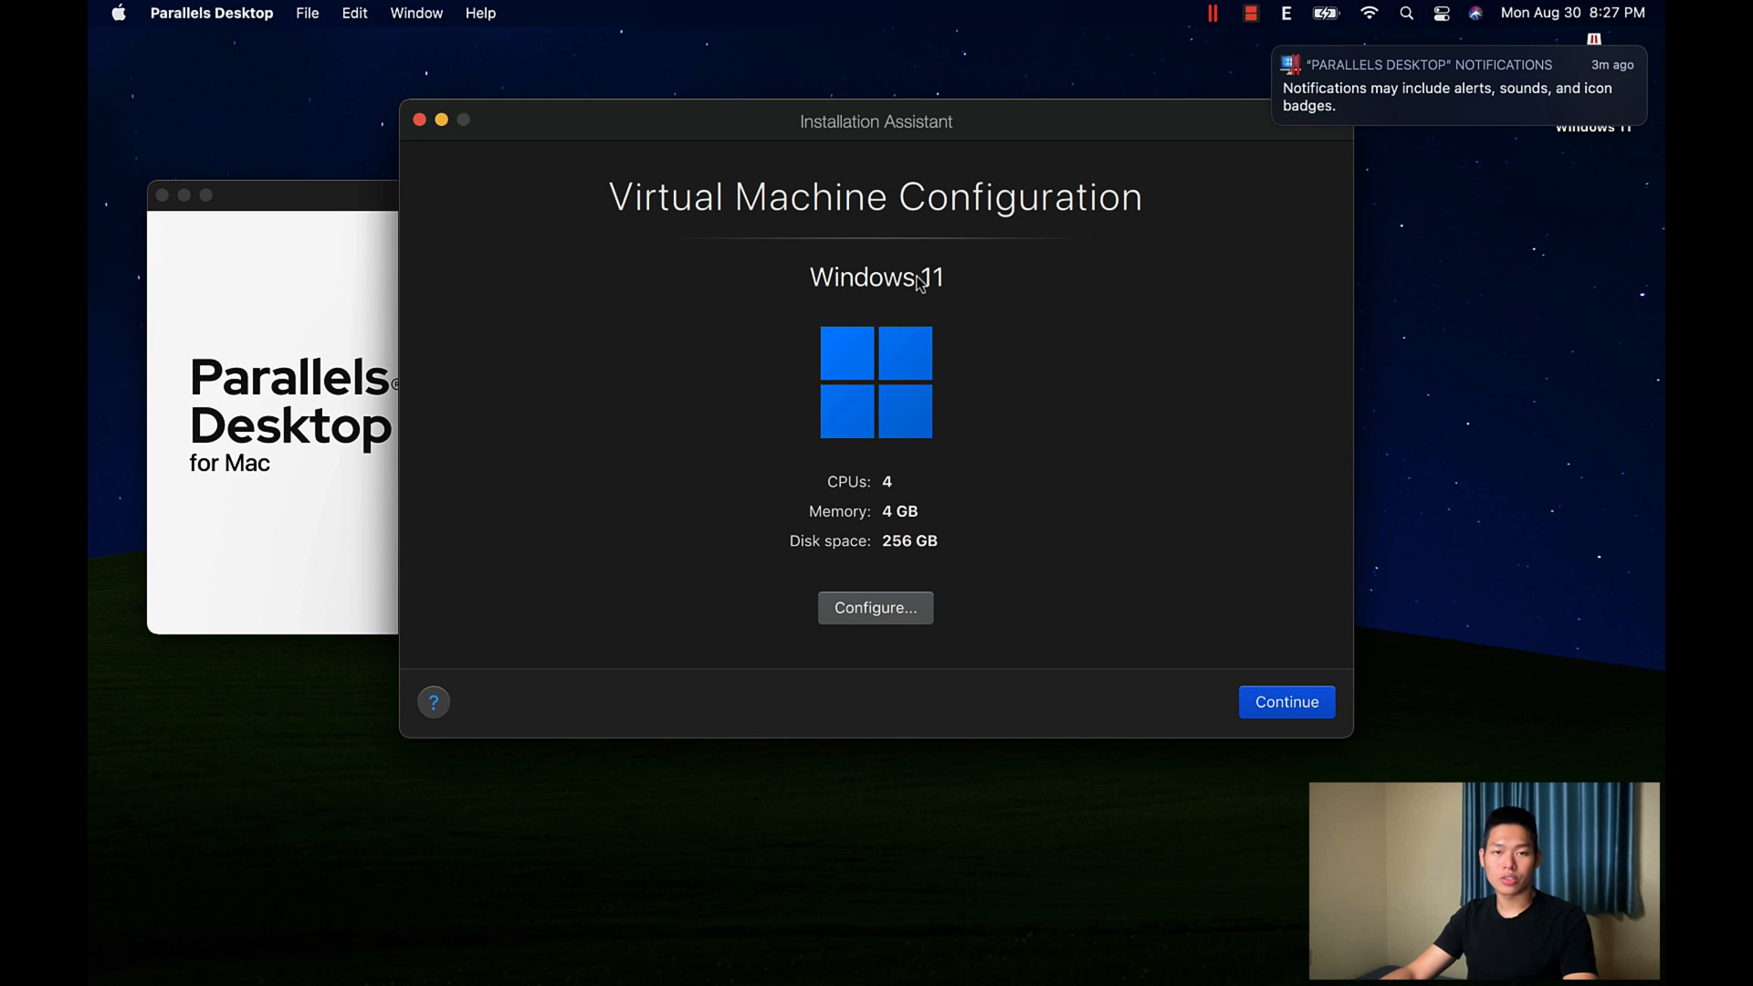
{"action": "mouse_move", "coordinate": [847, 289]}
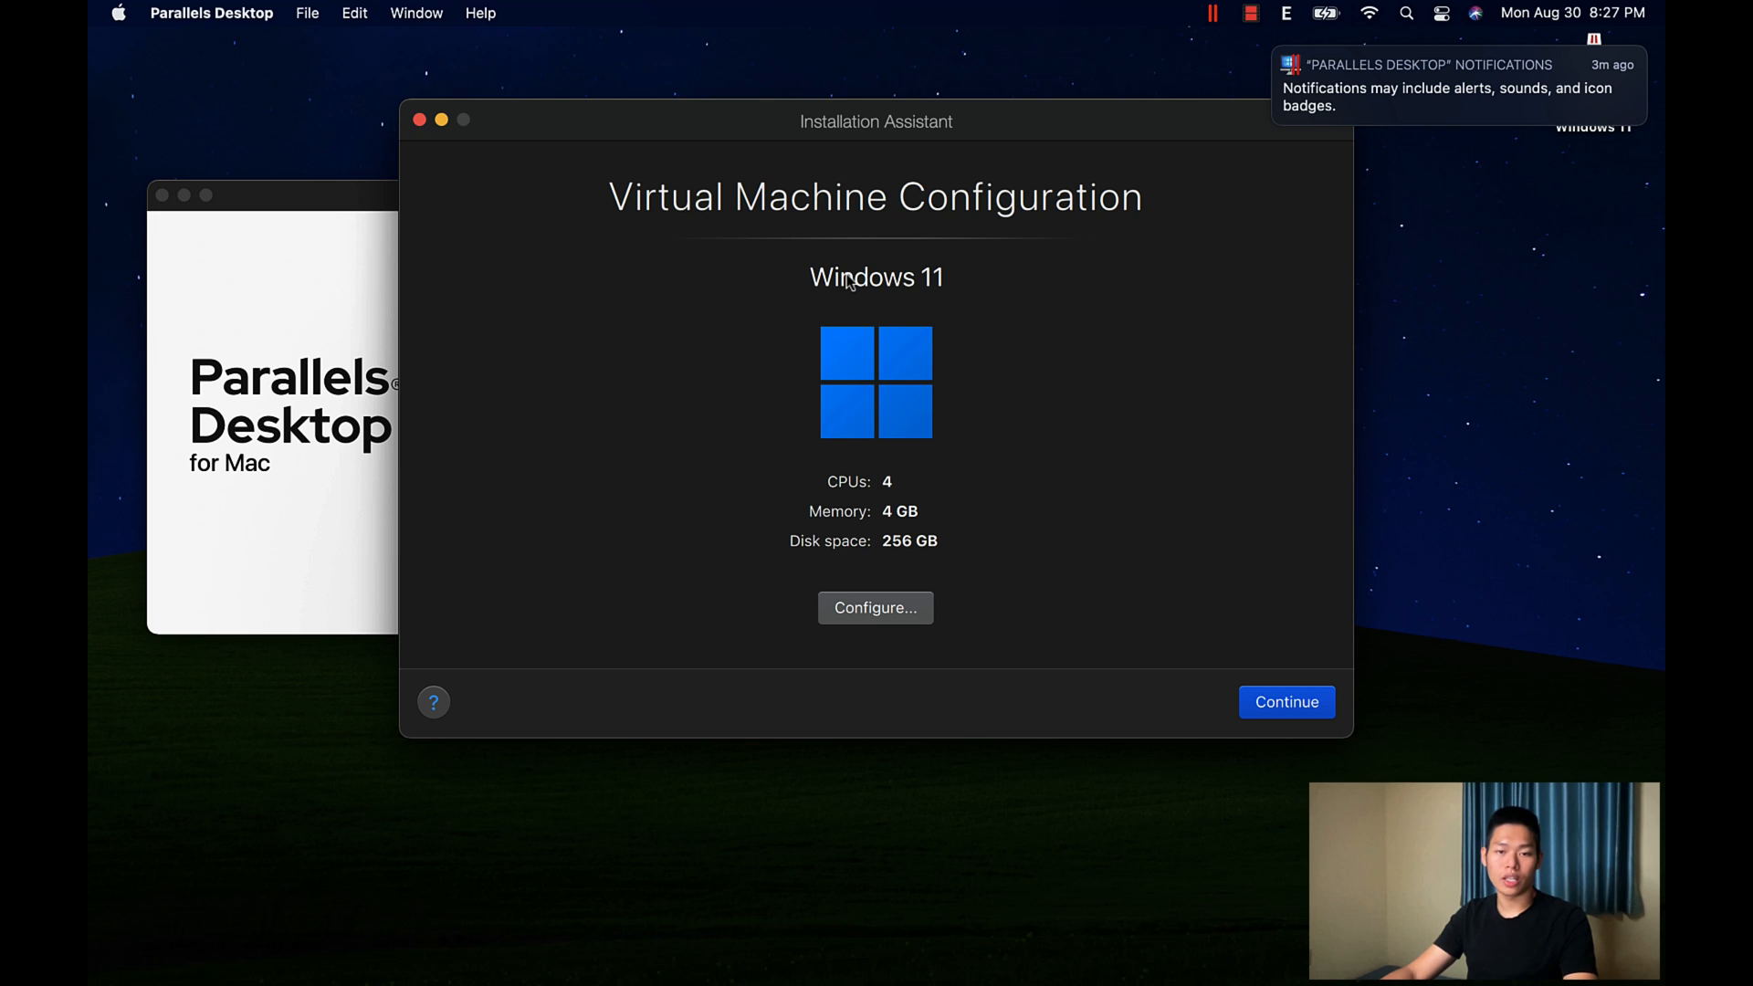
{"action": "mouse_move", "coordinate": [919, 515]}
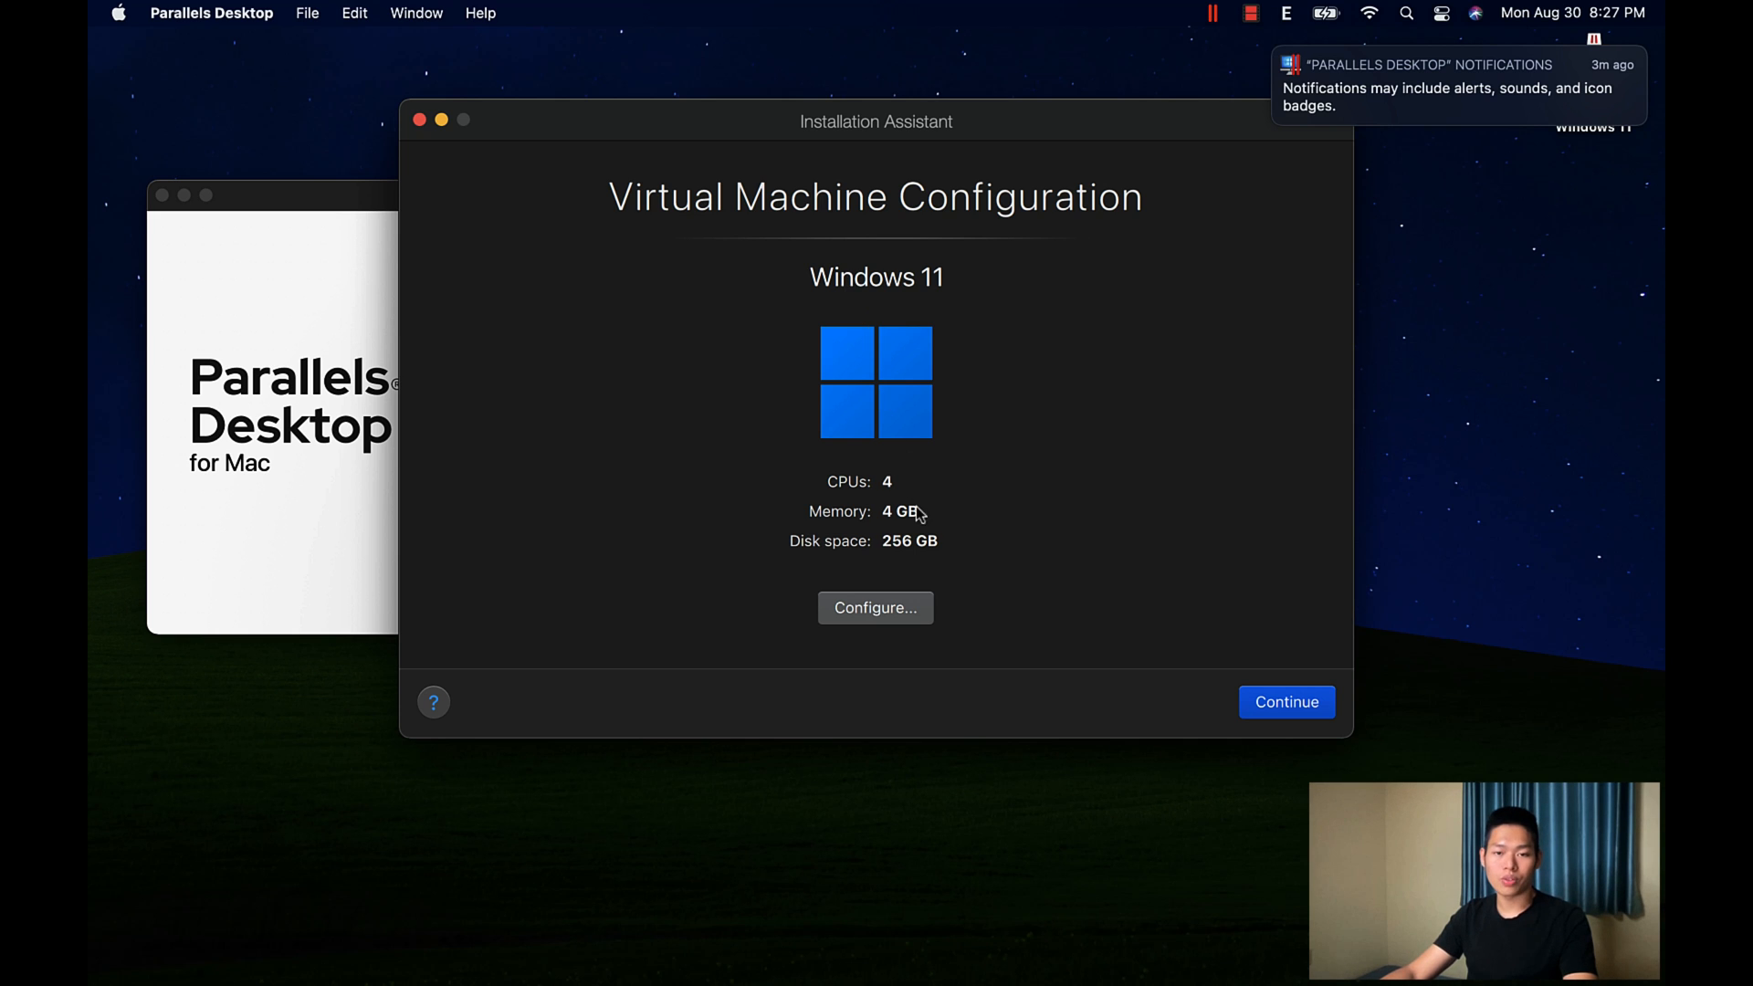
{"action": "mouse_move", "coordinate": [884, 566]}
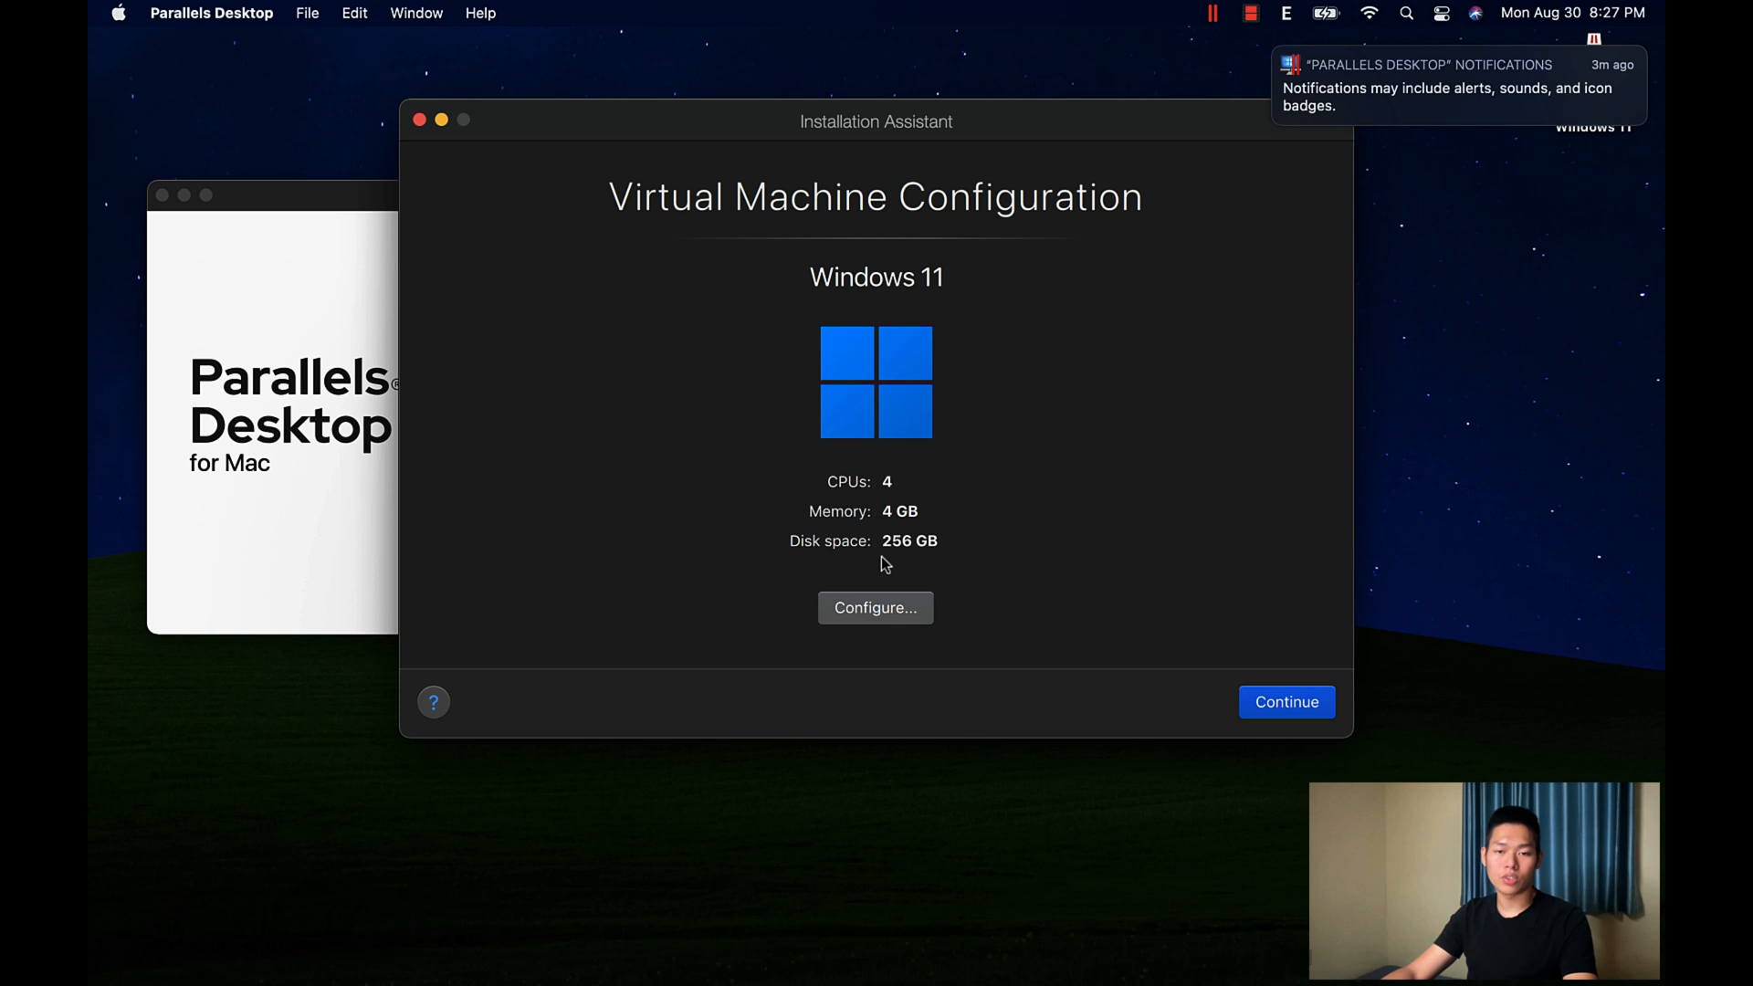
{"action": "mouse_move", "coordinate": [851, 603]}
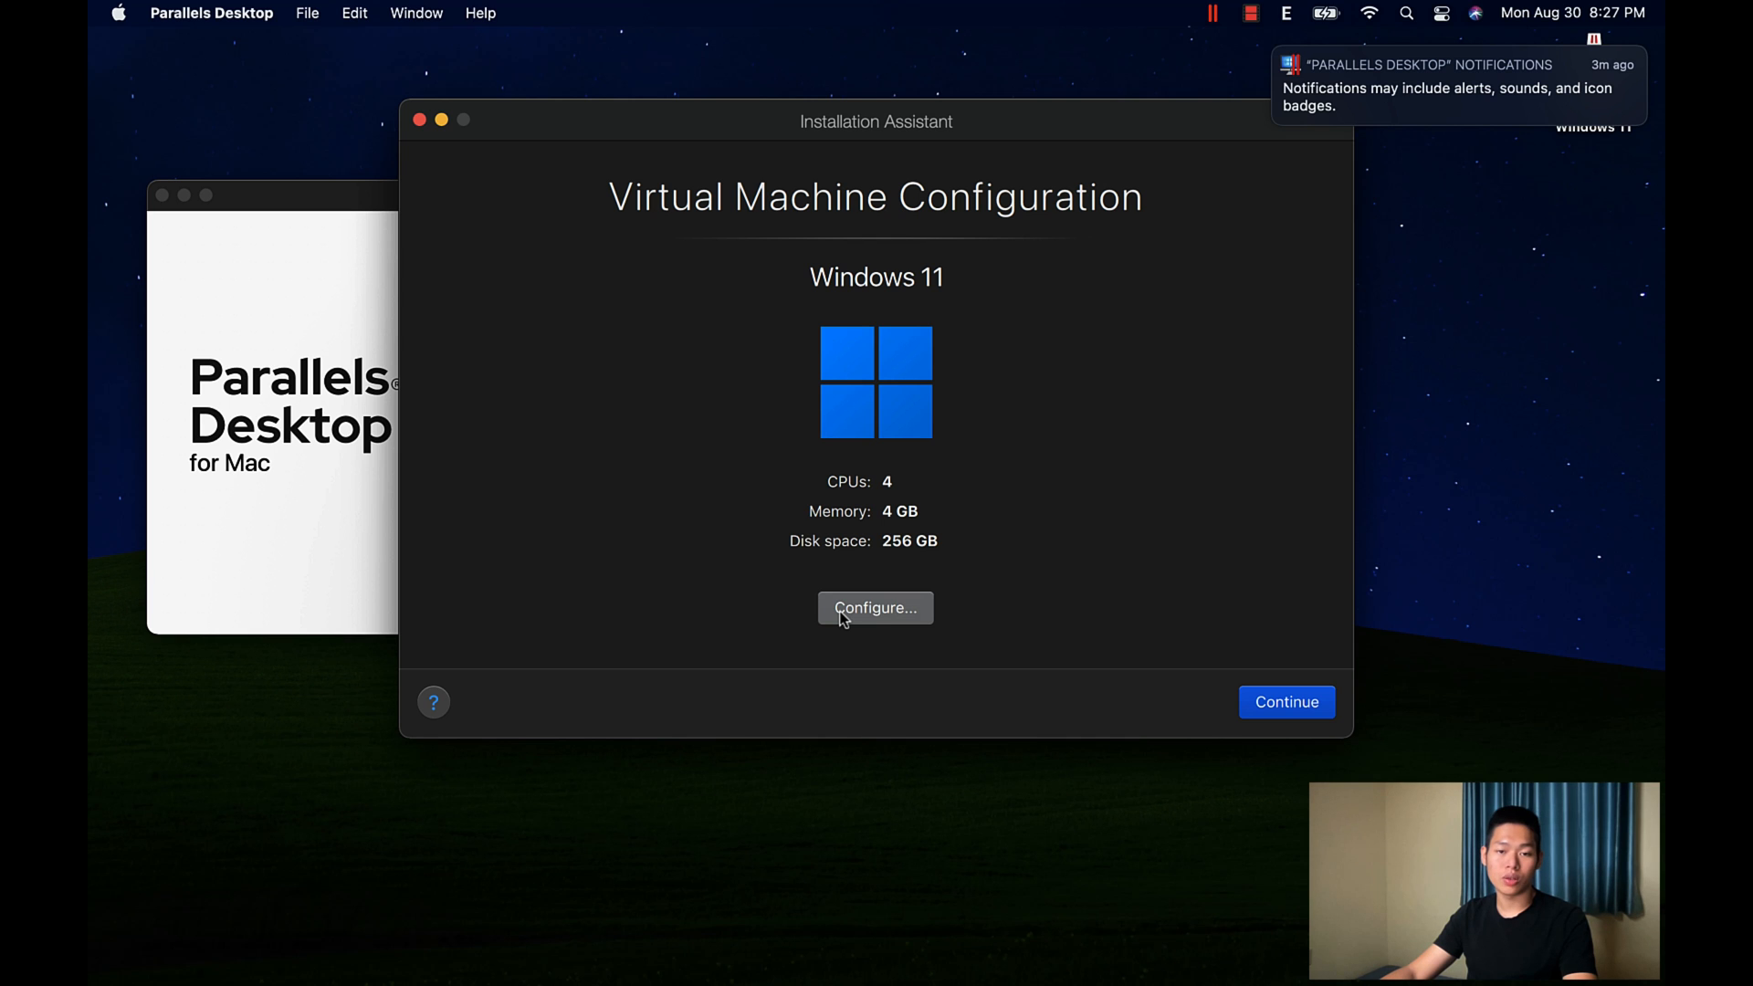
{"action": "left_click", "coordinate": [875, 608]}
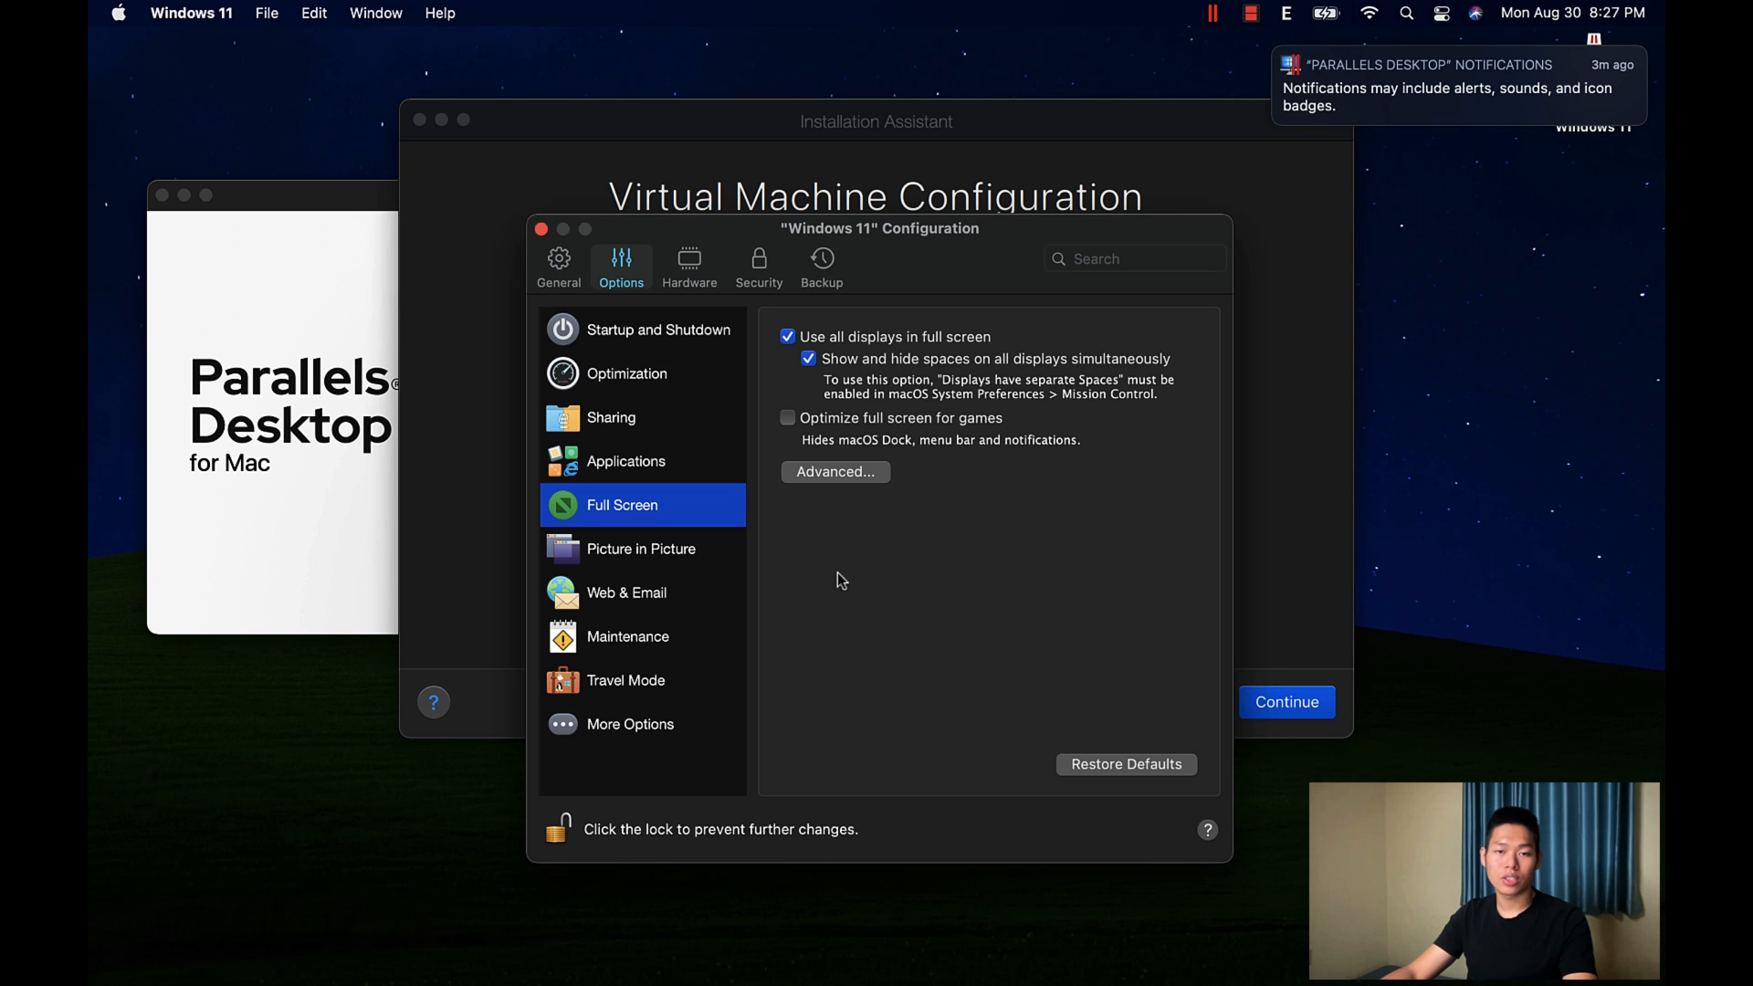
{"action": "mouse_move", "coordinate": [541, 224]}
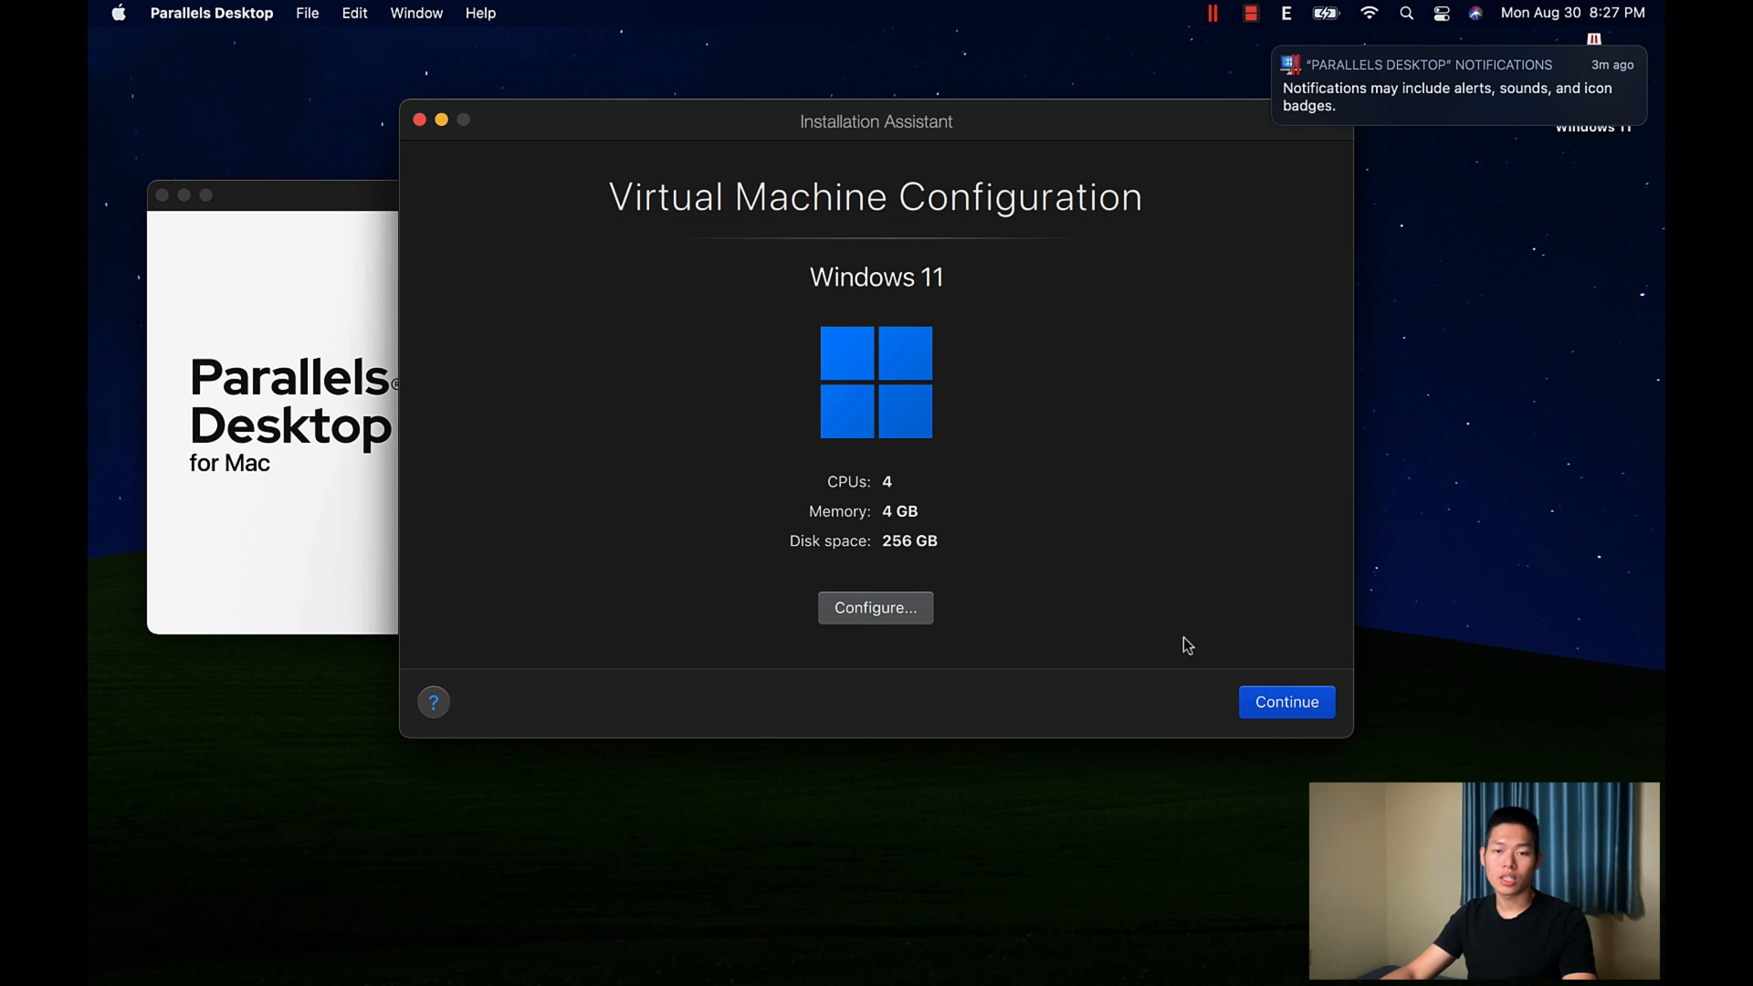
Step: Continue into Windows Setup and proceed with installing Windows 11 Pro until installation completes
{"action": "left_click", "coordinate": [1286, 701]}
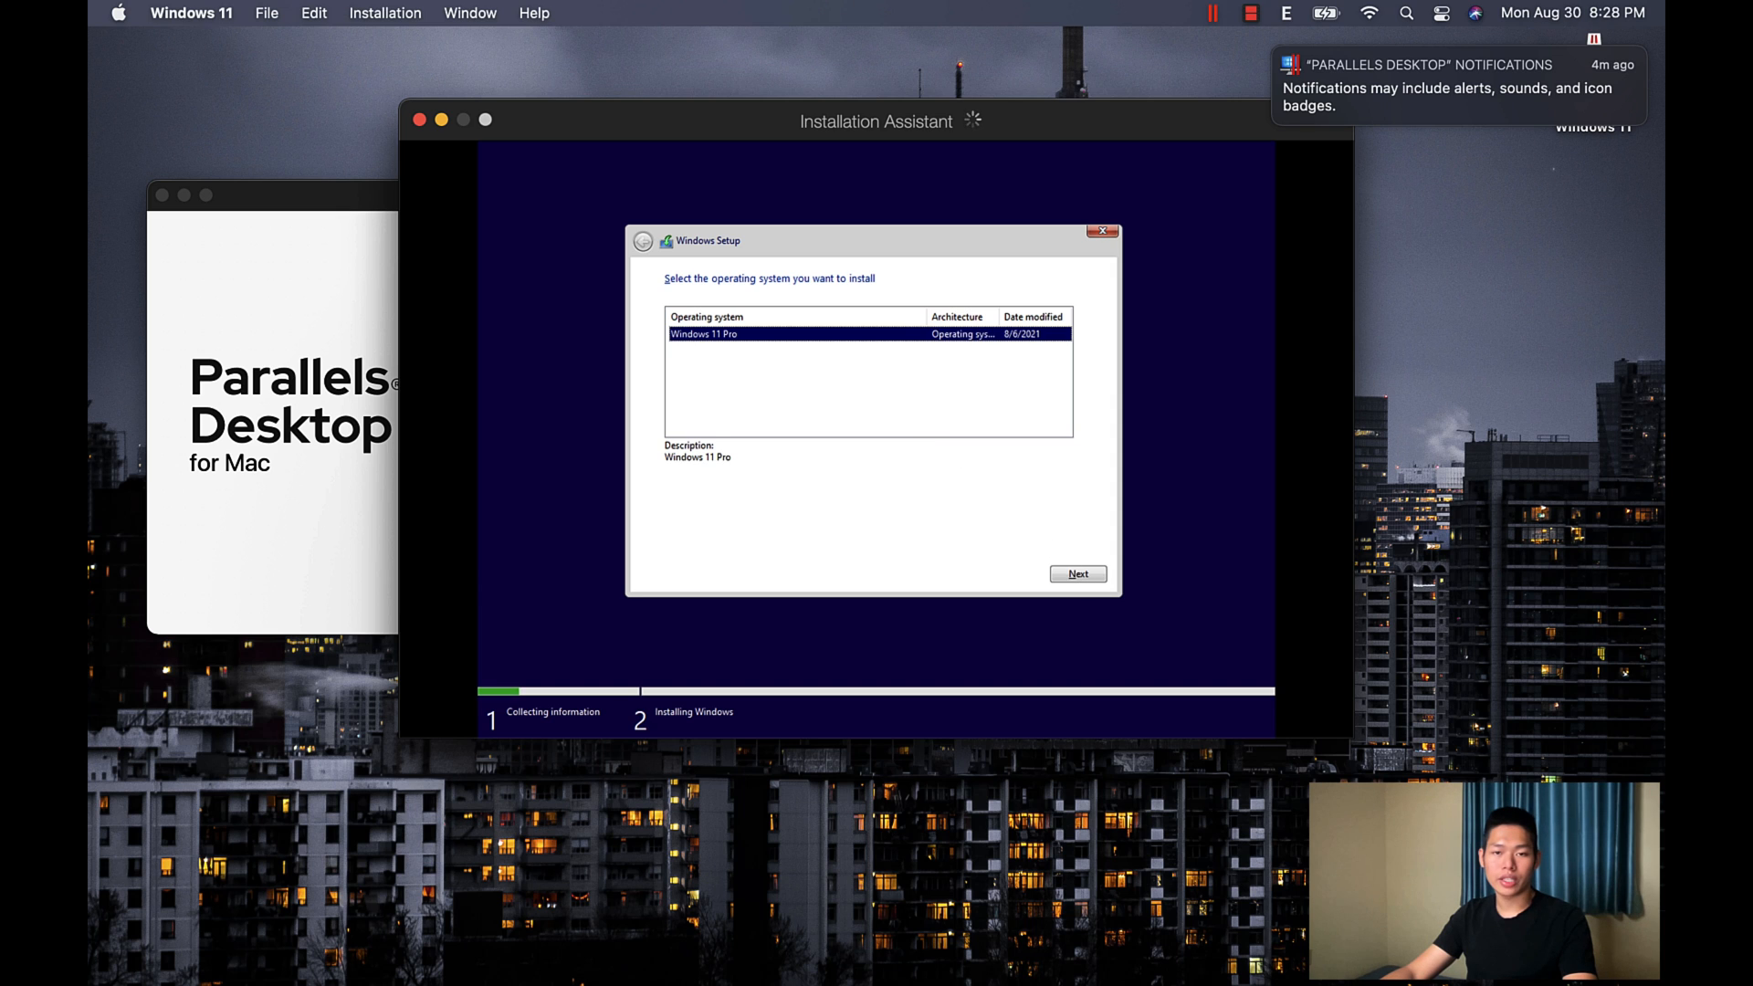
{"action": "left_click", "coordinate": [1077, 574]}
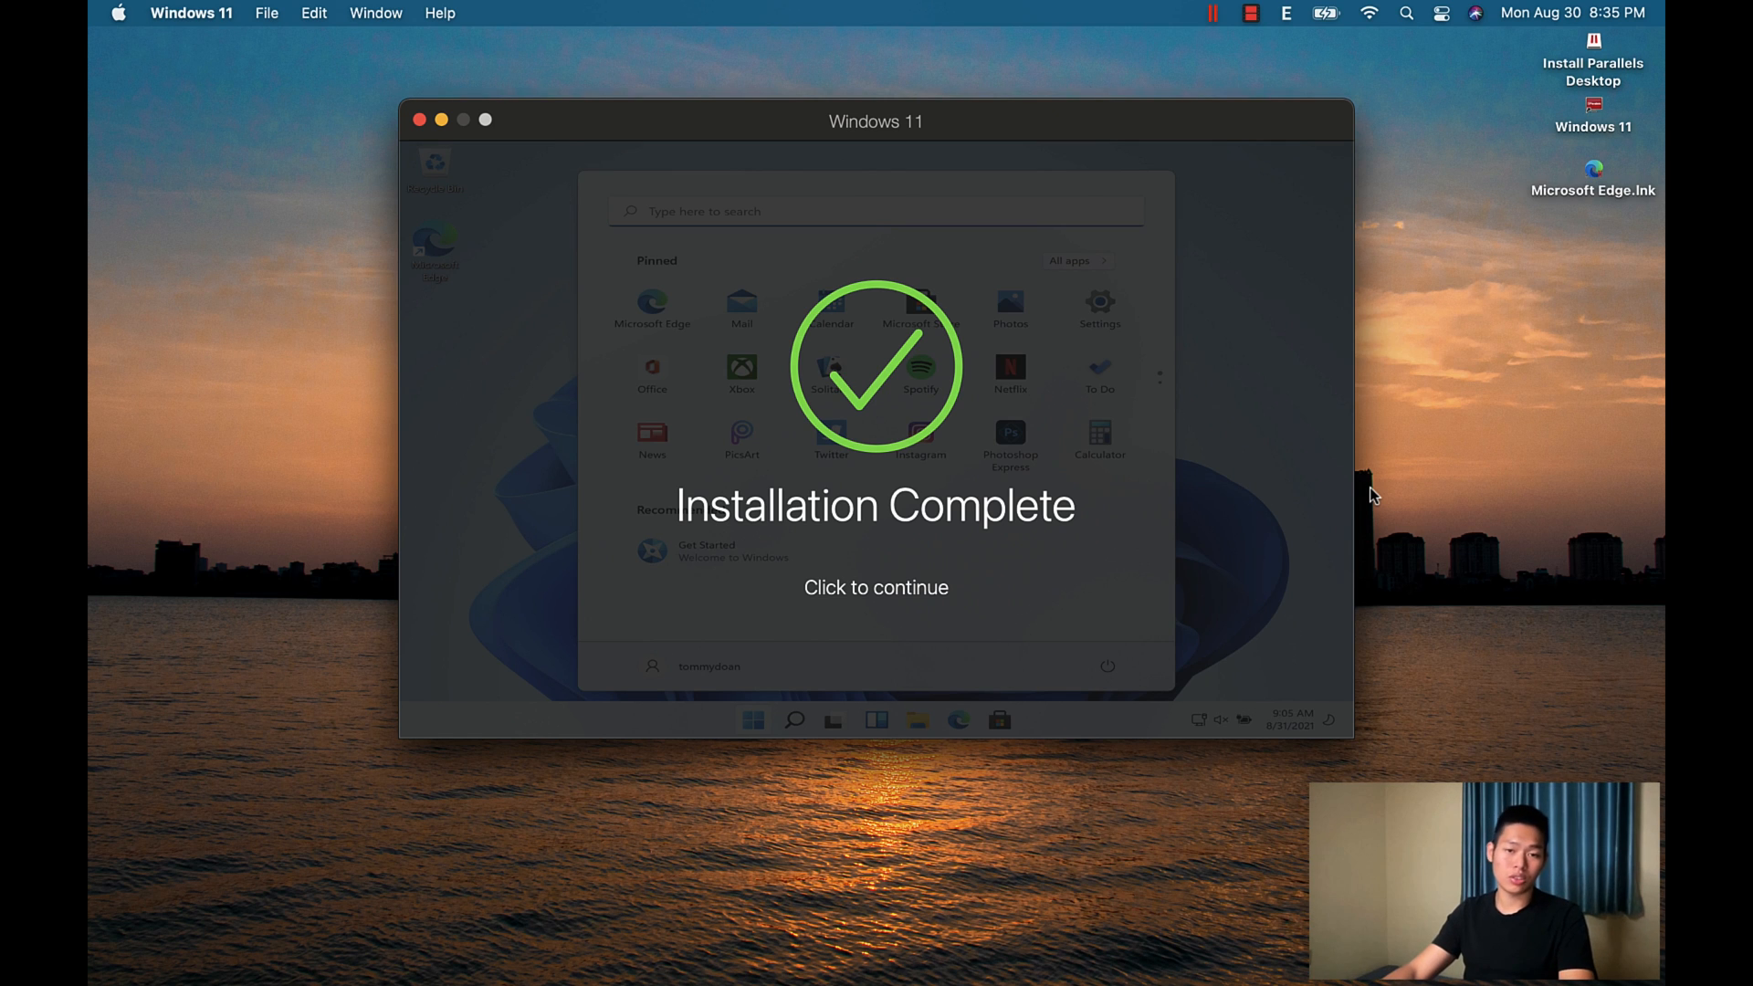
Step: Dismiss the Installation Complete message and search 'insider' to reach the Windows Insider Program settings
{"action": "left_click", "coordinate": [877, 589]}
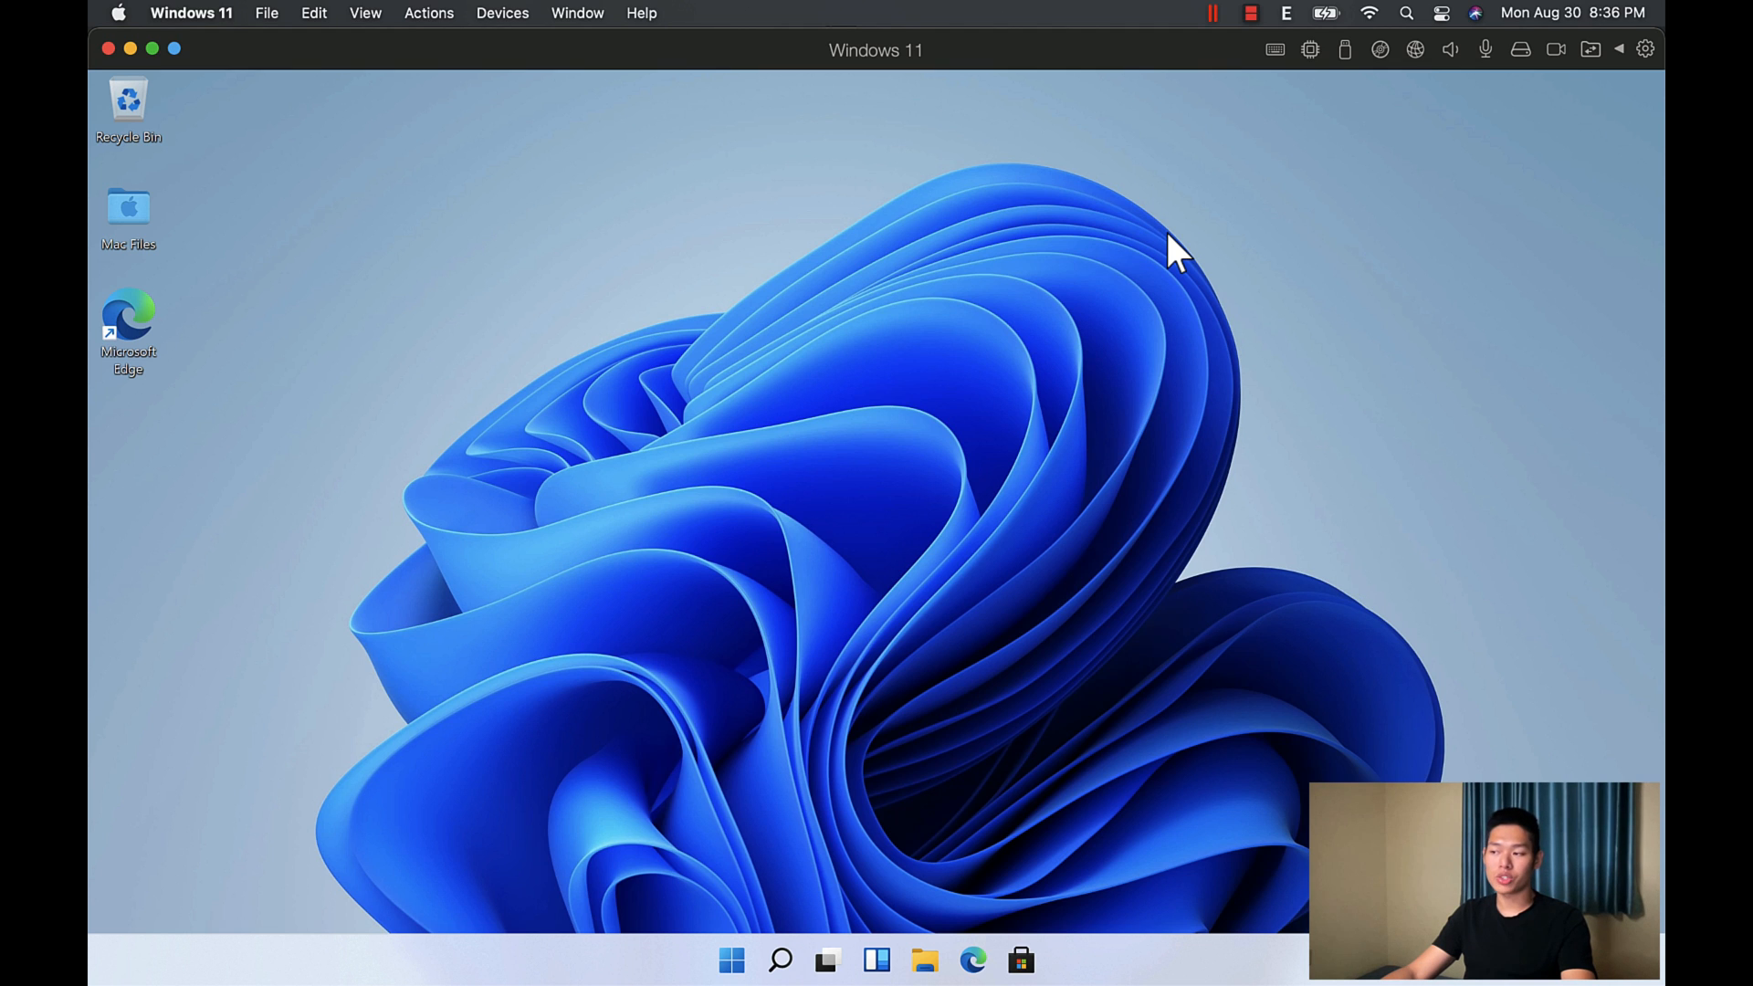
{"action": "mouse_move", "coordinate": [1152, 290]}
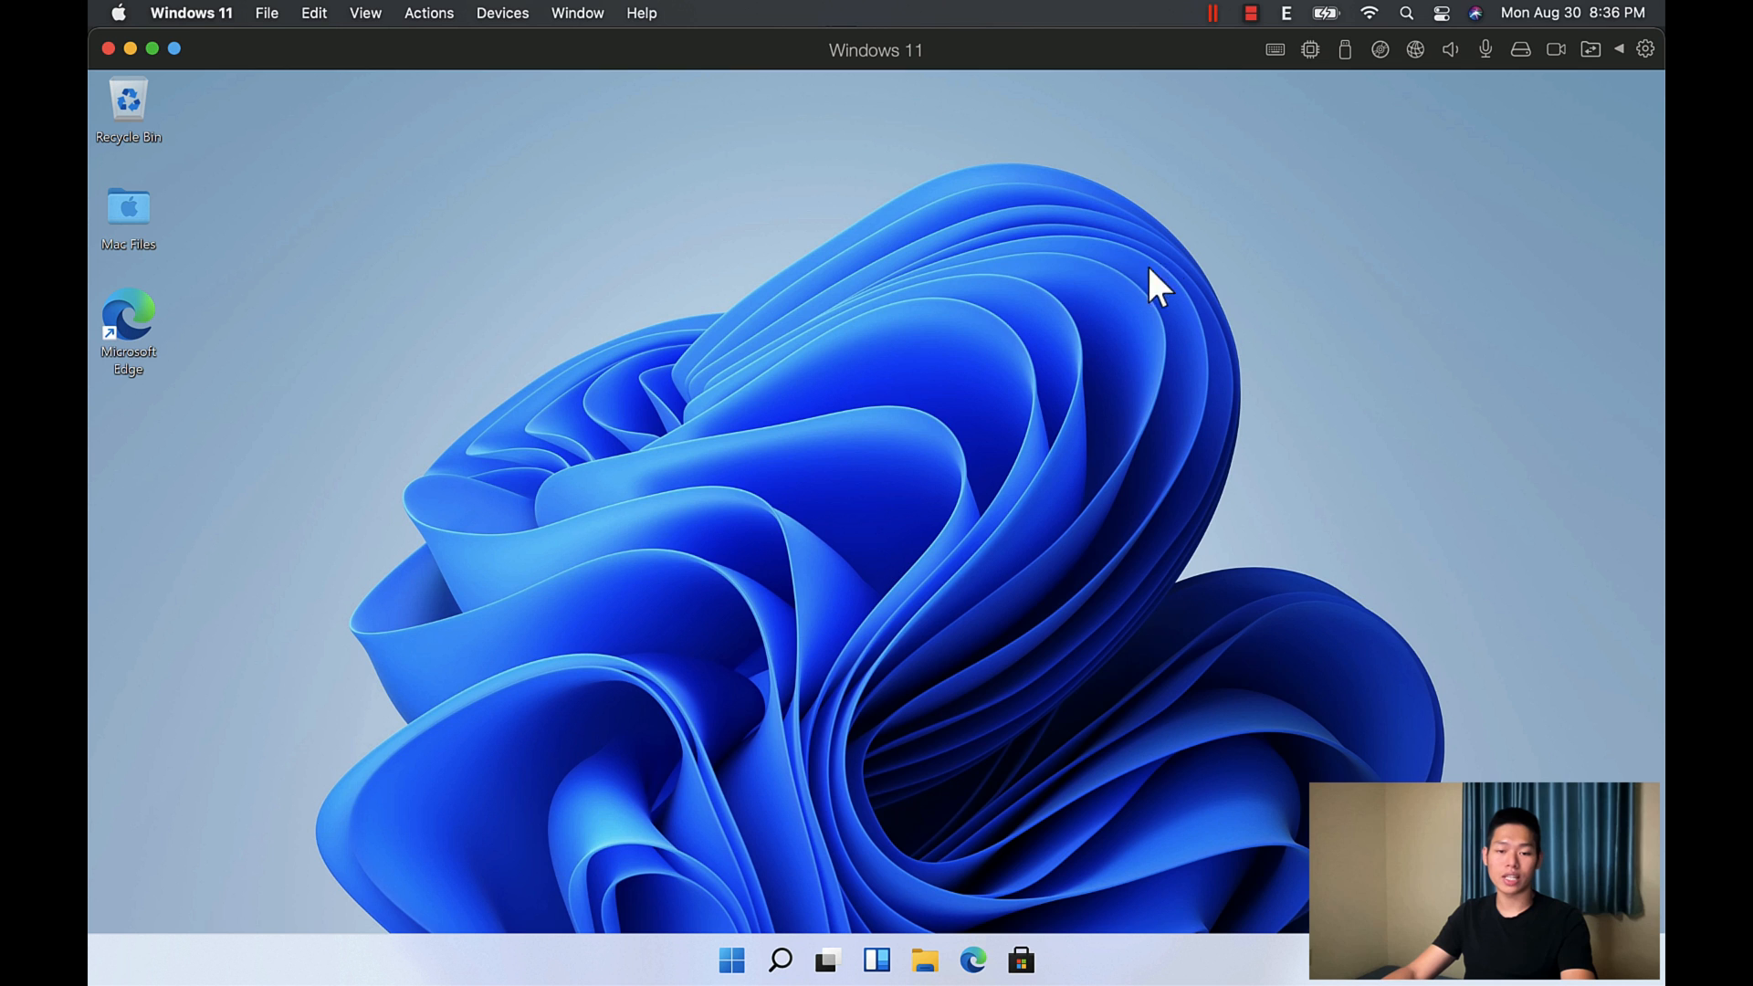
{"action": "mouse_move", "coordinate": [784, 959]}
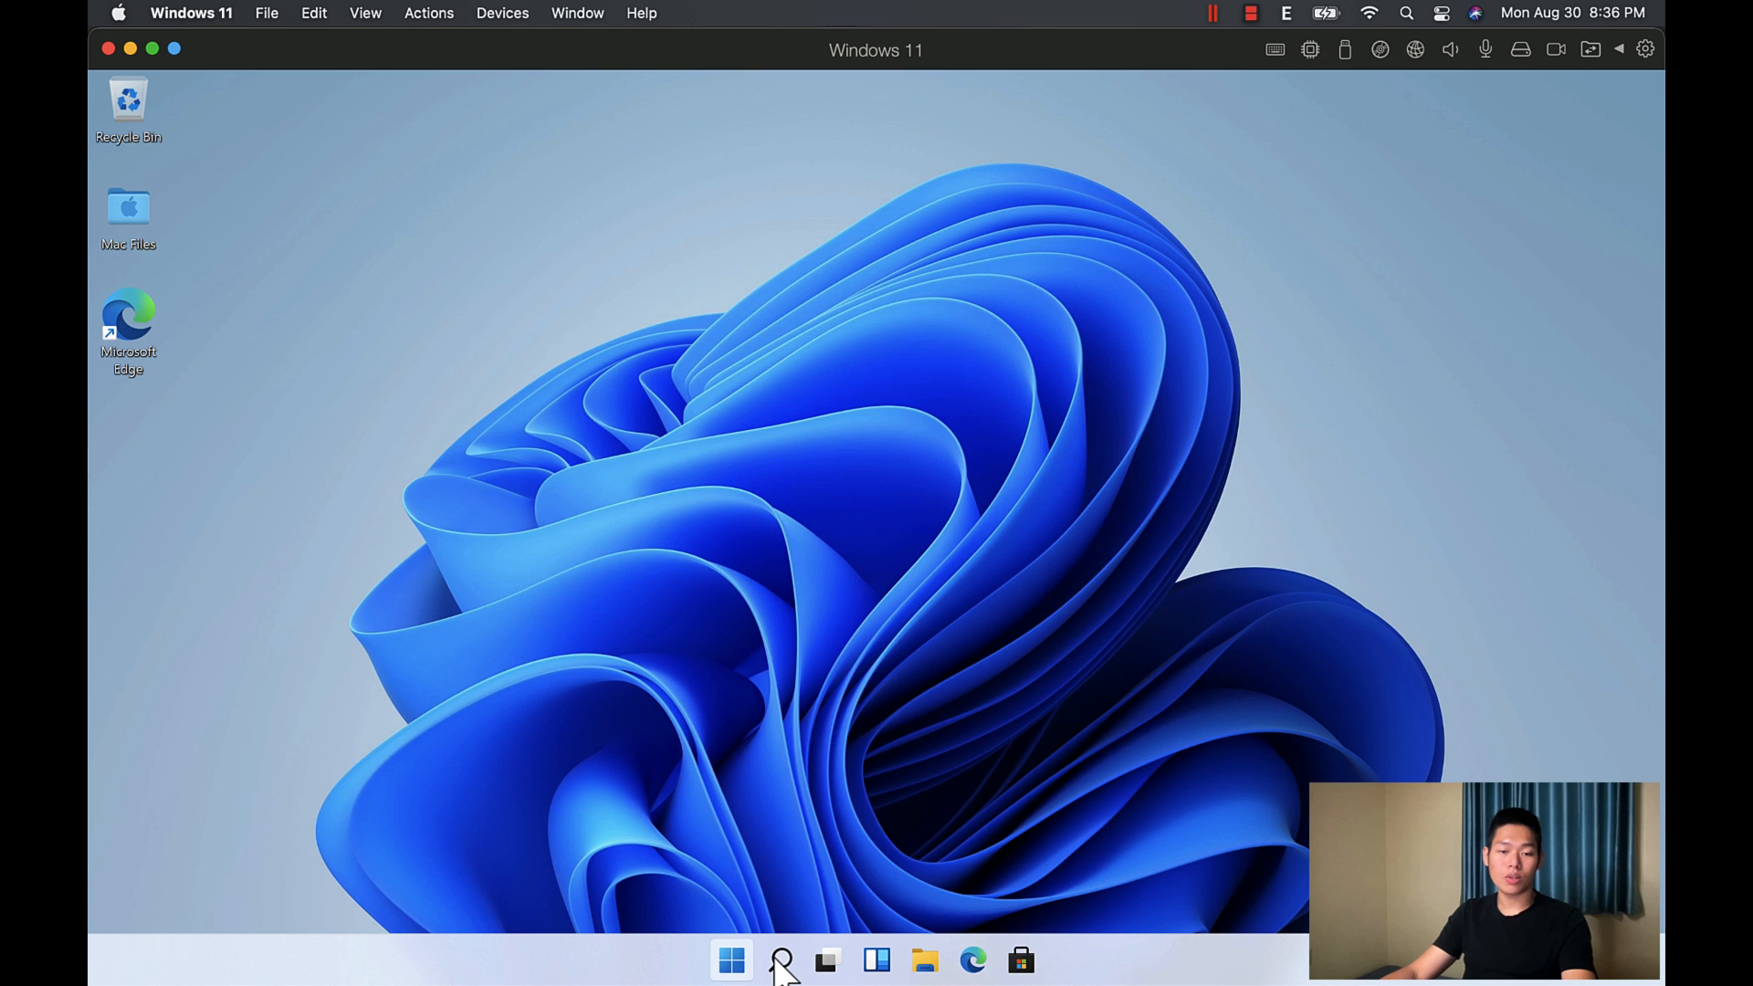
{"action": "left_click", "coordinate": [778, 959]}
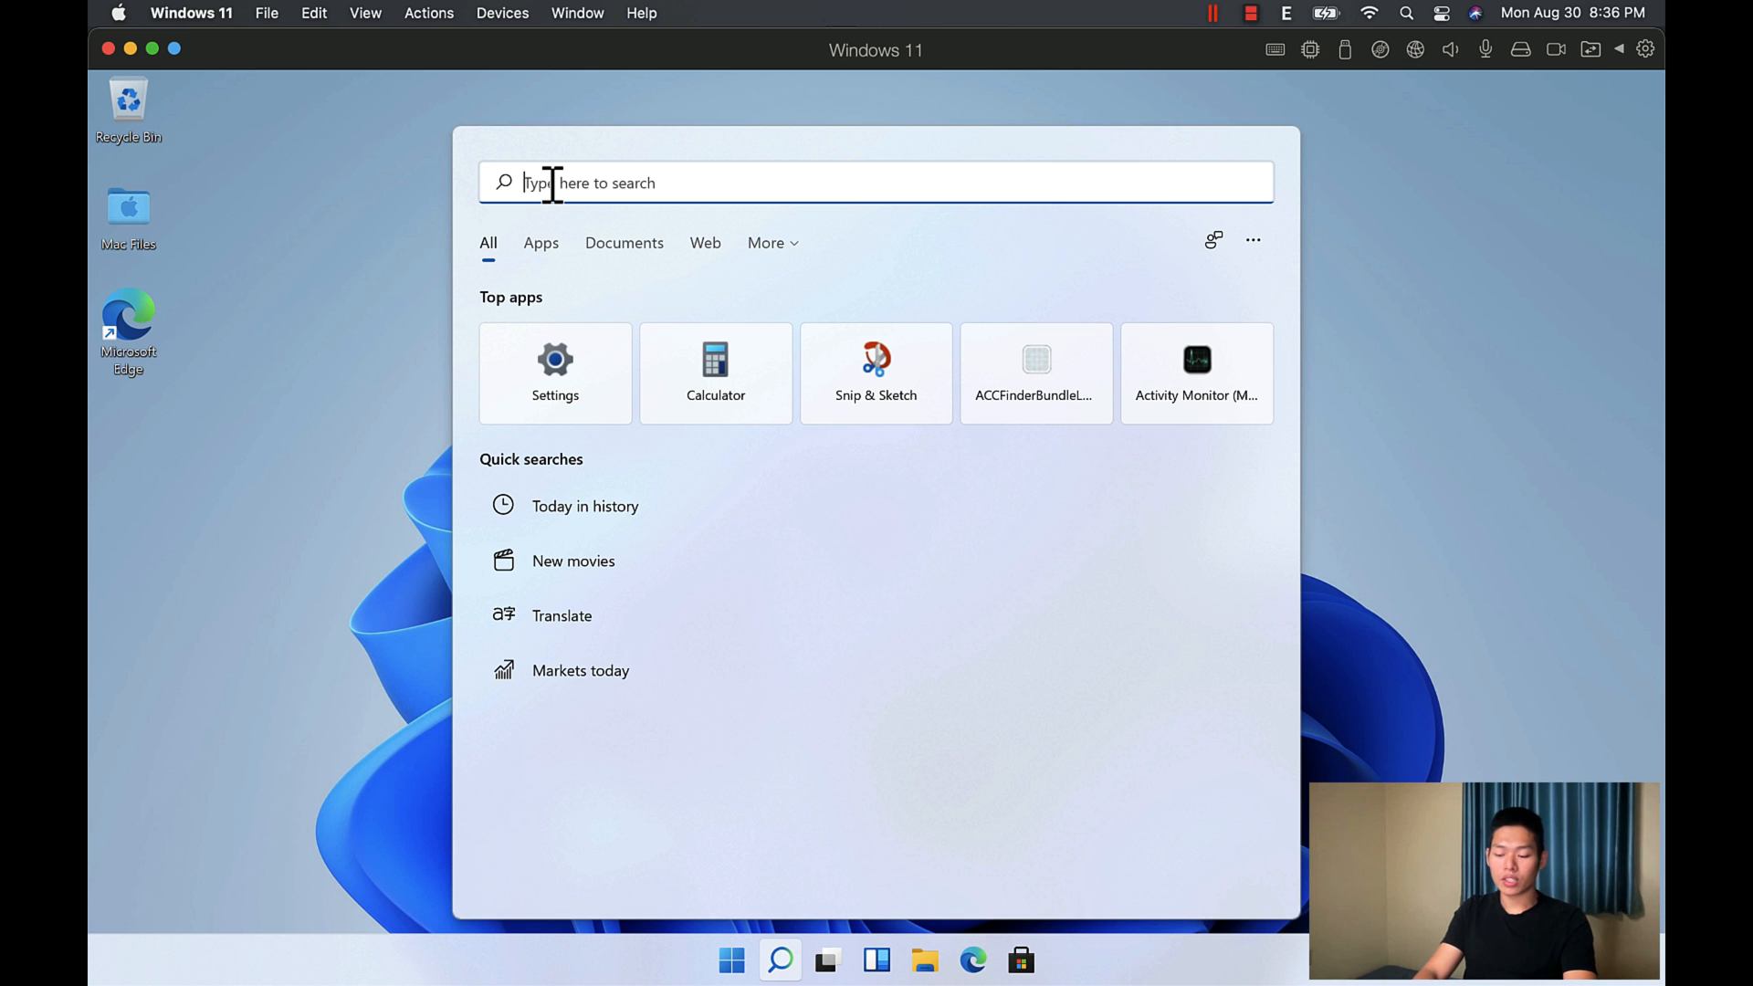
{"action": "type", "text": "insider"}
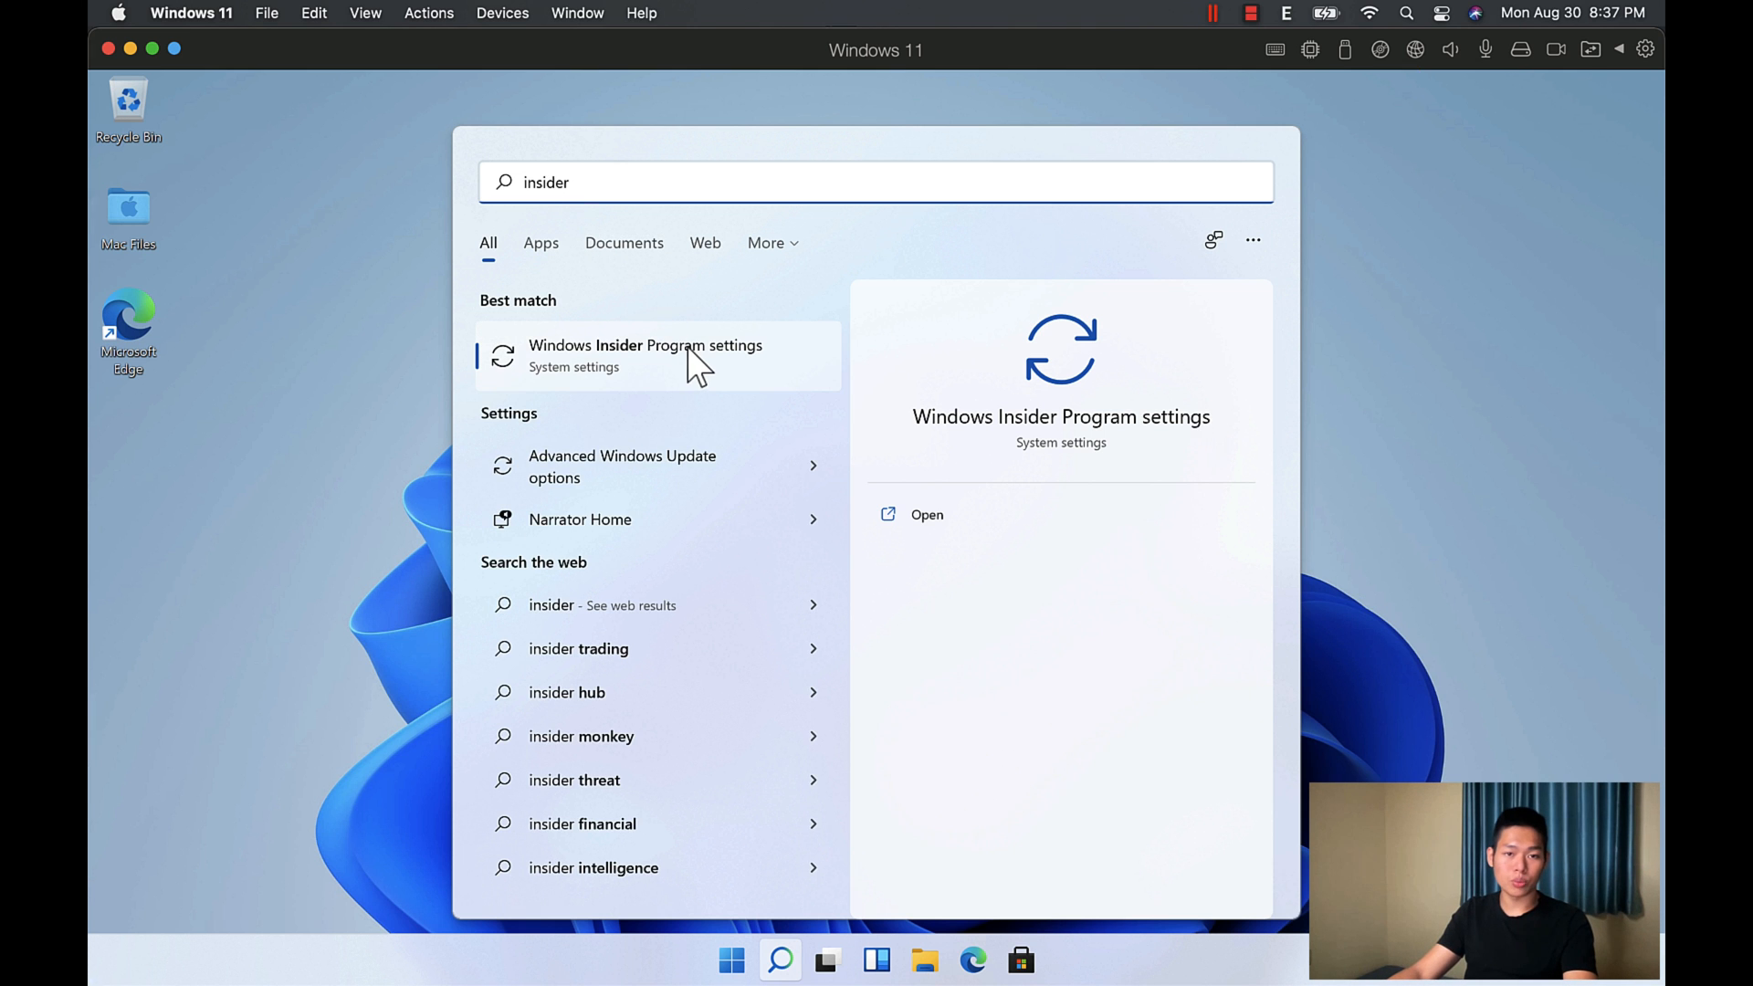
{"action": "left_click", "coordinate": [644, 354]}
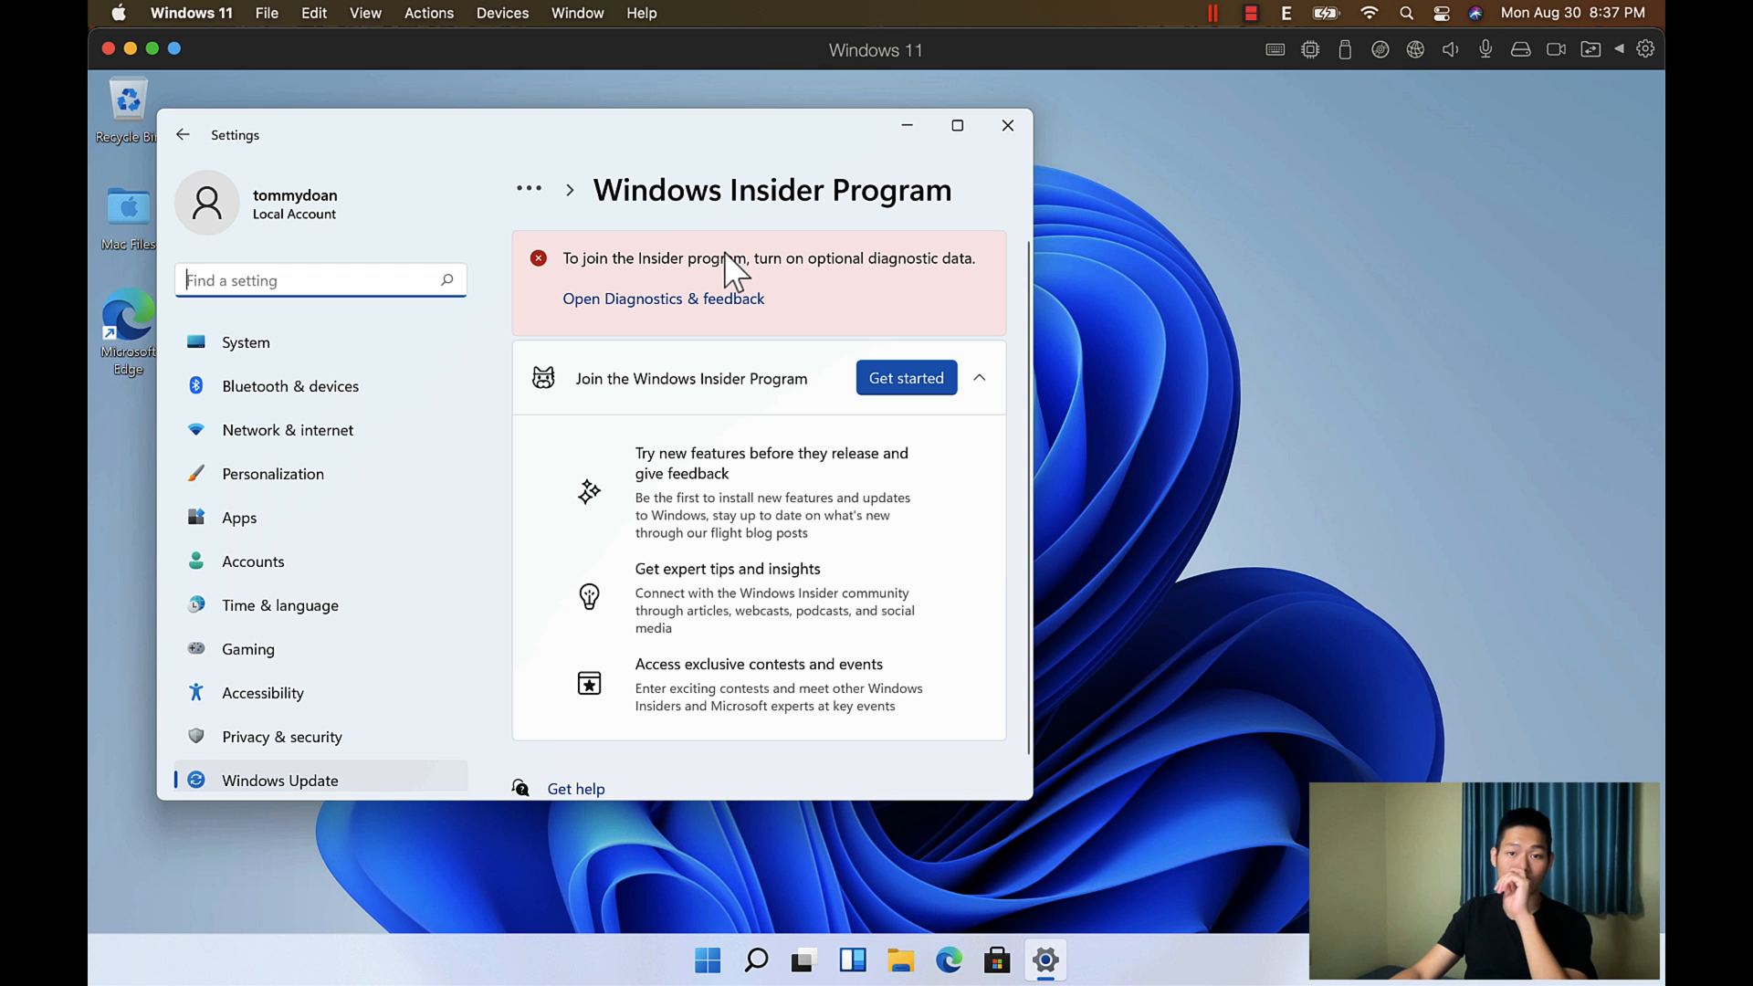
{"action": "mouse_move", "coordinate": [679, 307]}
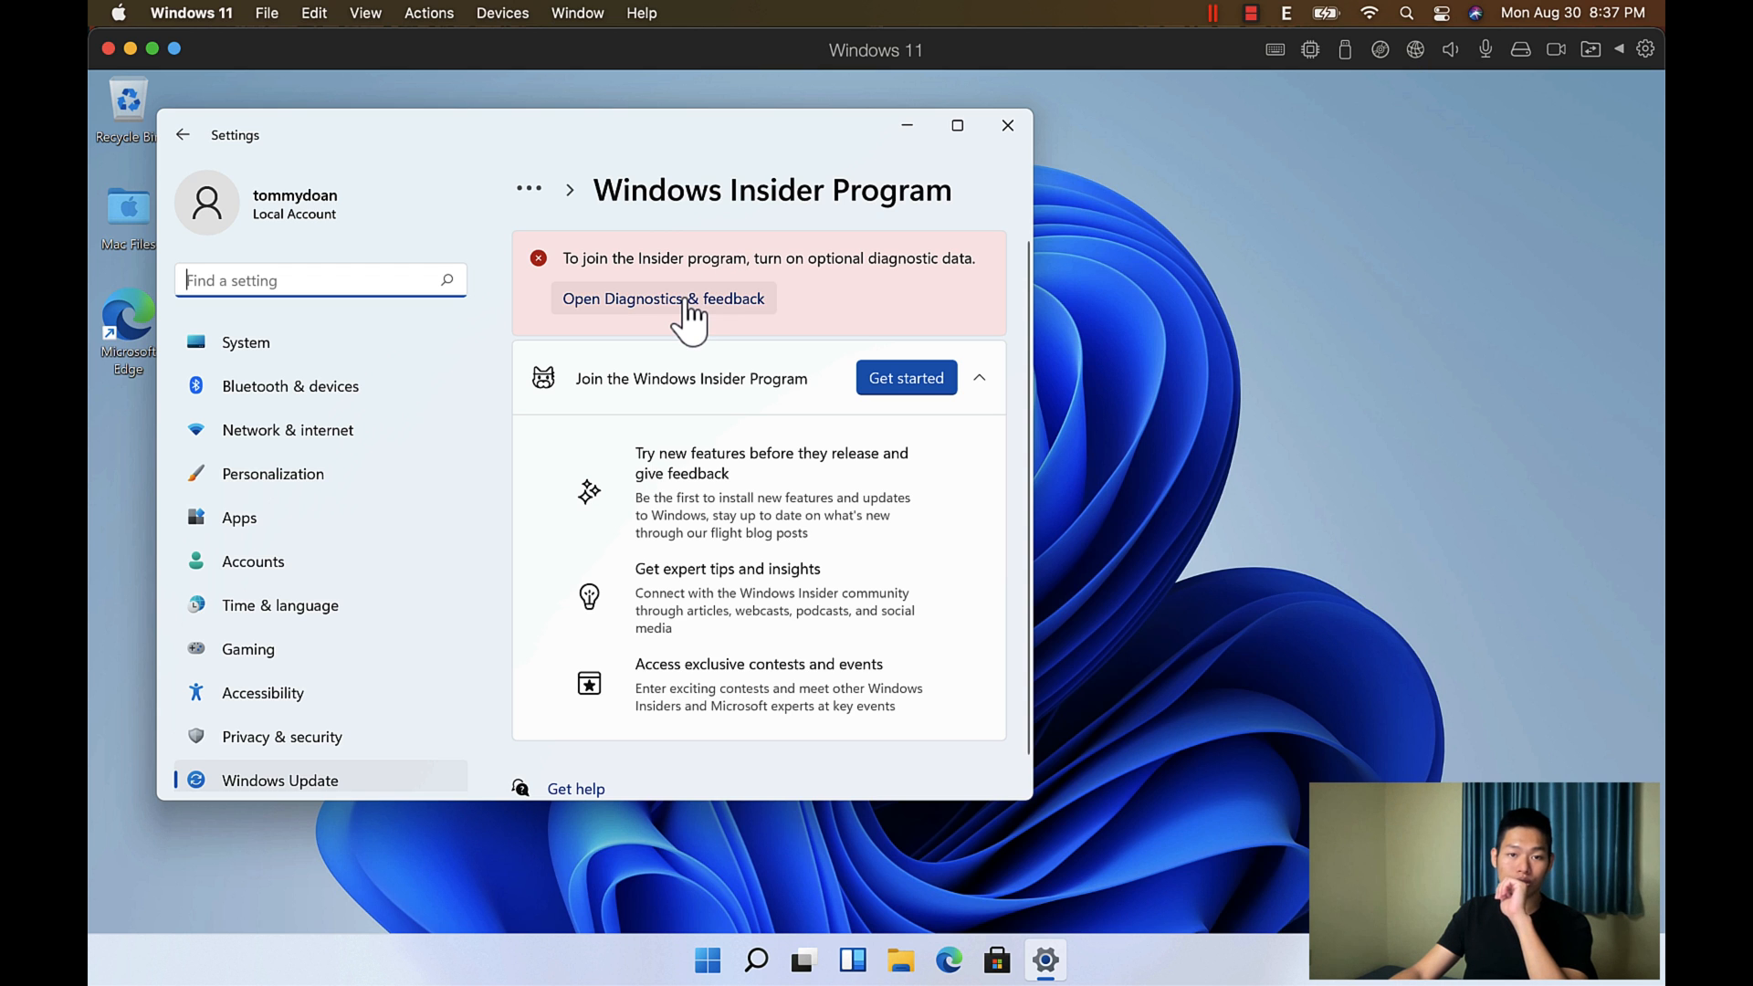
Step: Enable optional diagnostic data in Diagnostics & feedback, return to Windows Insider Program and choose Get started
{"action": "left_click", "coordinate": [663, 299]}
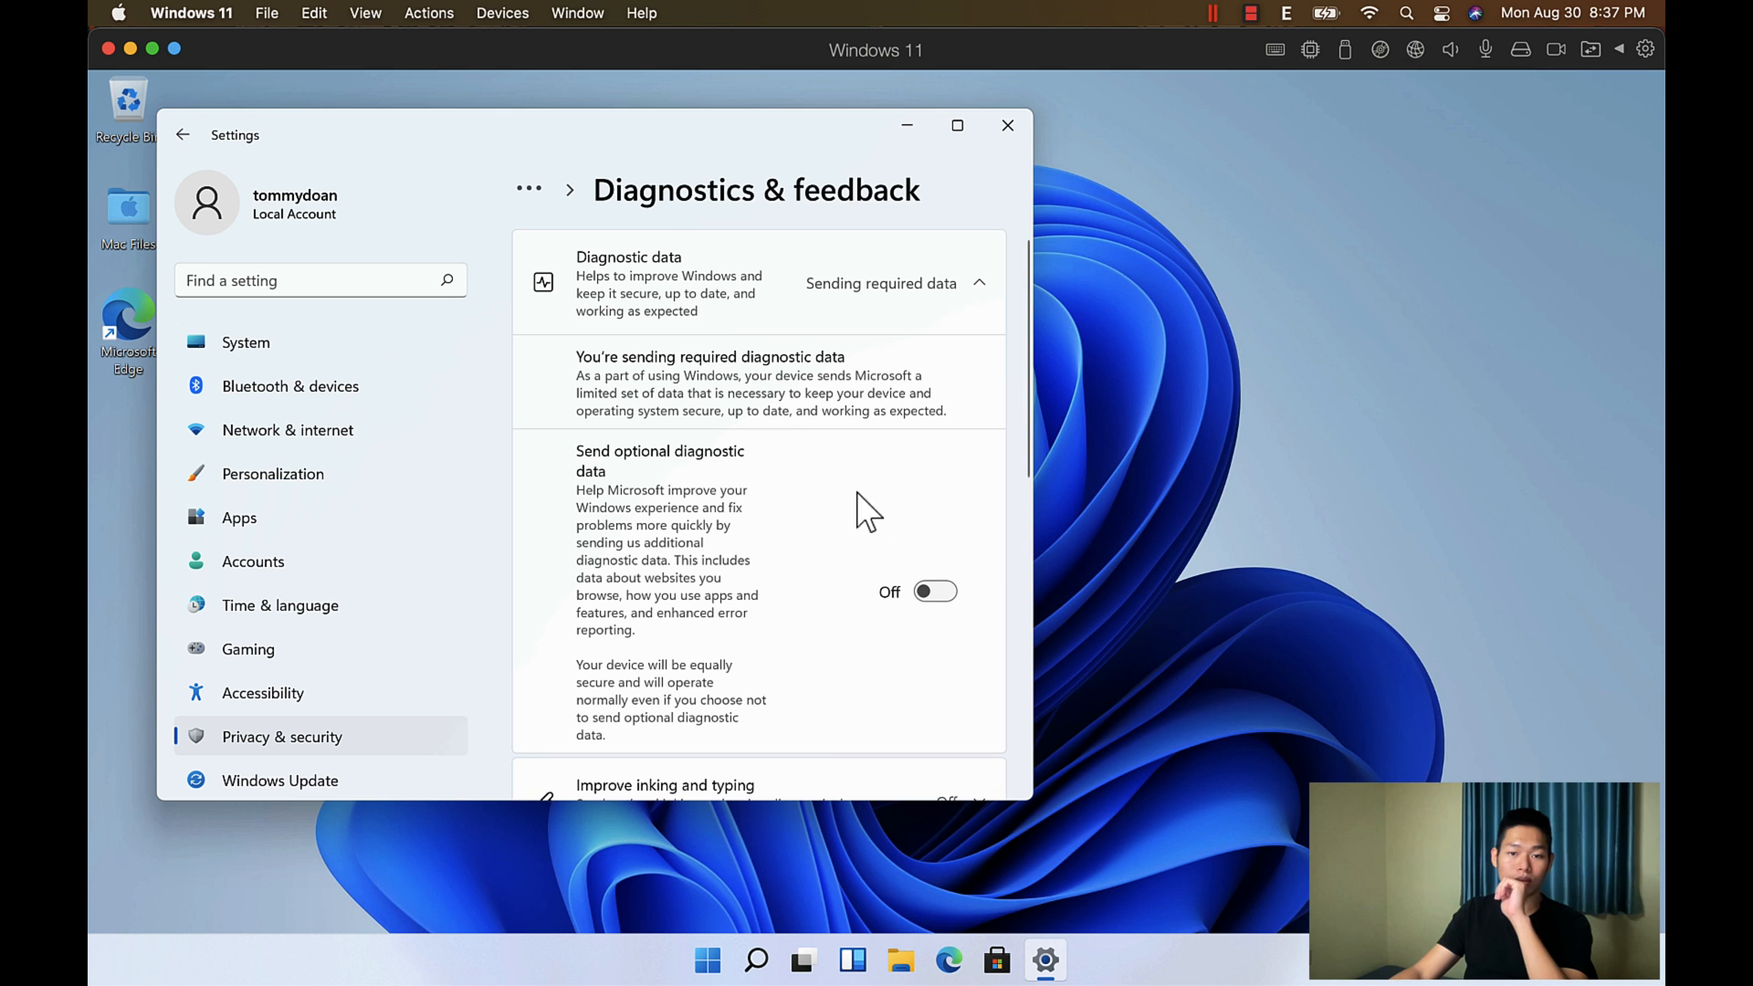
{"action": "type", "text": "insider"}
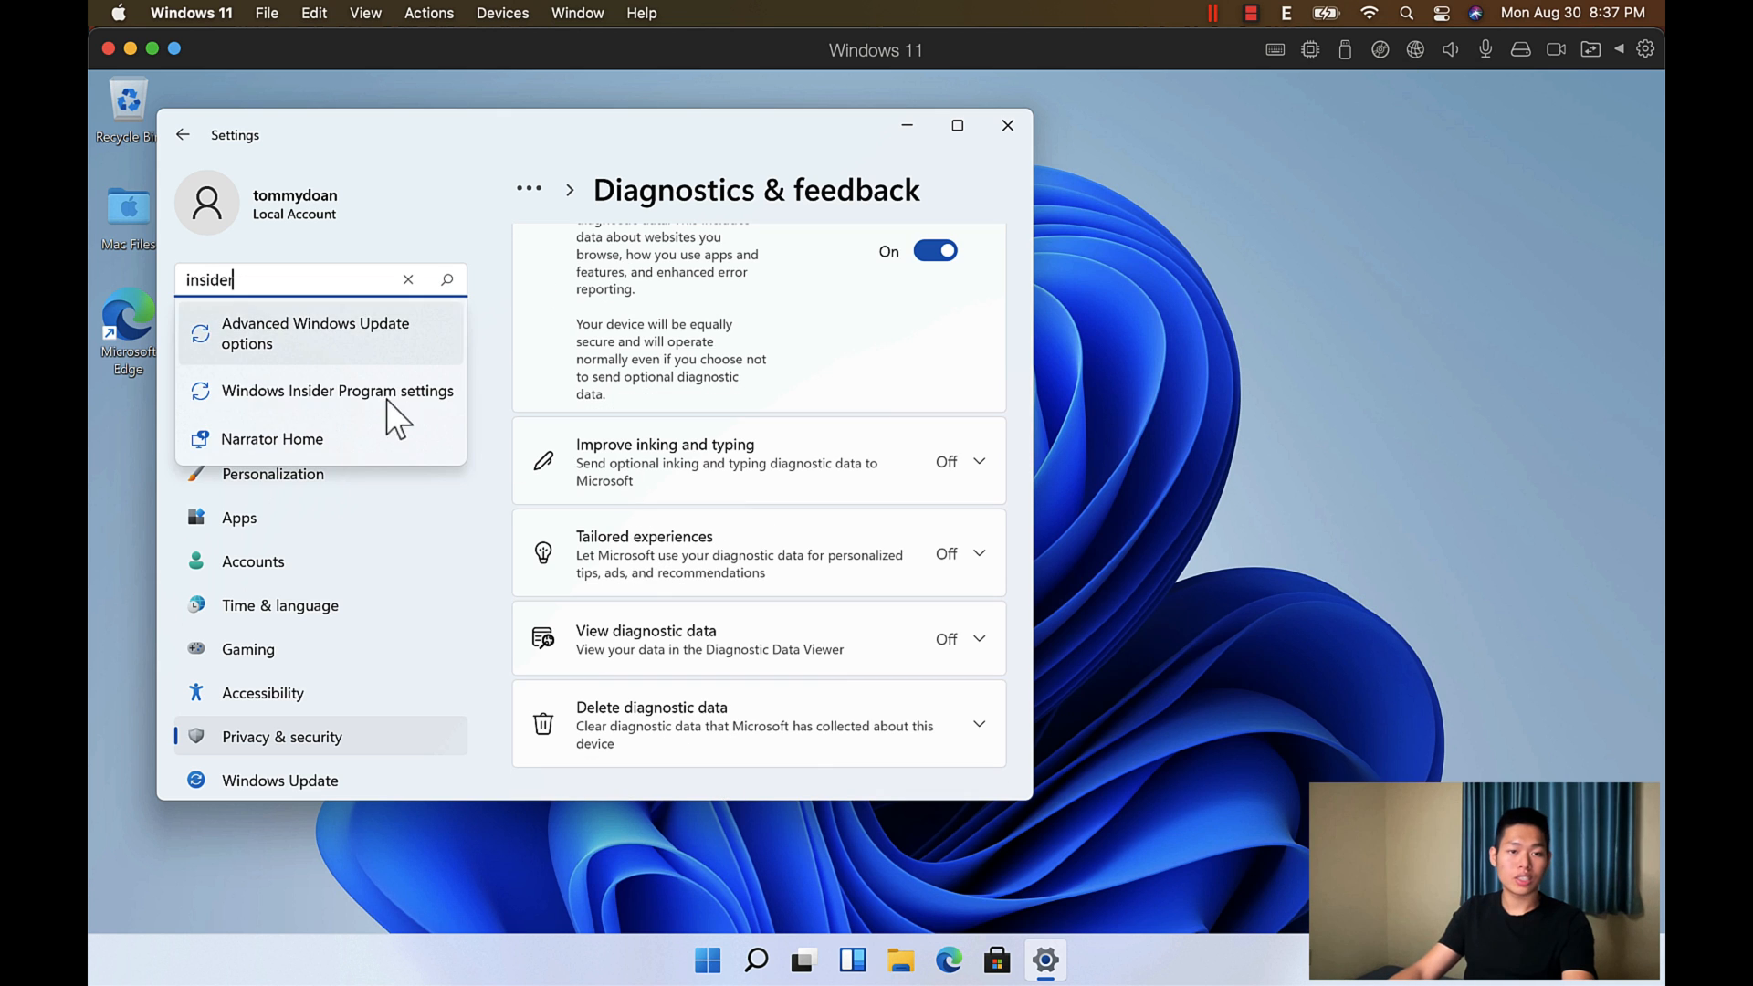
{"action": "left_click", "coordinate": [337, 391]}
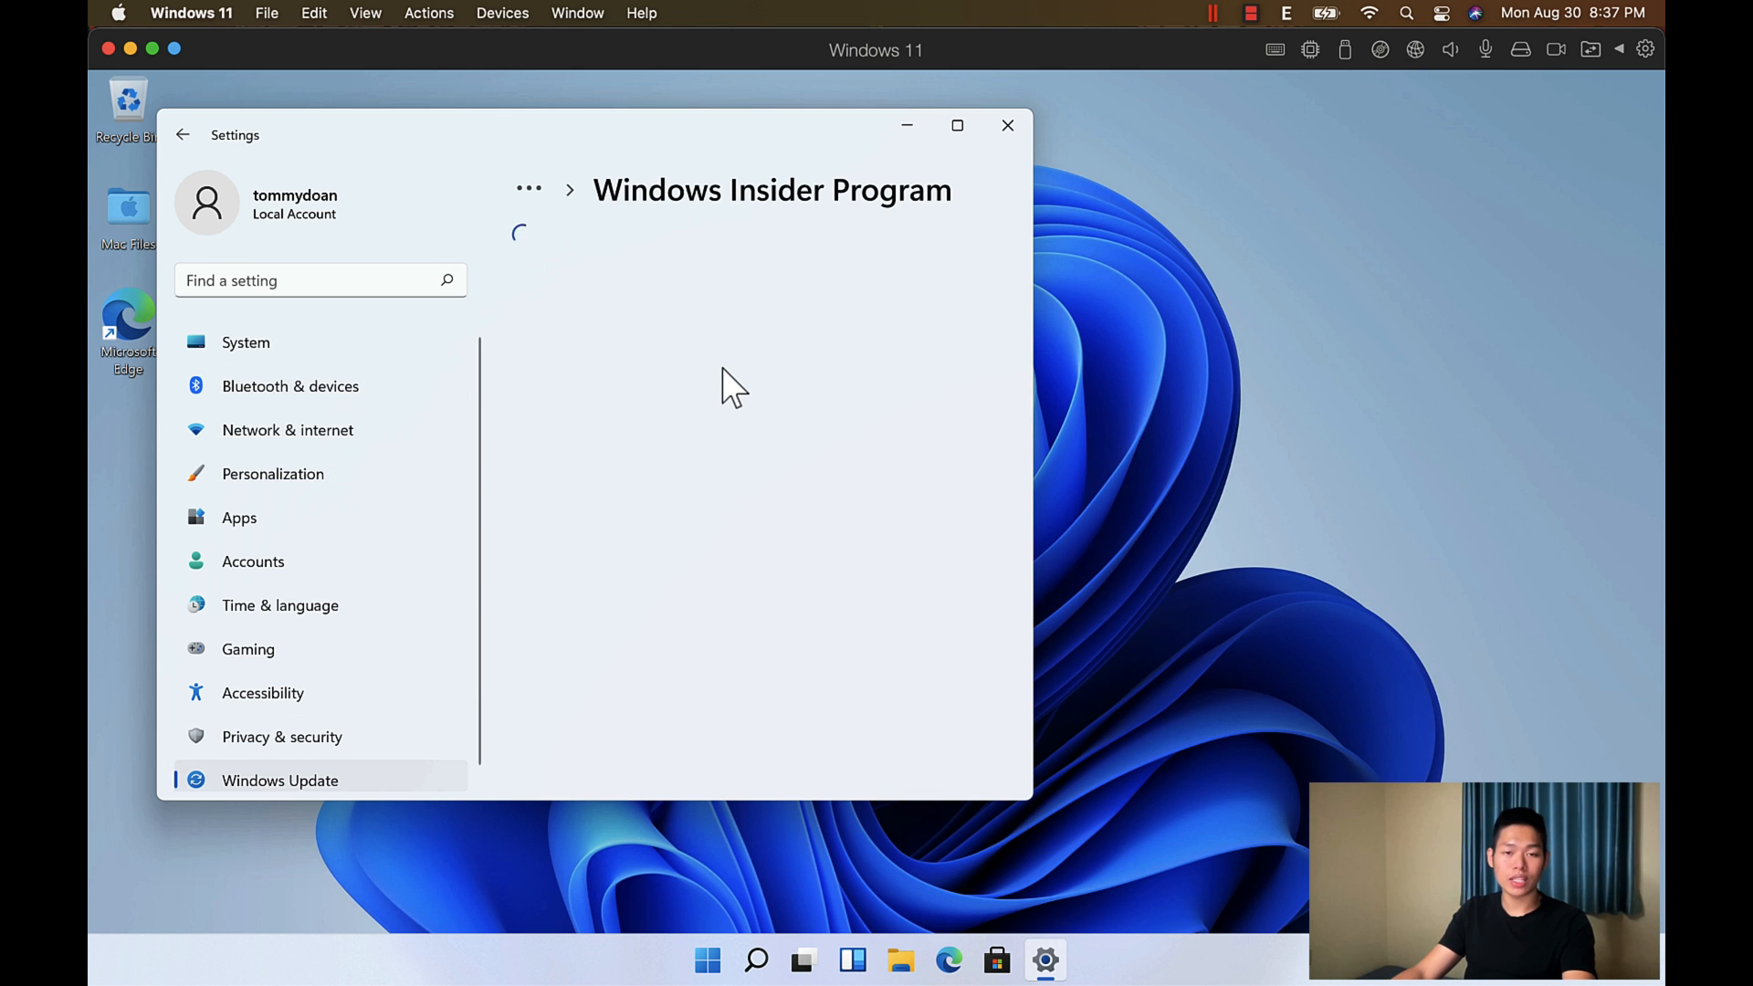
{"action": "left_click", "coordinate": [906, 315]}
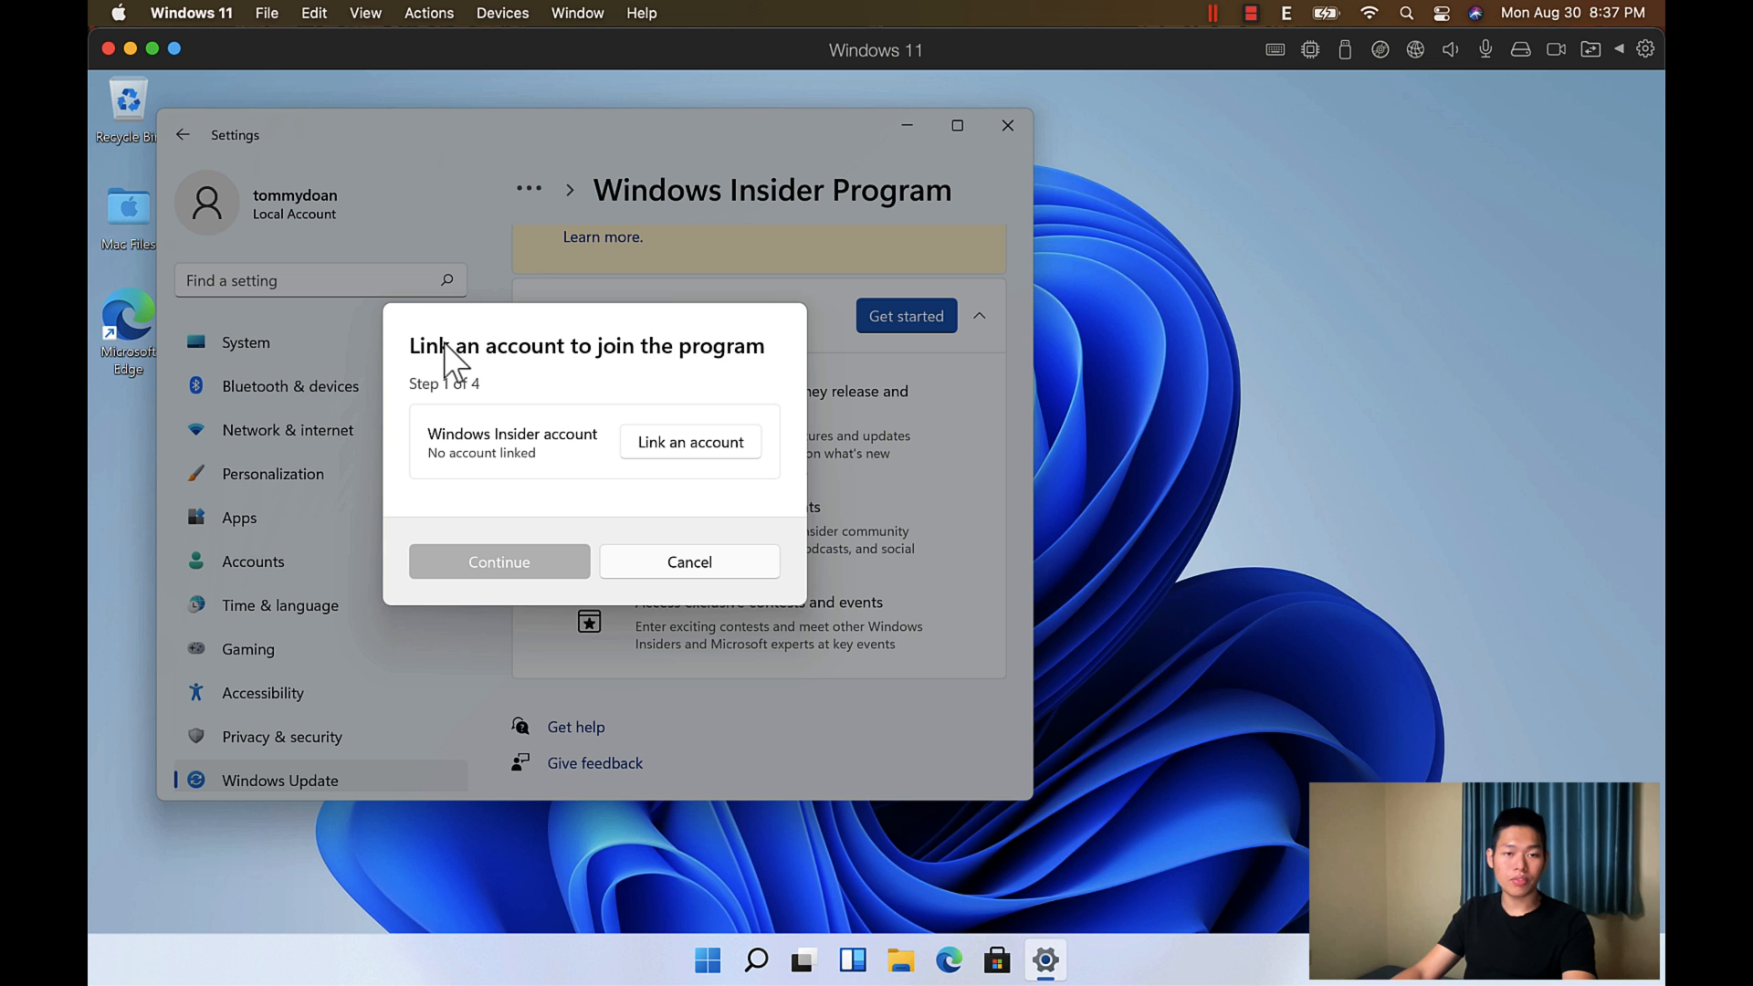
{"action": "mouse_move", "coordinate": [691, 466]}
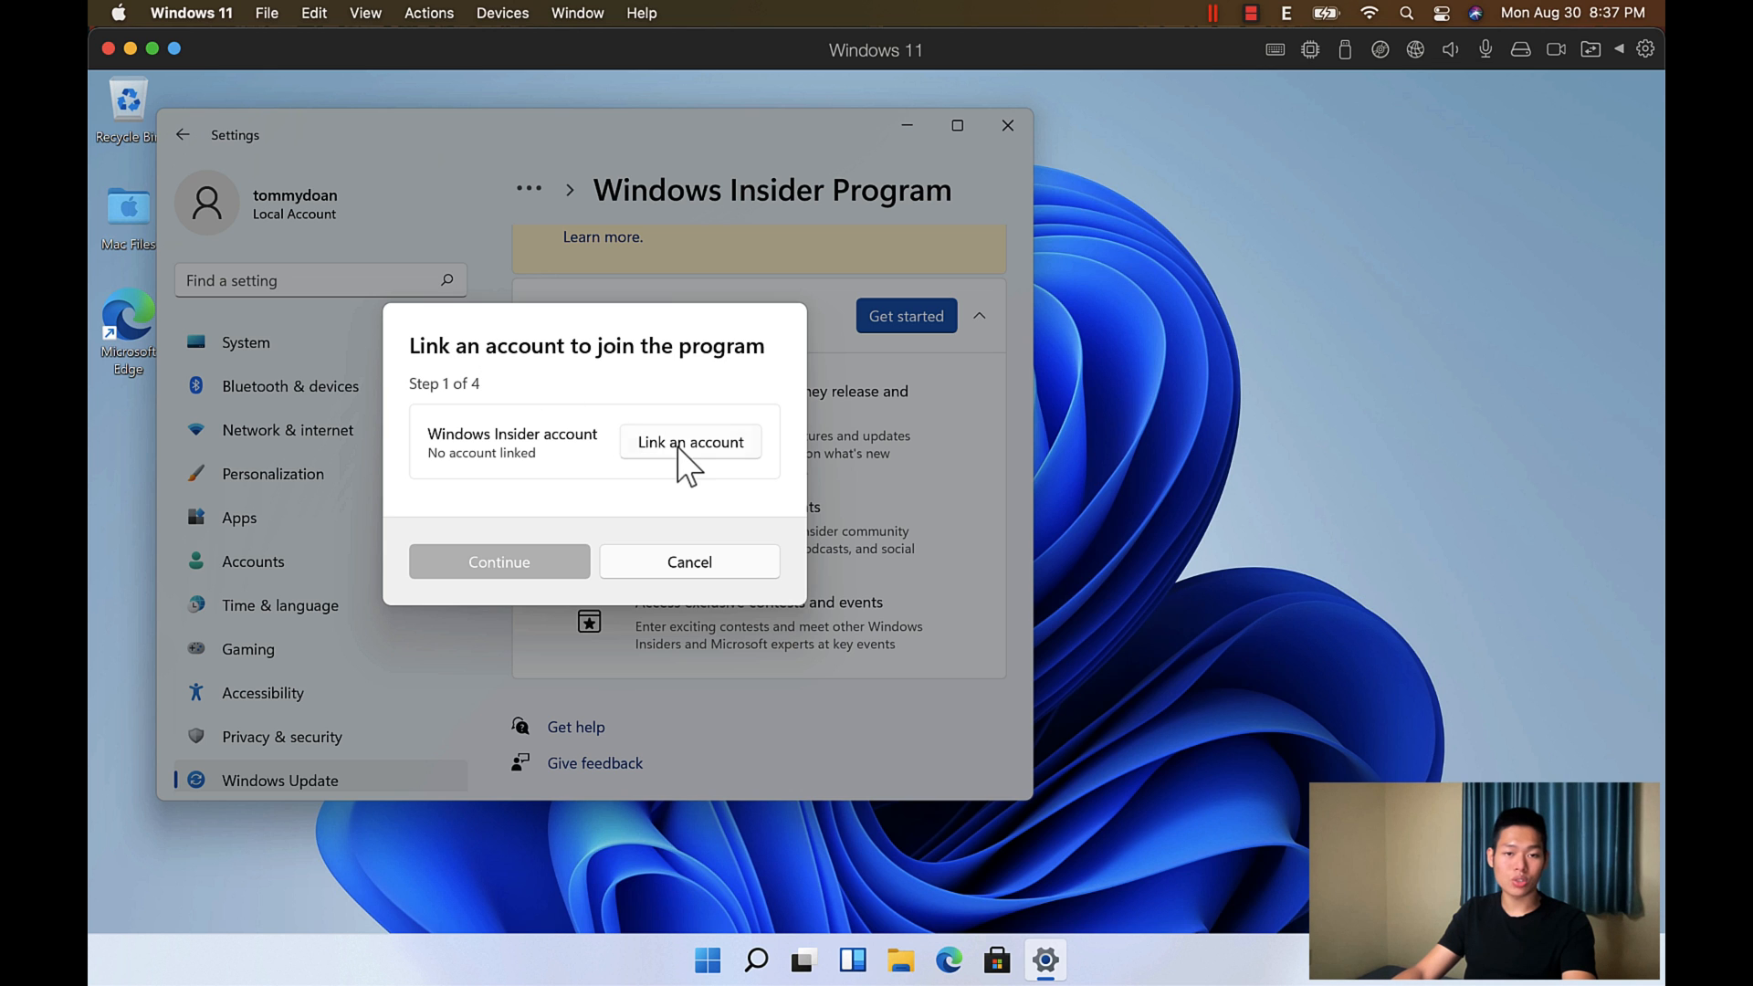
Step: Link the Microsoft account, pick the Dev Channel, acknowledge its warning and accept the Insider agreements
{"action": "left_click", "coordinate": [691, 441]}
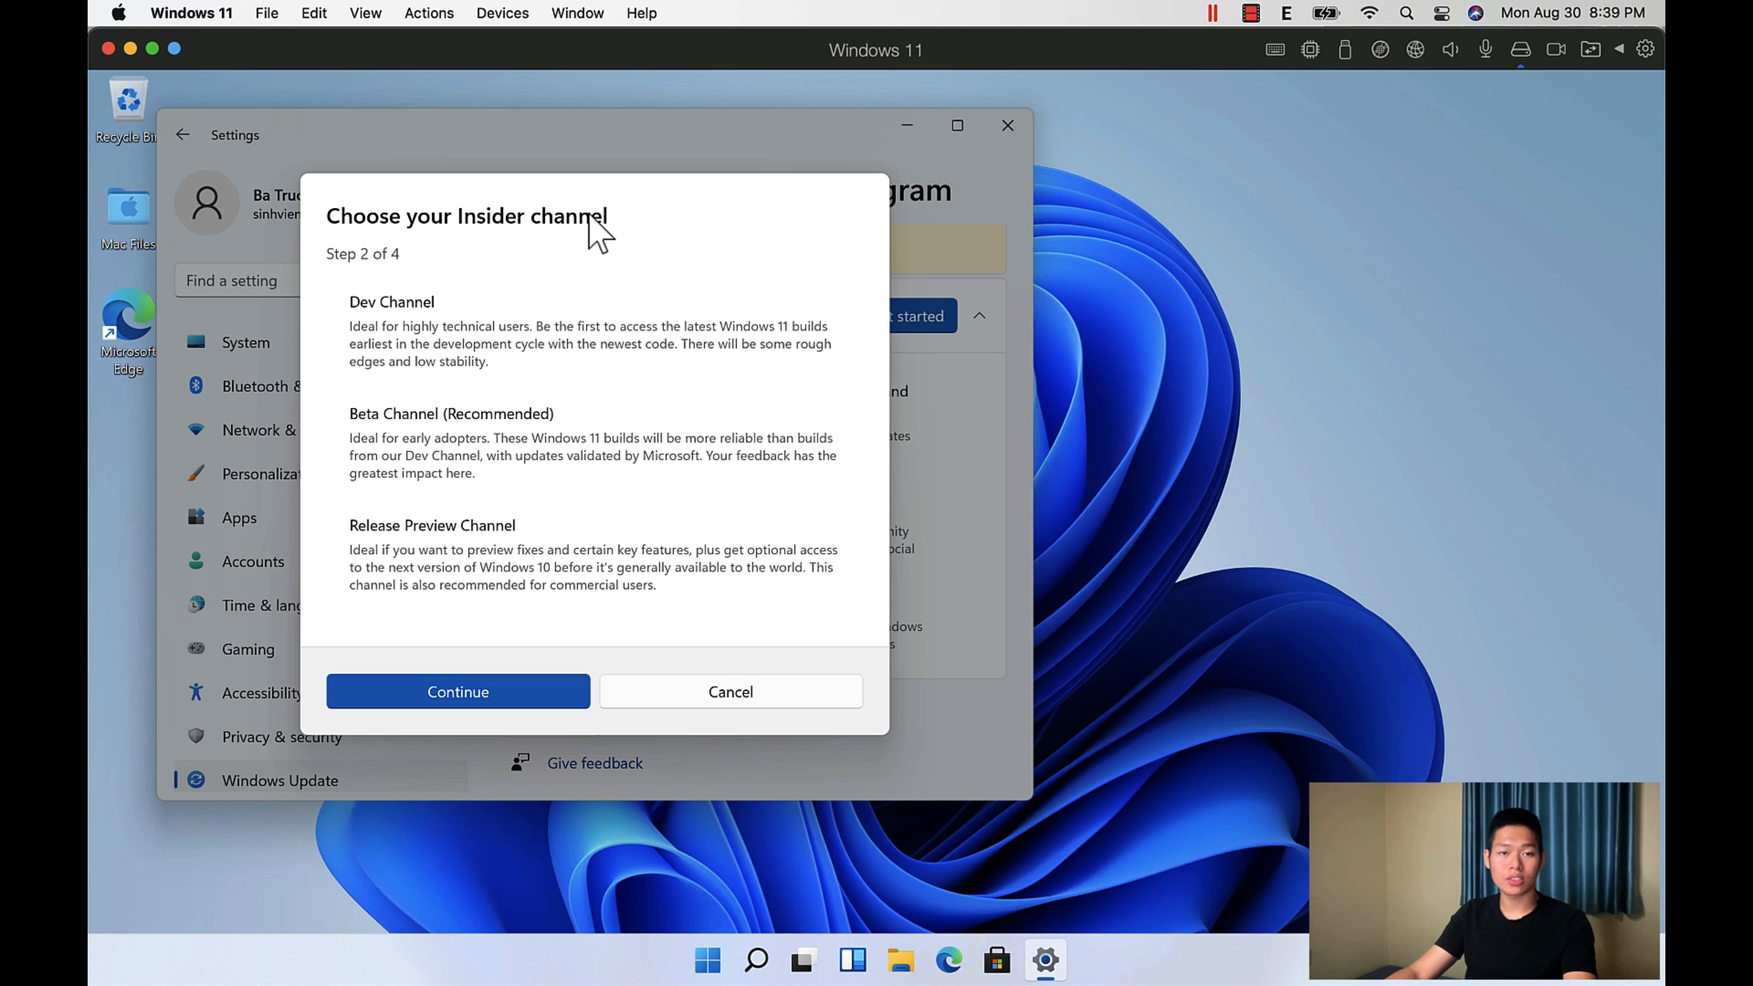
{"action": "left_click", "coordinate": [583, 555]}
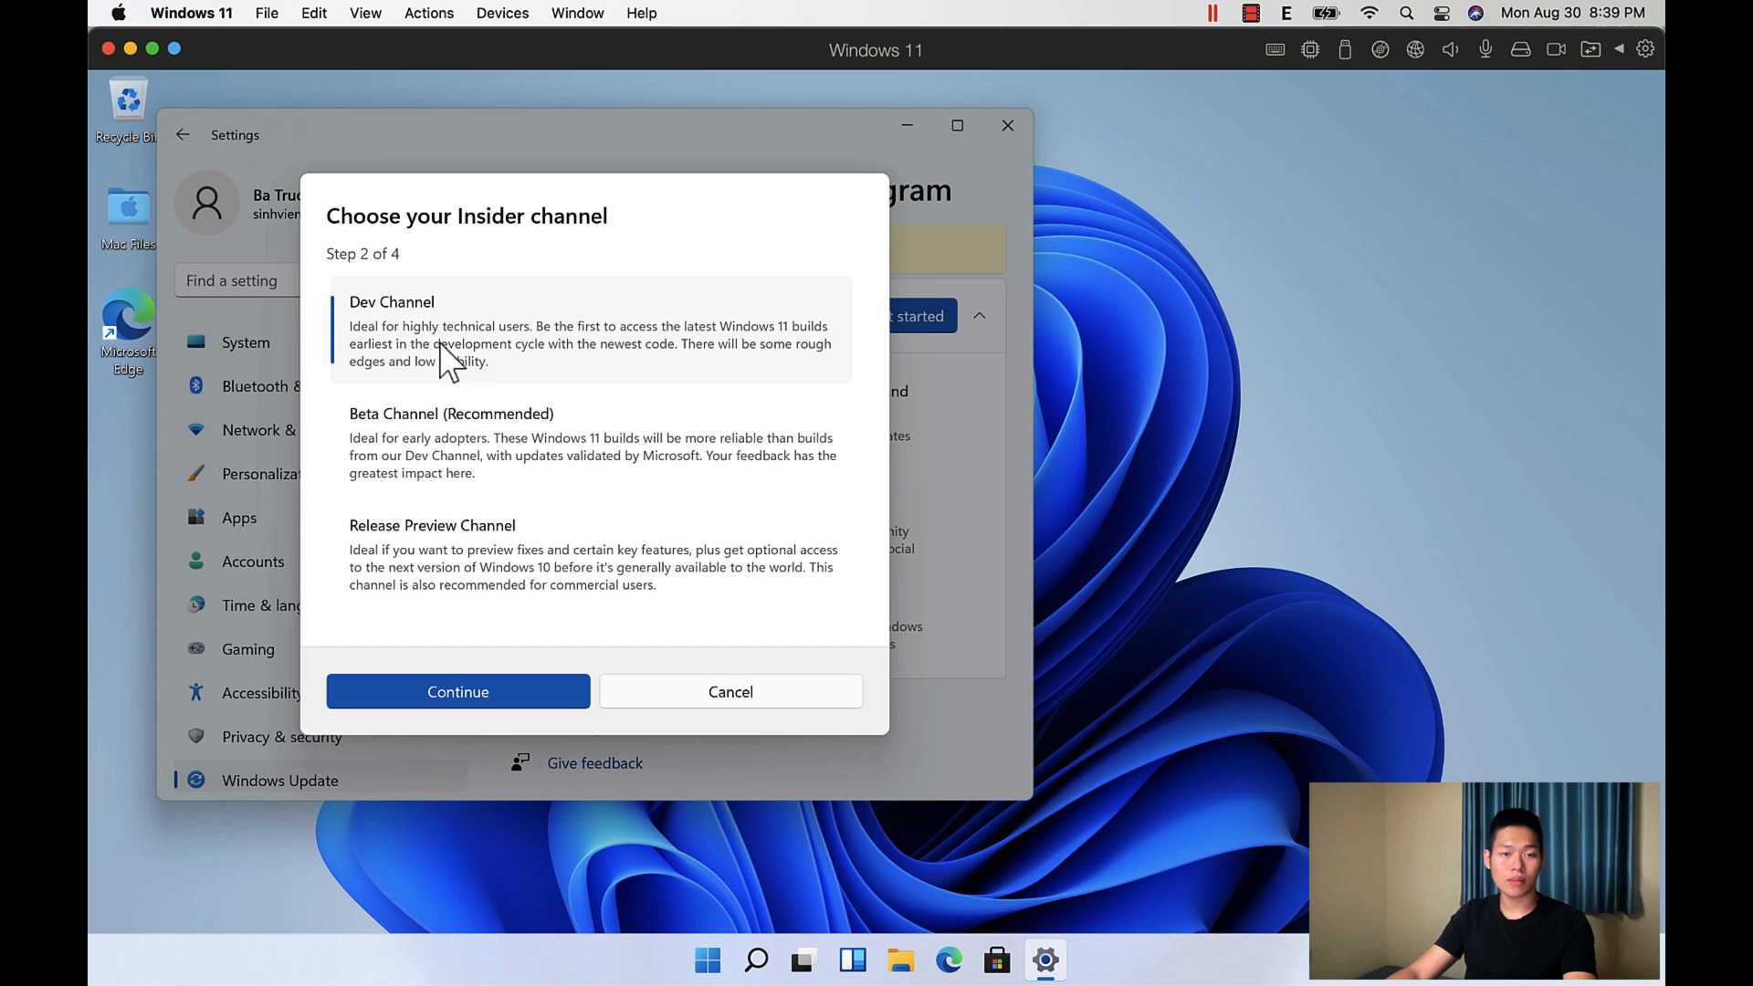
{"action": "mouse_move", "coordinate": [475, 716]}
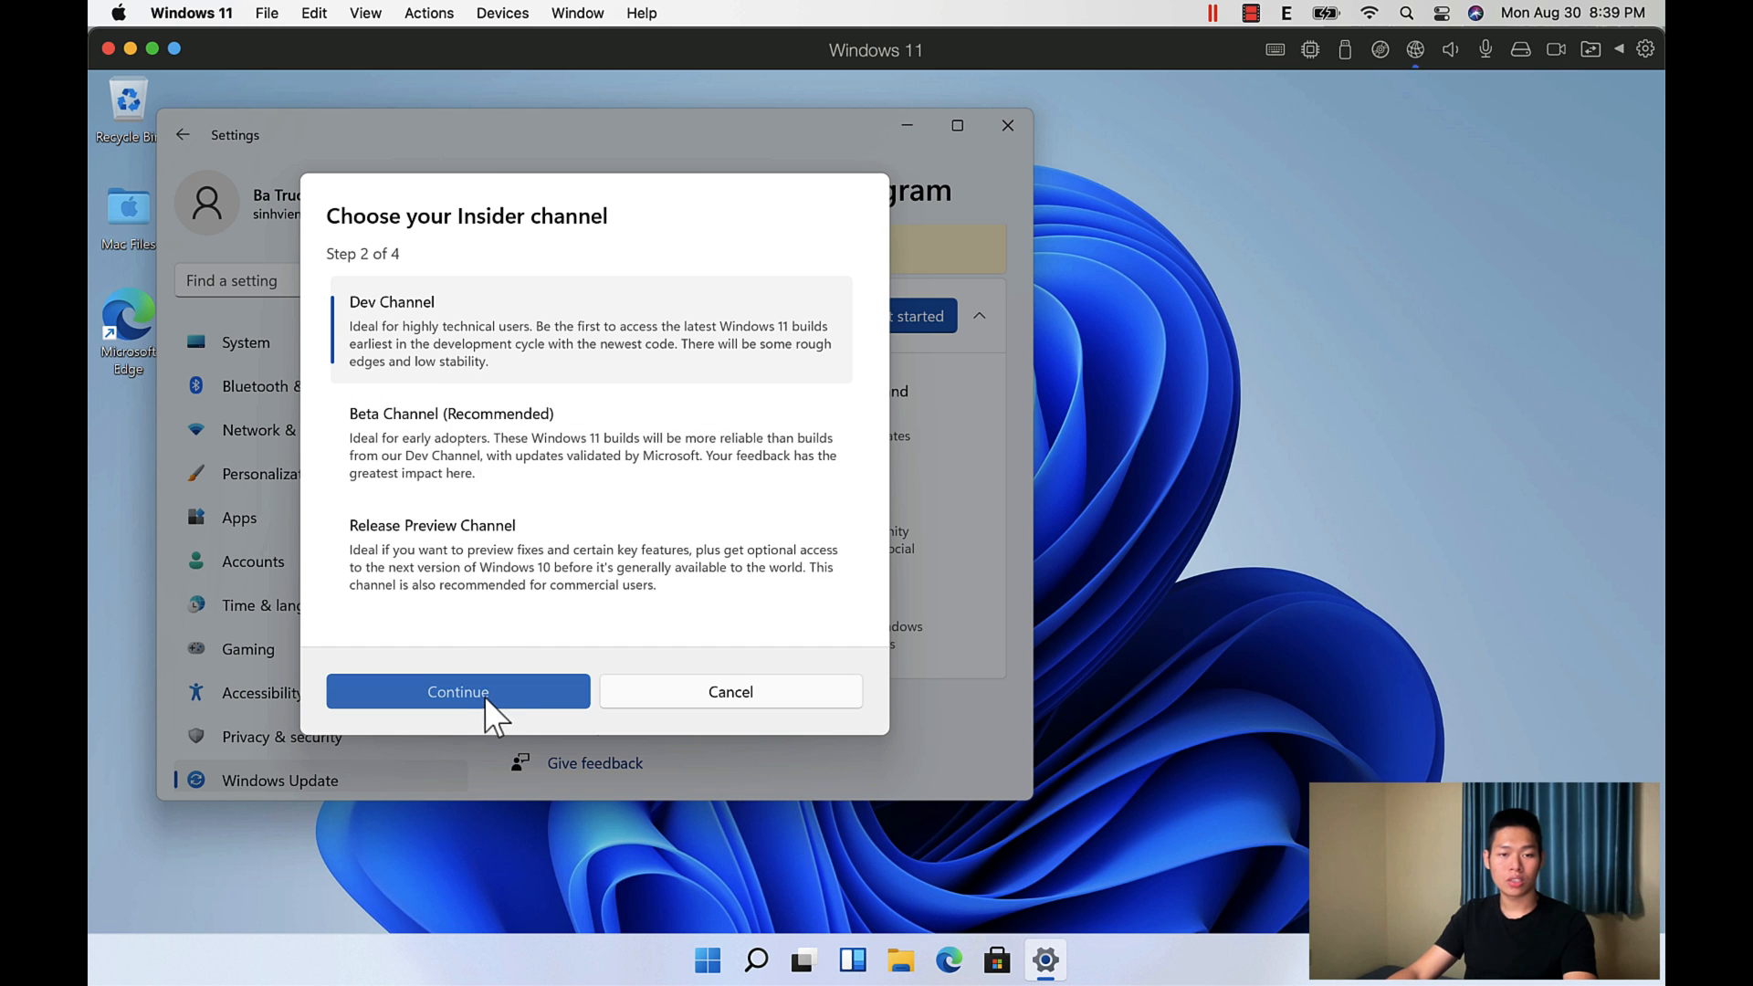
{"action": "left_click", "coordinate": [391, 301]}
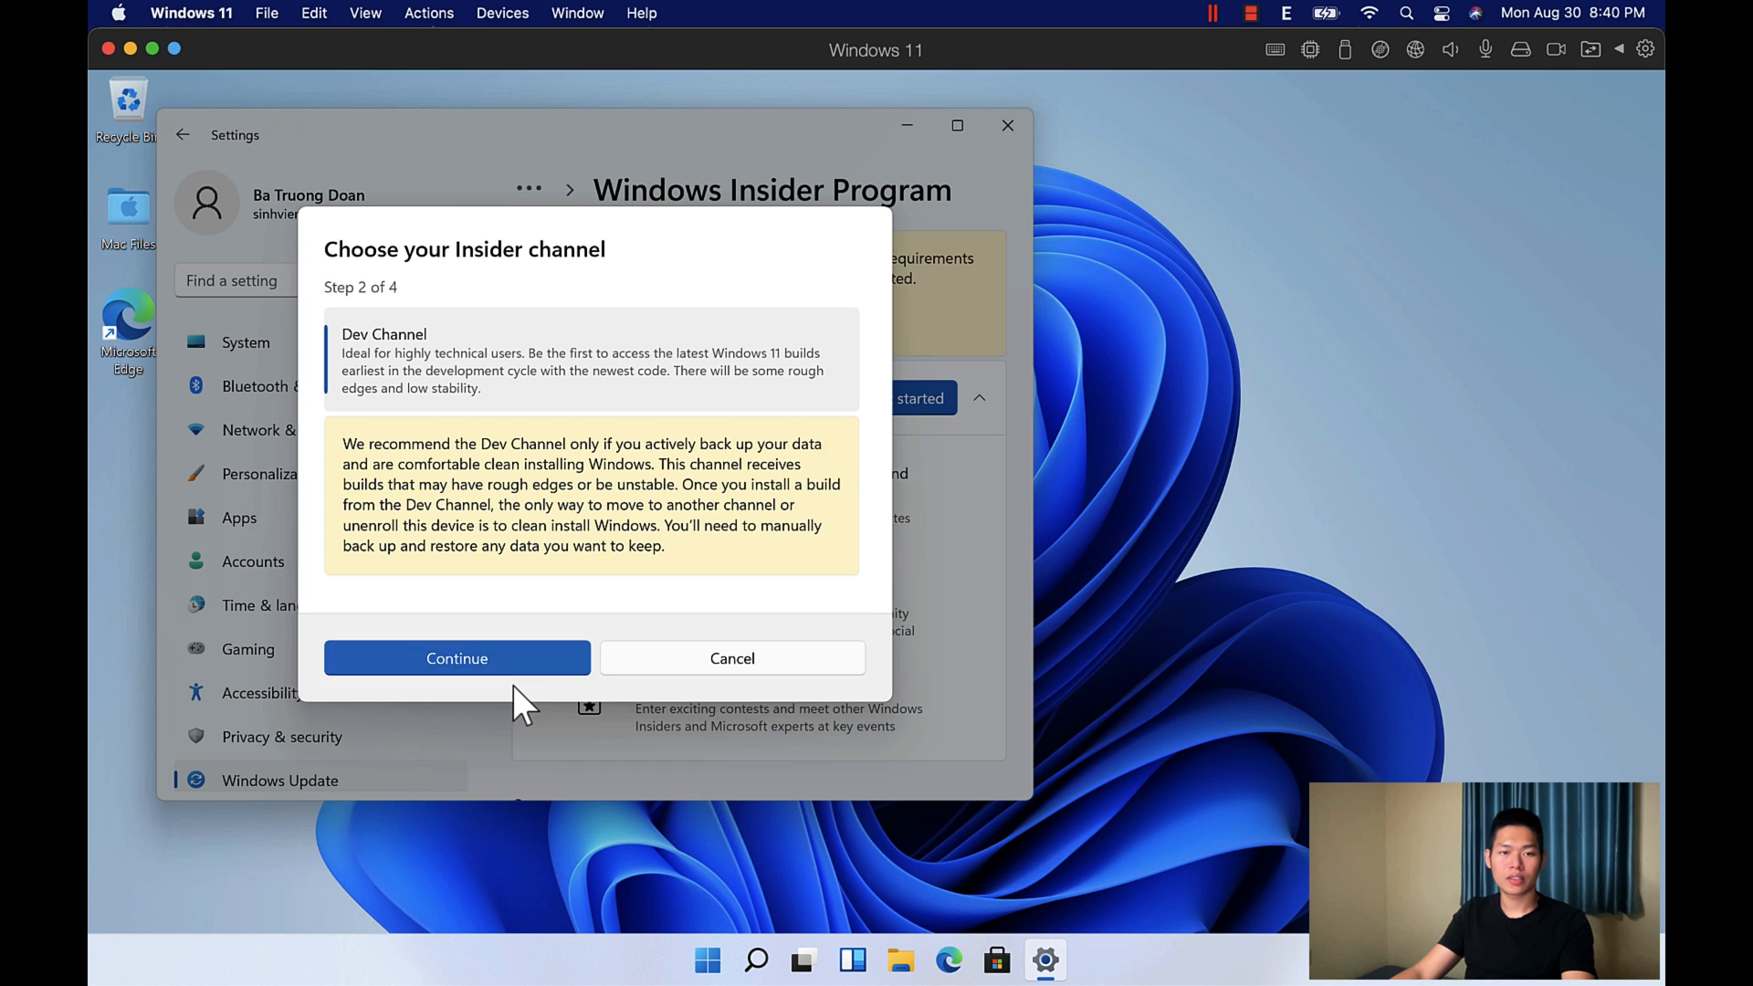
{"action": "left_click", "coordinate": [456, 658]}
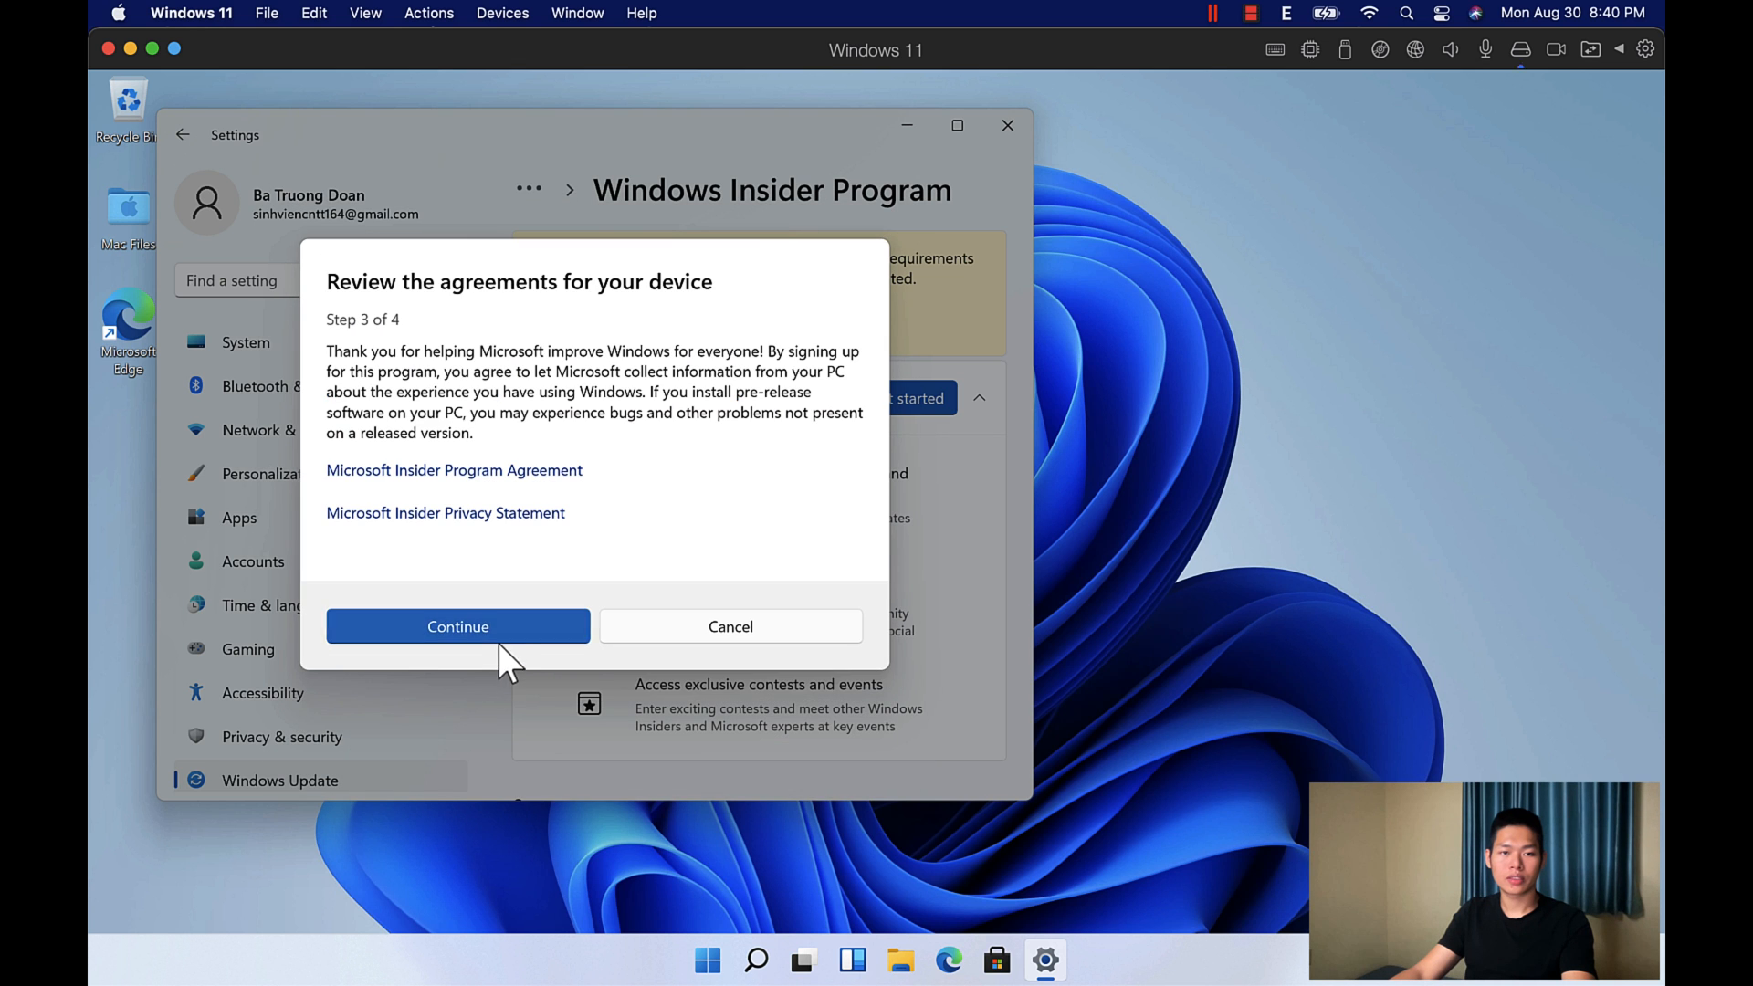
{"action": "left_click", "coordinate": [458, 626]}
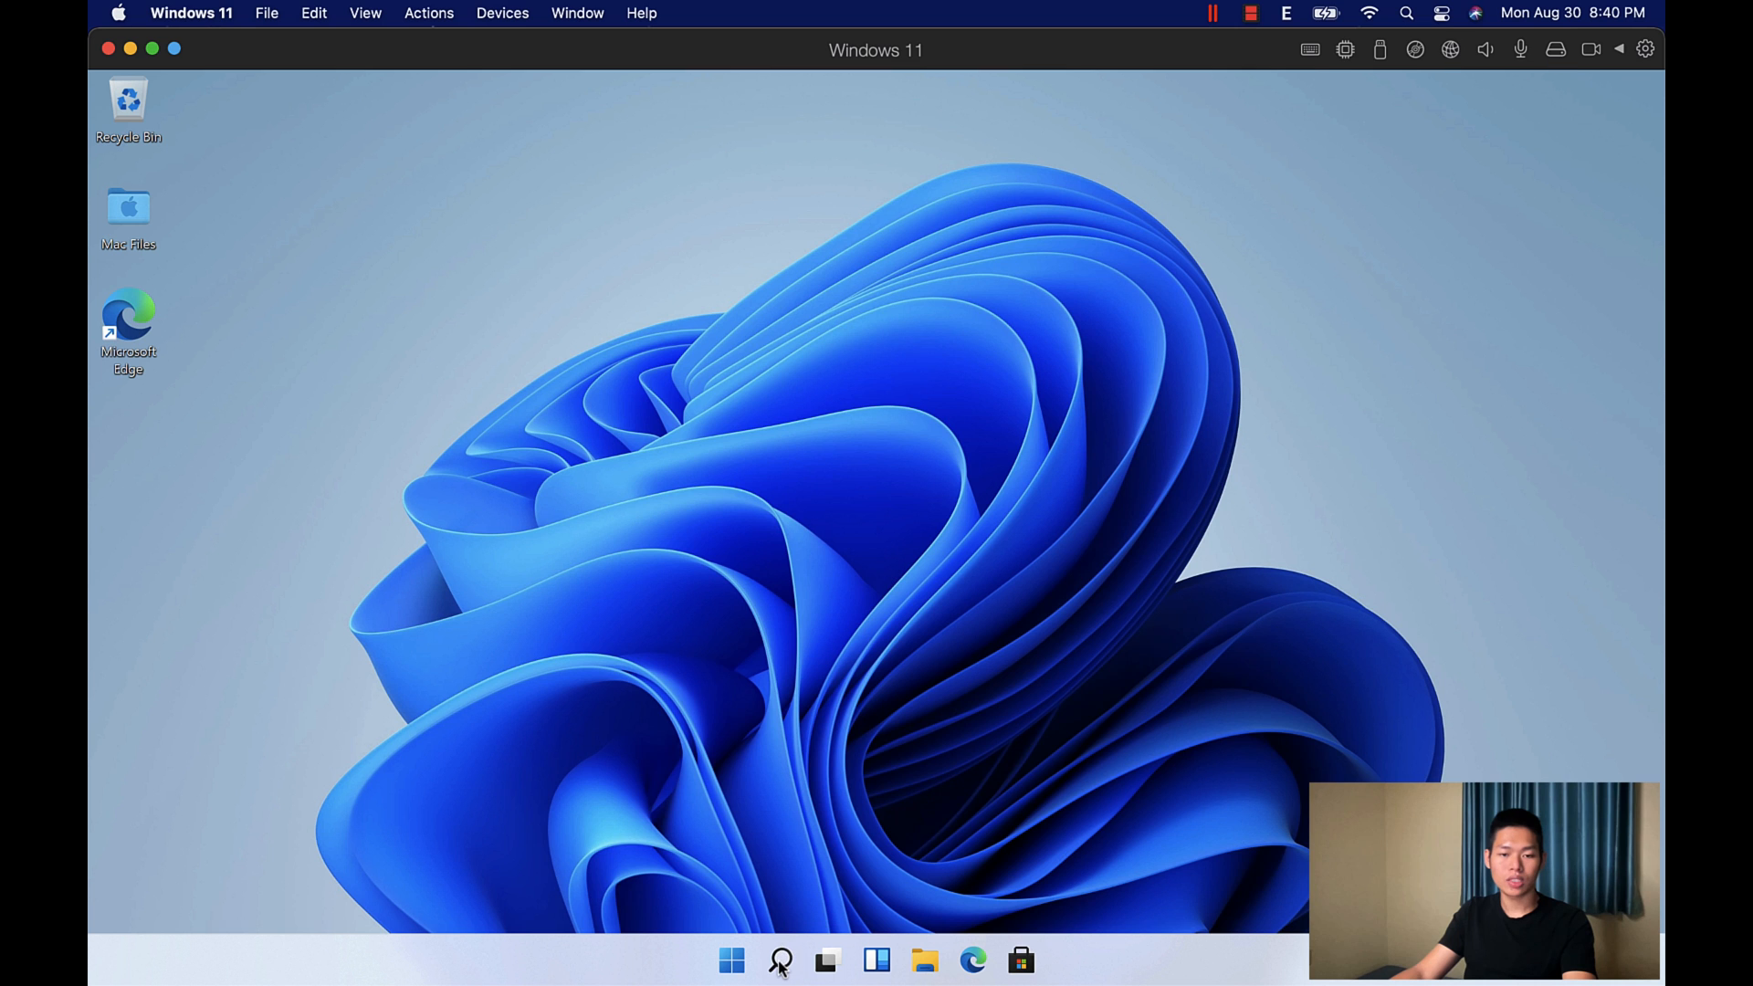
Step: Confirm the Insider page lists the Dev channel, then go back and view Windows Update's available updates
{"action": "left_click", "coordinate": [778, 960]}
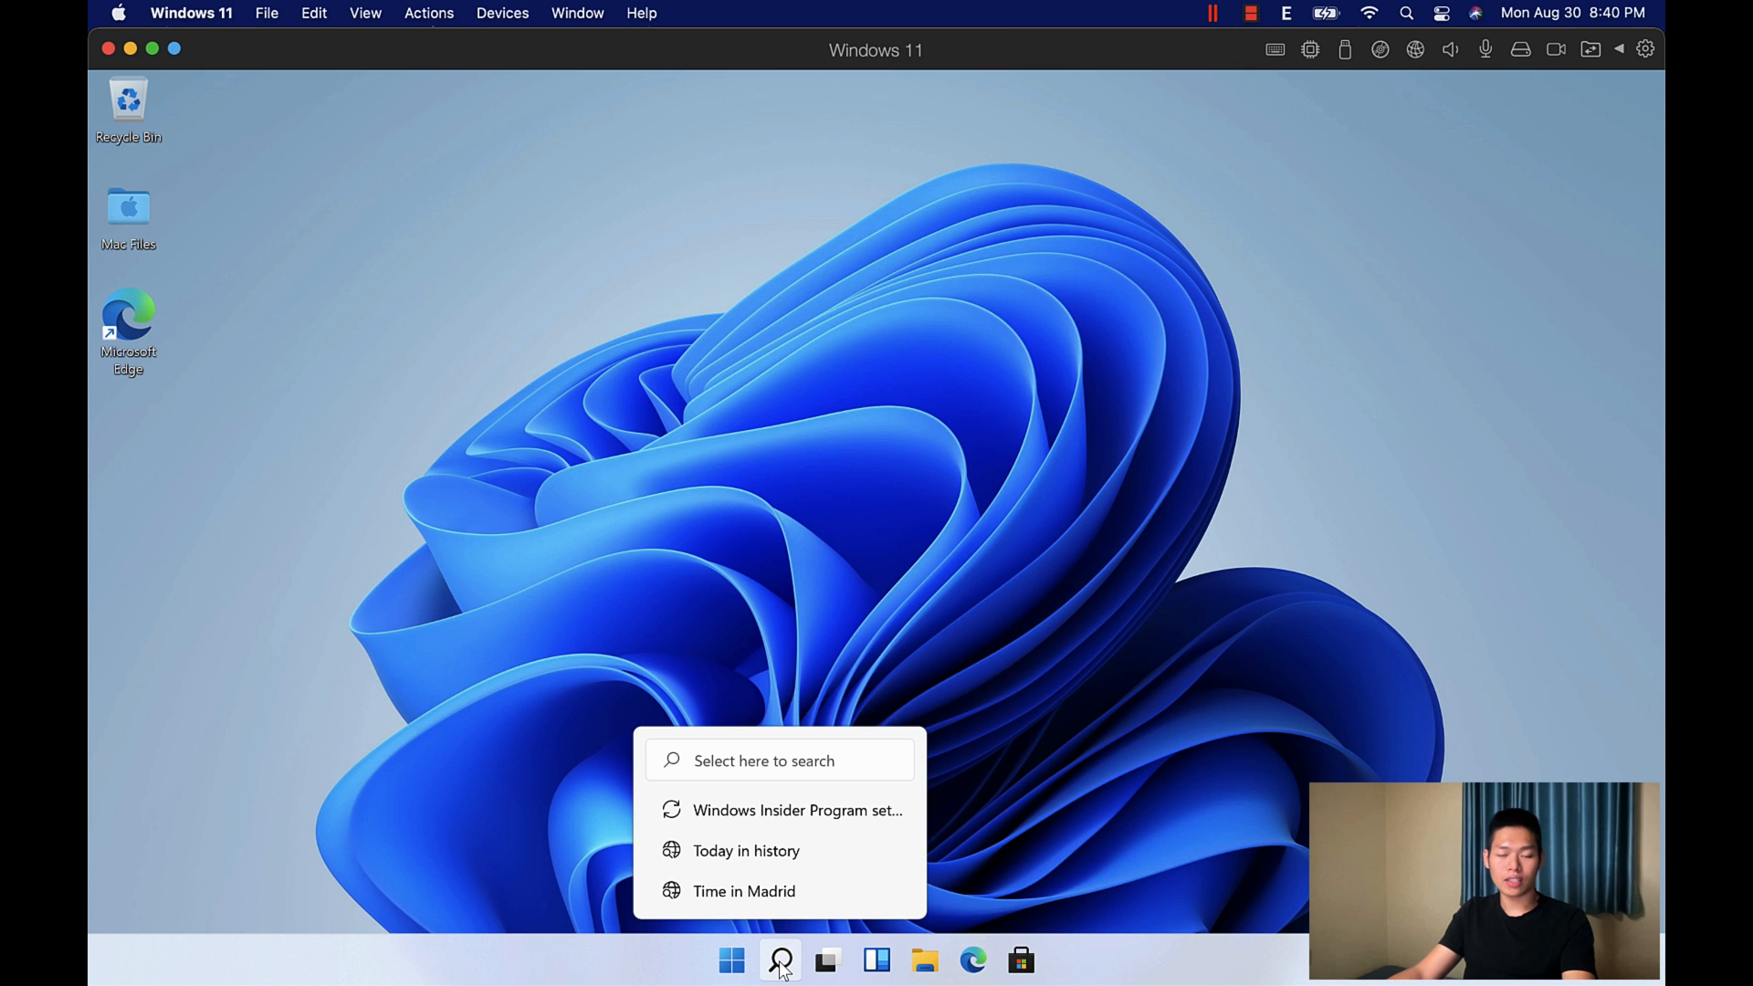
{"action": "left_click", "coordinate": [778, 961]}
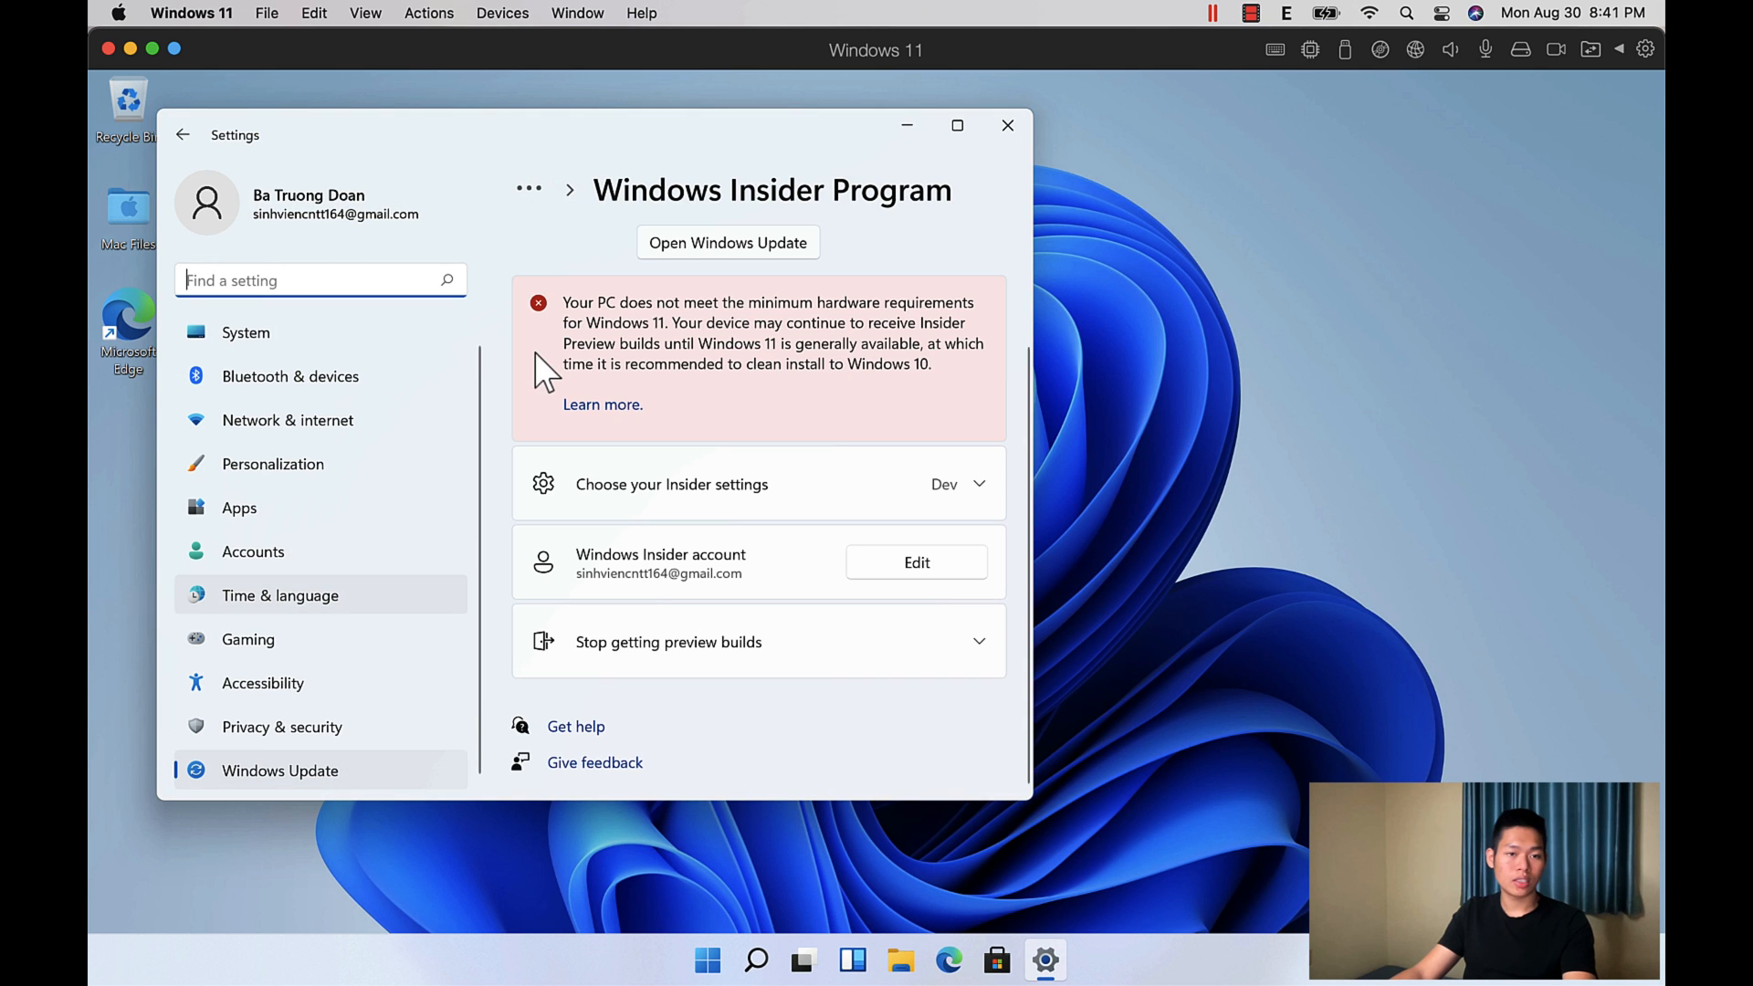
{"action": "left_click", "coordinate": [245, 332]}
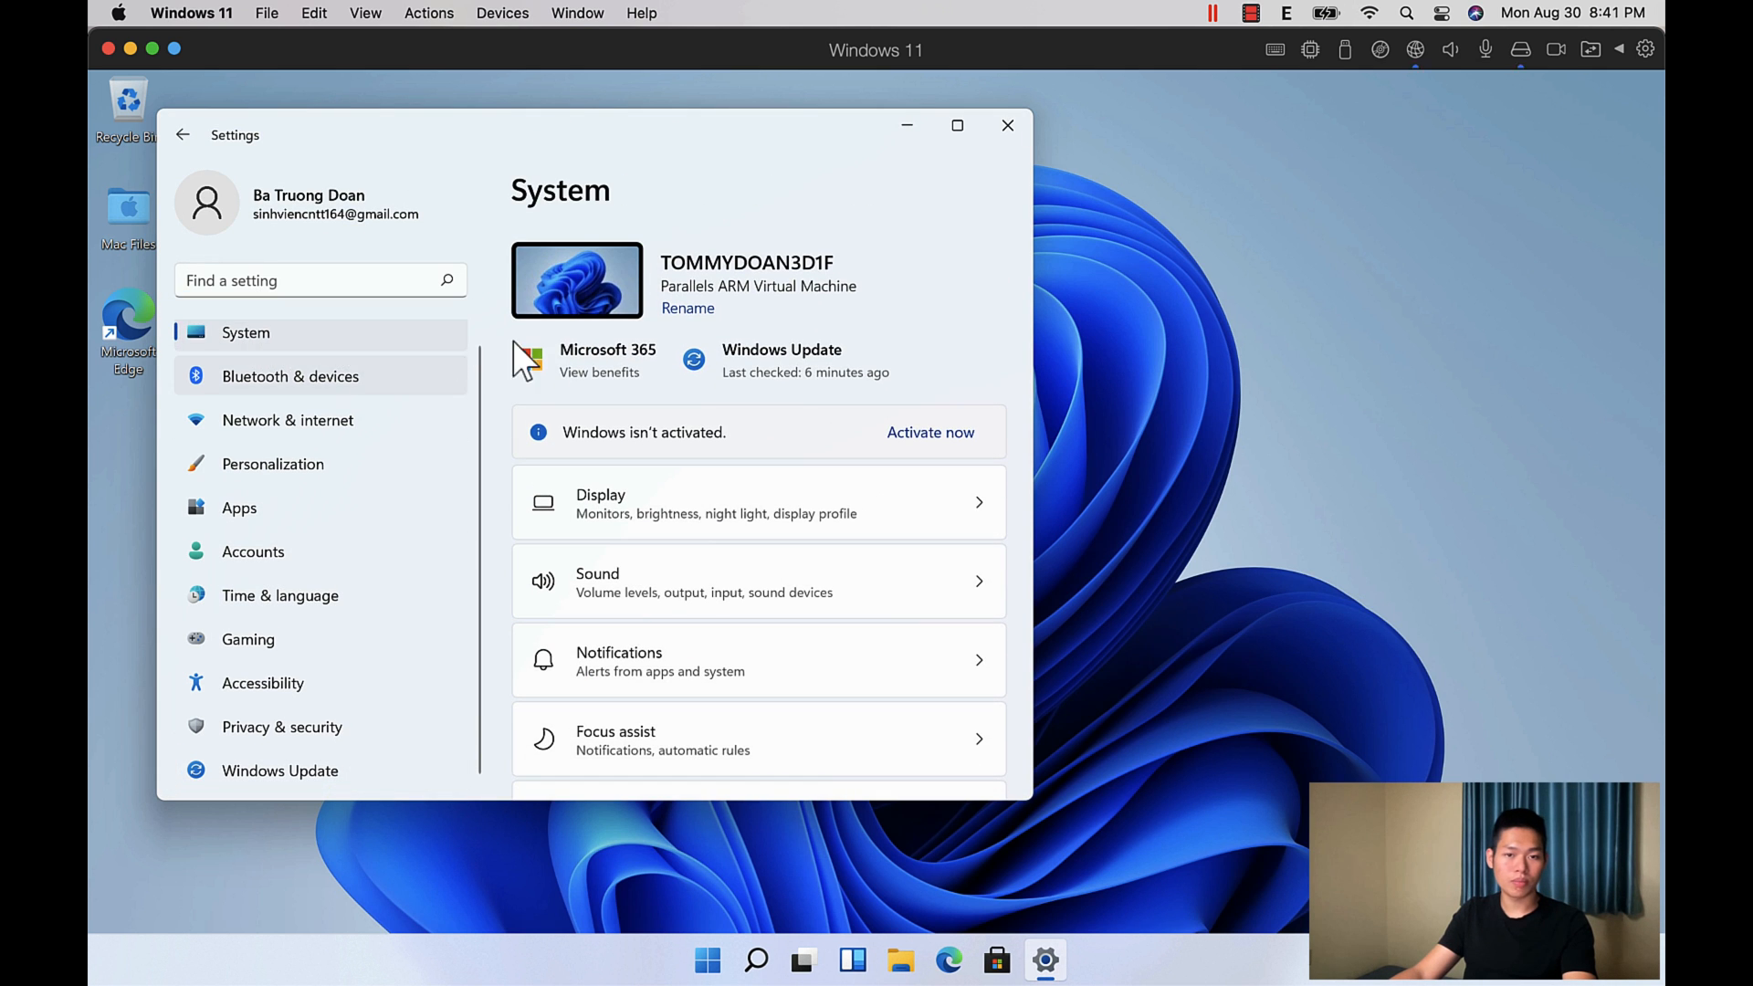
{"action": "left_click", "coordinate": [282, 771]}
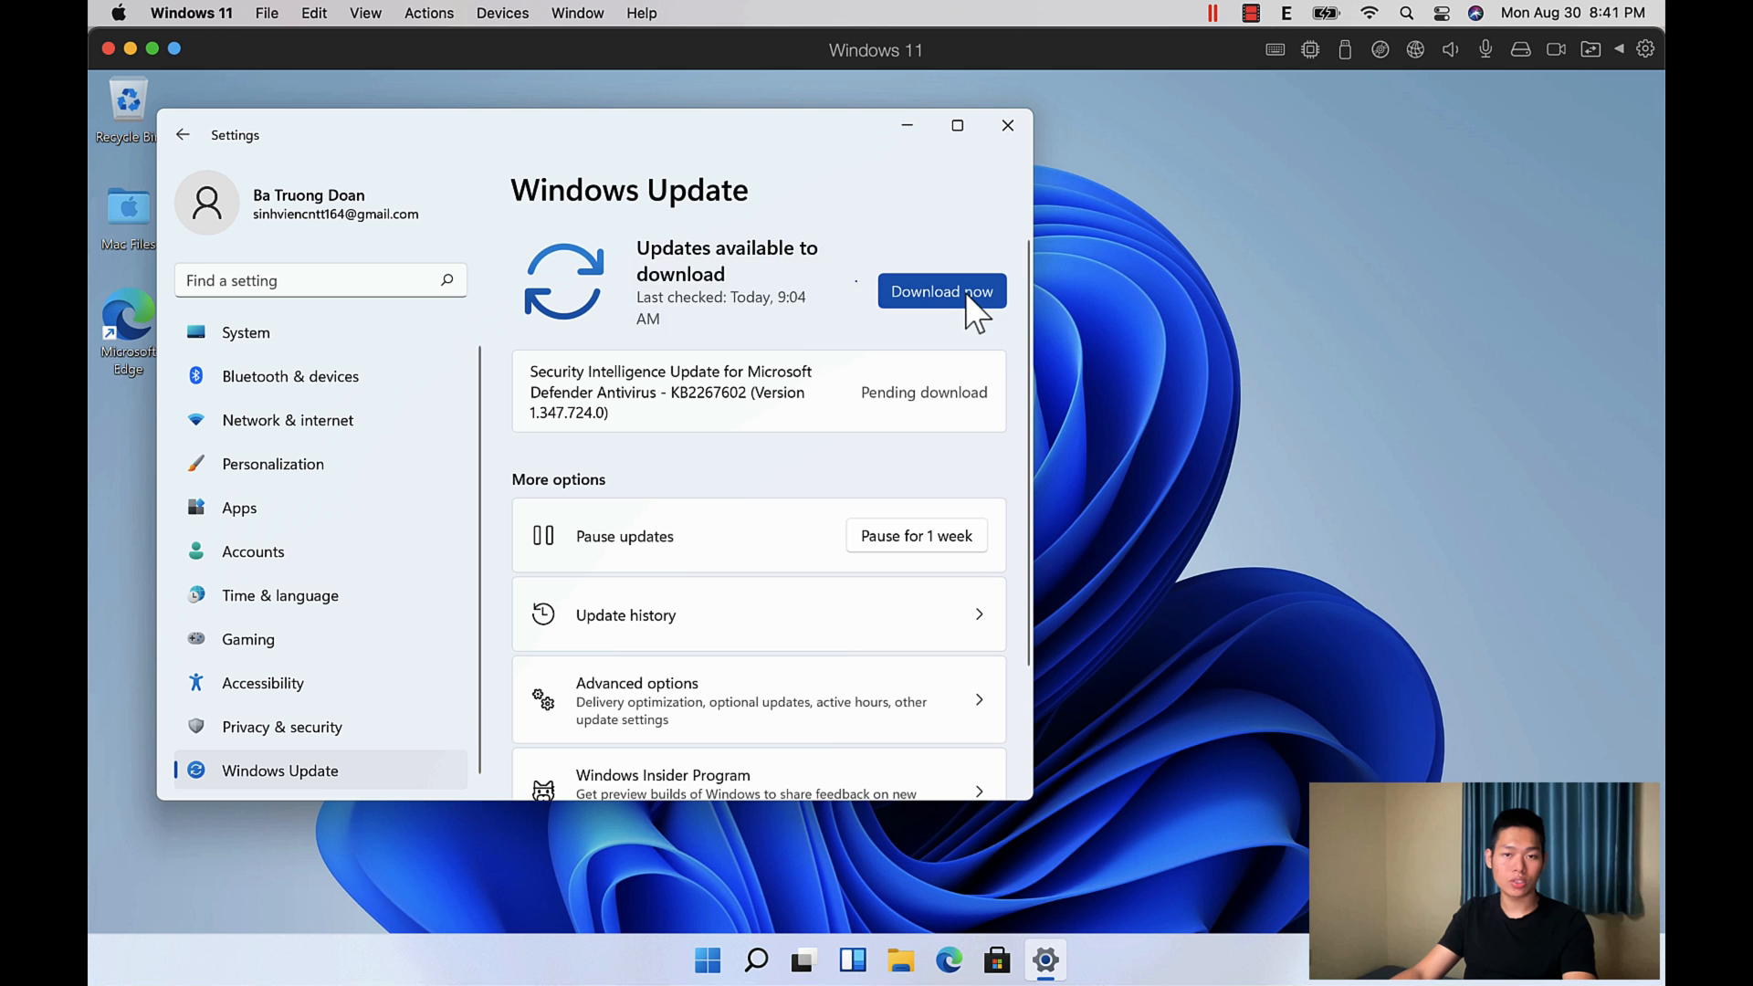
Step: Download and install the pending updates until Windows Update reports the system is up to date
{"action": "left_click", "coordinate": [942, 290]}
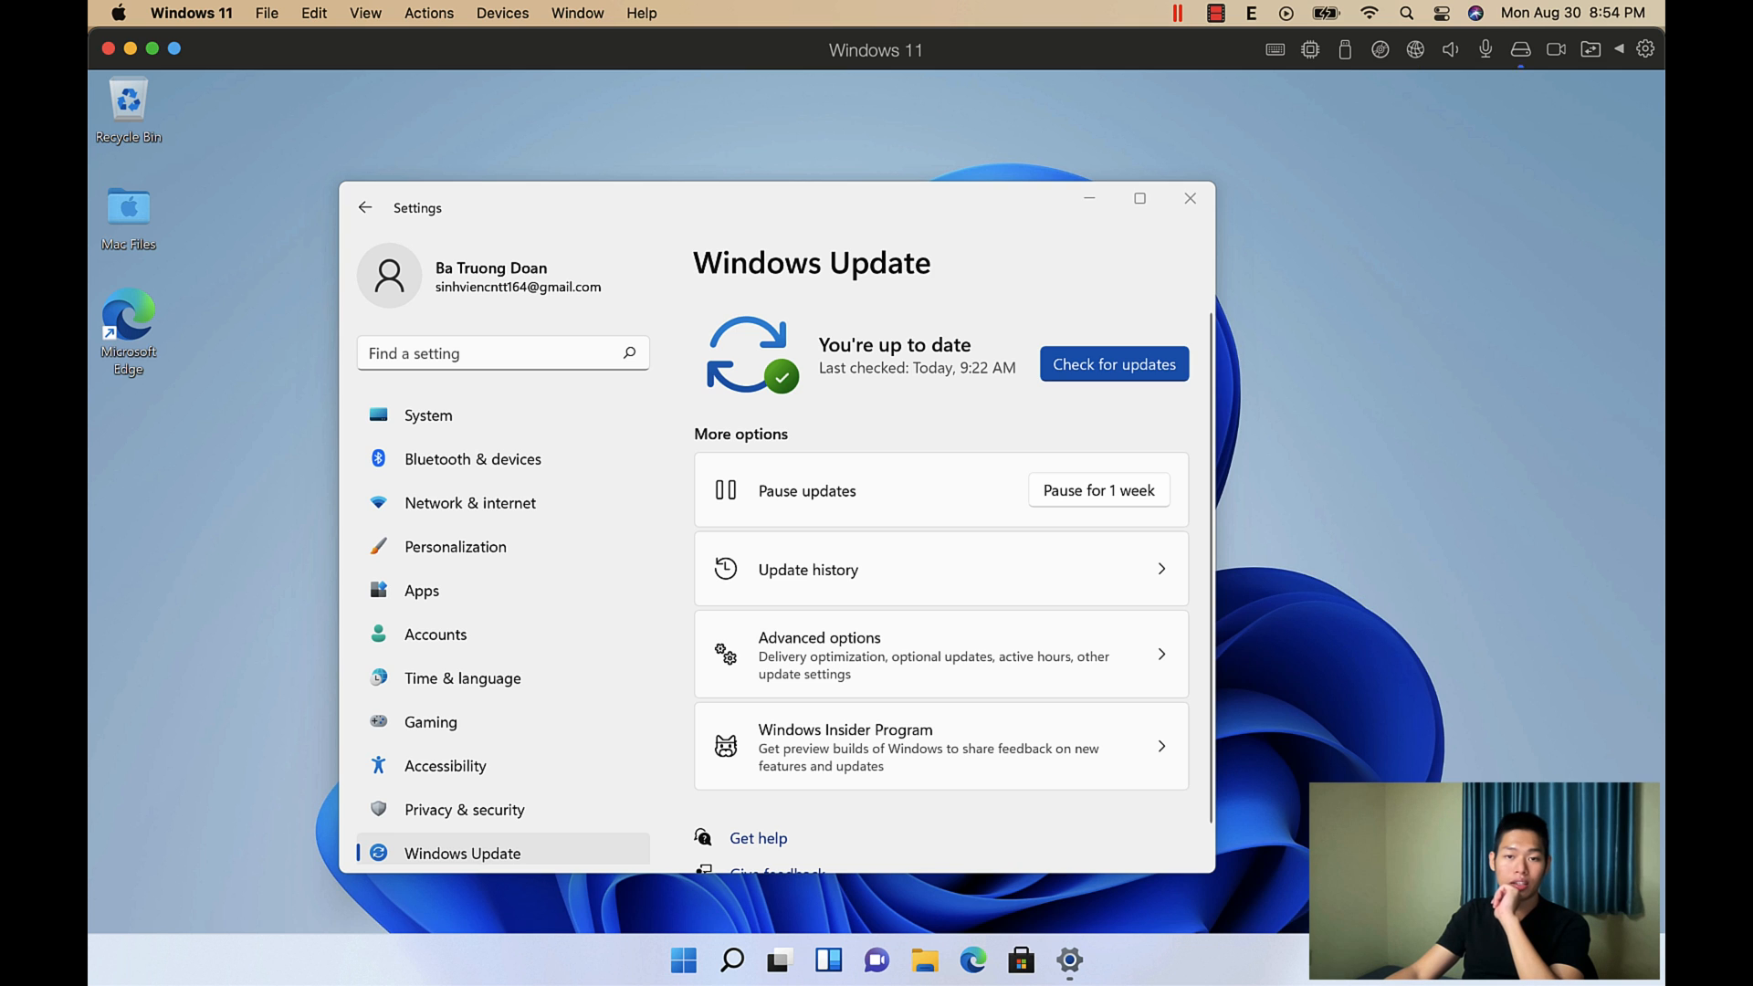
Step: Run a fresh Check for updates and close Settings, leaving the bare desktop
{"action": "left_click", "coordinate": [1115, 364]}
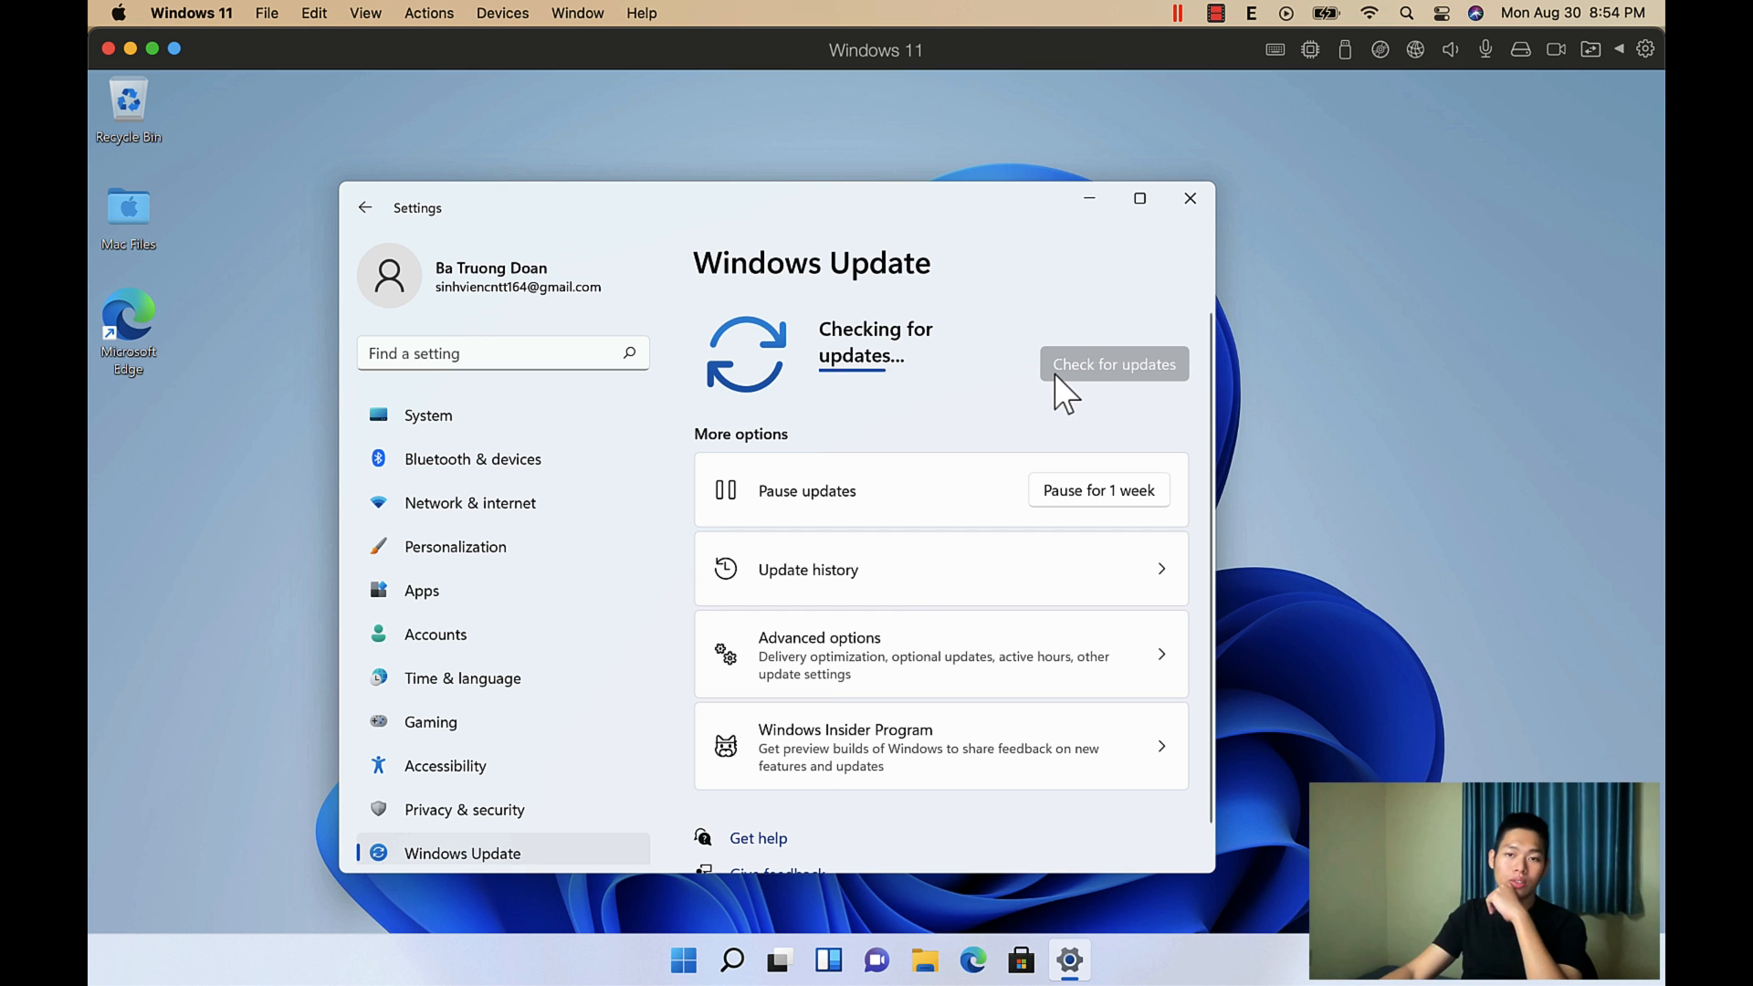
{"action": "left_click", "coordinate": [1191, 197]}
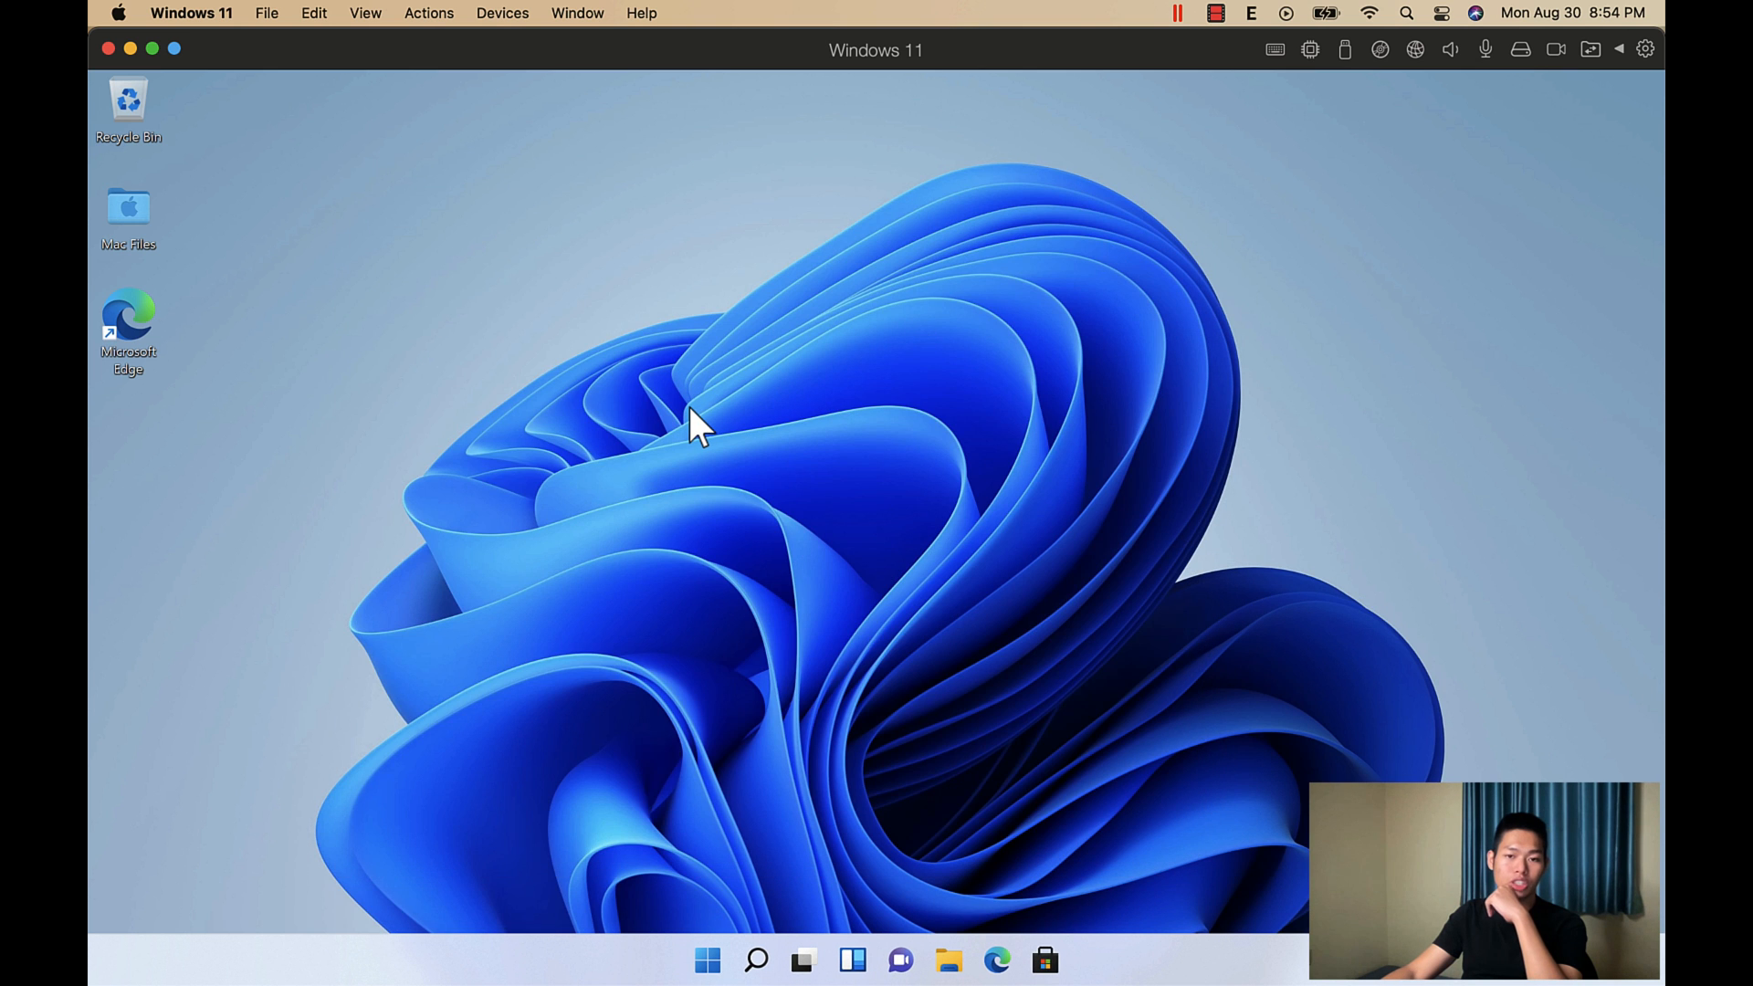